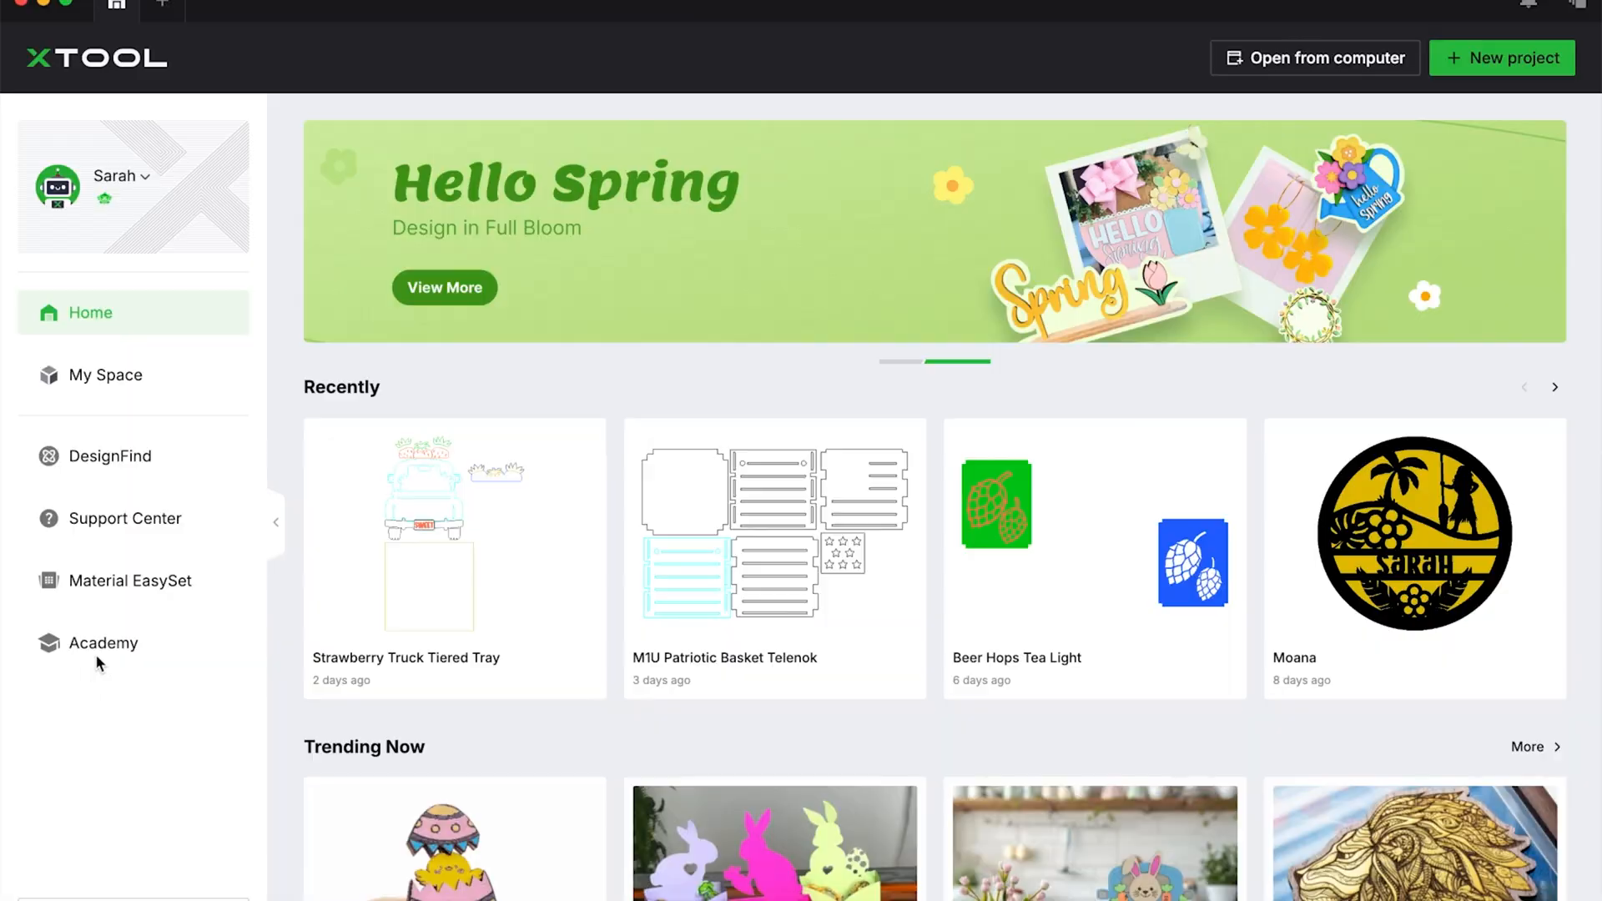
# Open the xTool Academy learning site from the home screen sidebar.
pyautogui.click(102, 643)
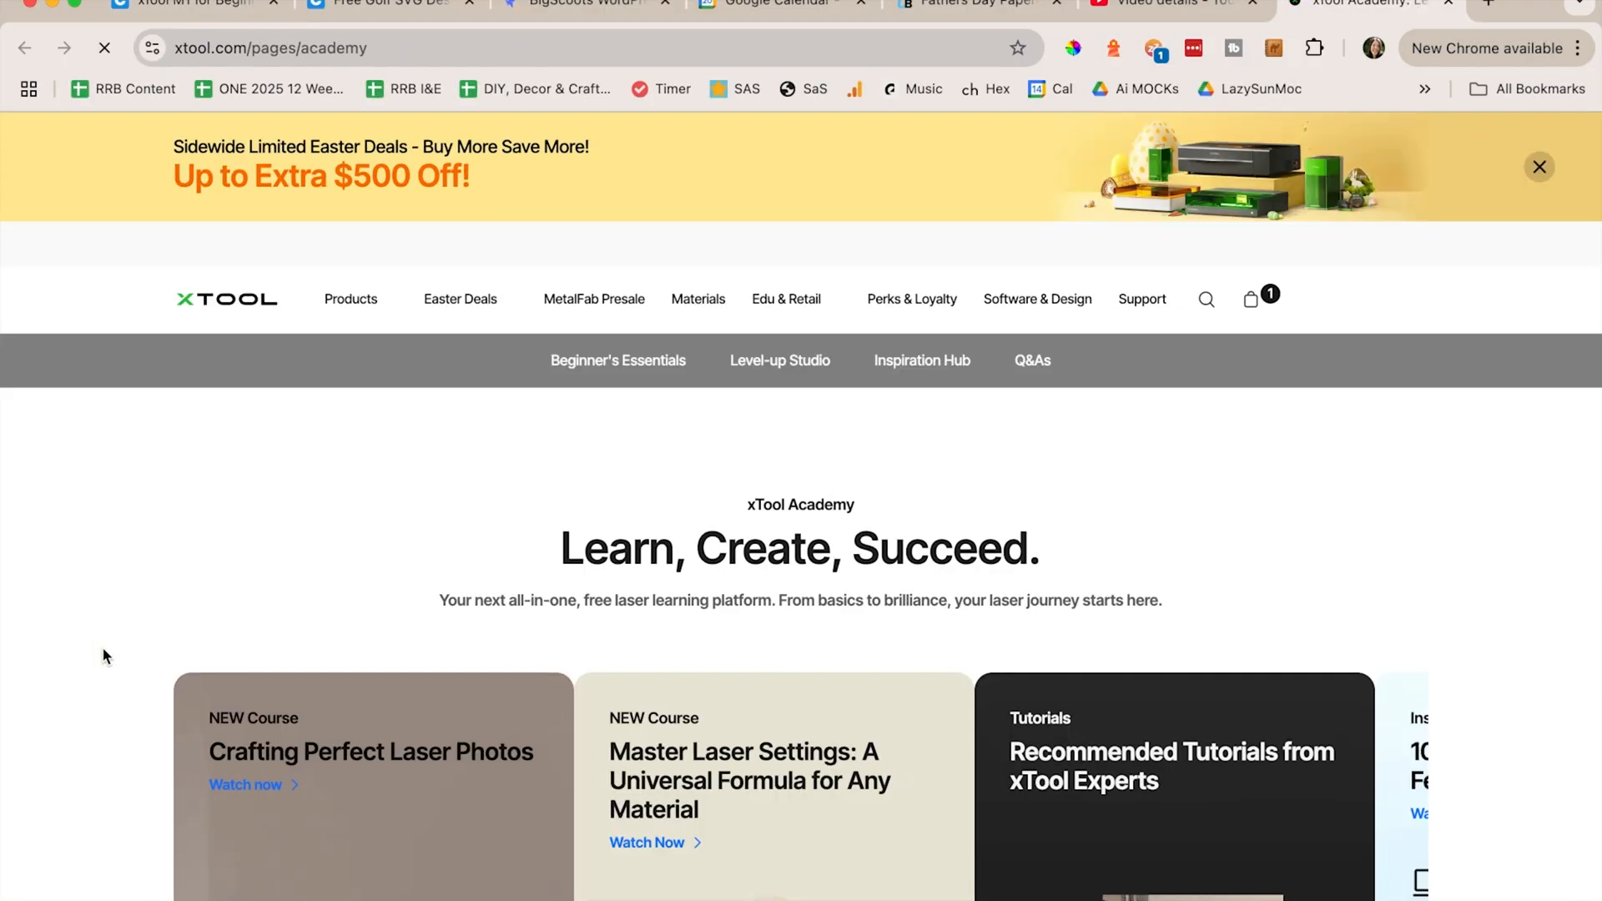
# Advance the featured courses carousel at the top of xTool Academy.
pyautogui.scroll(-3)
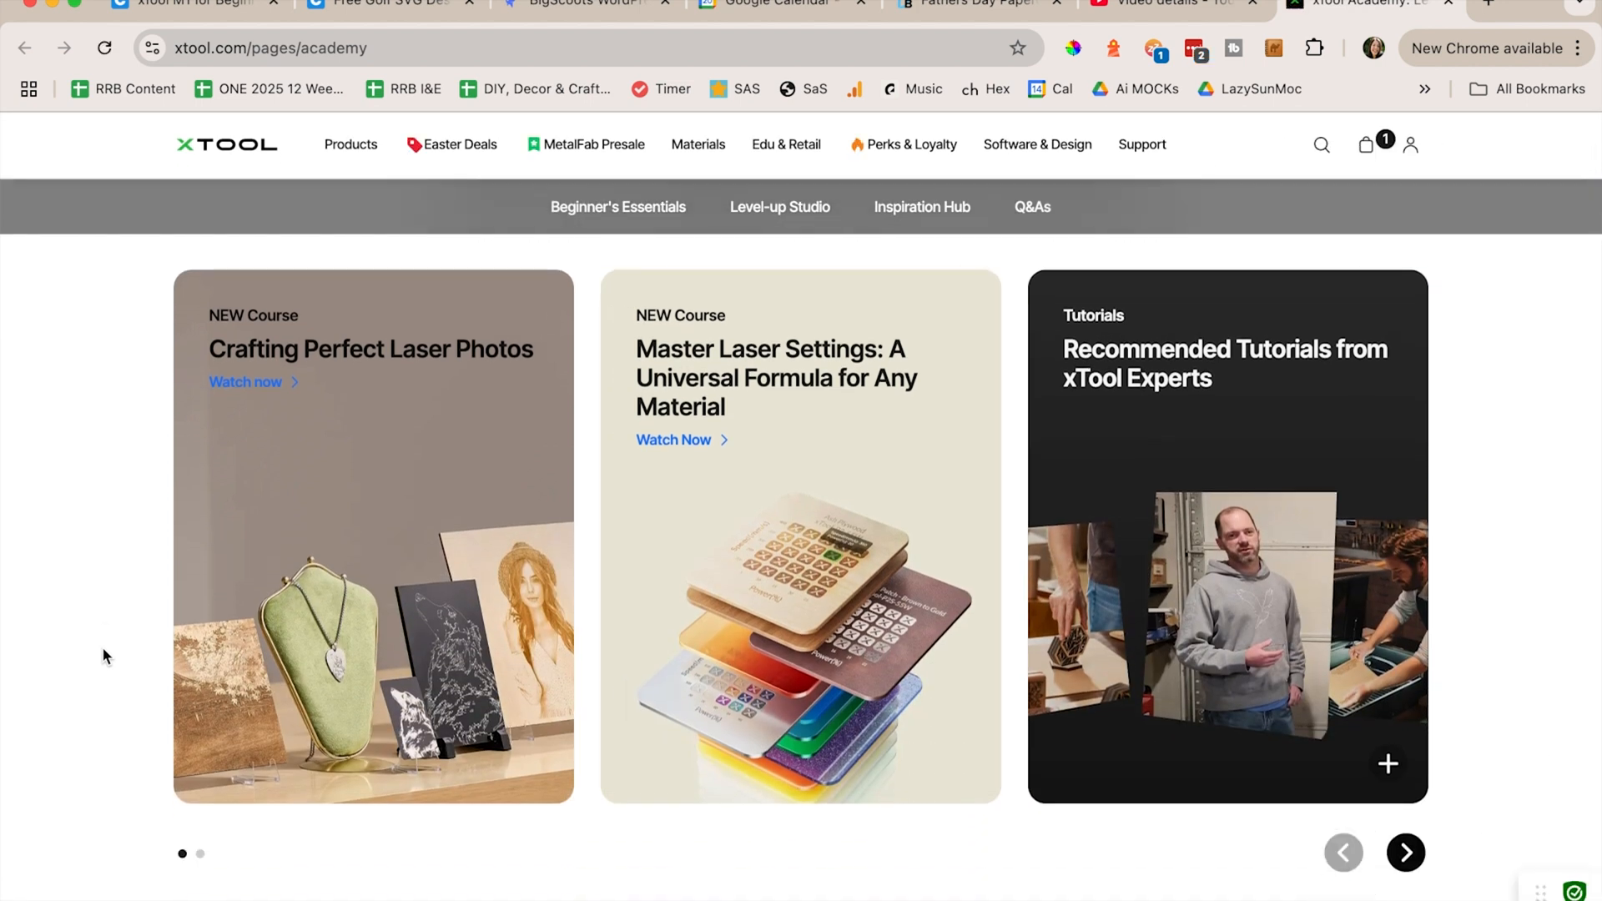
pyautogui.moveTo(1313, 704)
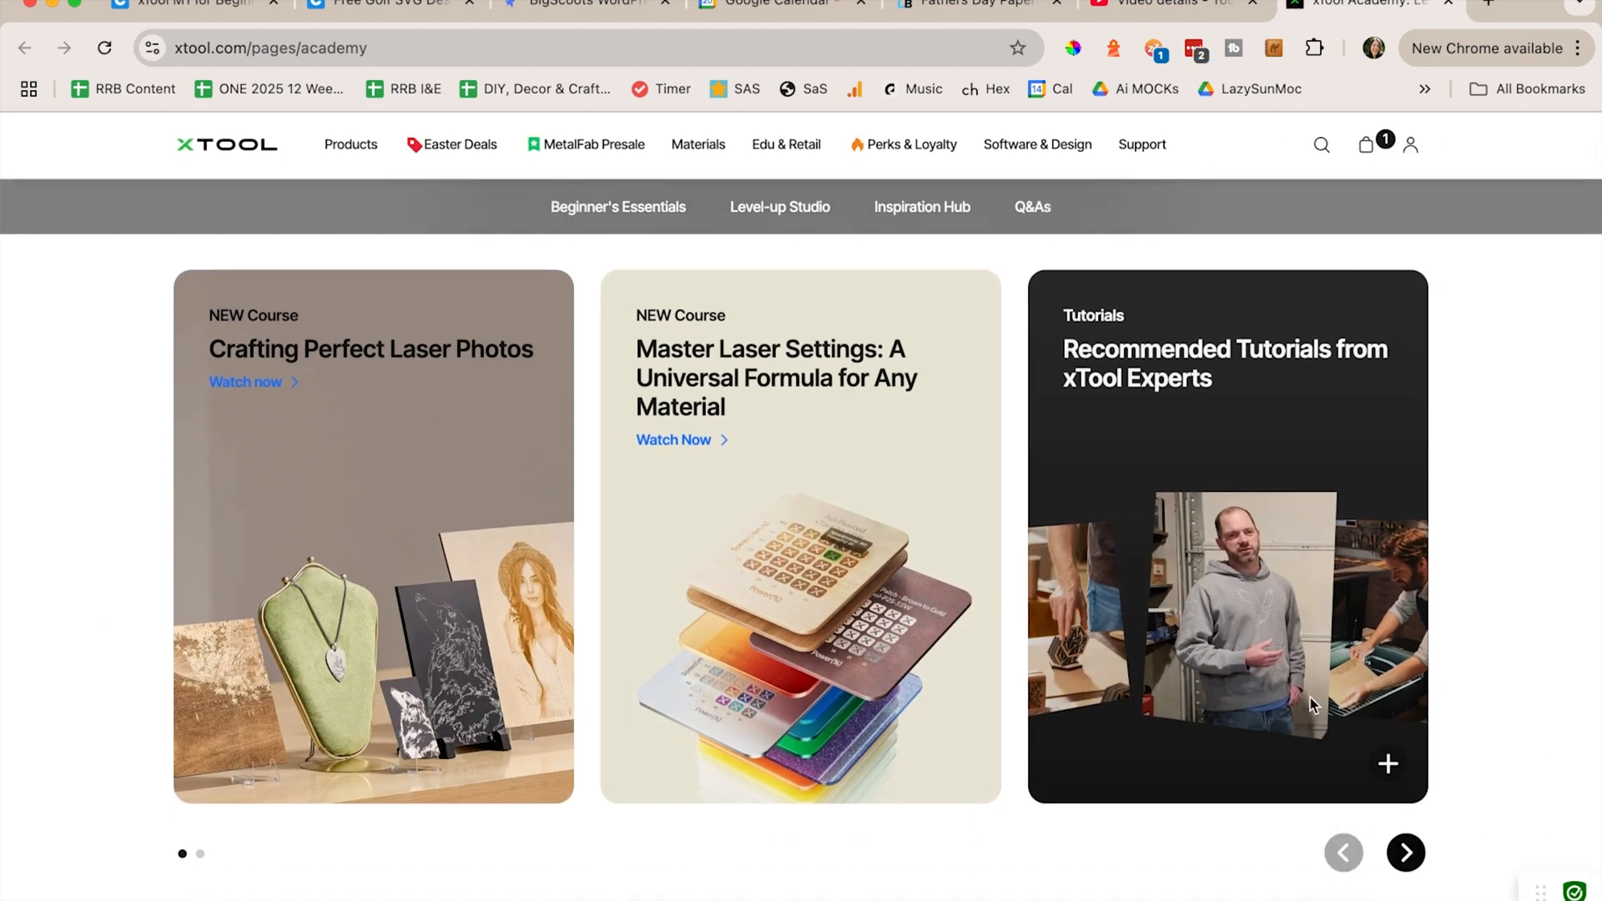
pyautogui.click(1405, 853)
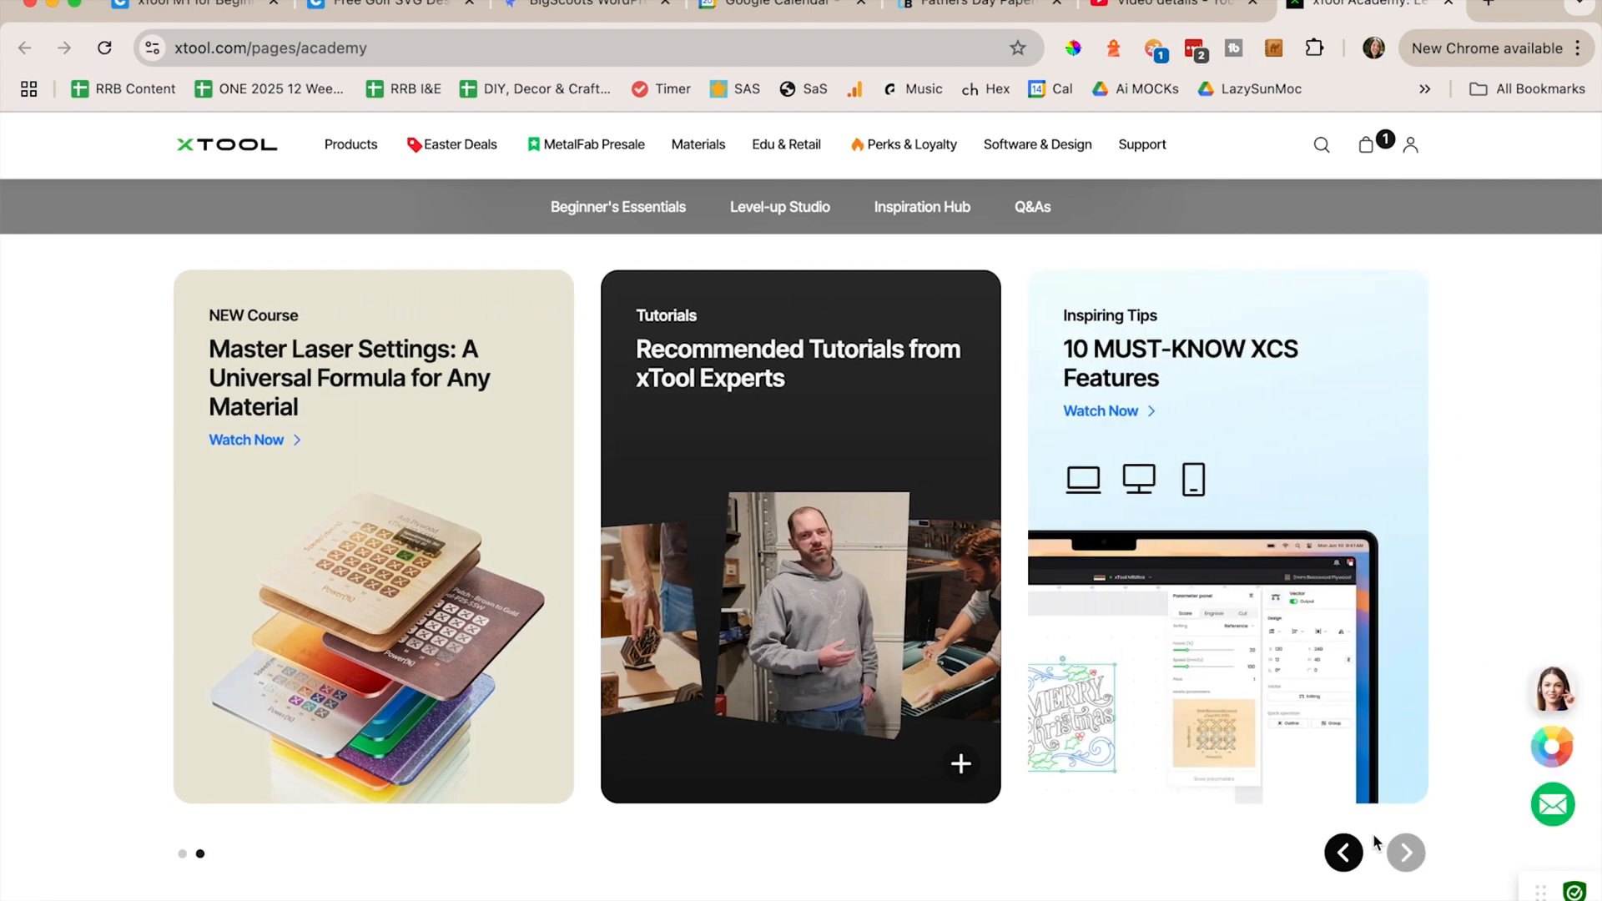
pyautogui.click(618, 207)
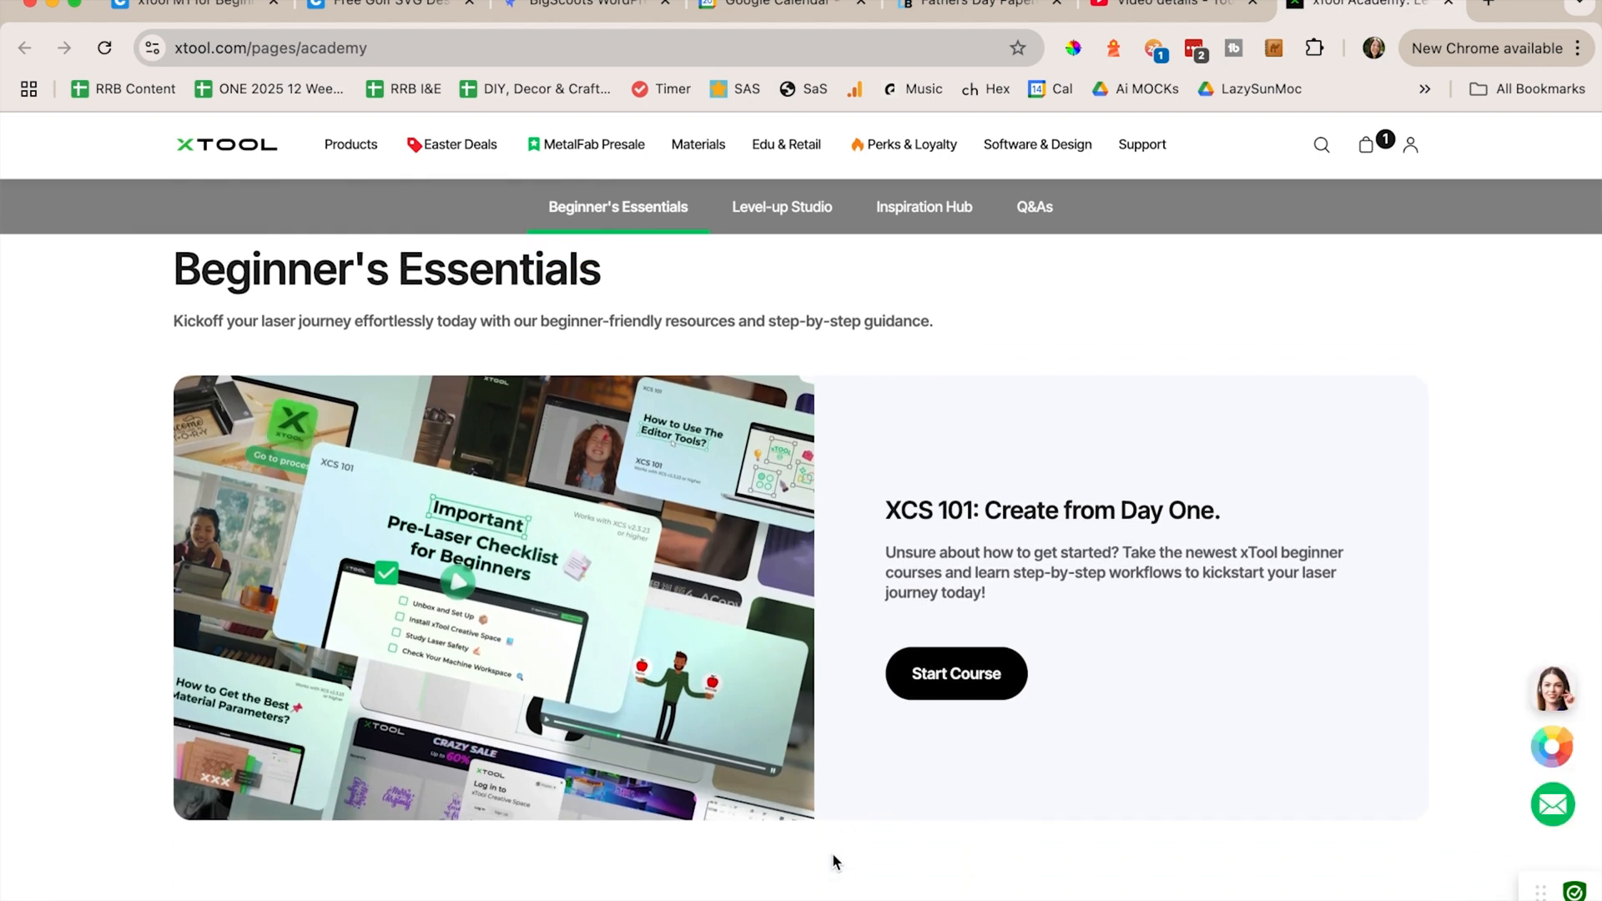
# Scroll through Beginner's Essentials and Level-up Studio down to Recommended Expert Tips.
pyautogui.scroll(-3)
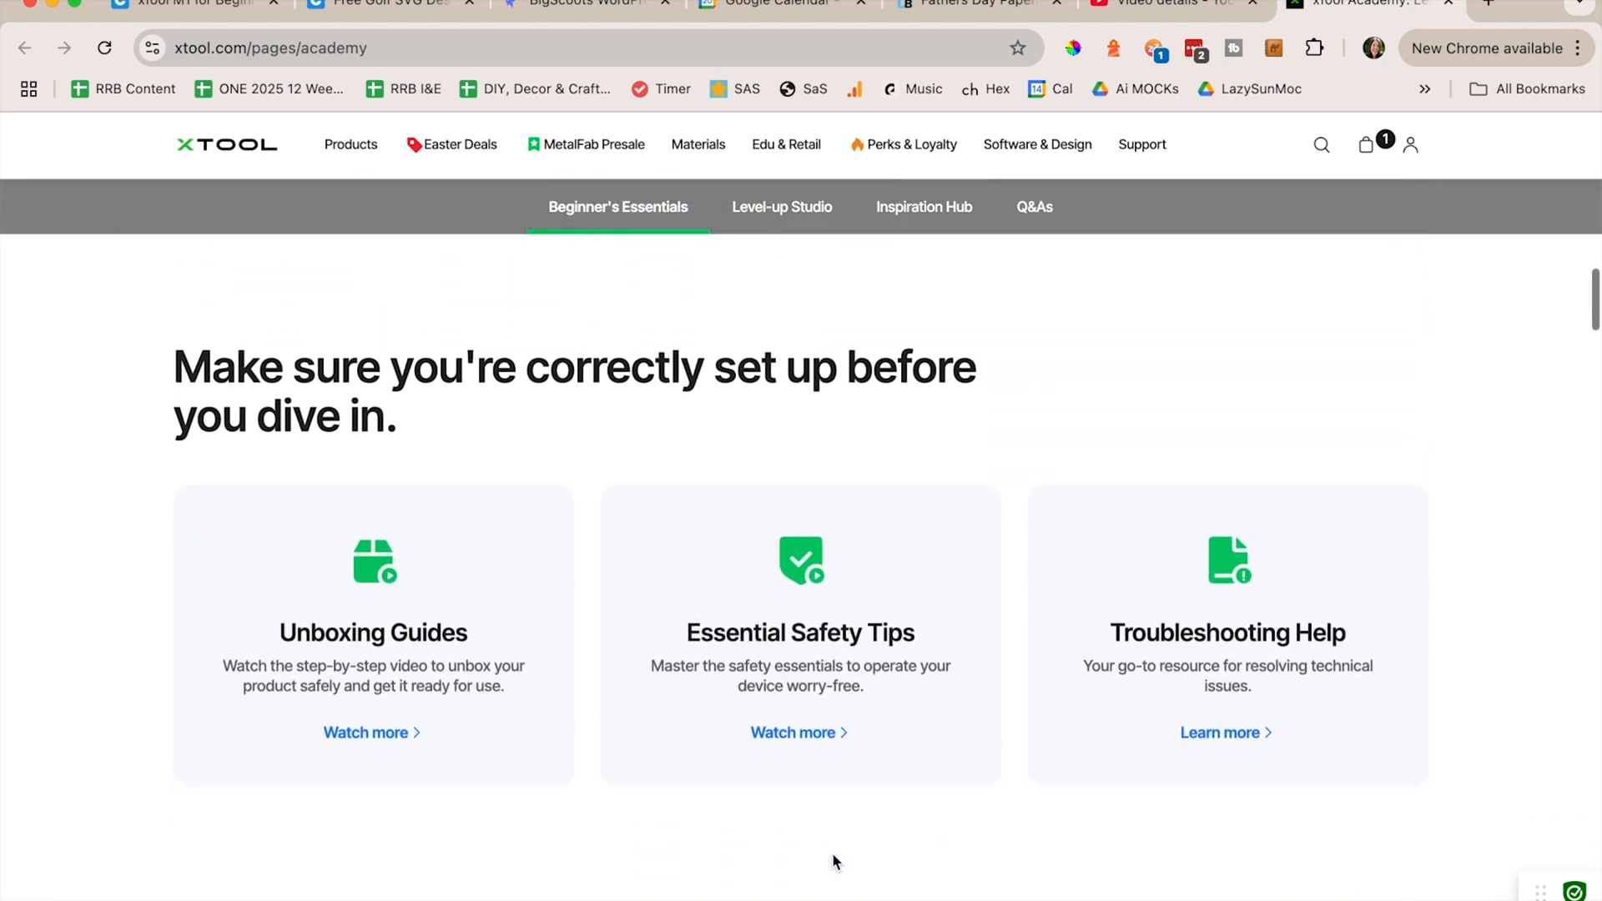
pyautogui.scroll(-3)
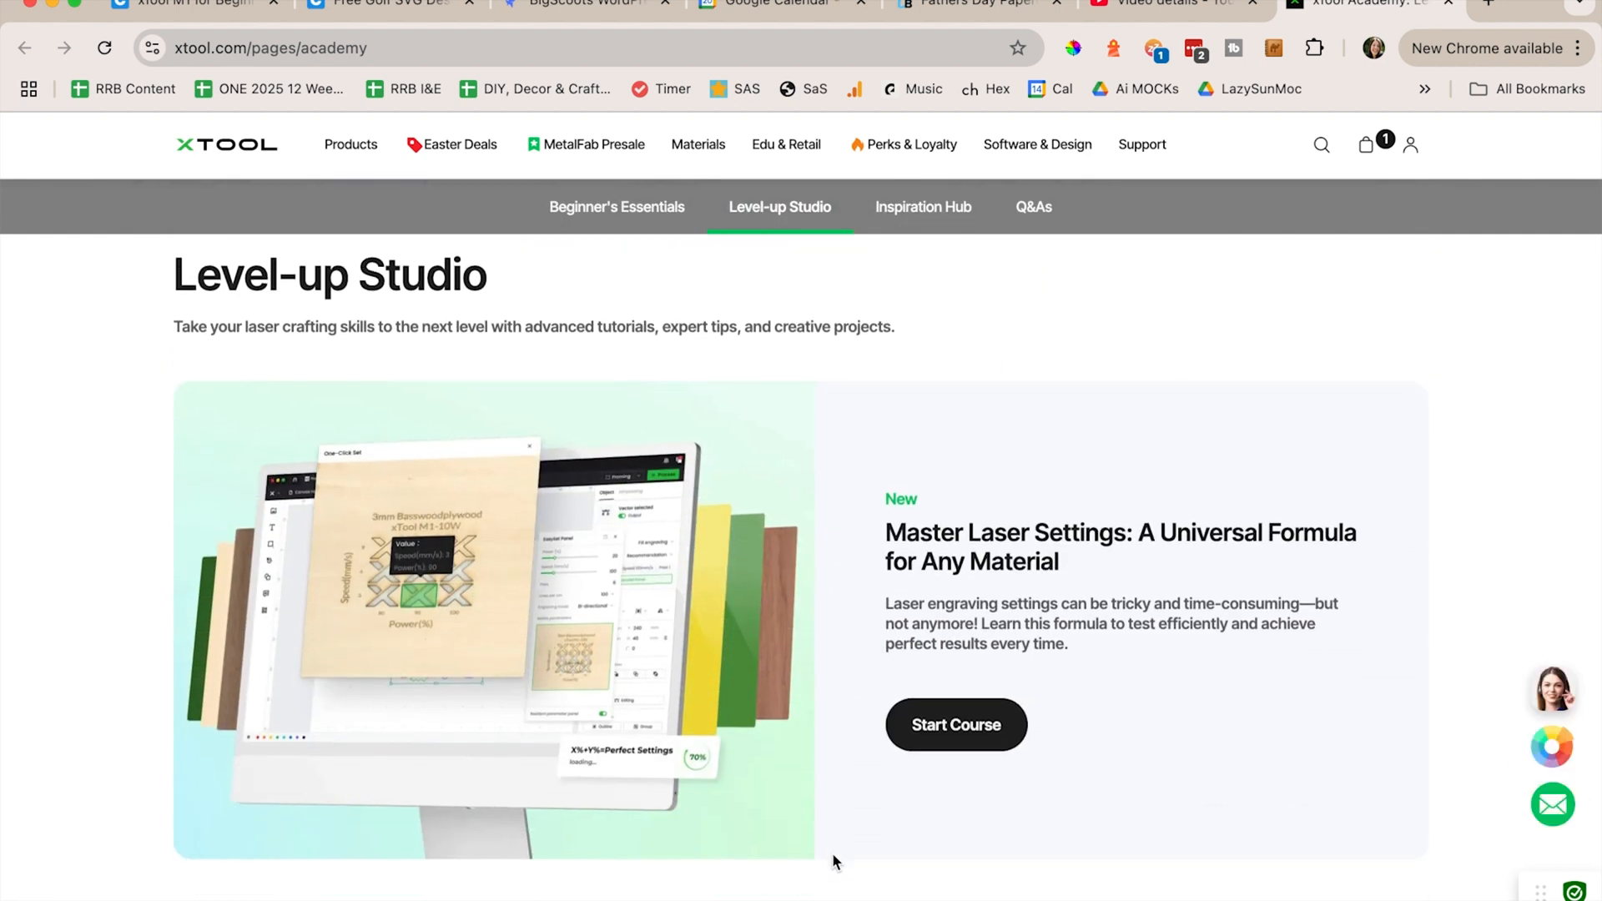
pyautogui.scroll(-3)
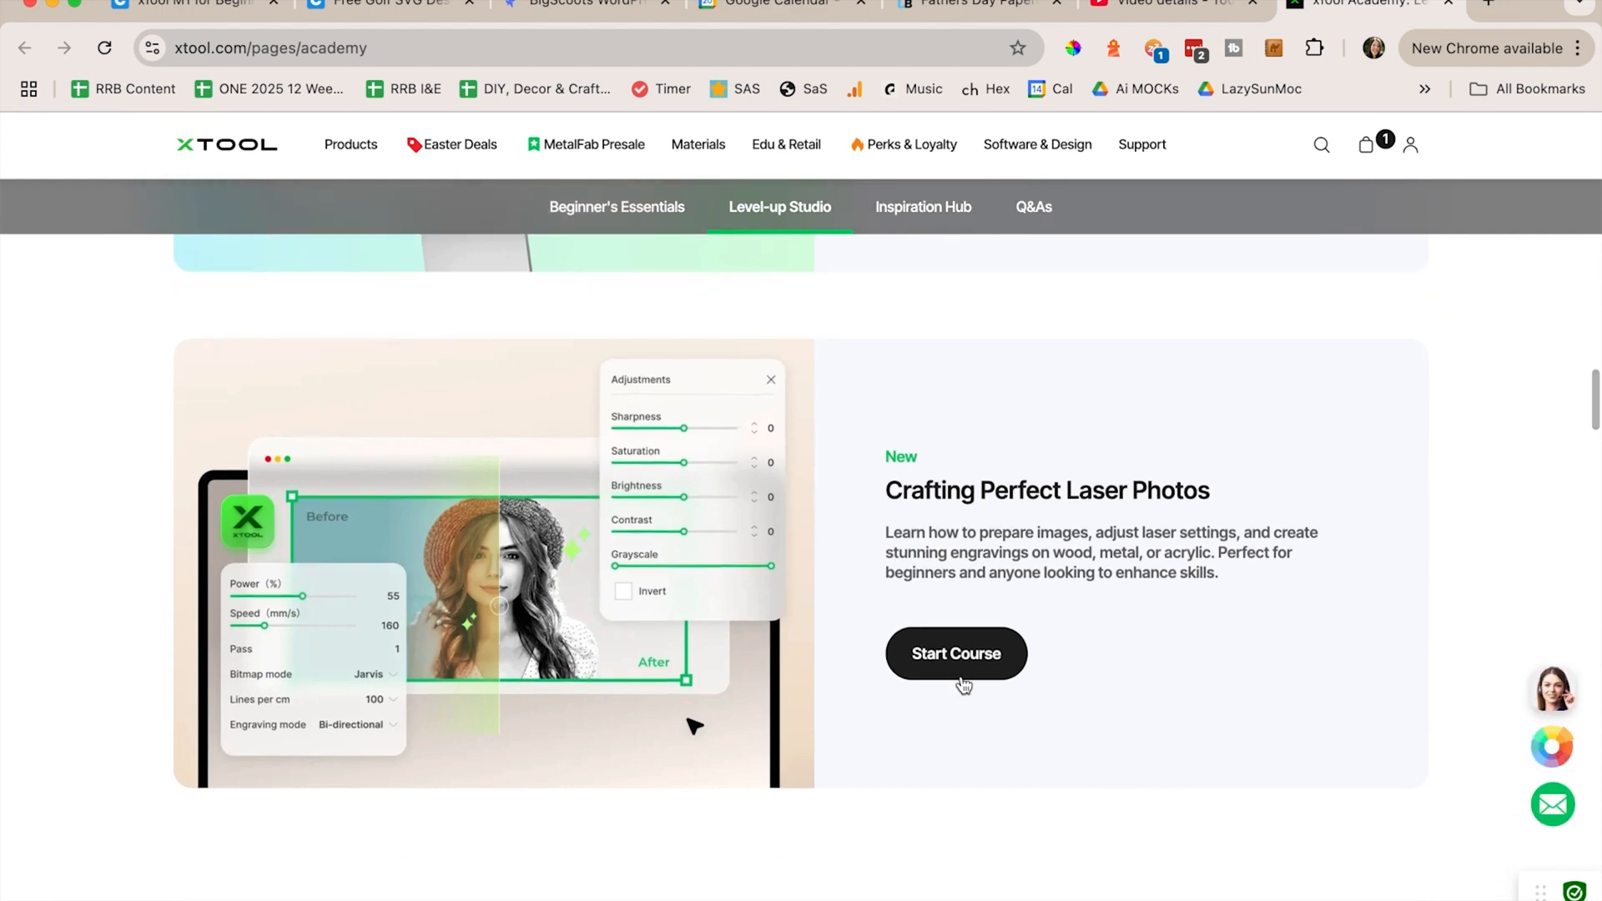
pyautogui.scroll(-3)
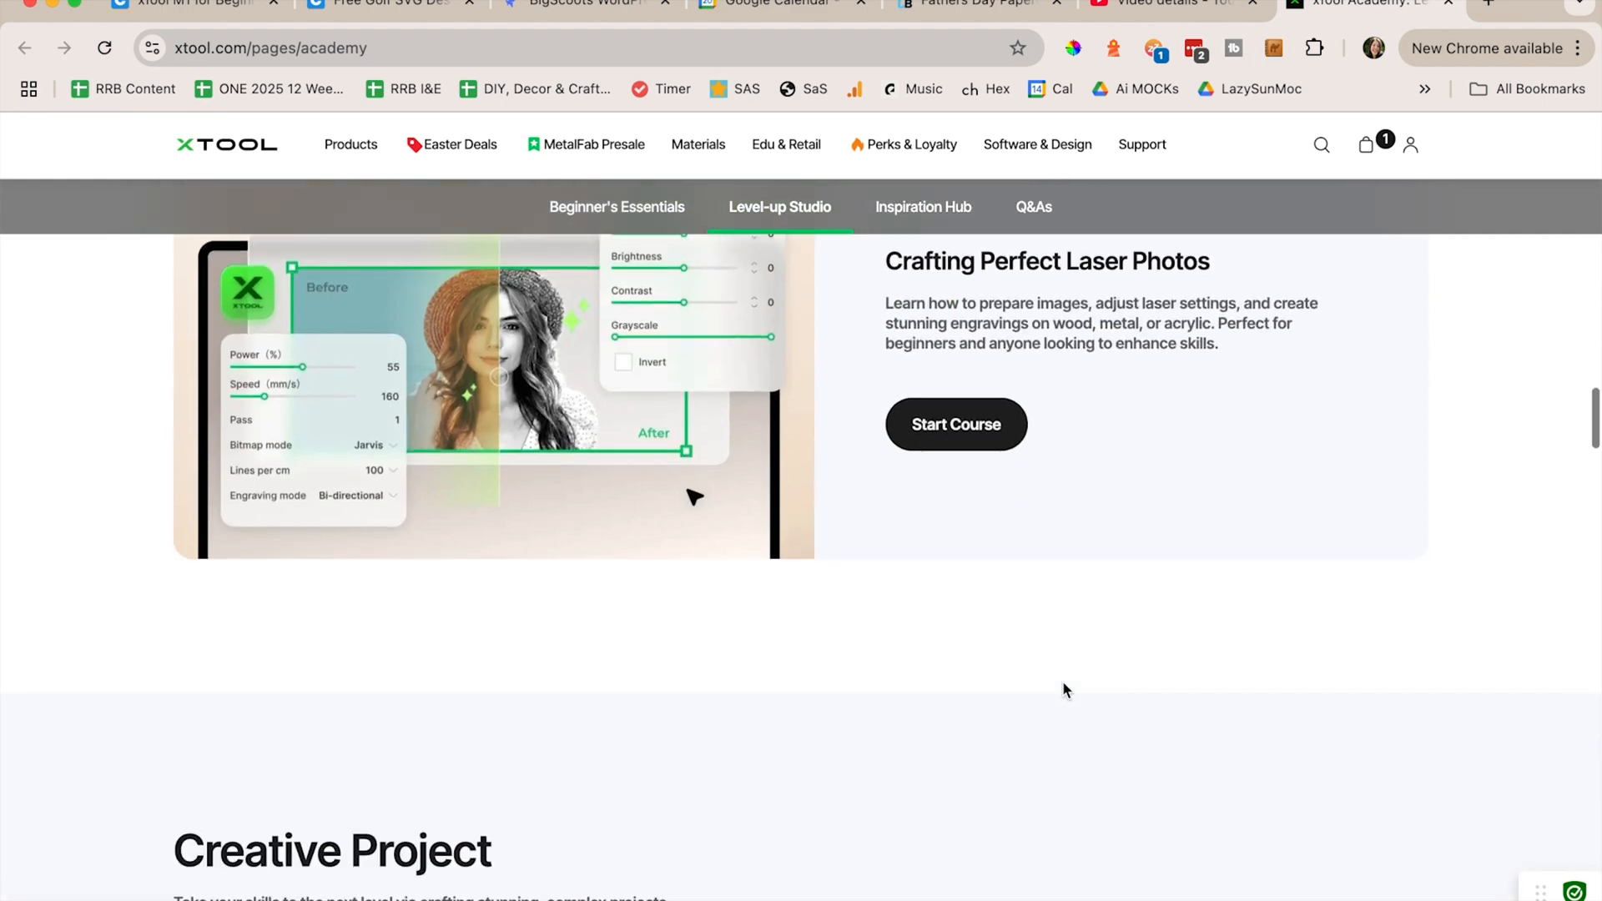
pyautogui.scroll(-3)
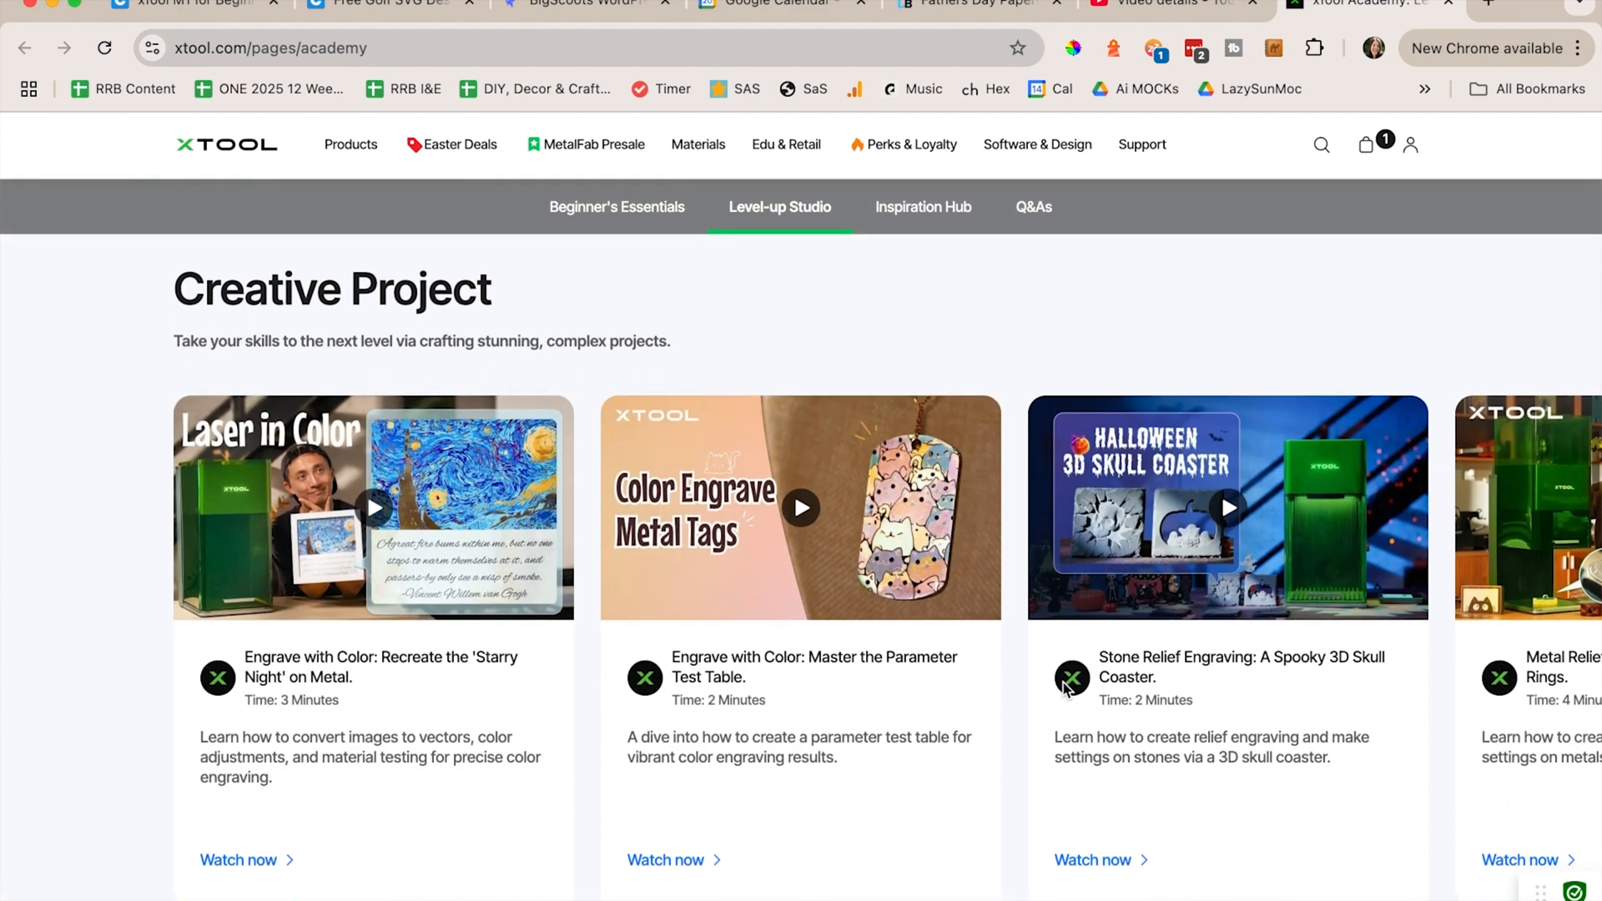
pyautogui.scroll(-3)
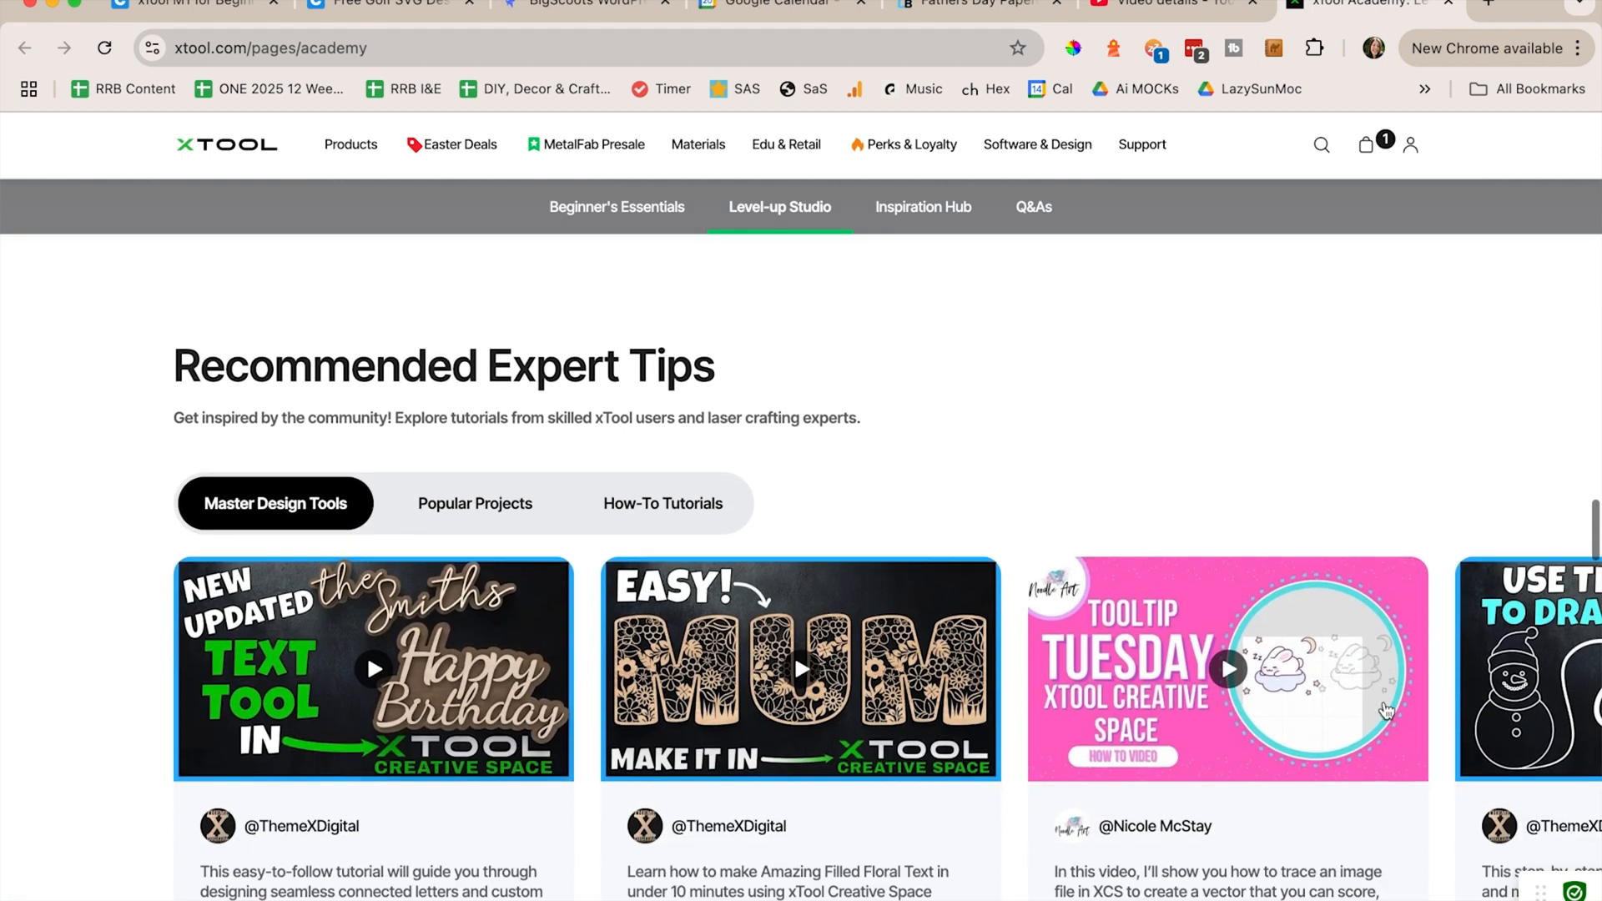
# Browse the Popular Projects and How-To Tutorials expert tip collections.
pyautogui.scroll(-3)
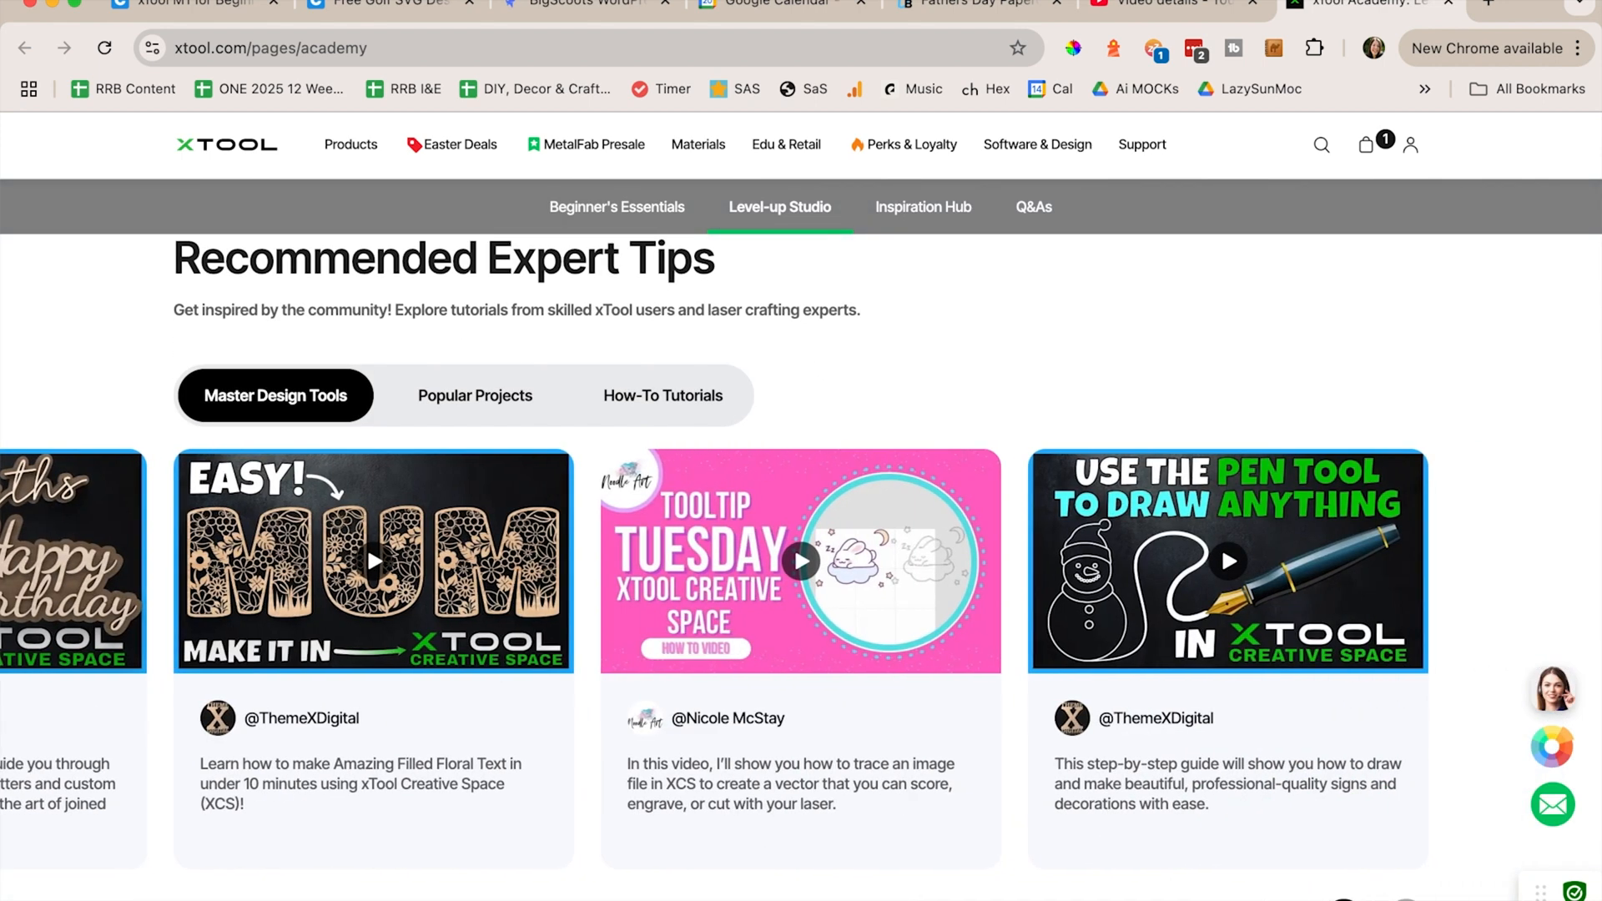
pyautogui.click(474, 396)
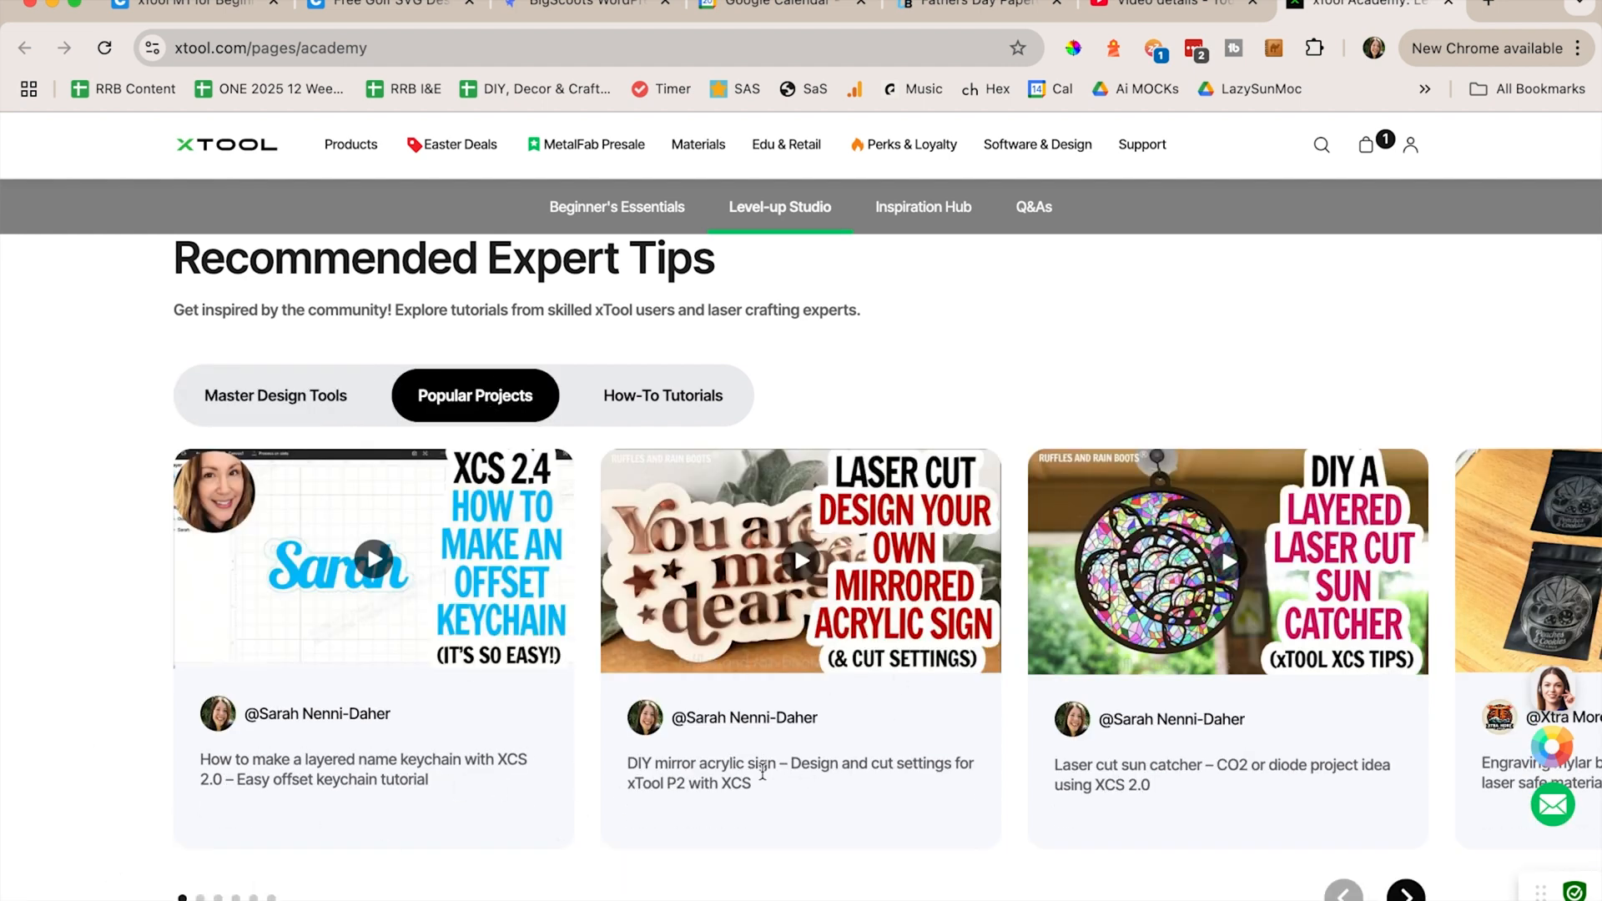
pyautogui.moveTo(1458, 808)
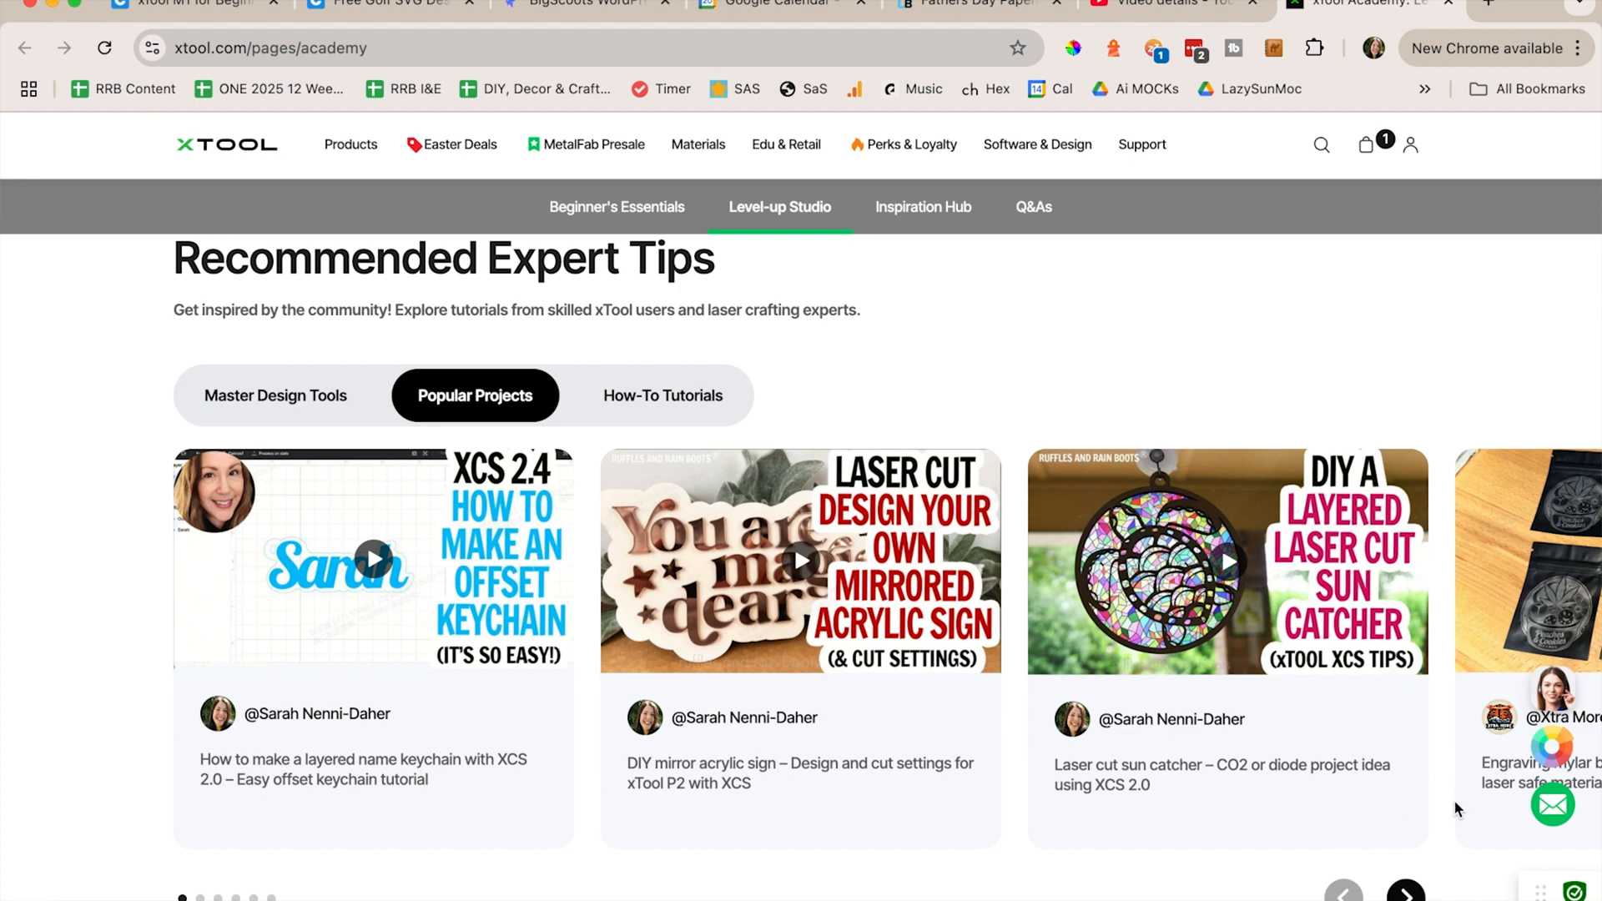
pyautogui.click(1406, 891)
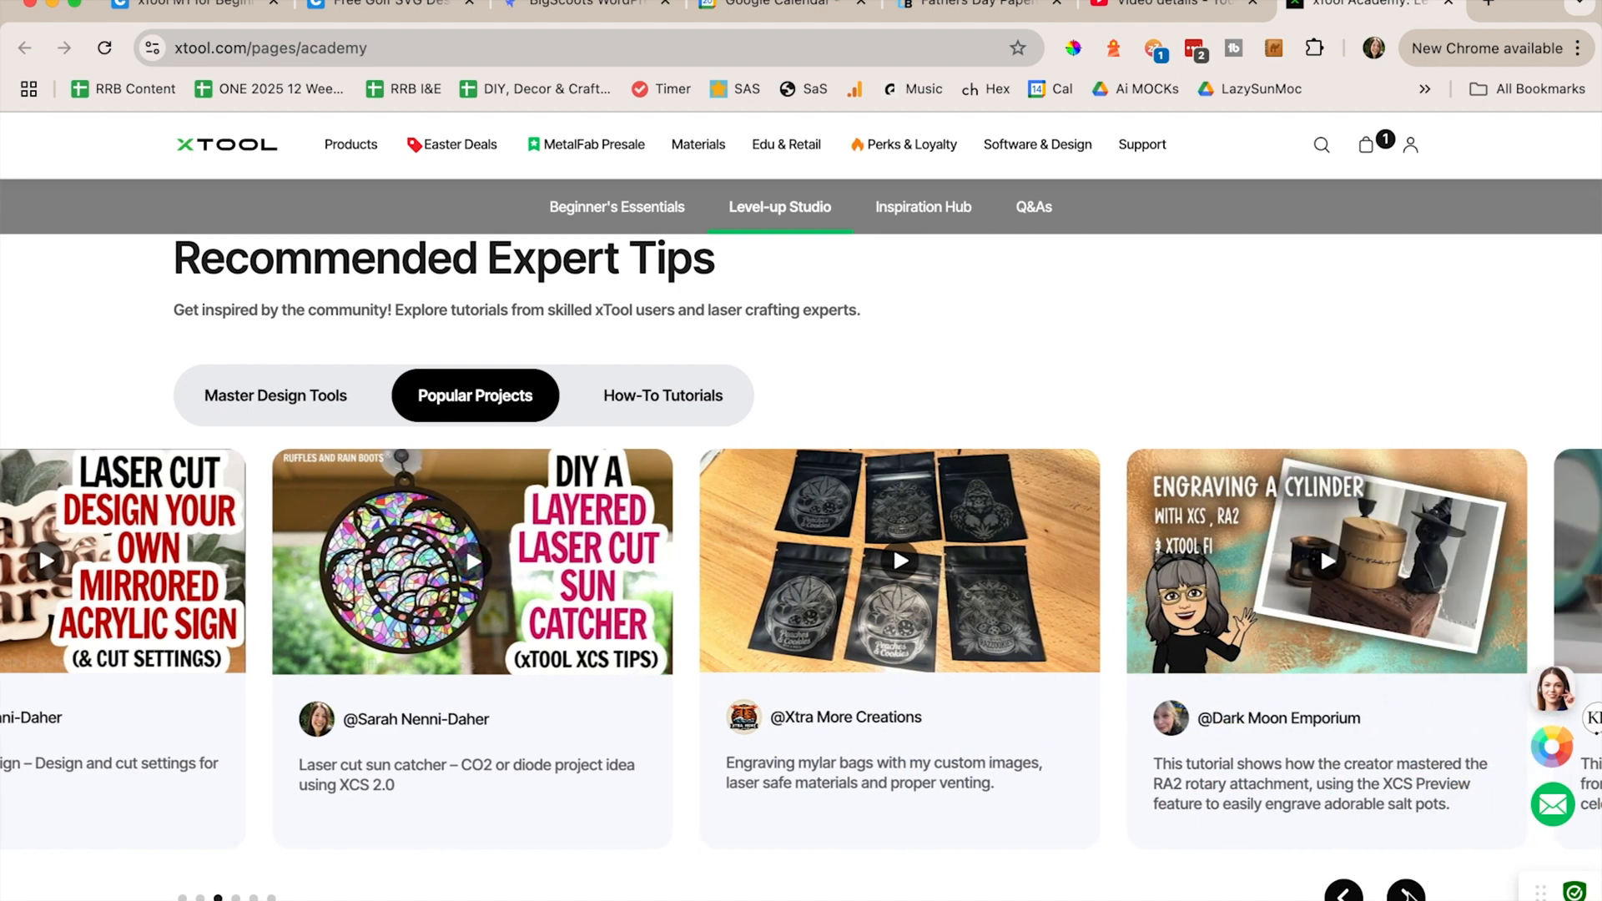
pyautogui.click(663, 396)
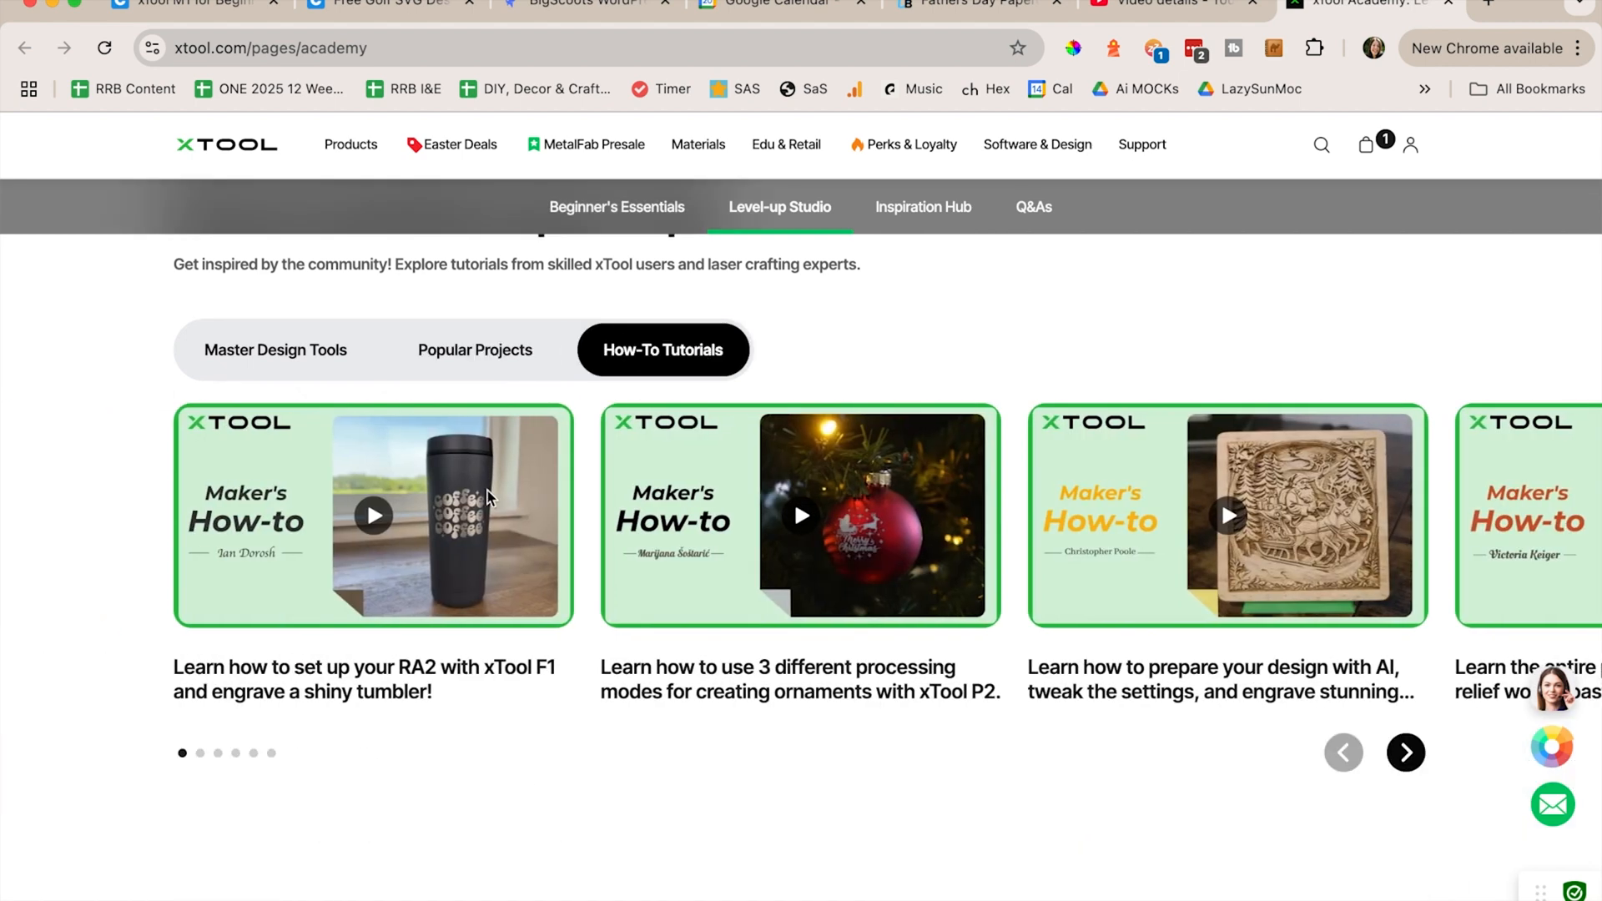
# Look through the Inspiration Hub, then return to the xTool Creative Space home.
pyautogui.click(922, 207)
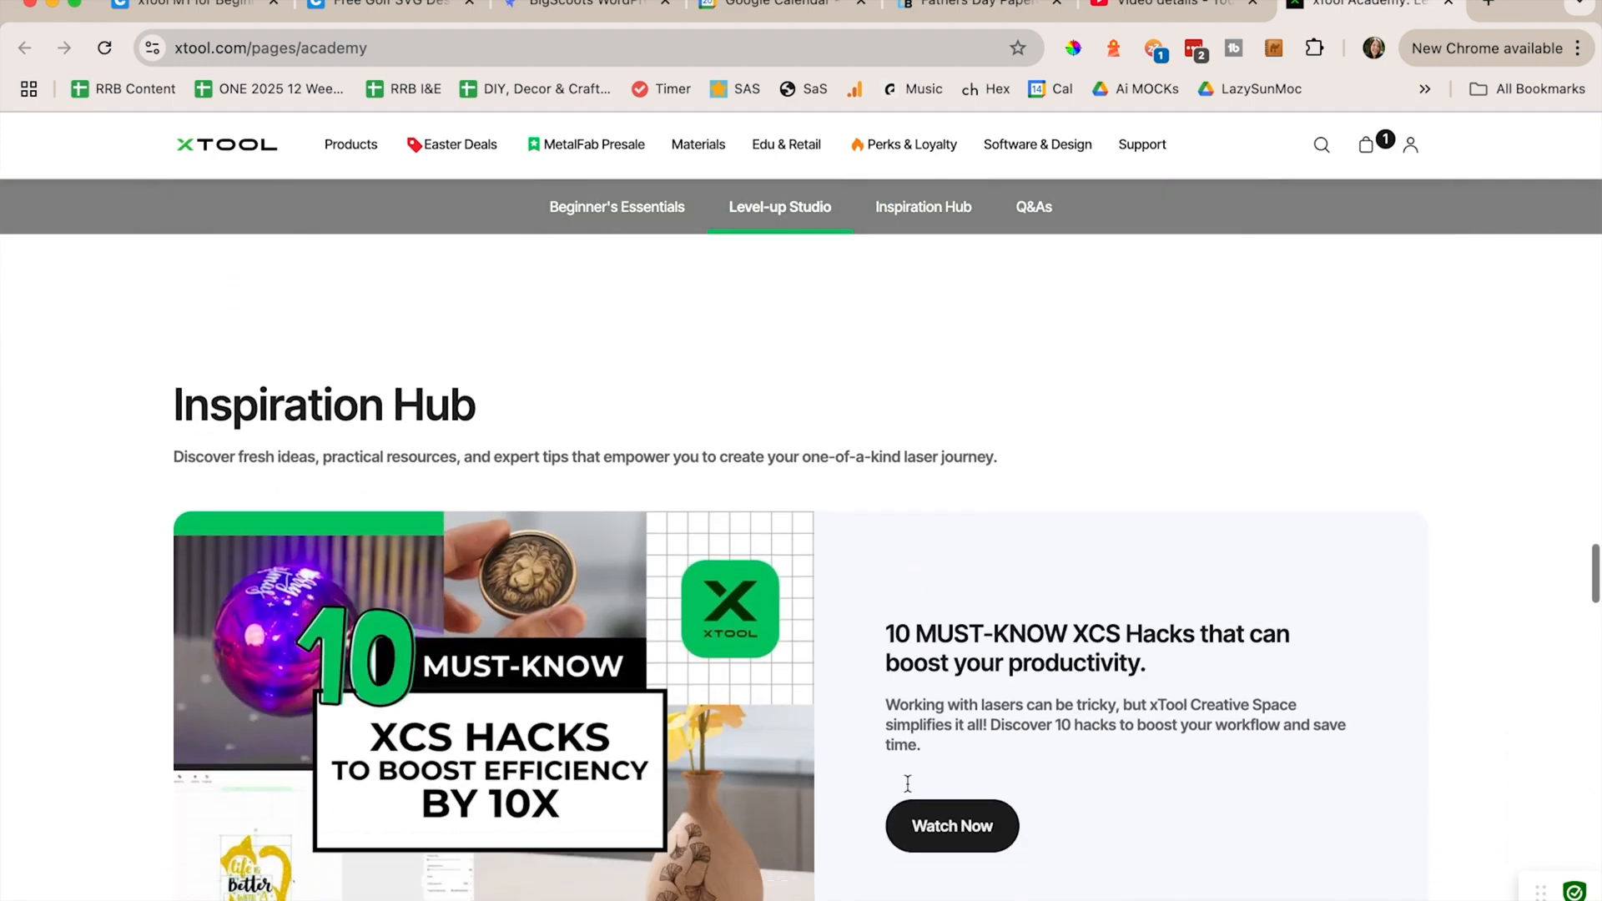
pyautogui.scroll(-3)
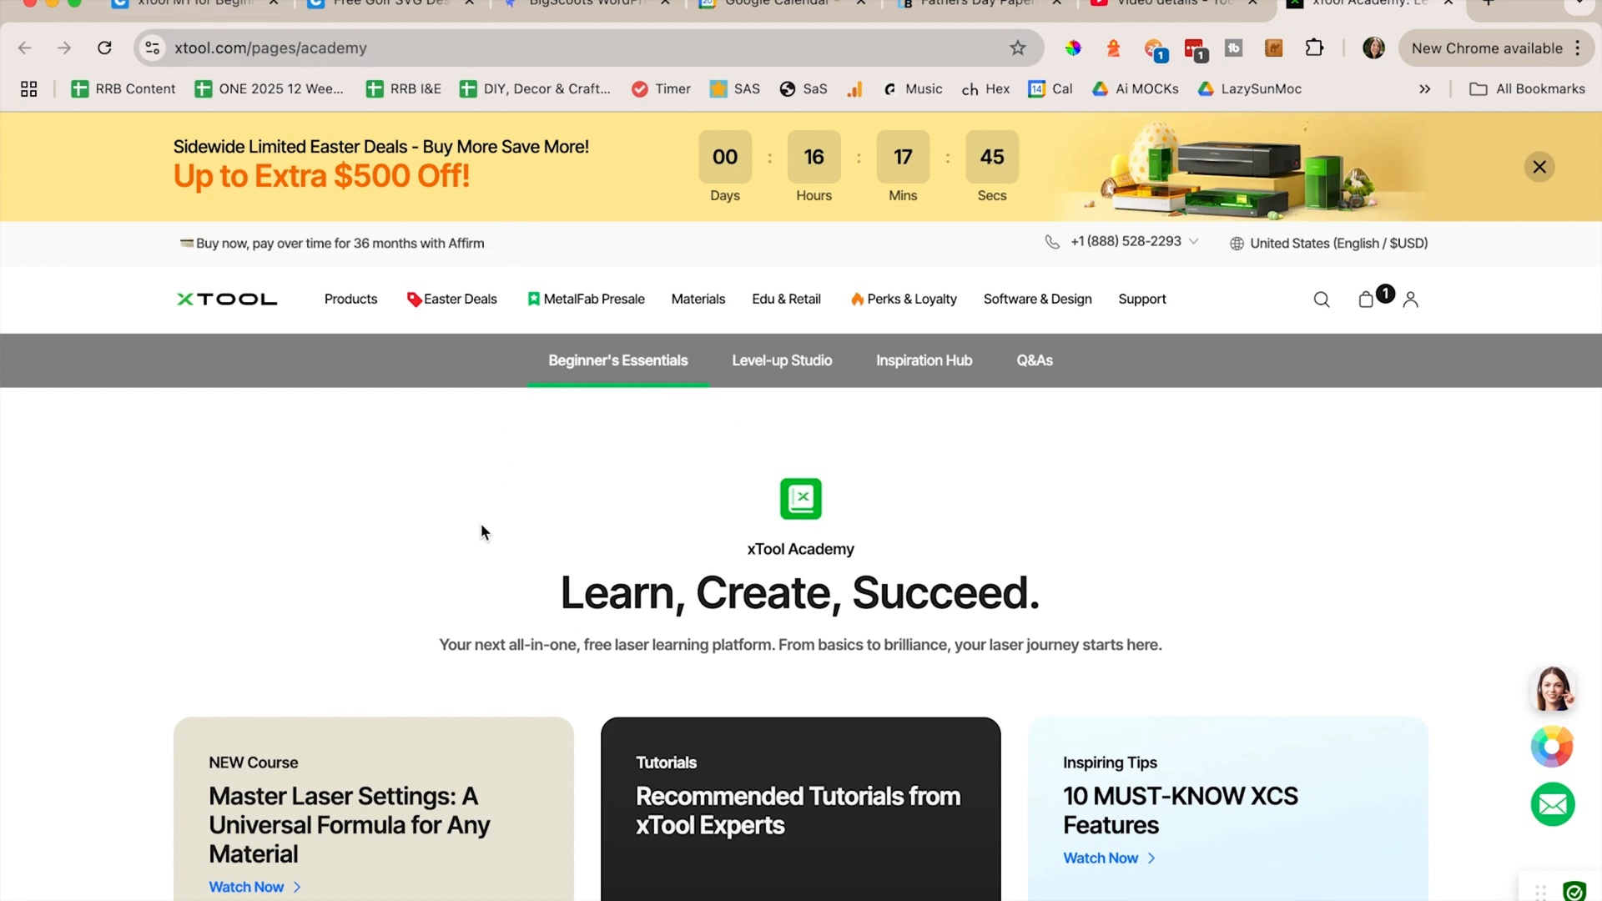
pyautogui.click(781, 361)
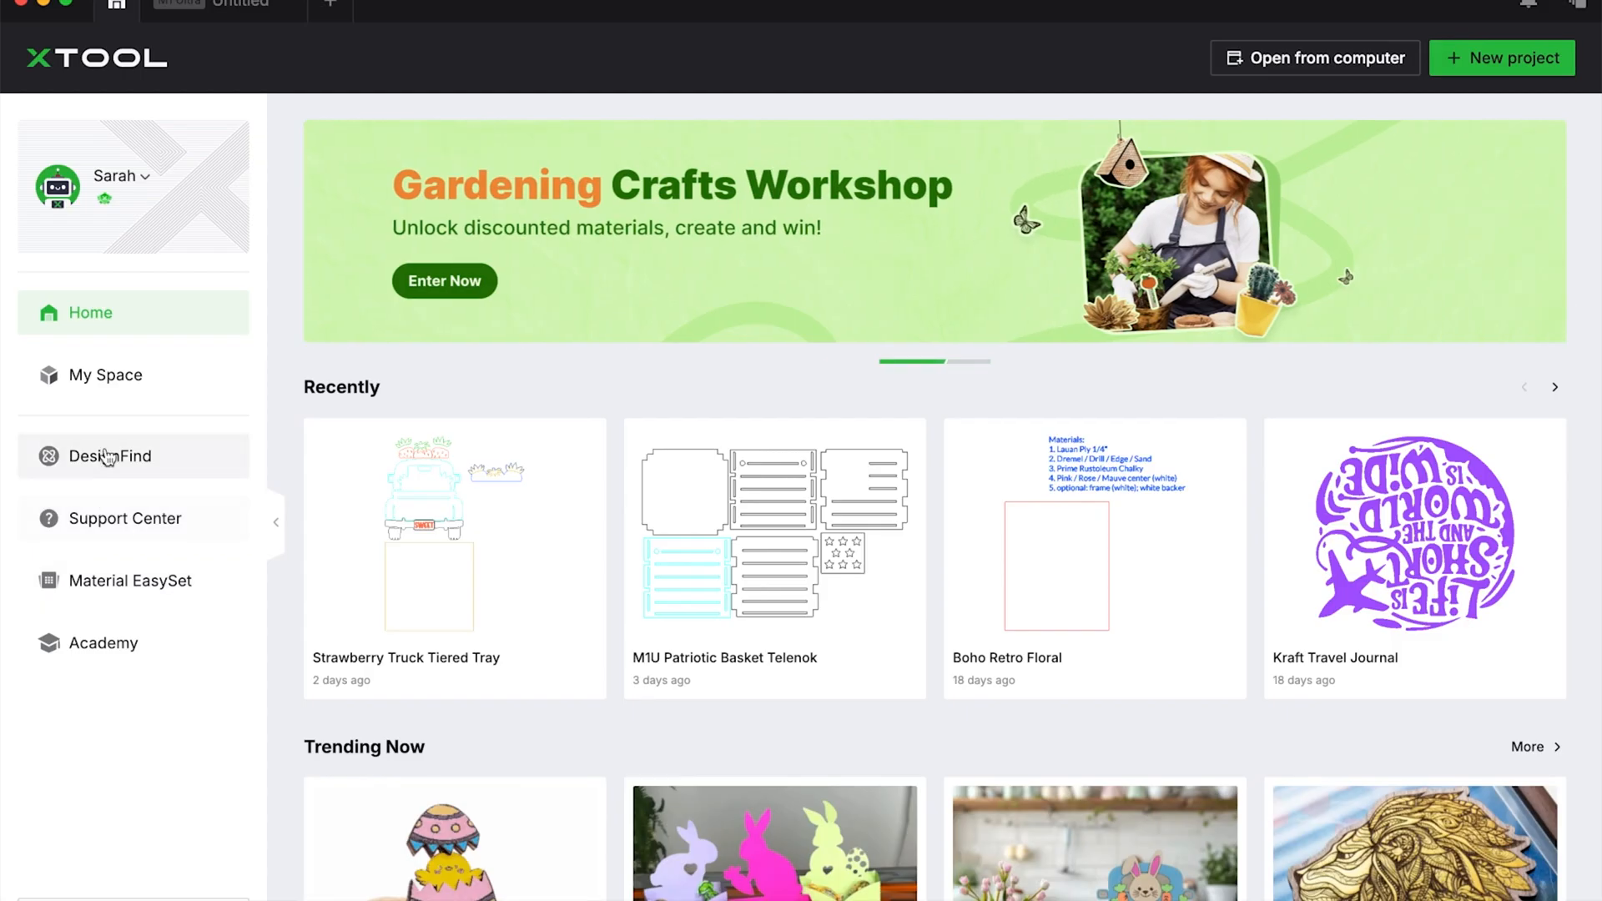
# Open DesignFind's AImake AI design page and scroll to its style palettes.
pyautogui.click(108, 455)
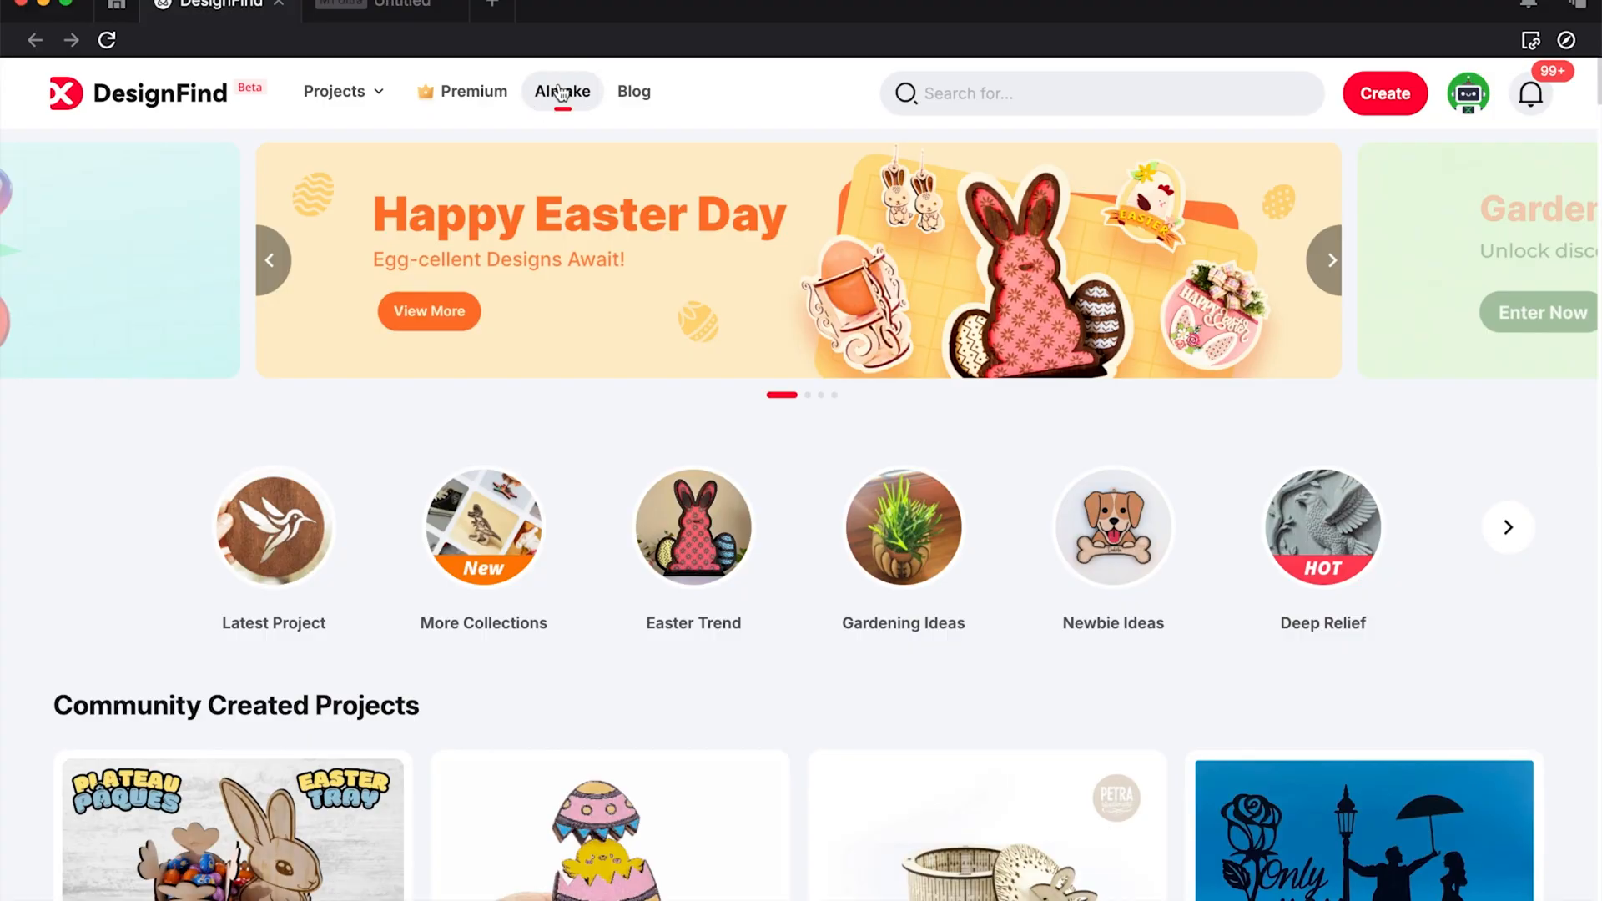
pyautogui.click(563, 90)
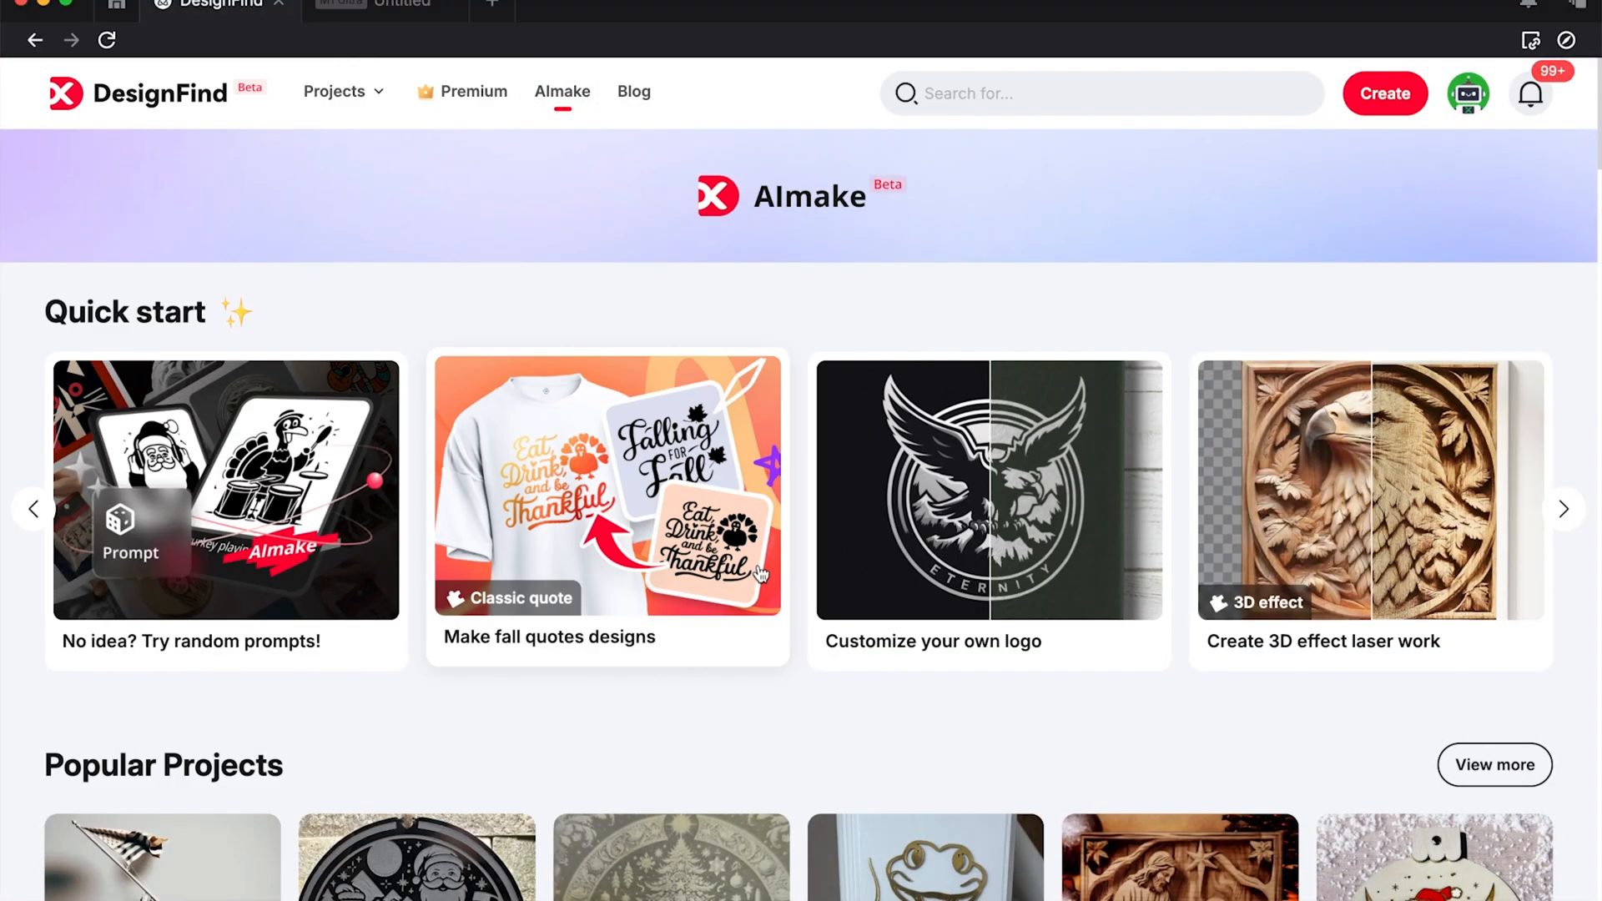
pyautogui.scroll(-3)
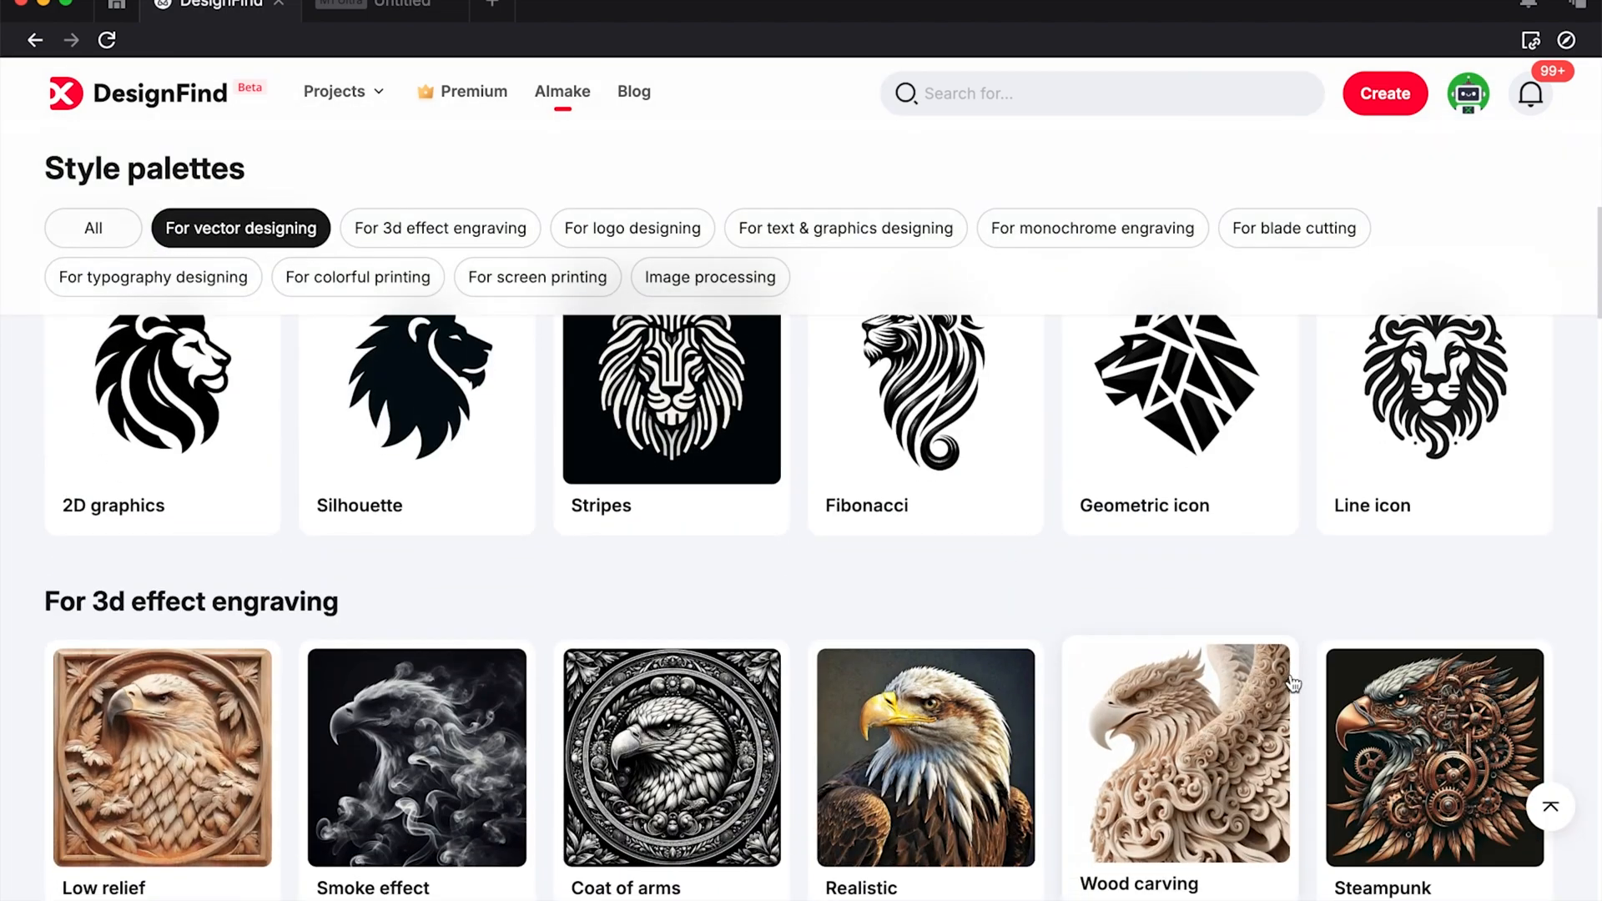
# Filter styles by 3D effect and text & graphics designing, choosing Coloring book.
pyautogui.click(439, 228)
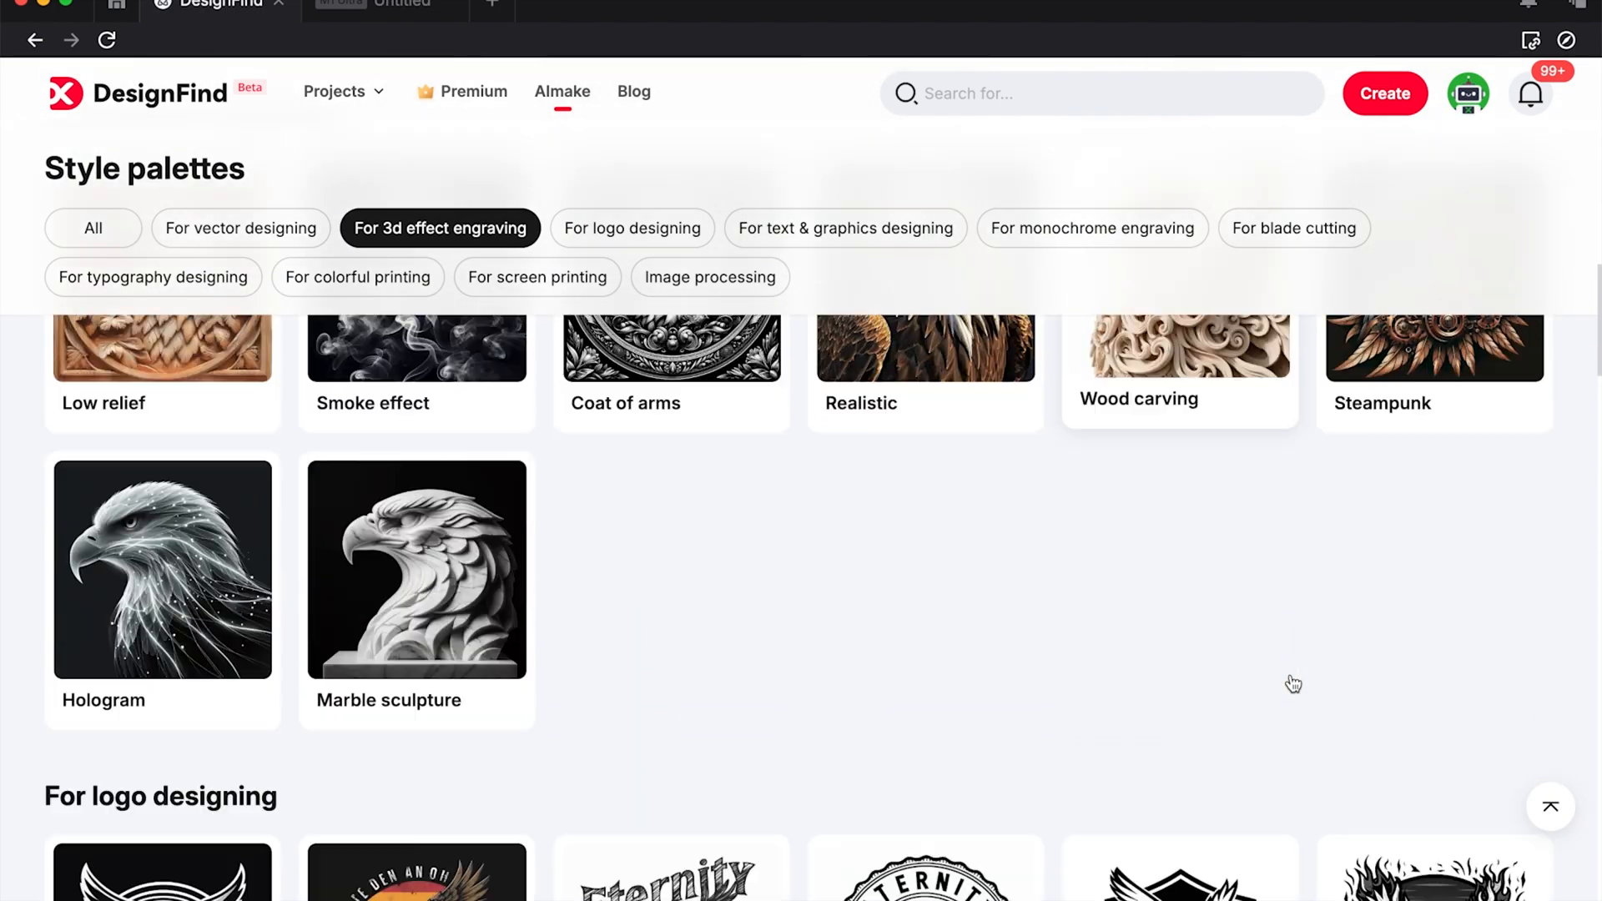
pyautogui.click(845, 228)
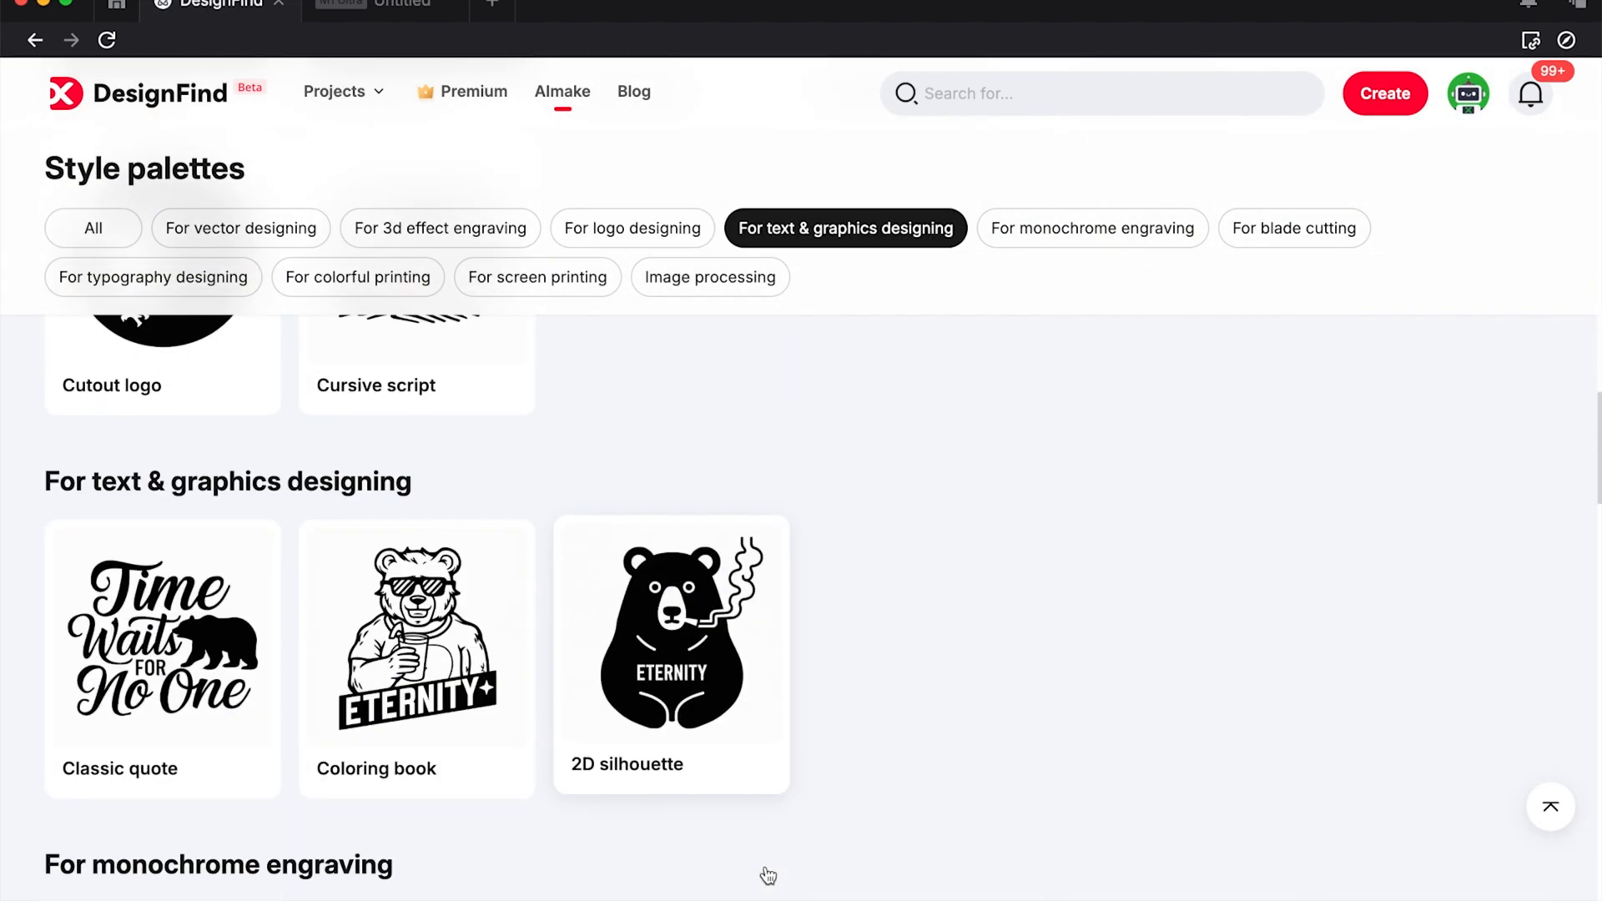
pyautogui.scroll(-3)
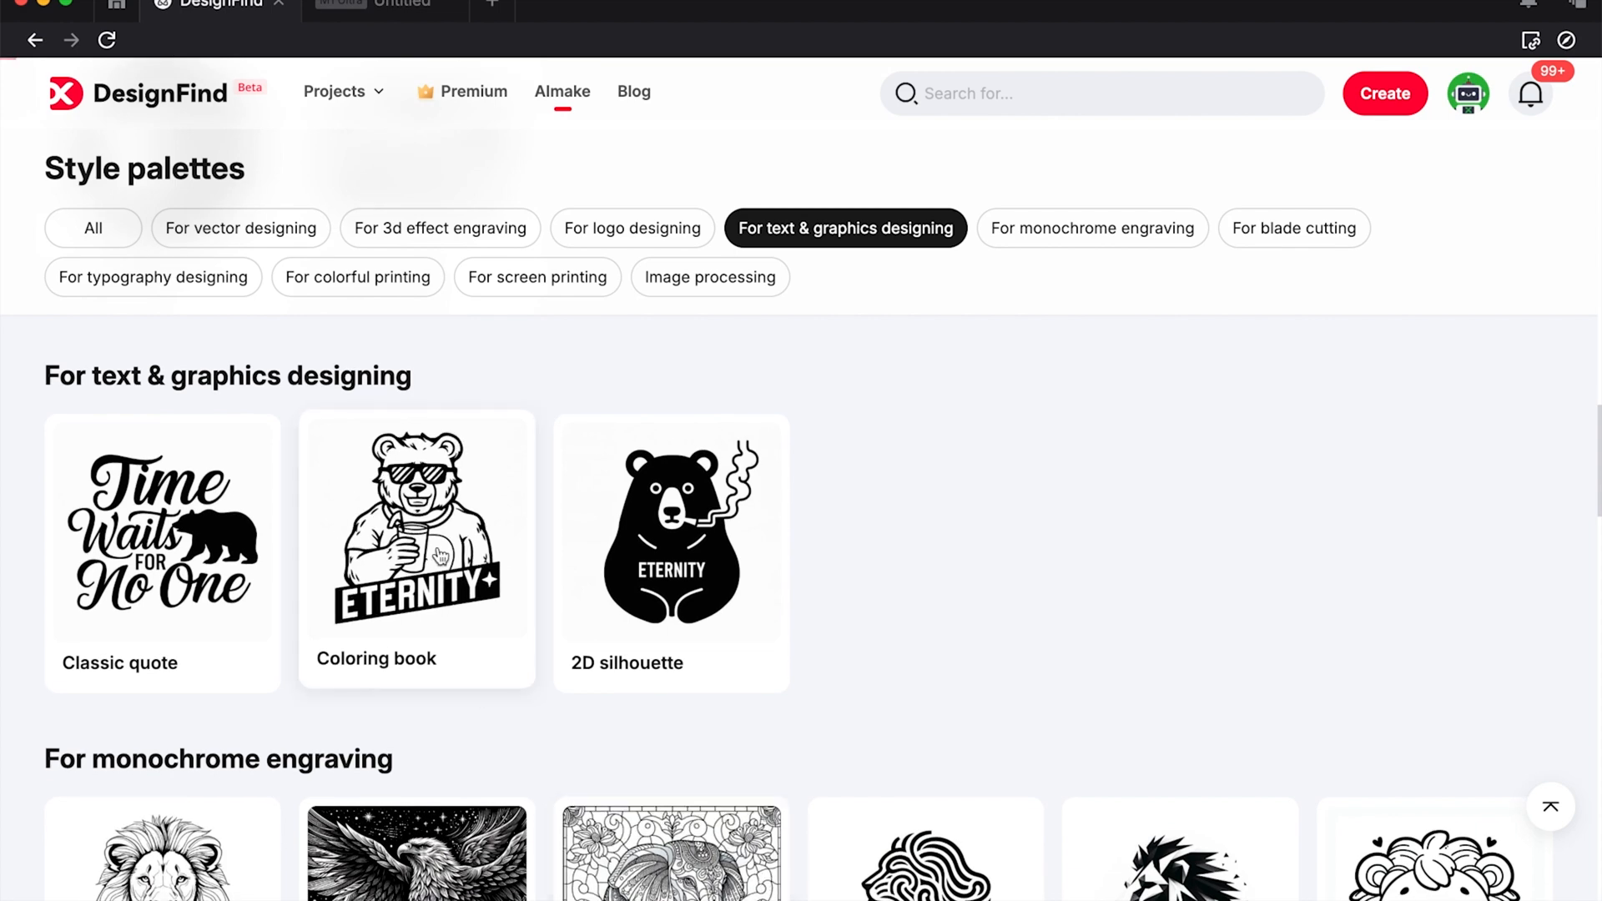
pyautogui.click(416, 522)
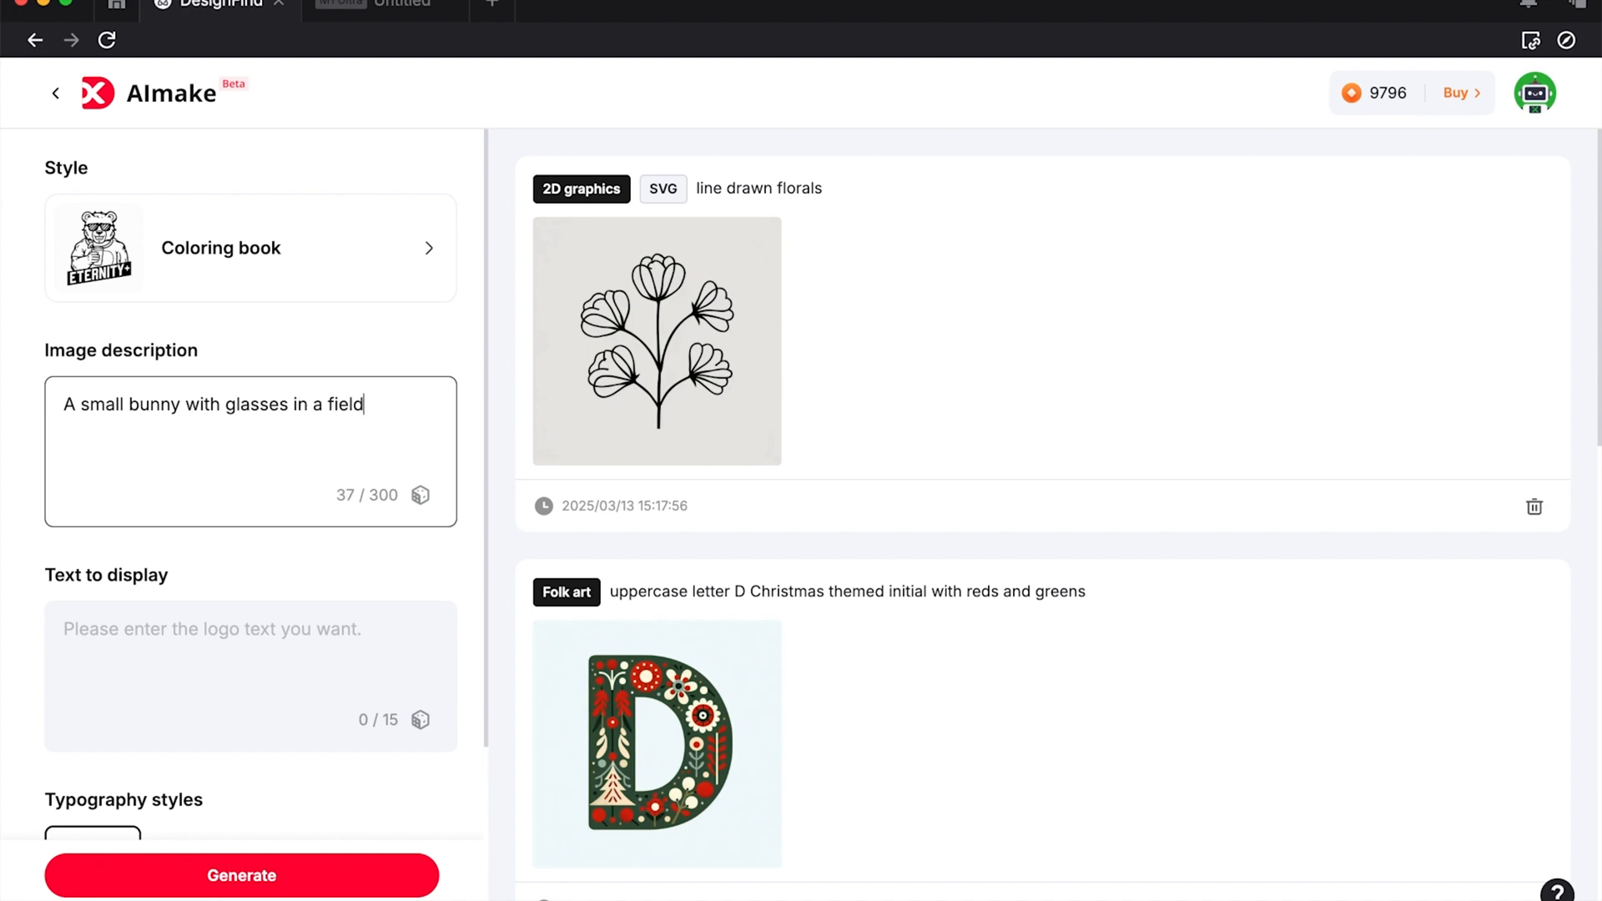
# Describe the bunny with flowers, add 'Happy Easter' text placed under the art, and generate.
pyautogui.write('with flowers')
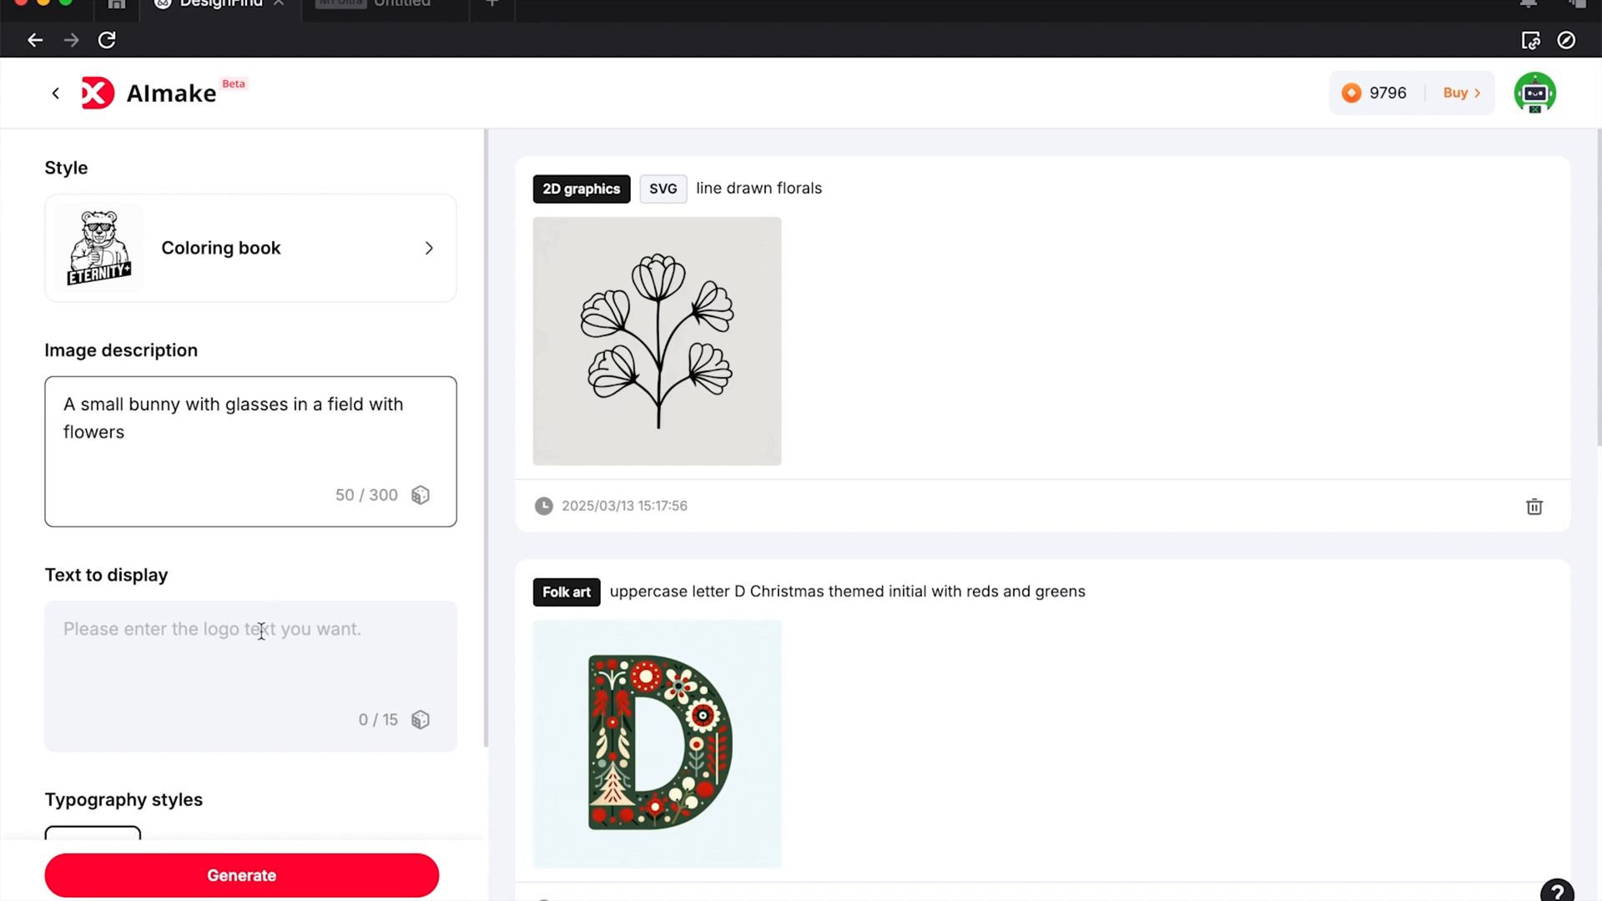
pyautogui.write('Happy Easter')
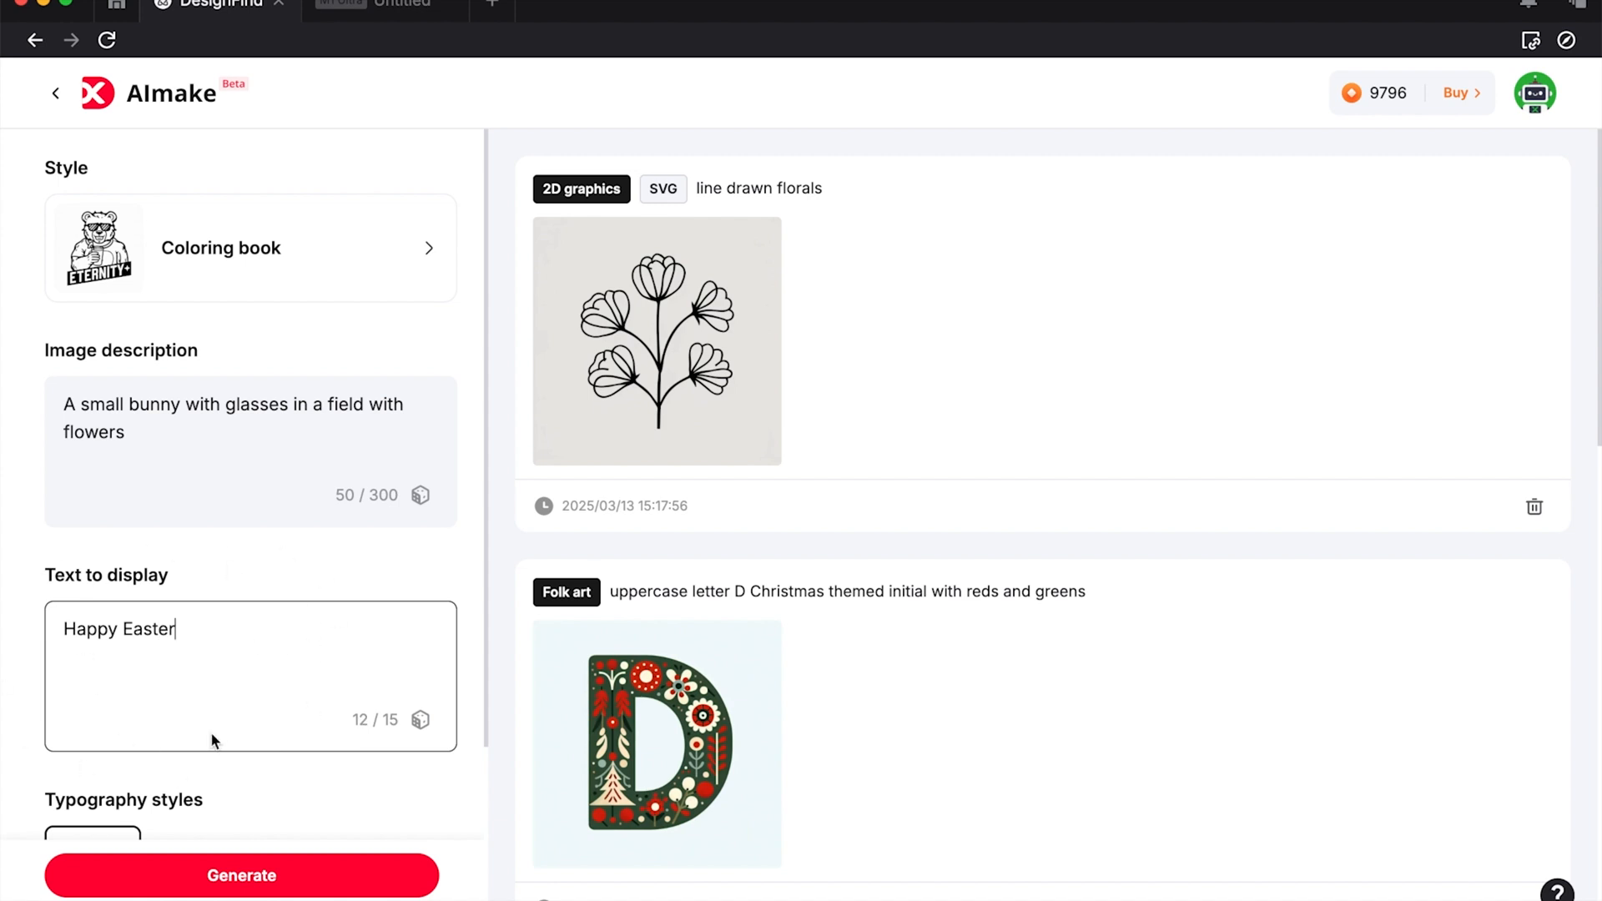
pyautogui.scroll(-3)
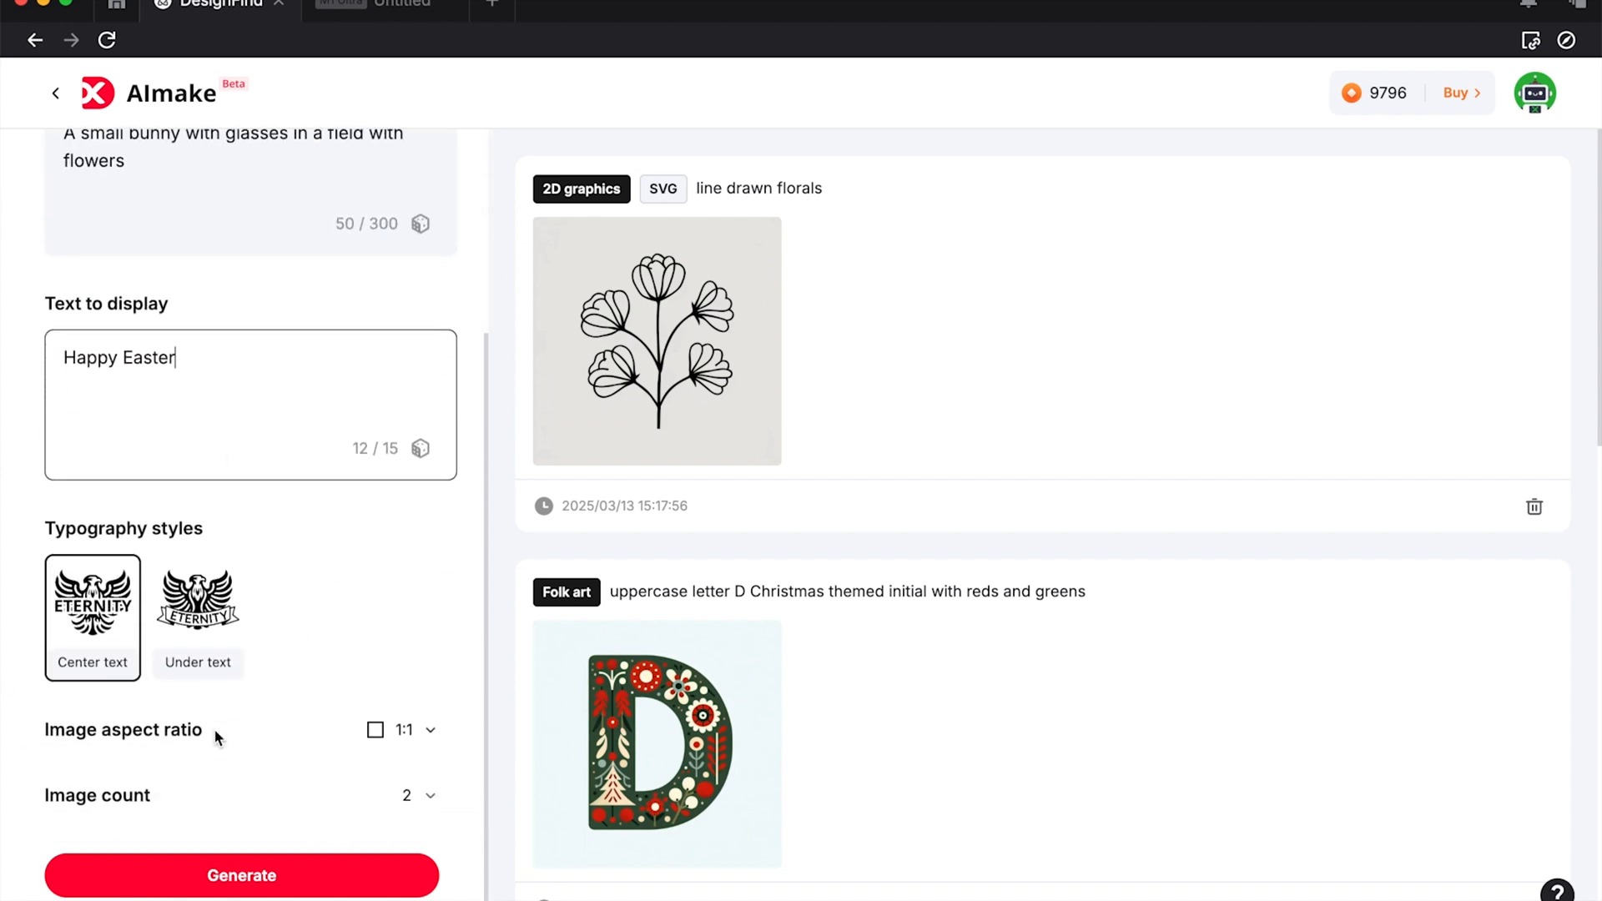
pyautogui.click(197, 598)
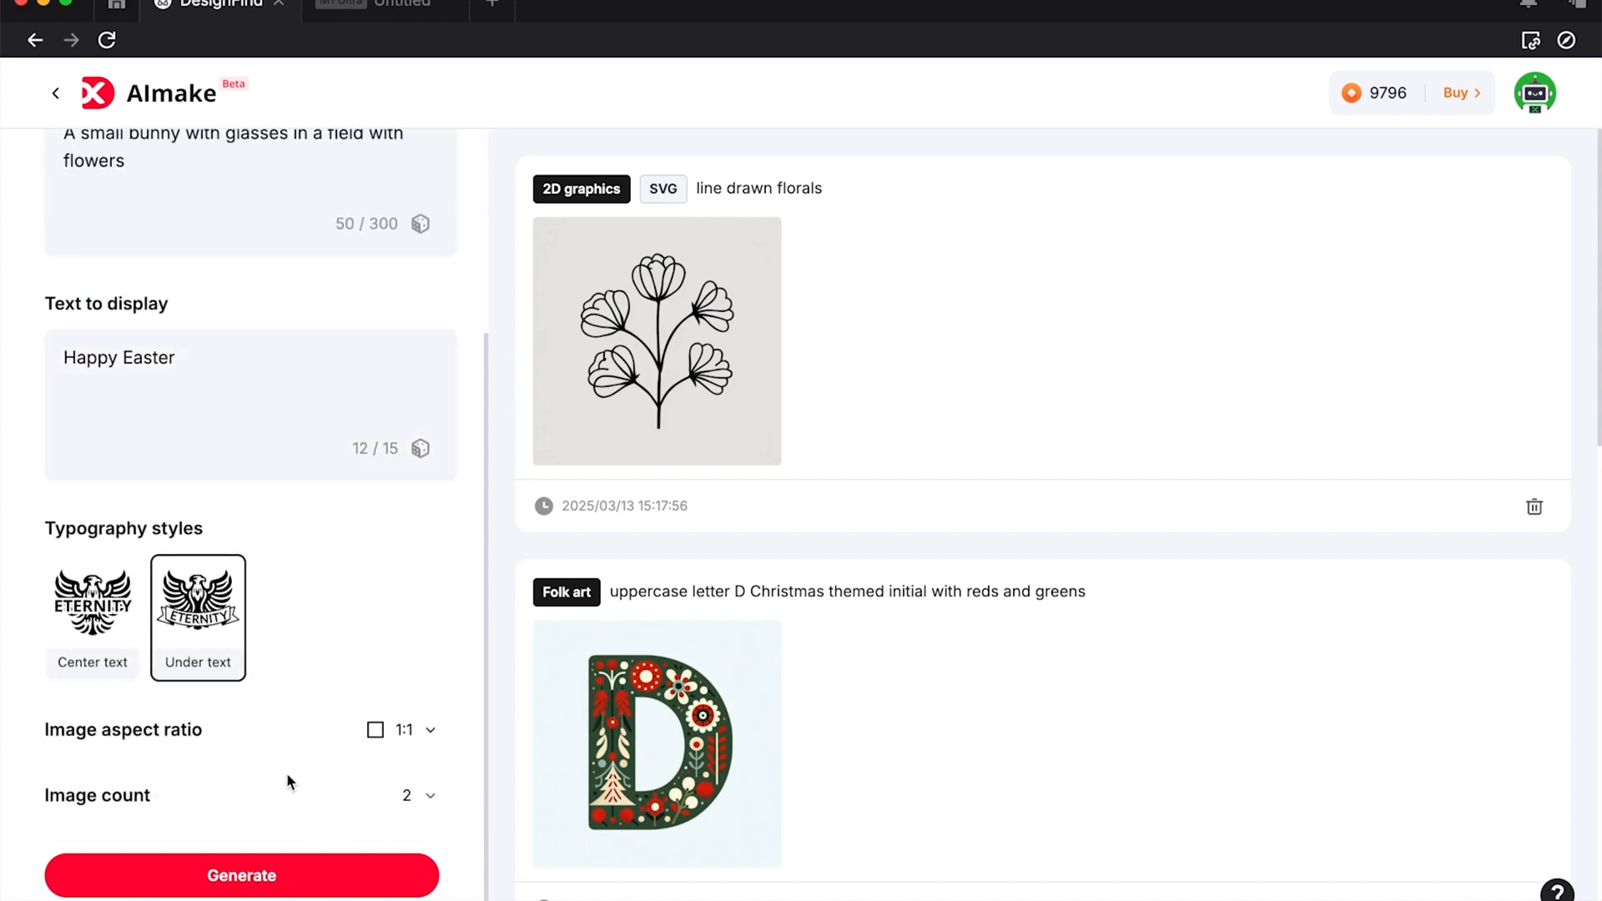
pyautogui.click(240, 875)
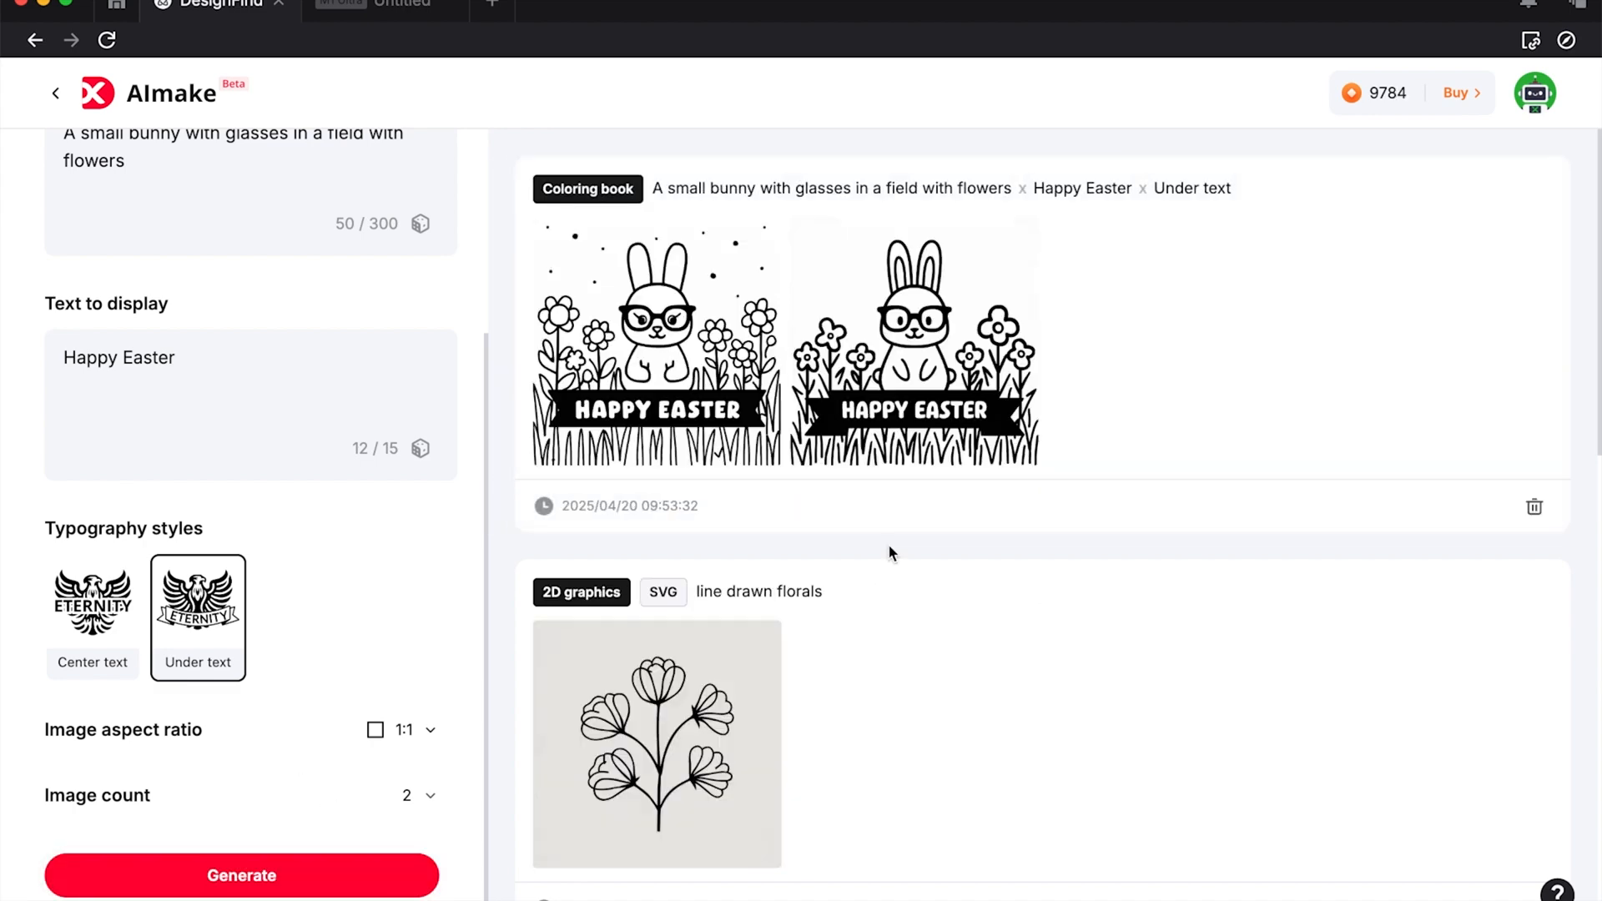
# Compare both generated bunnies and dispose of the dotted-sky version.
pyautogui.click(655, 343)
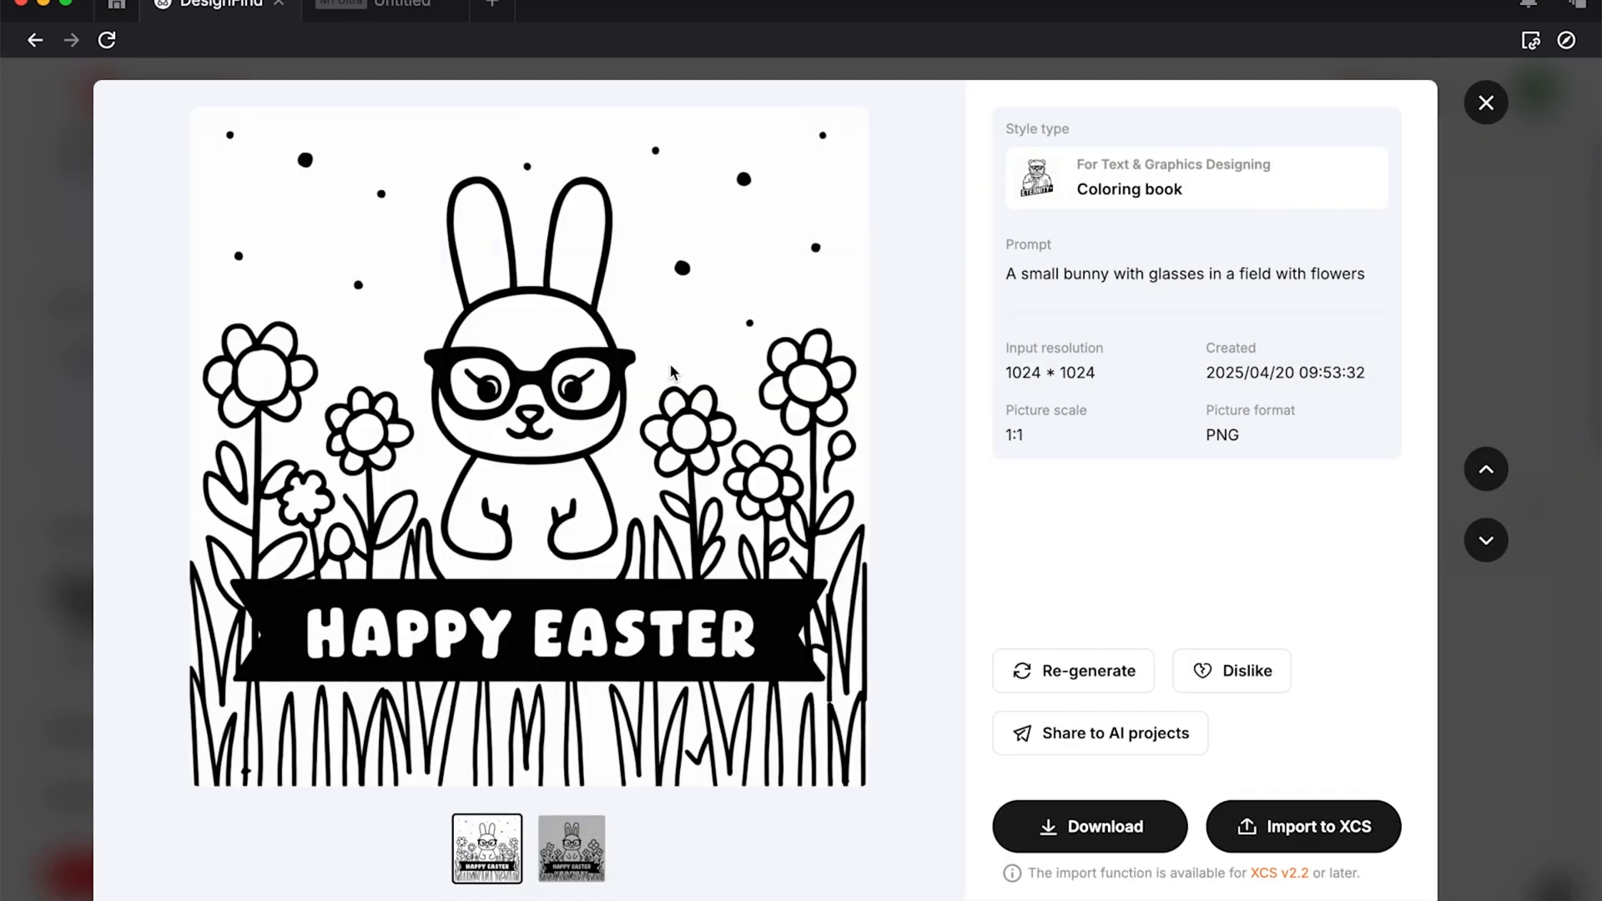
pyautogui.moveTo(593, 559)
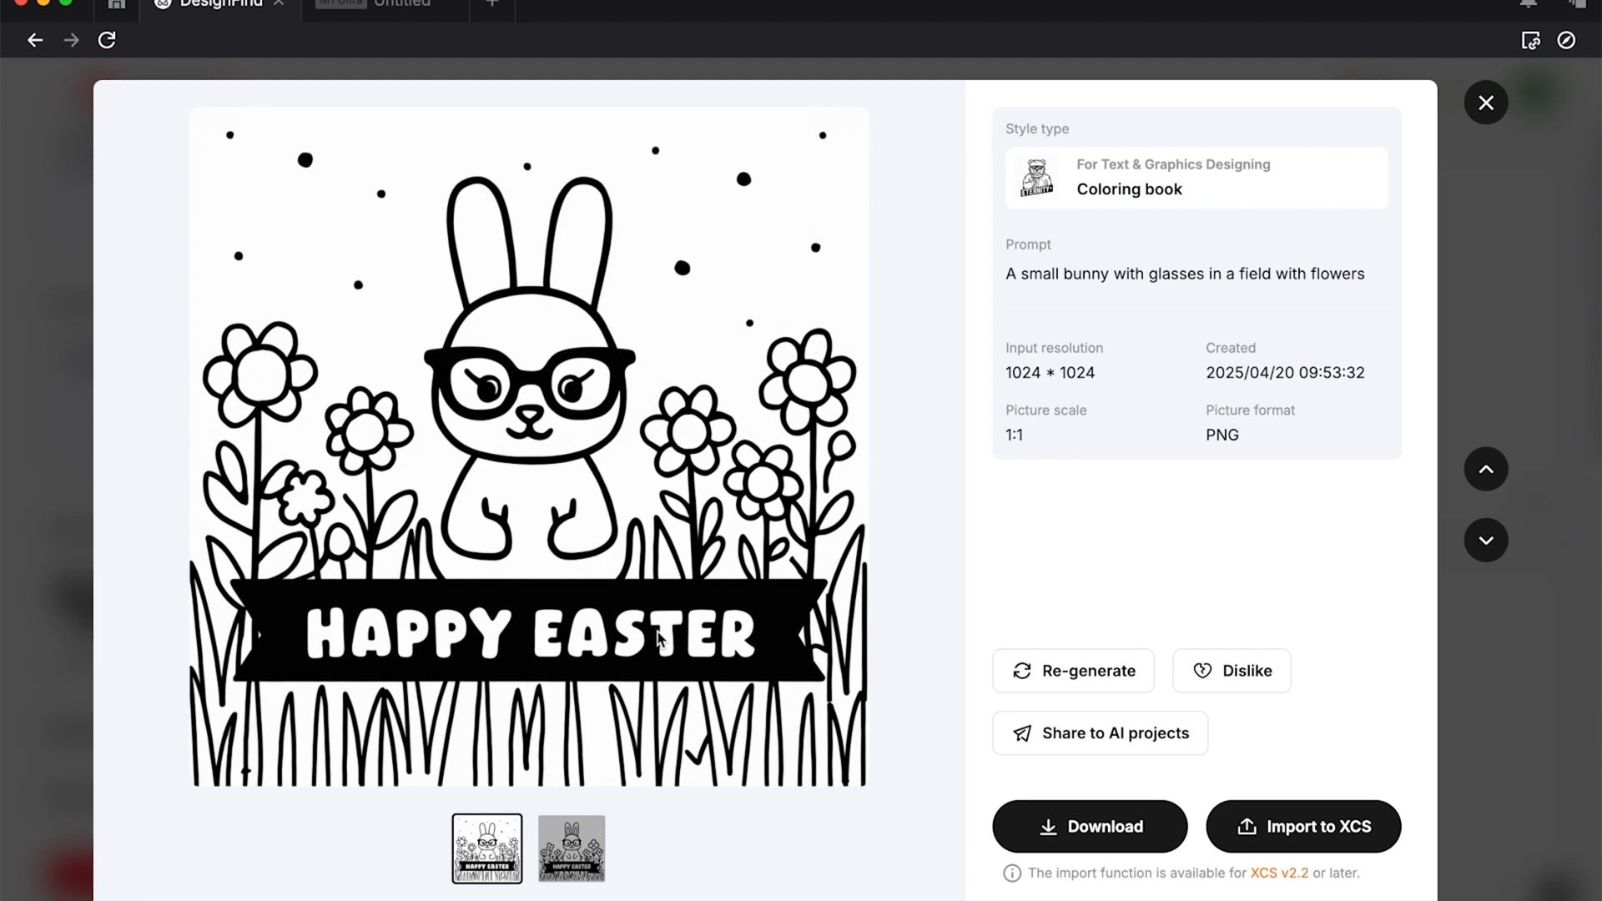
pyautogui.click(571, 850)
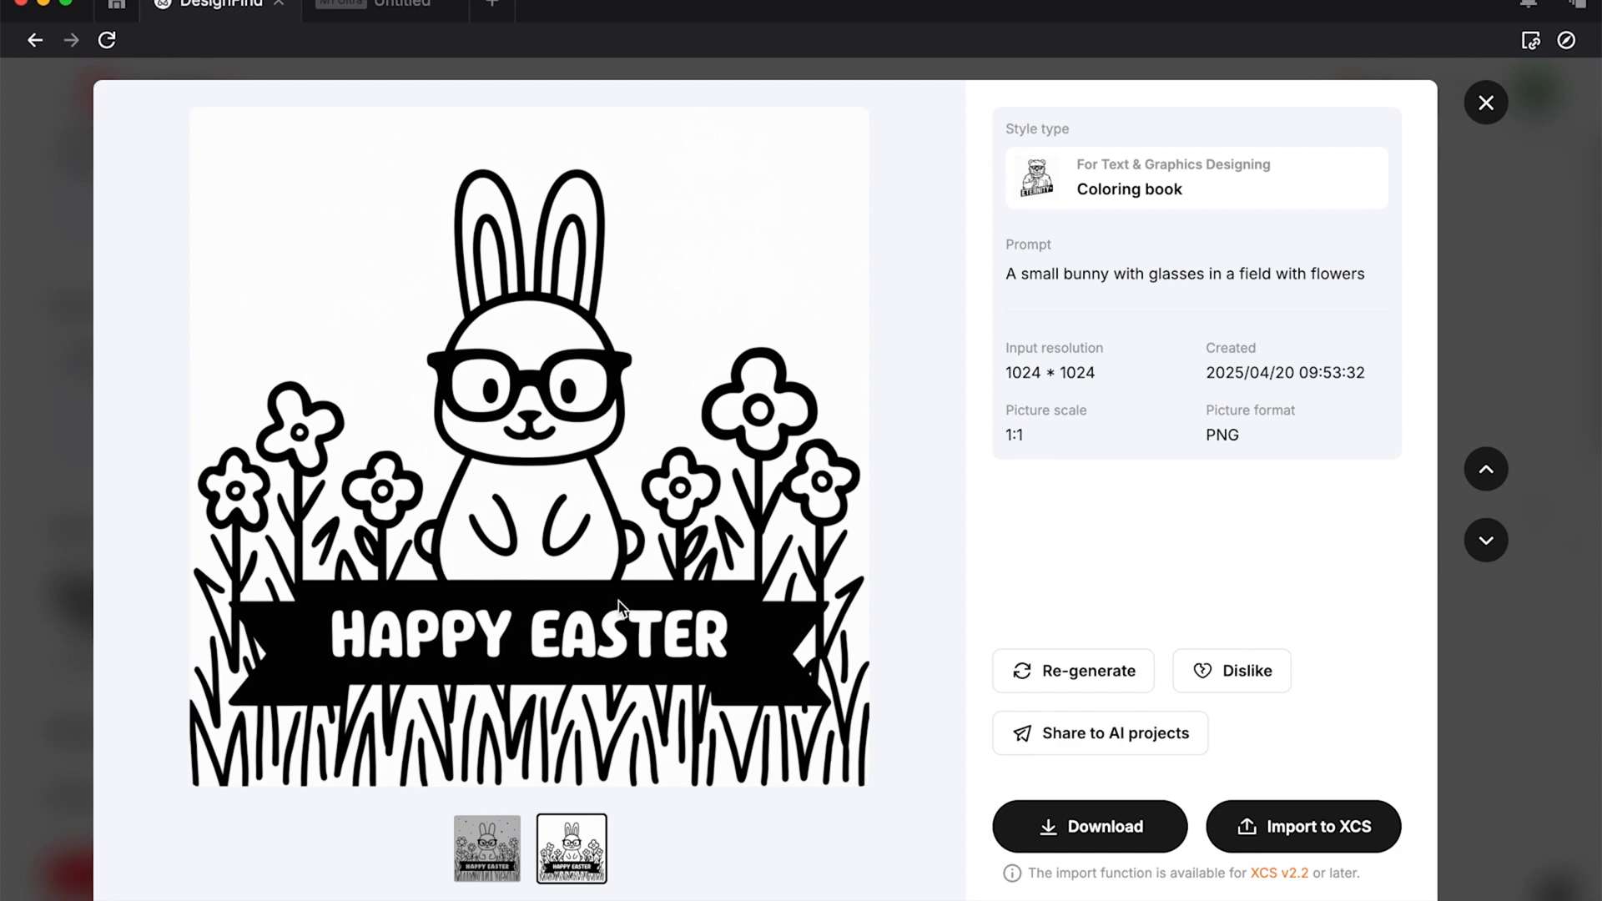
pyautogui.moveTo(1350, 834)
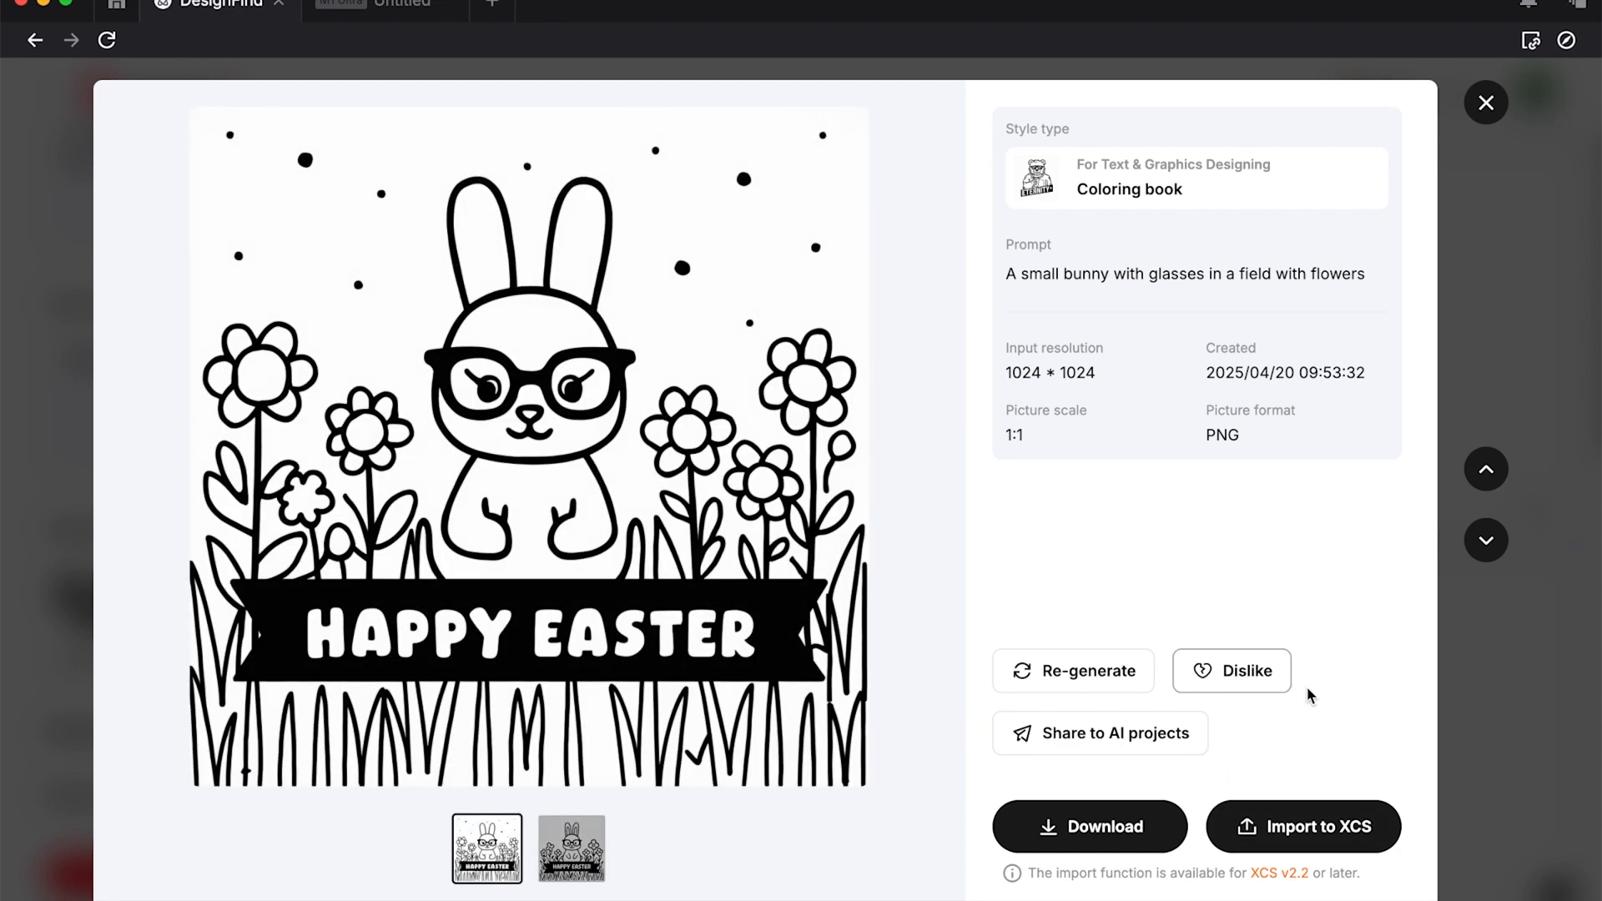
pyautogui.click(1231, 671)
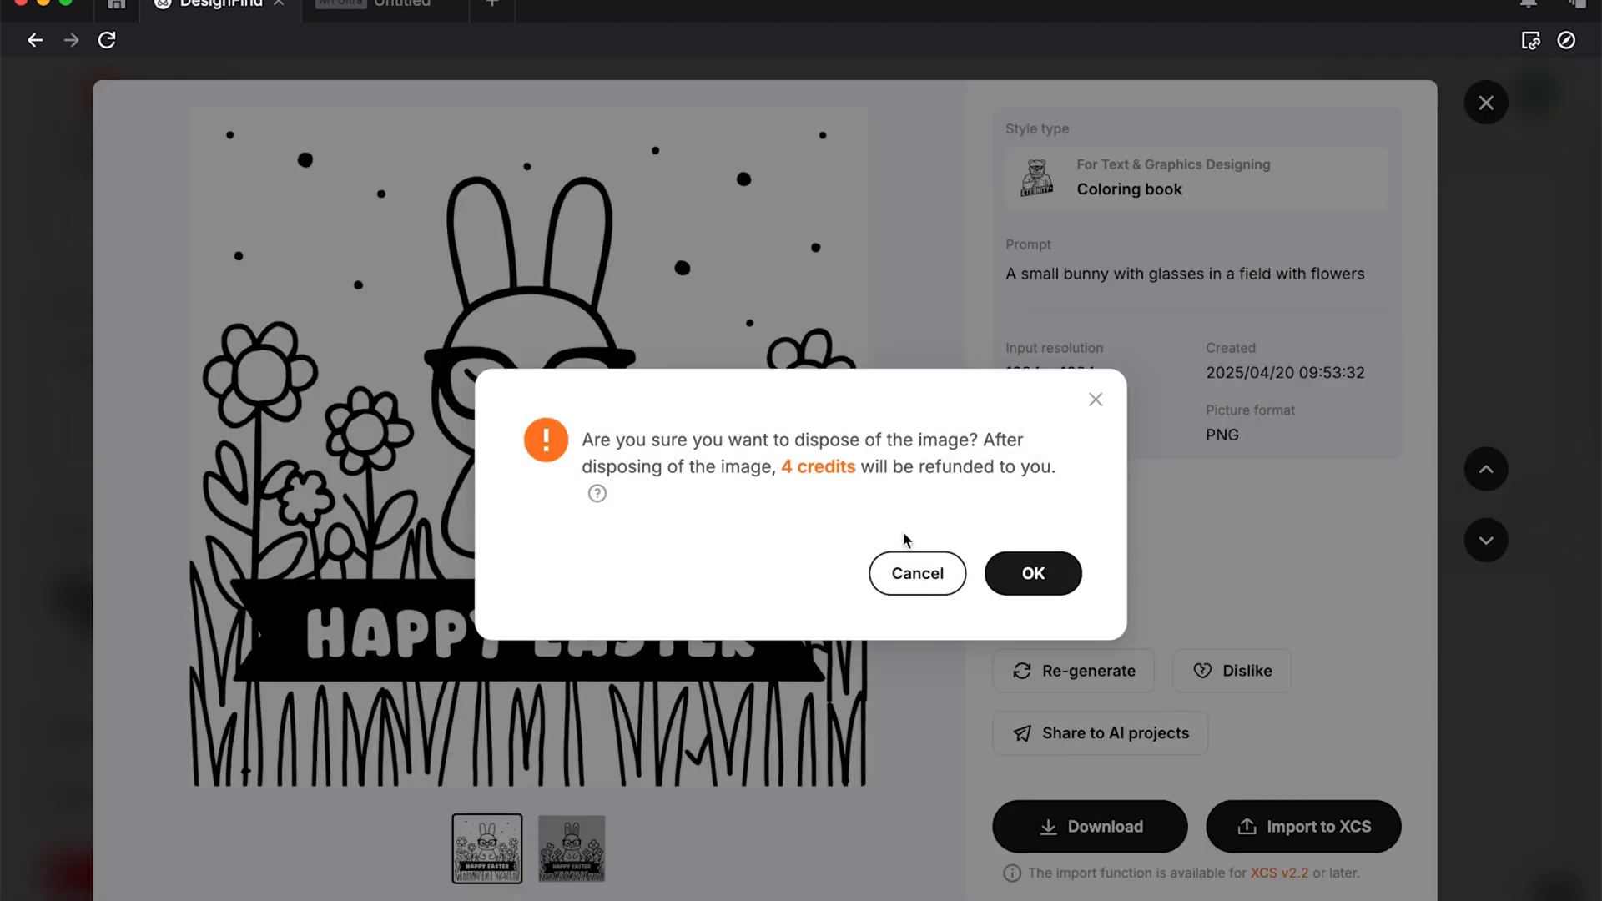
pyautogui.click(916, 573)
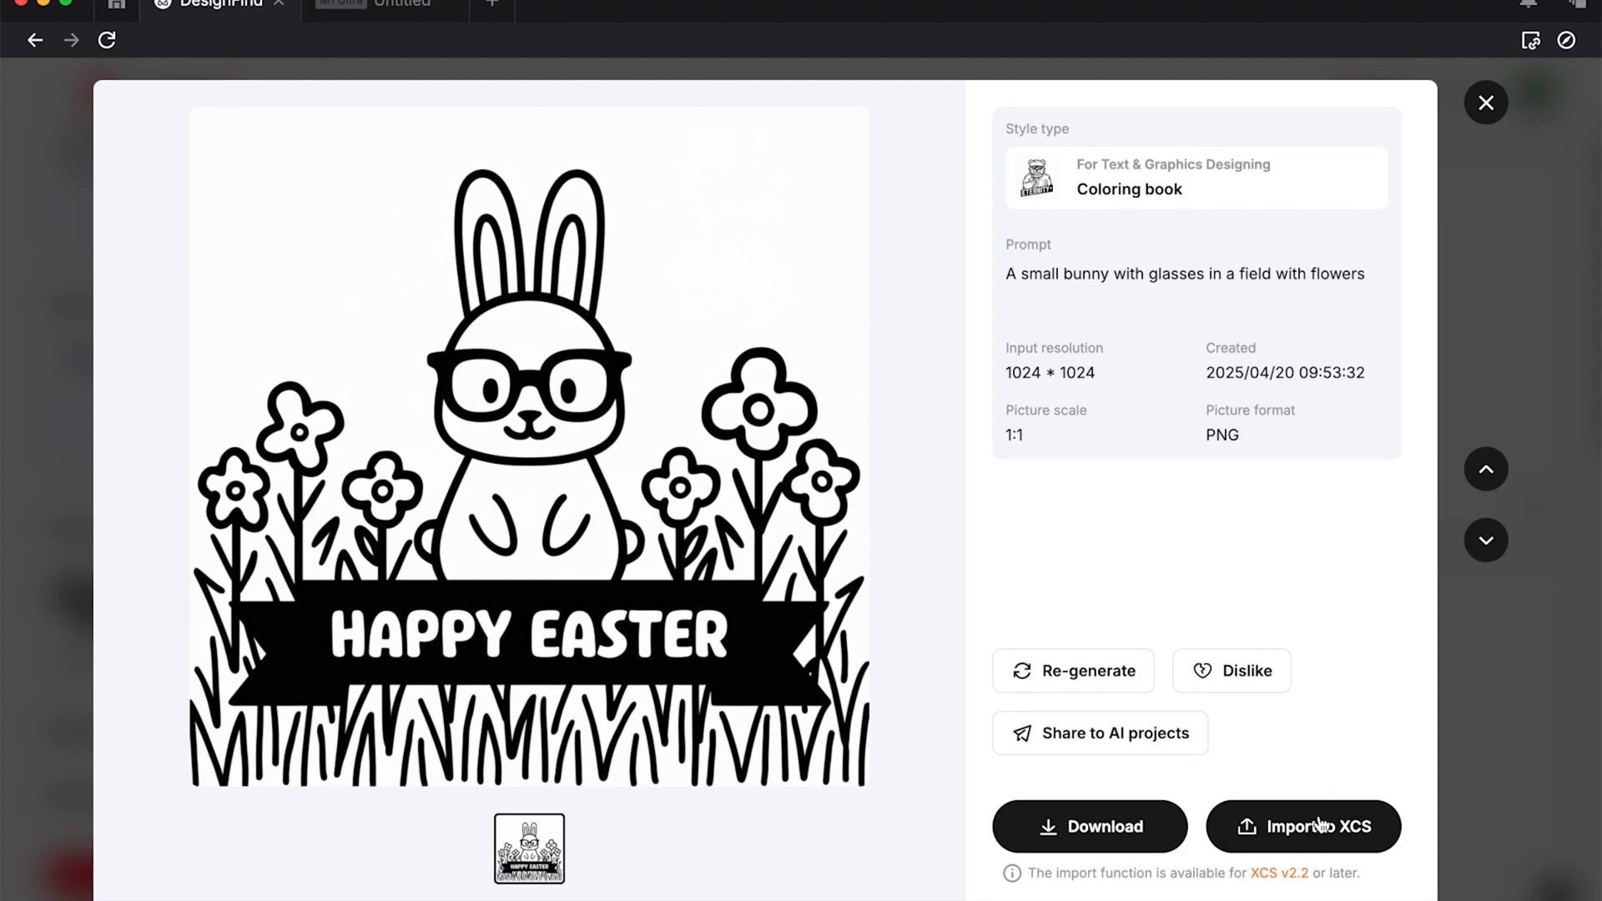
pyautogui.moveTo(1170, 832)
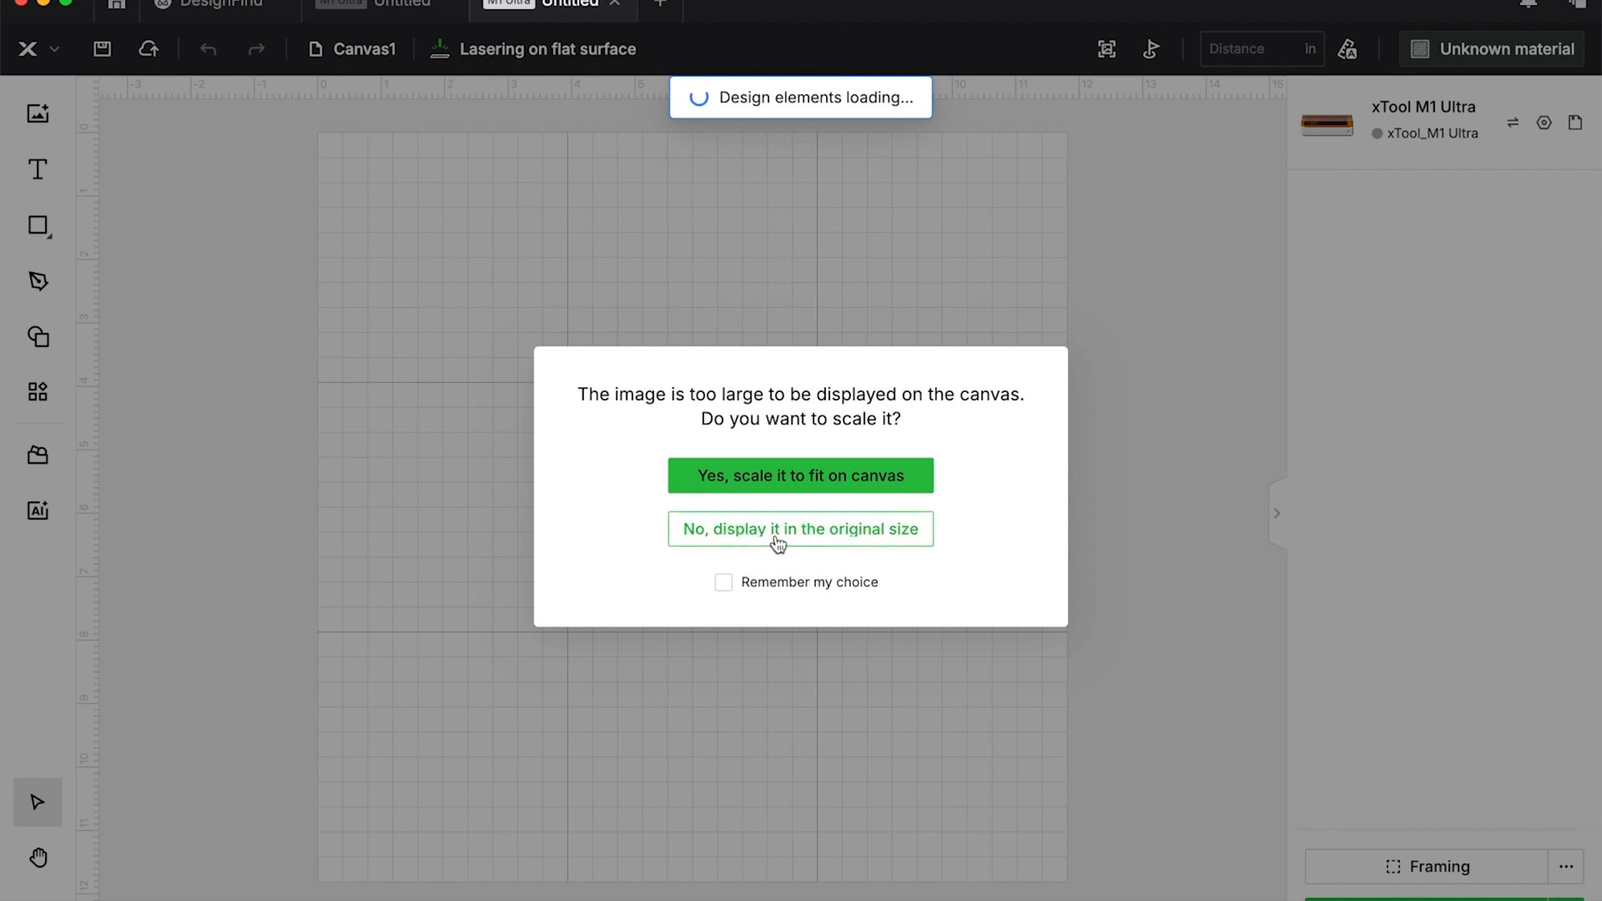
# Keep the imported image at original size, then resize it to 8 by 8 inches.
pyautogui.click(801, 530)
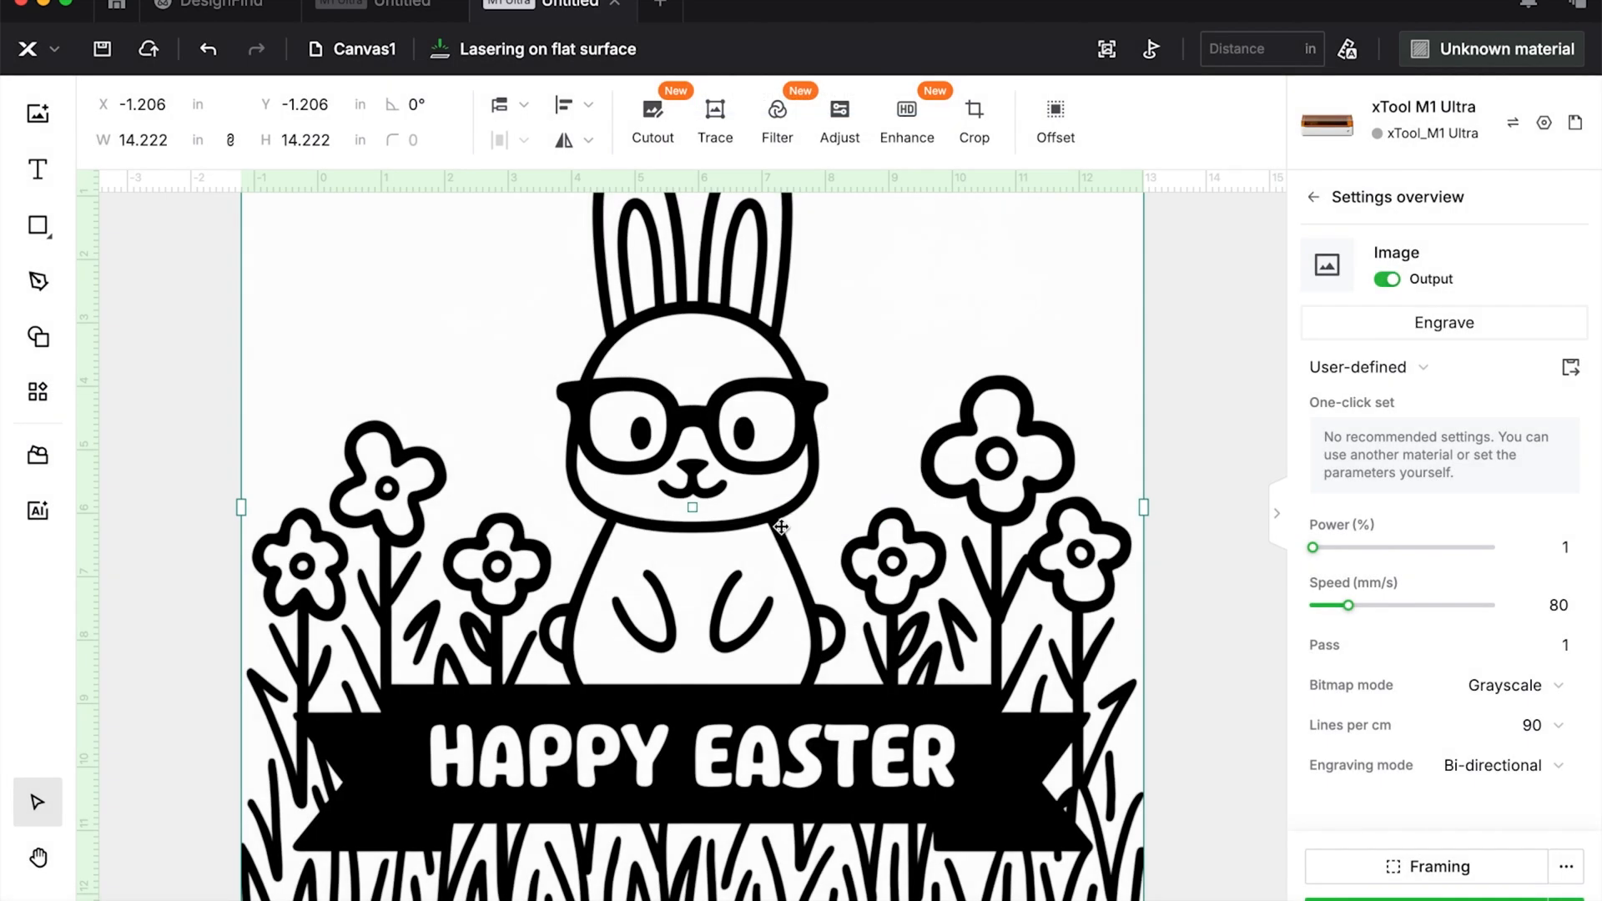
pyautogui.click(149, 140)
pyautogui.write('8')
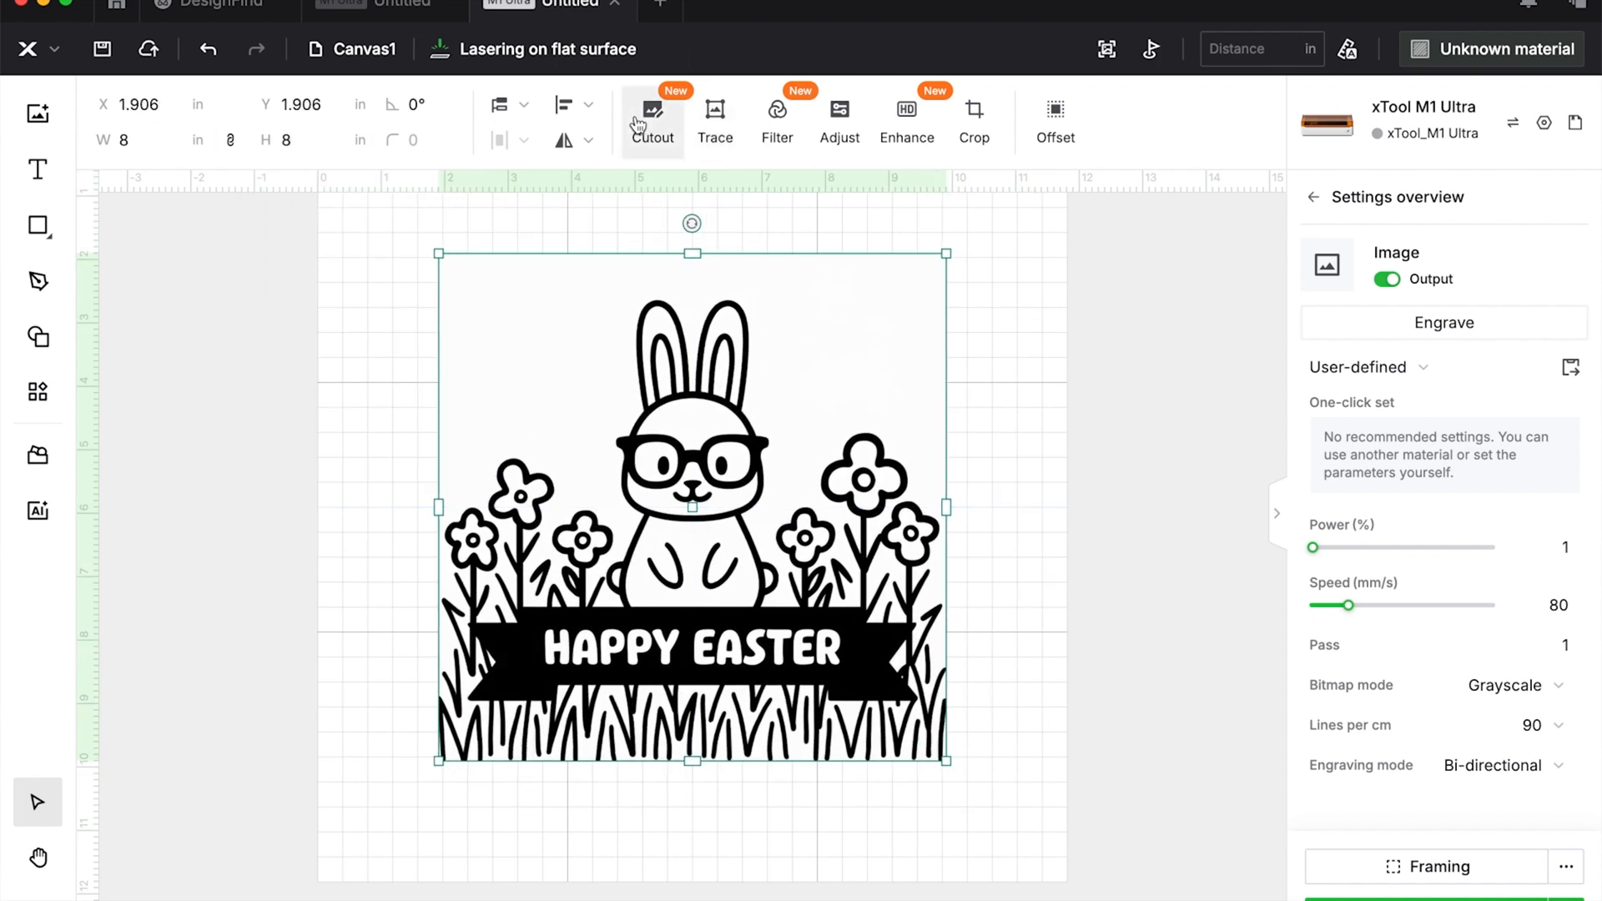
# Use Manual cutout's Magic wand to delete the white patch under the banner's end.
pyautogui.click(653, 117)
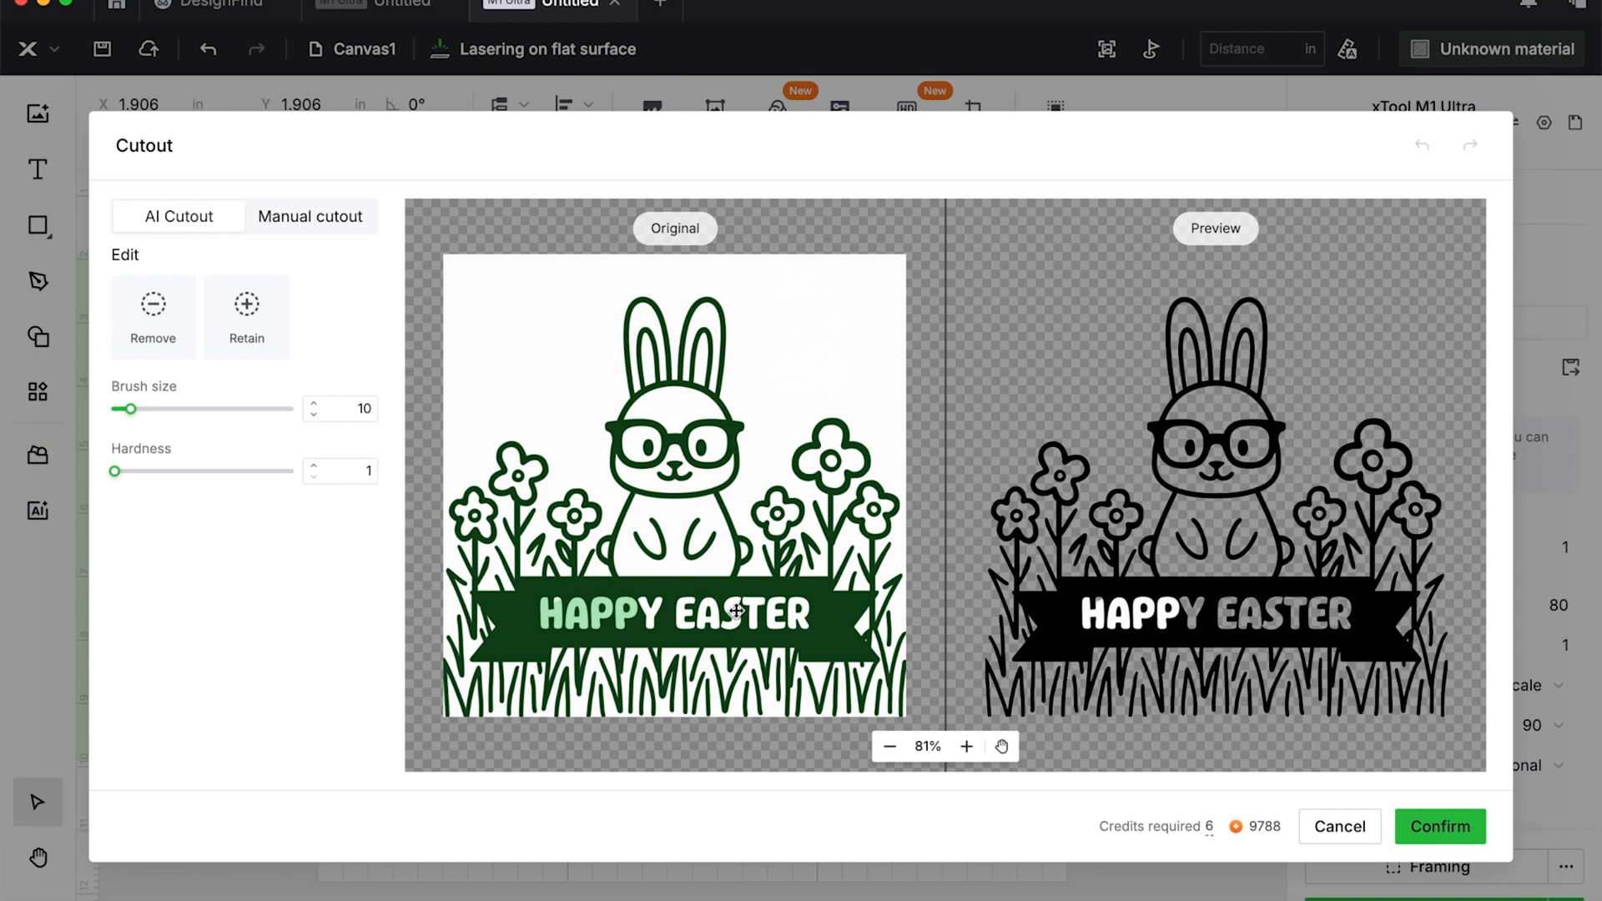
pyautogui.moveTo(272, 378)
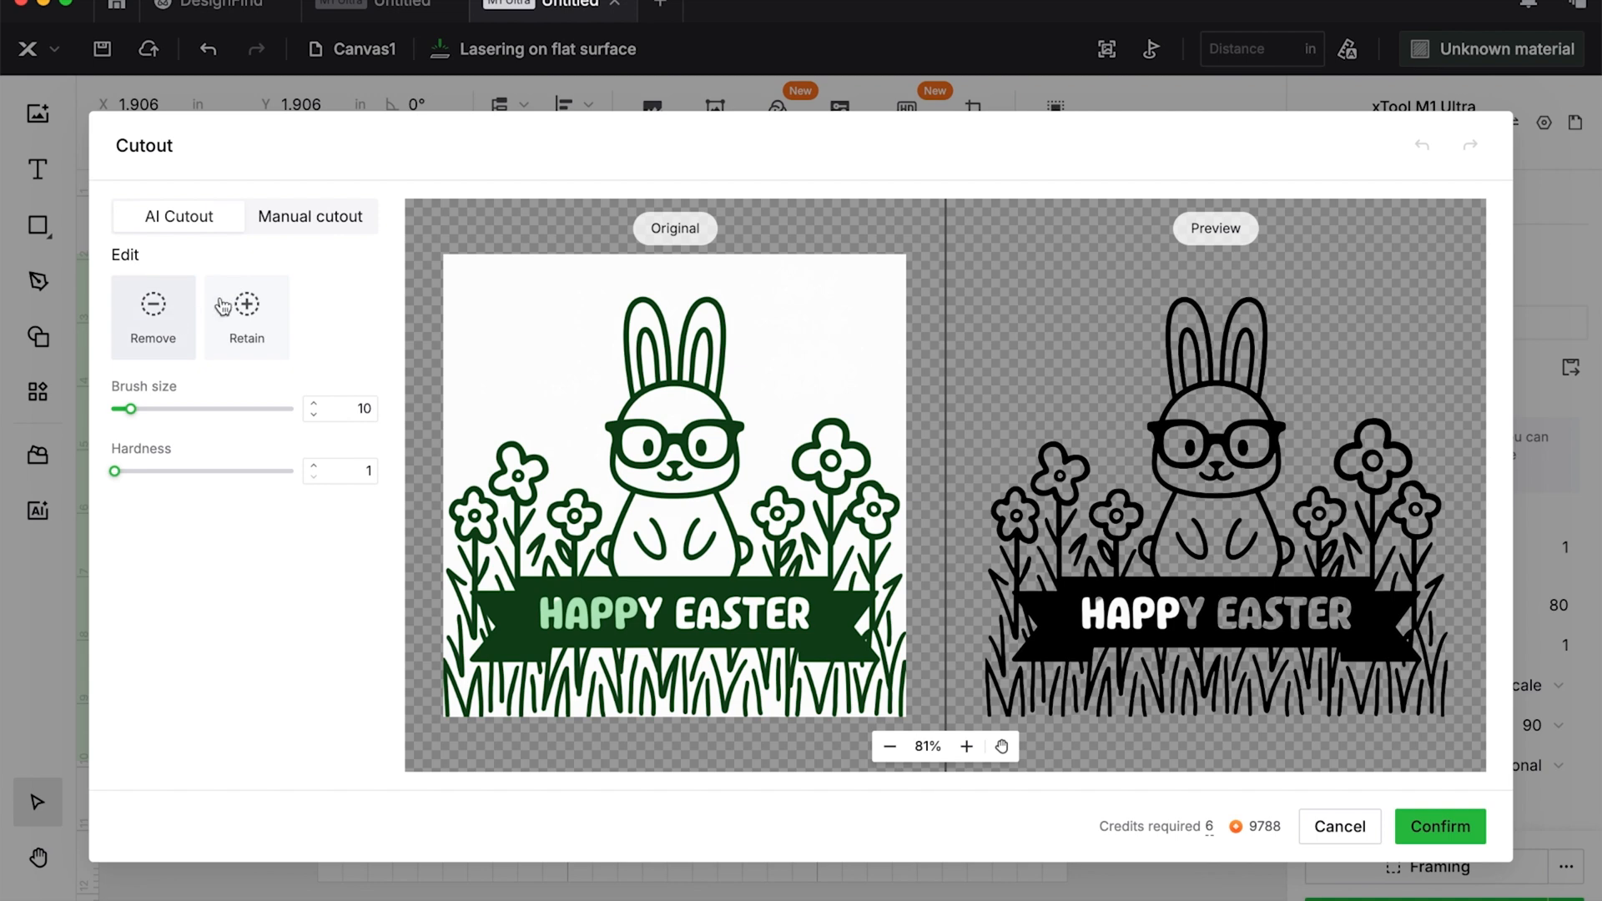
pyautogui.click(311, 216)
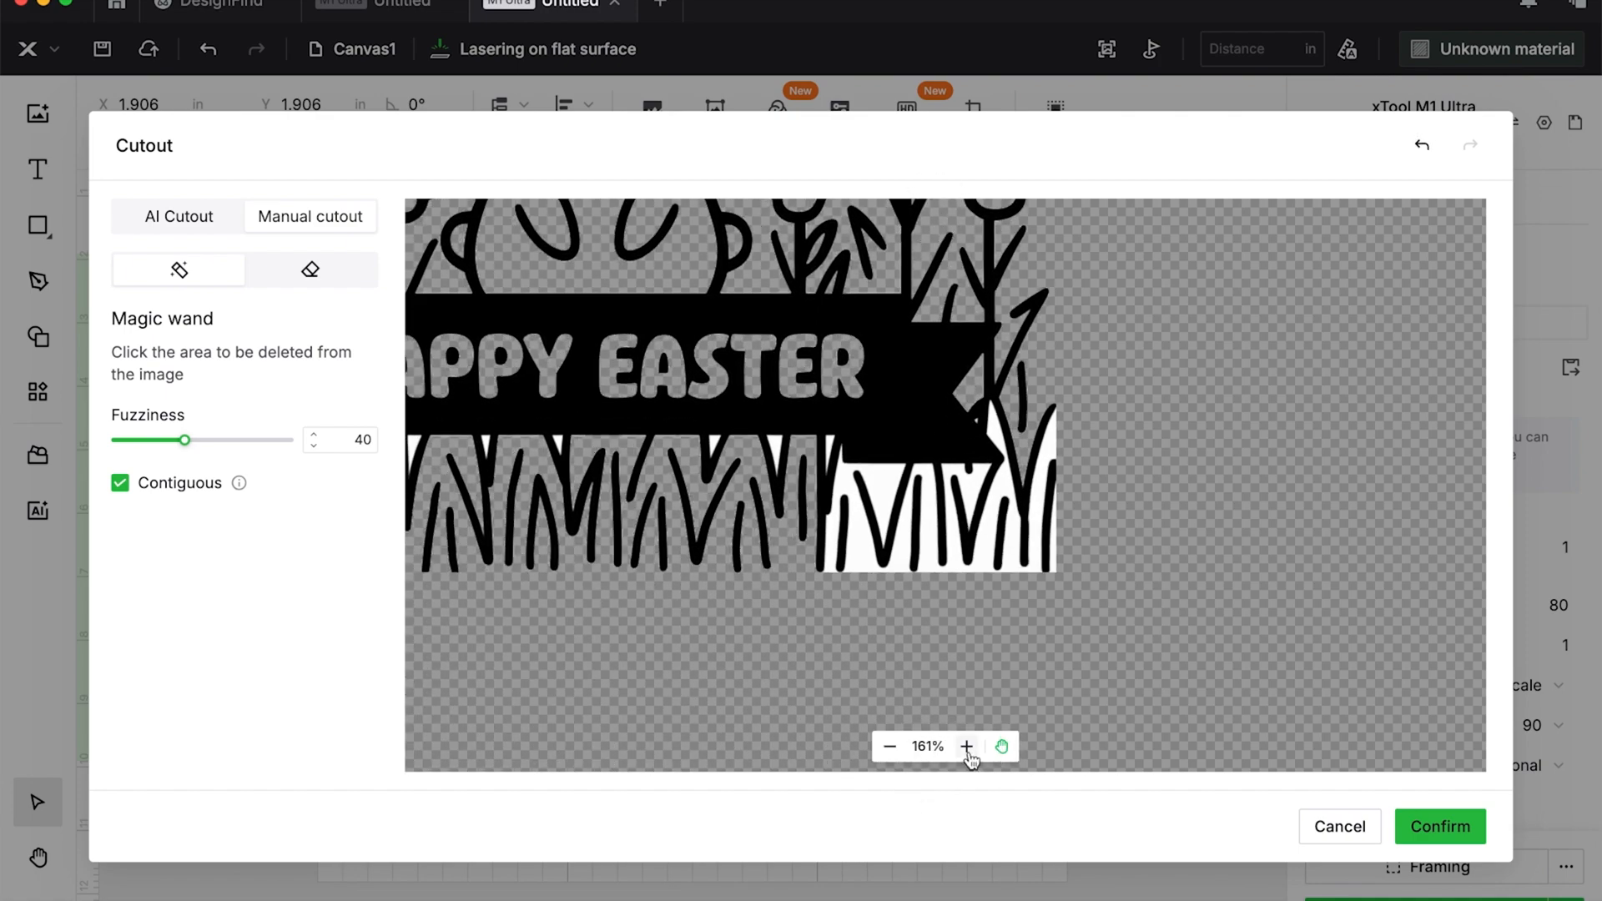
pyautogui.click(967, 746)
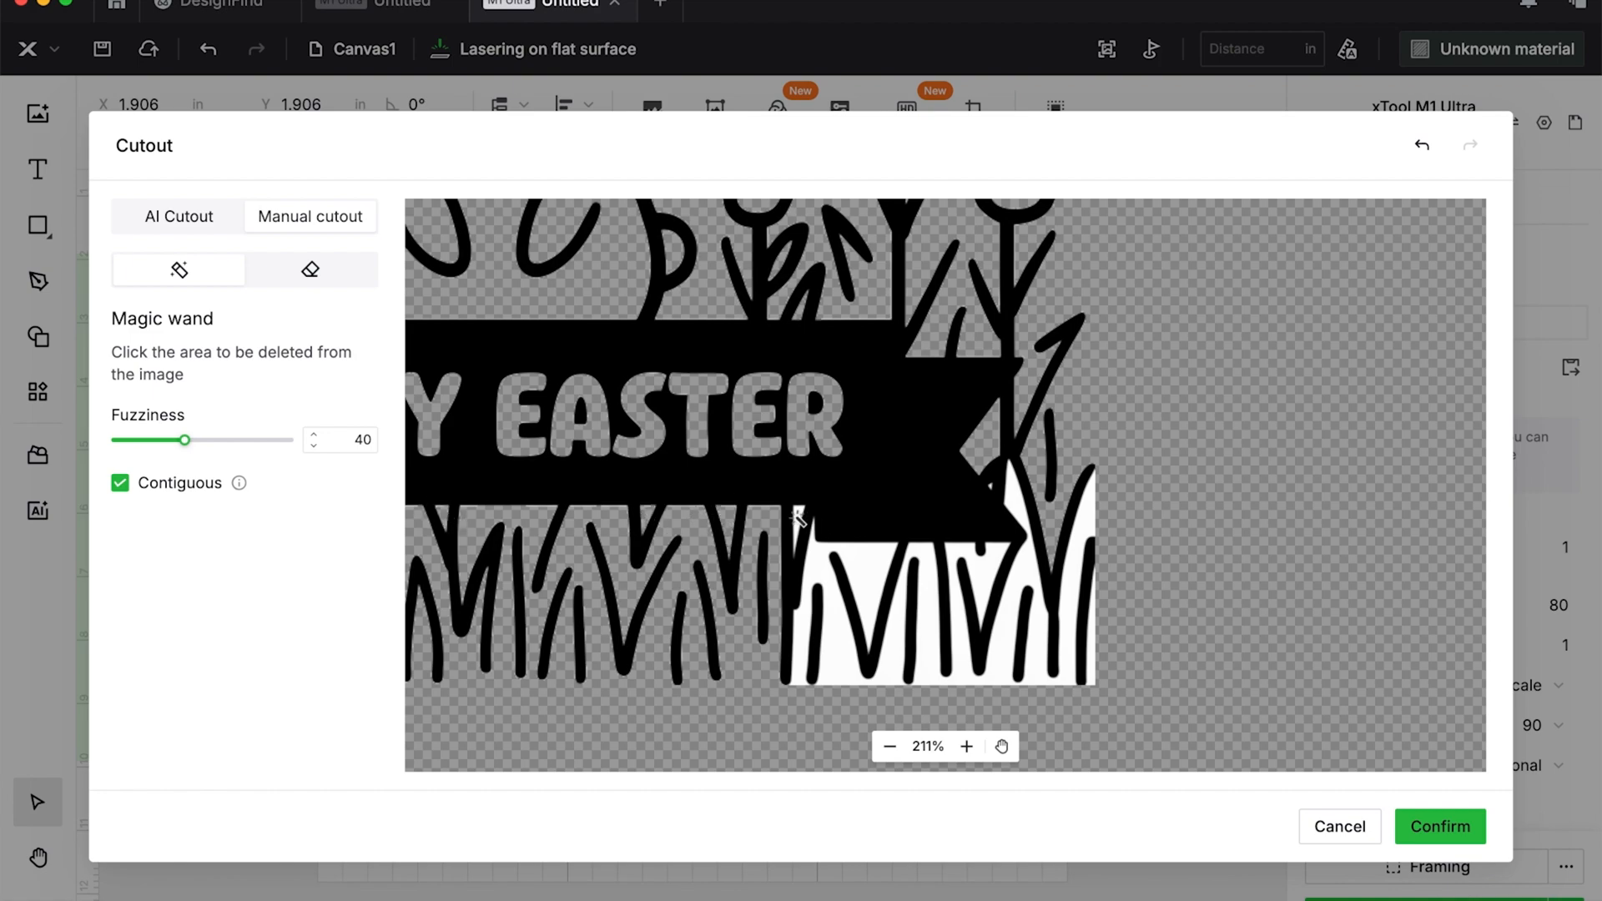
pyautogui.click(1439, 826)
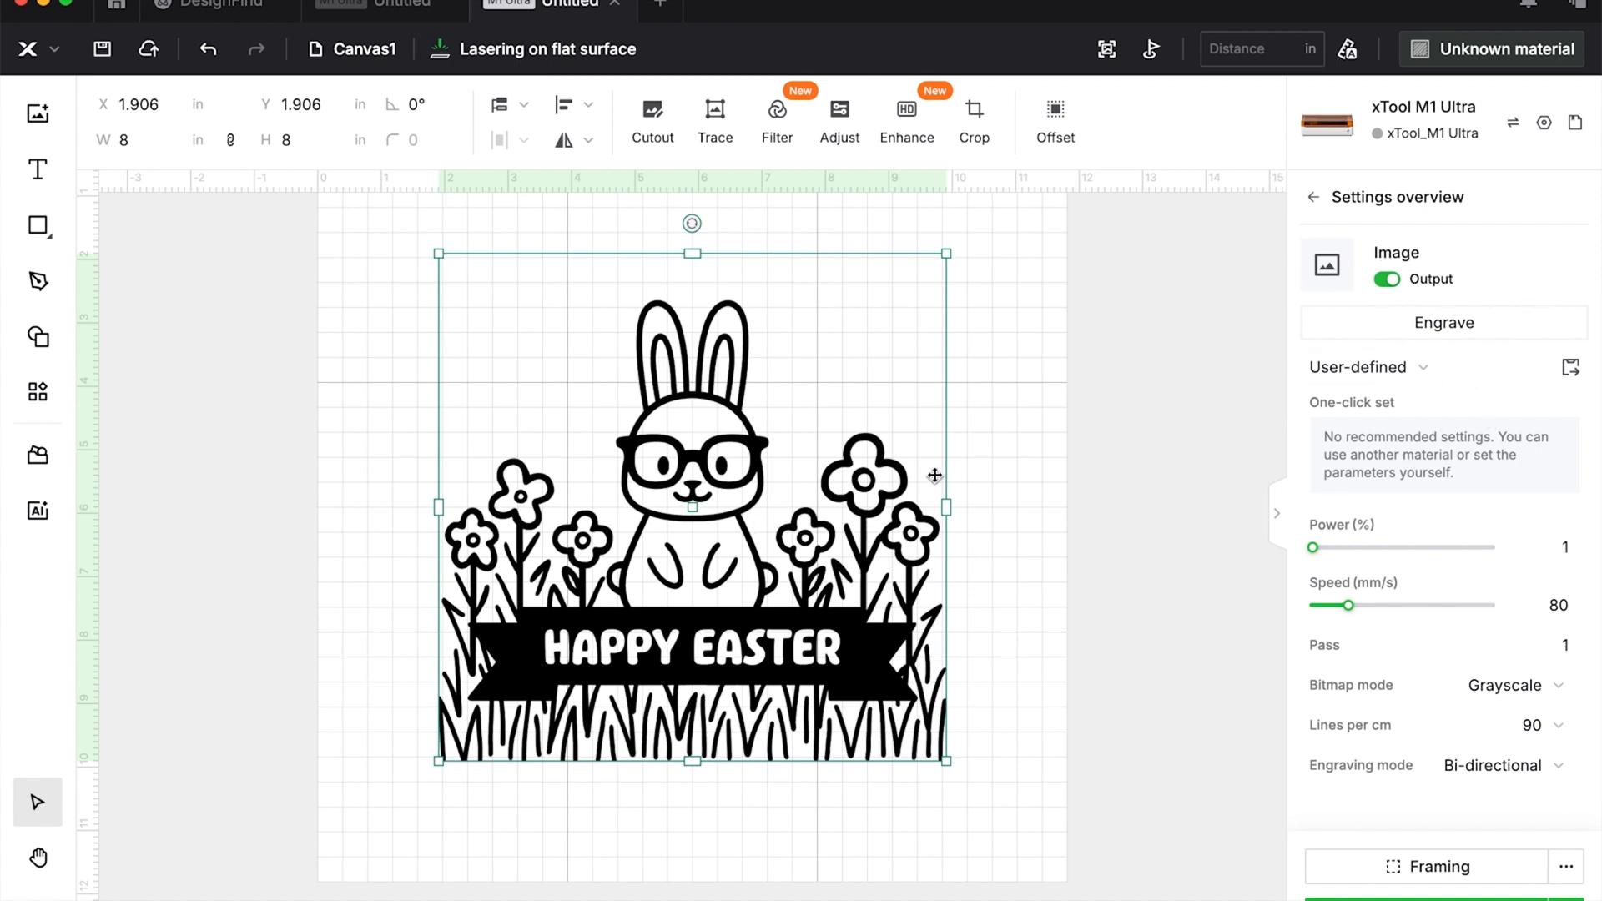
pyautogui.moveTo(904, 122)
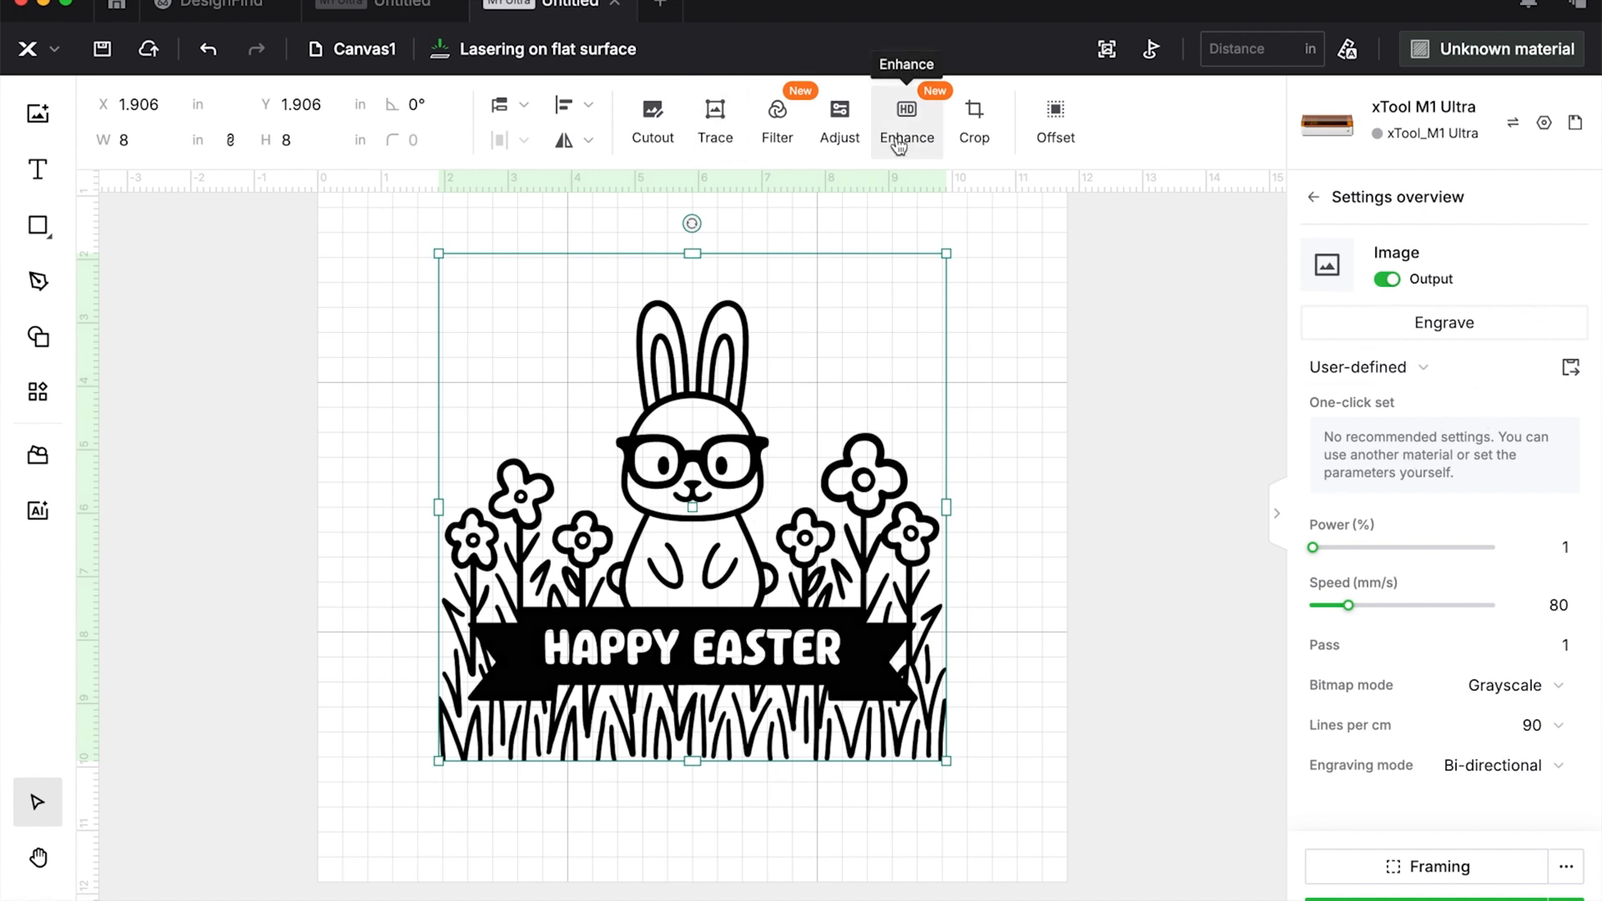
pyautogui.click(907, 117)
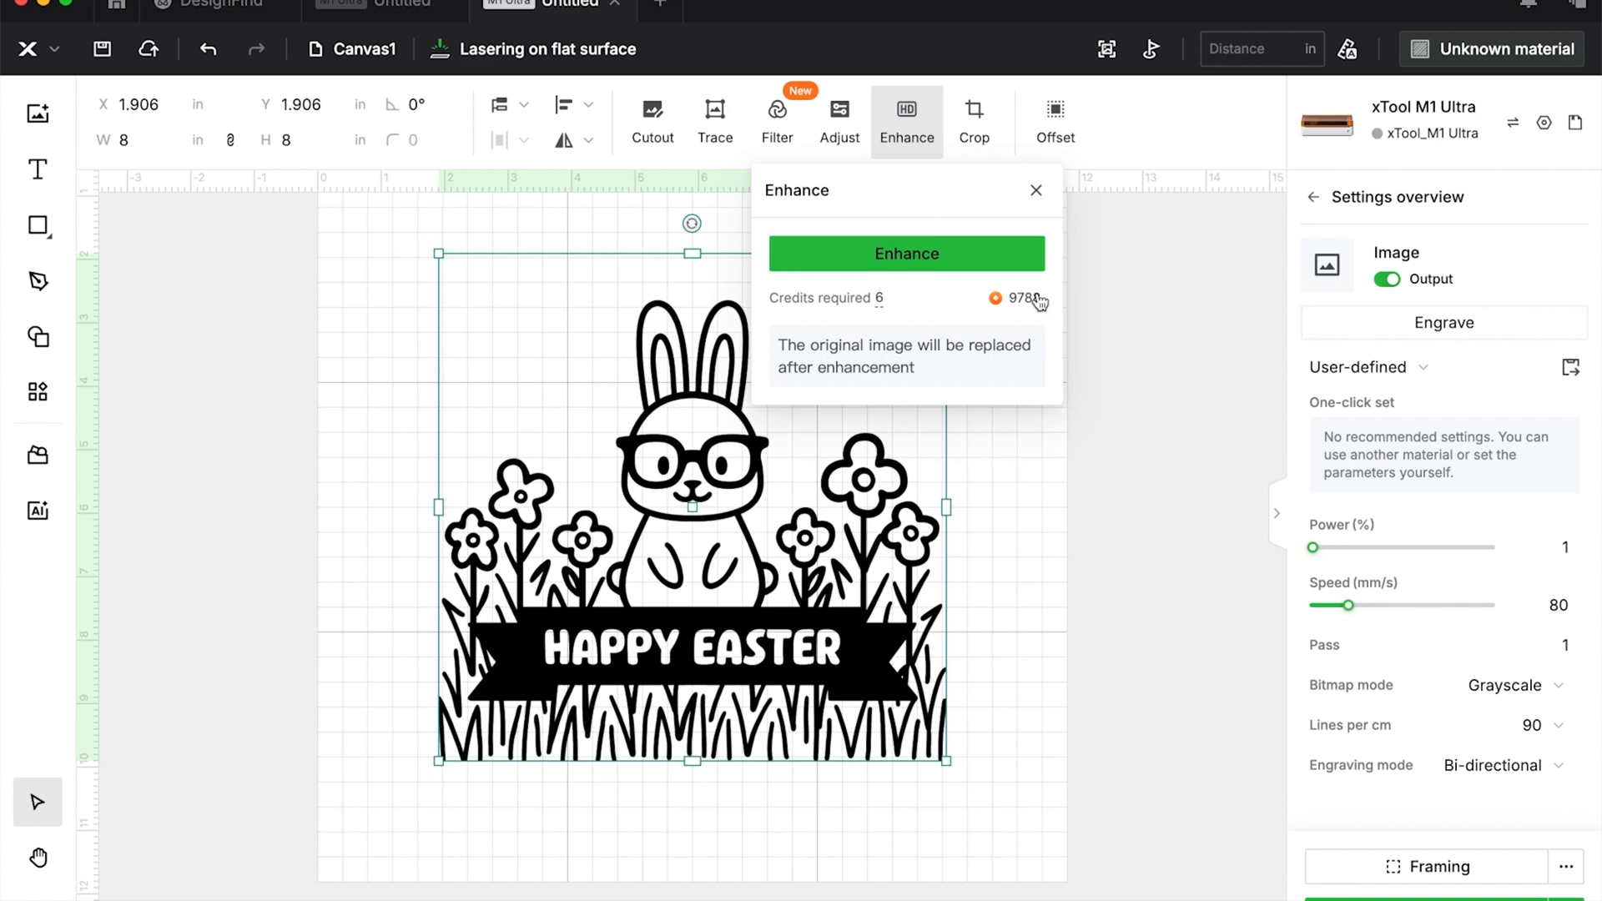
pyautogui.click(776, 111)
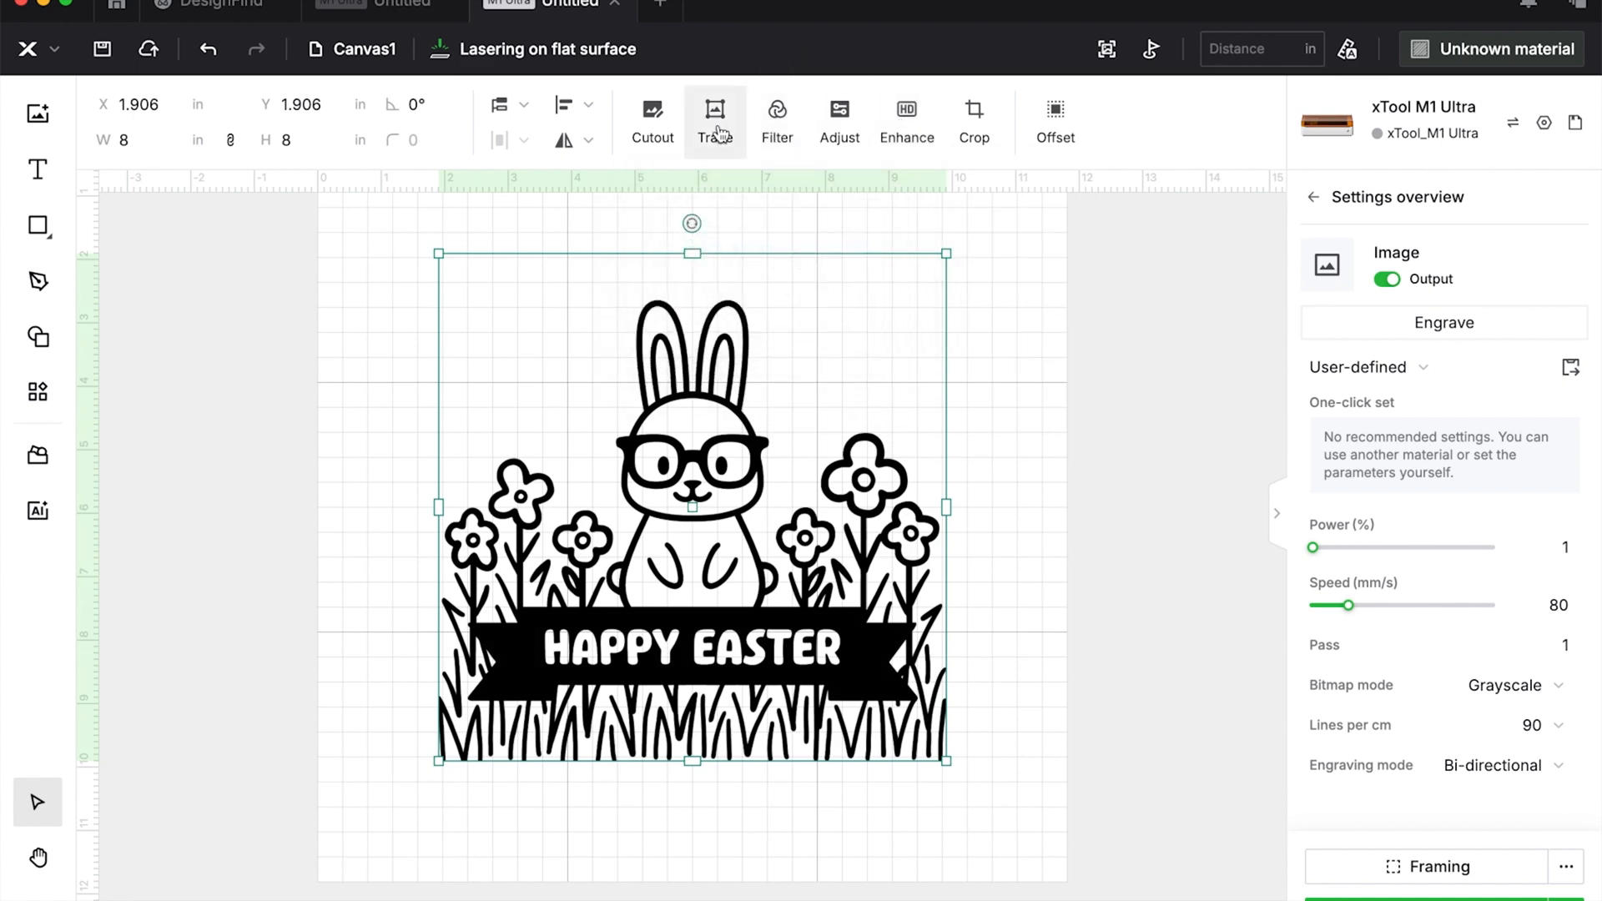
# Auto-trace the bunny image into vector outlines and save the result.
pyautogui.click(716, 115)
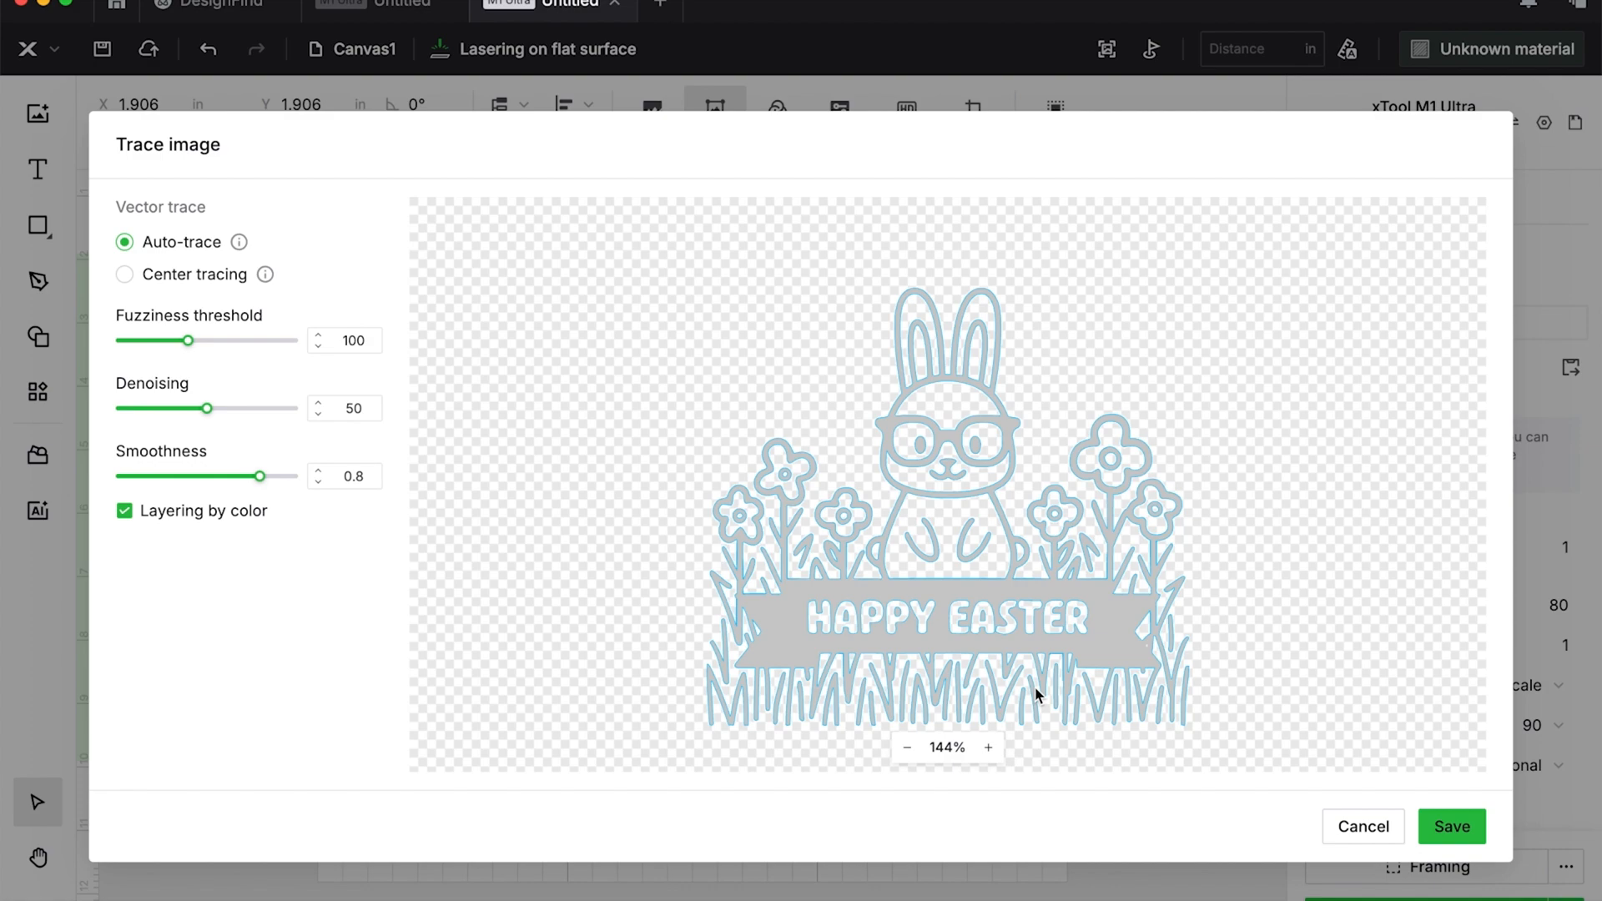
pyautogui.click(987, 748)
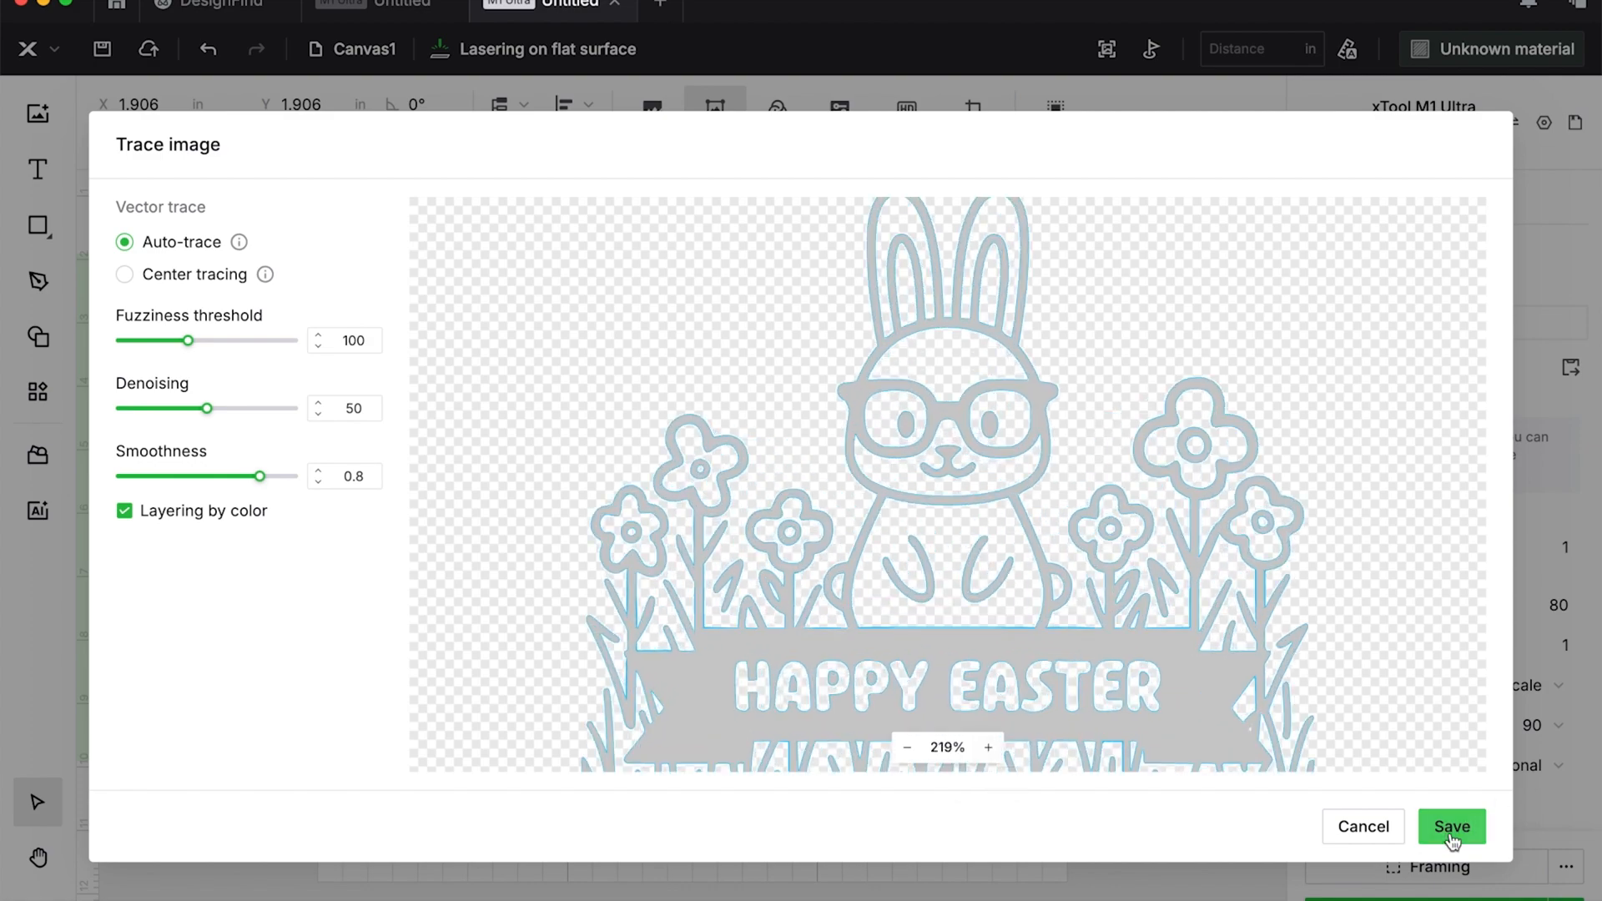
pyautogui.click(1451, 826)
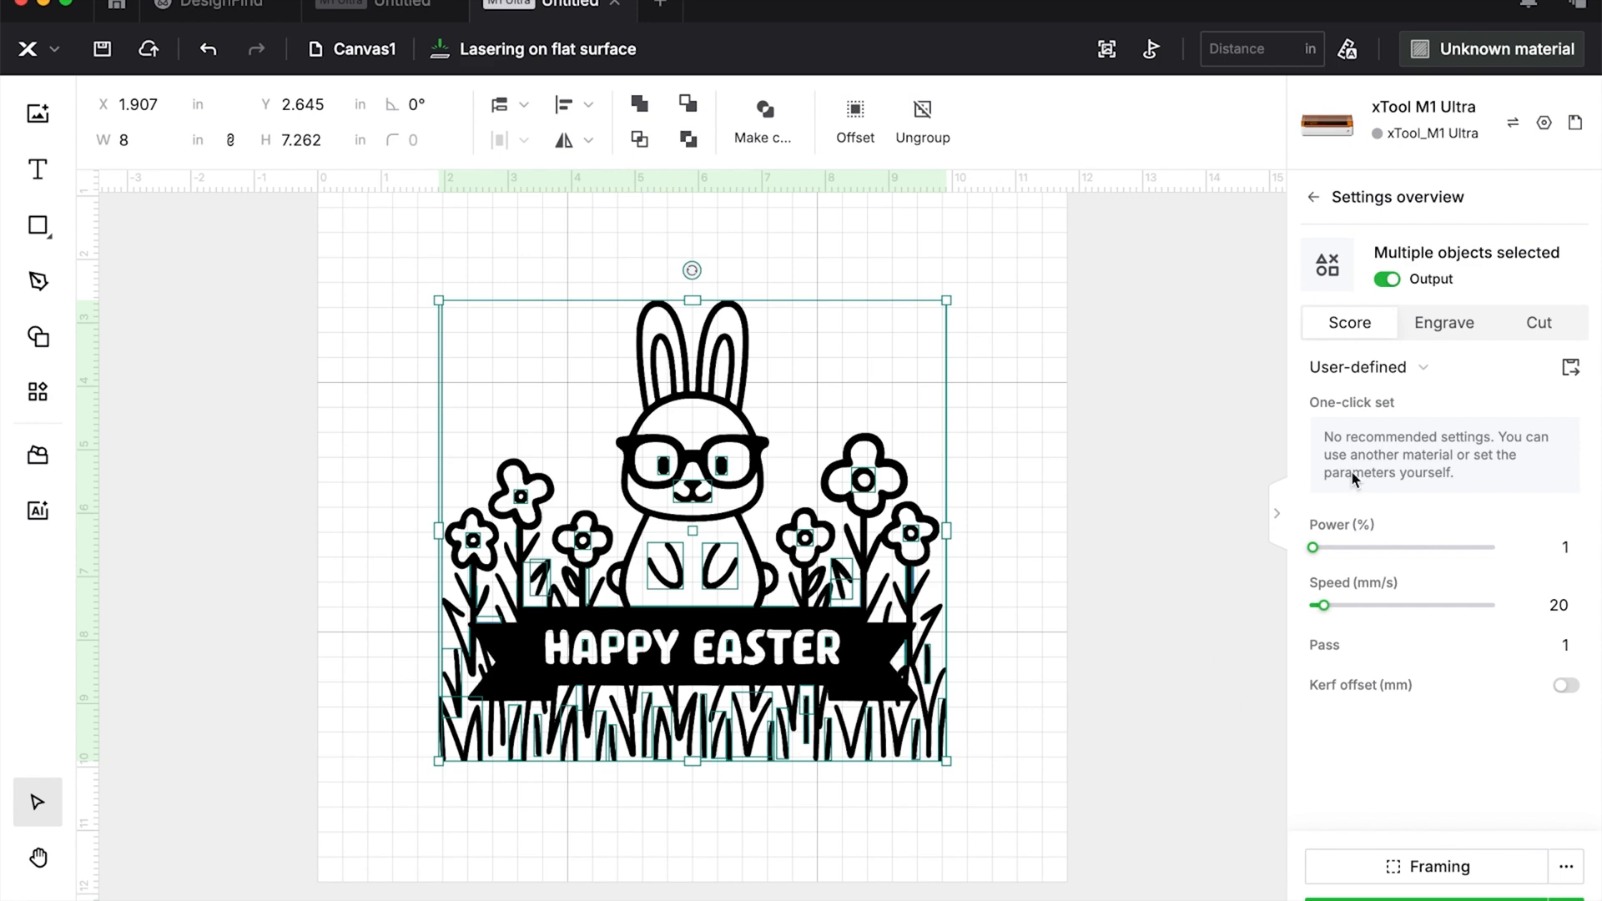
pyautogui.moveTo(1524, 322)
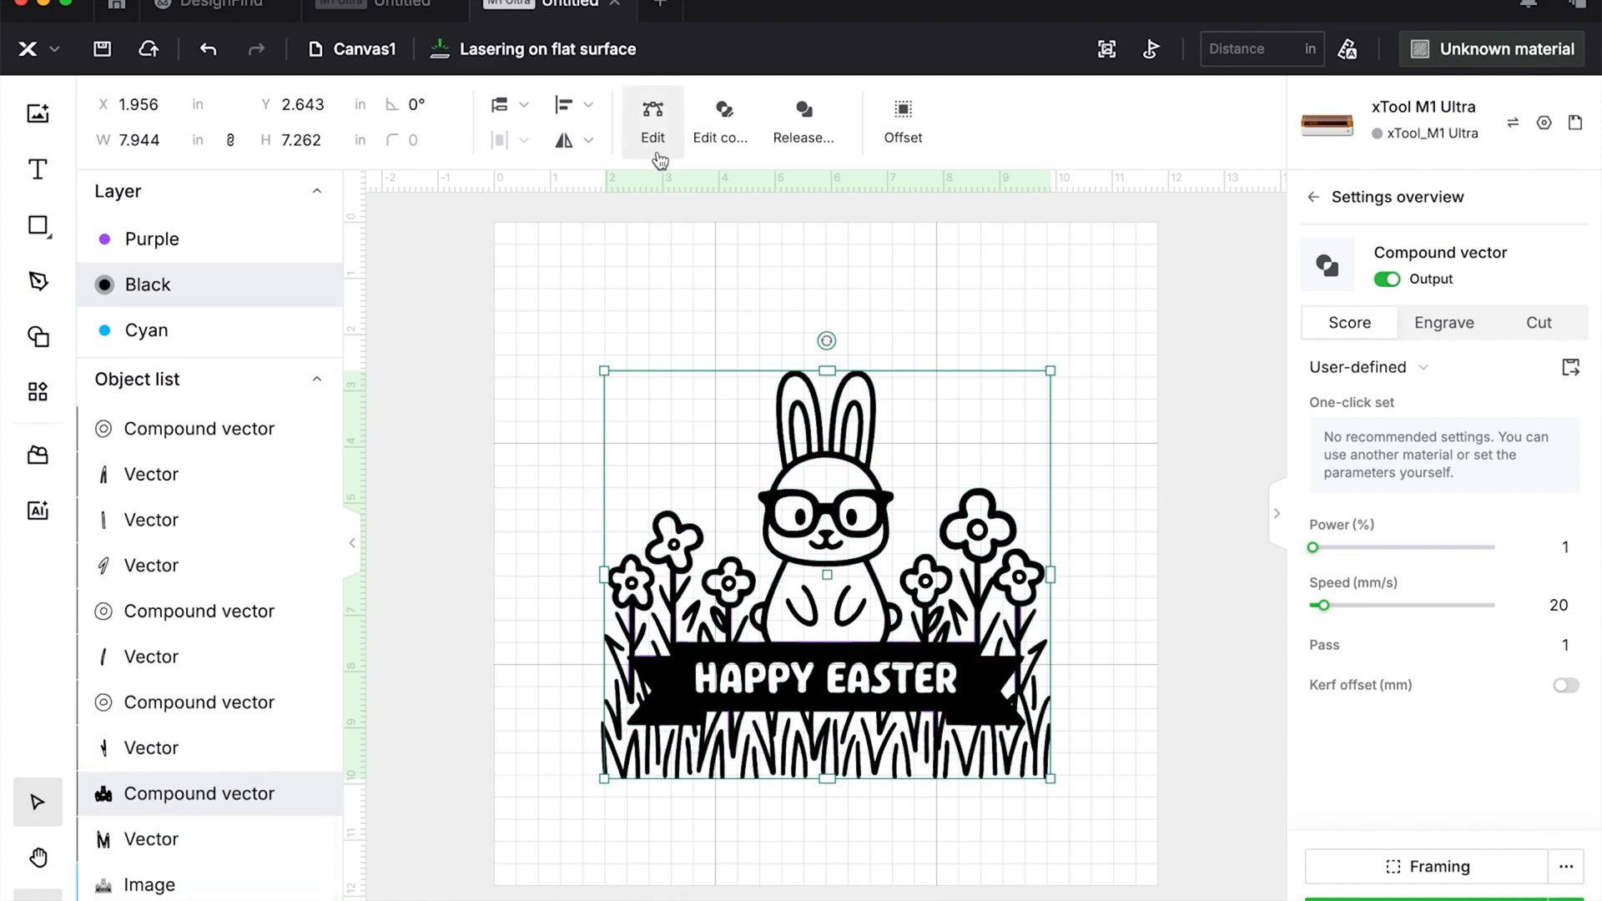
# Check the bunny's nodes in Edit, then hide the traced reference image.
pyautogui.click(652, 112)
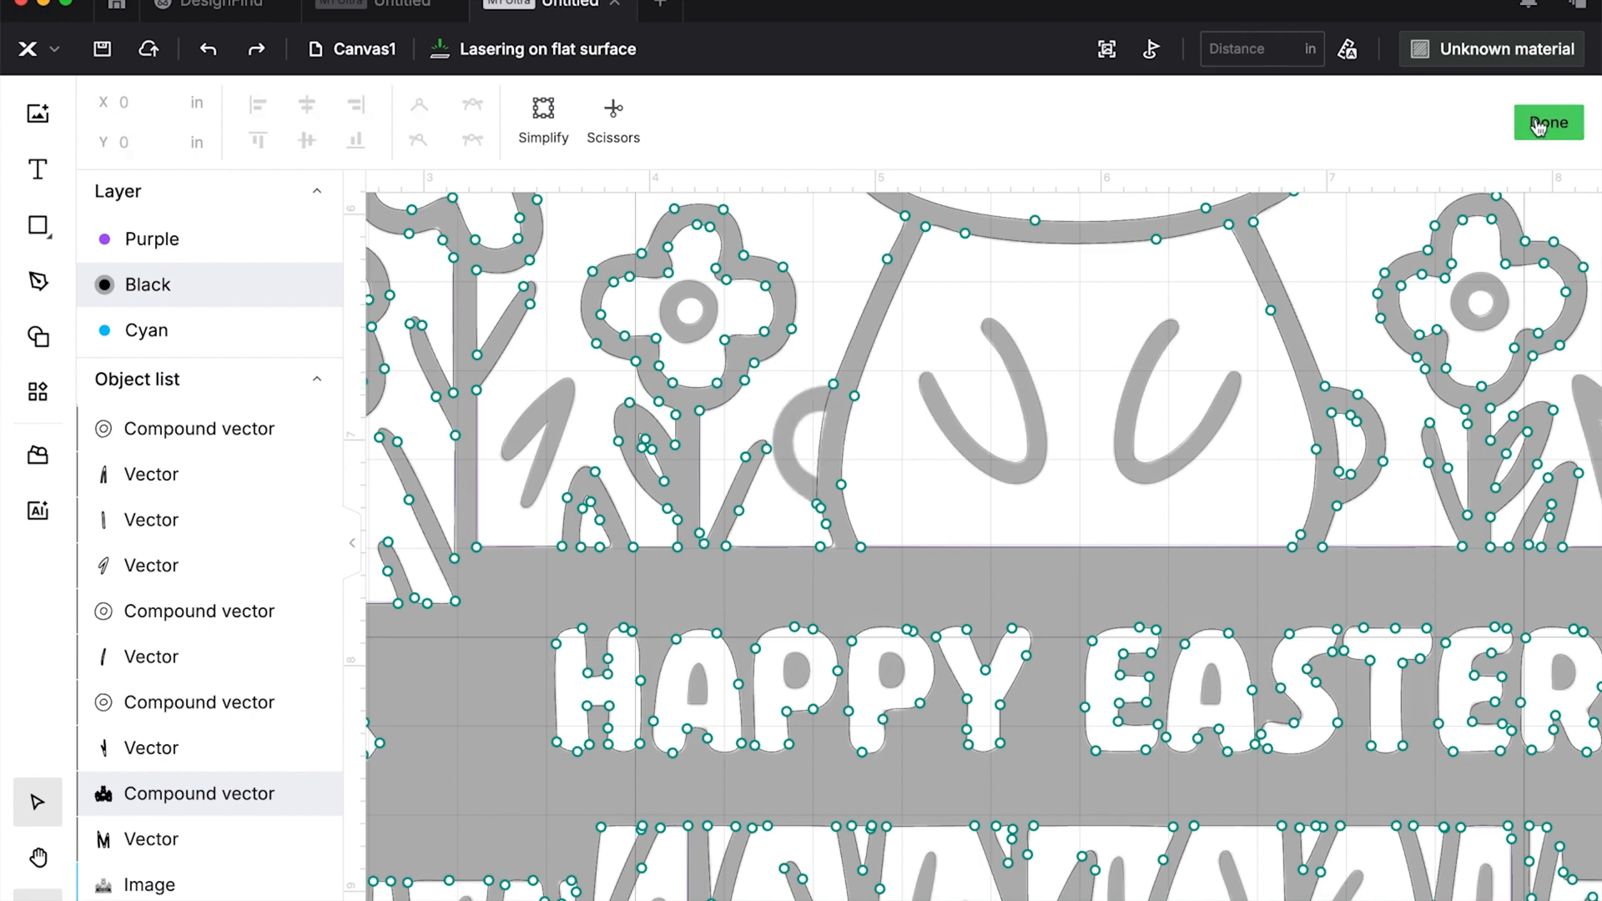
pyautogui.click(1548, 121)
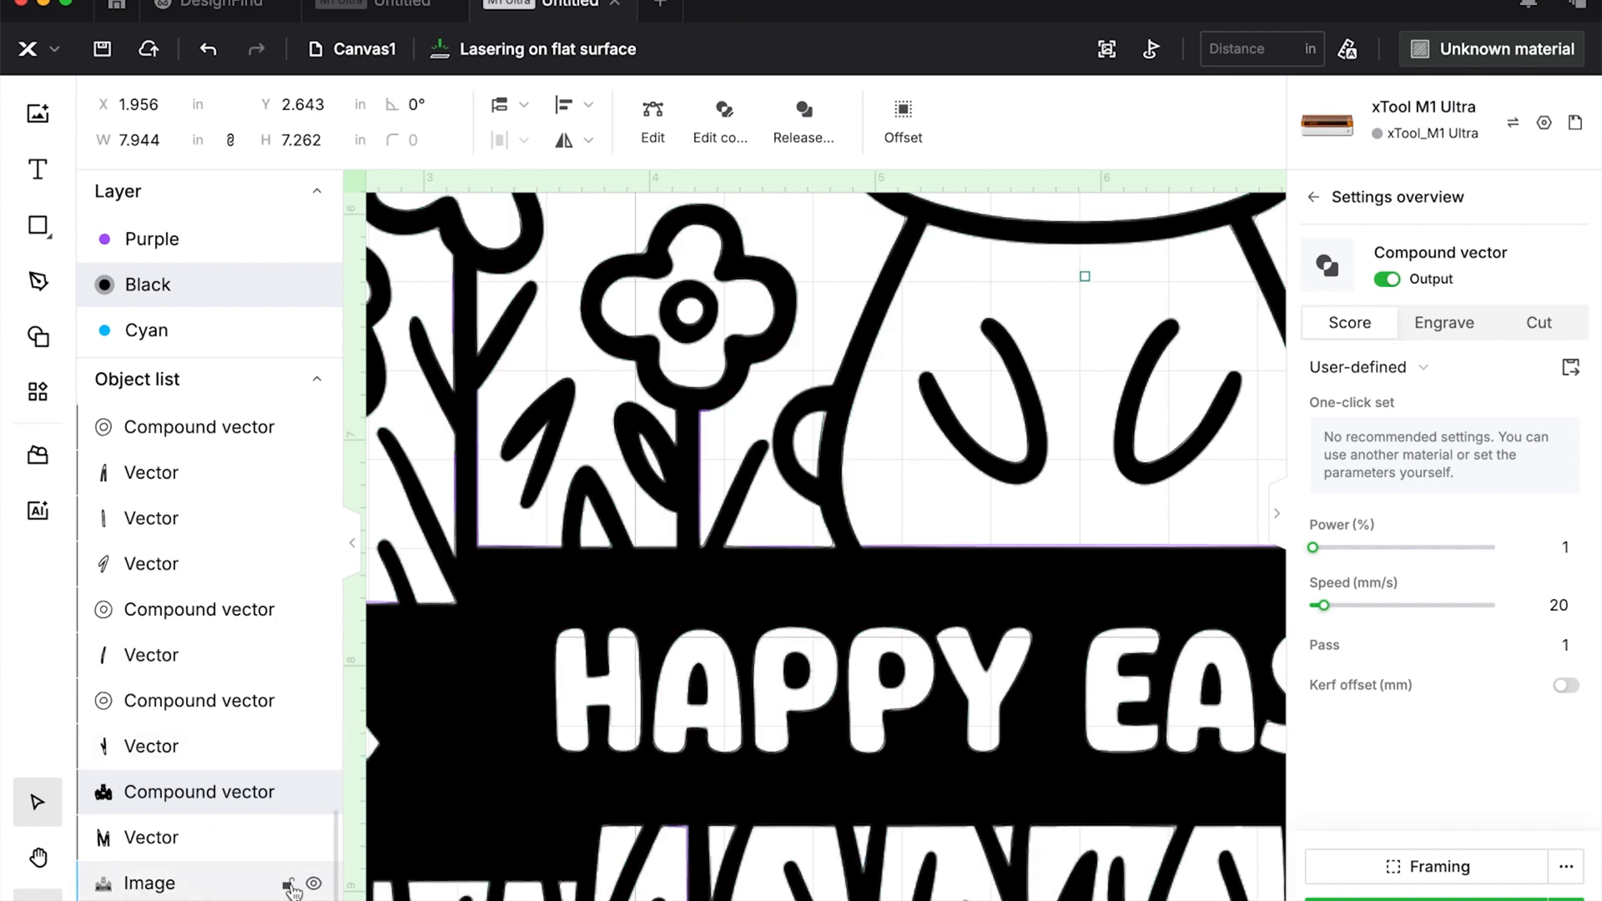
pyautogui.click(314, 883)
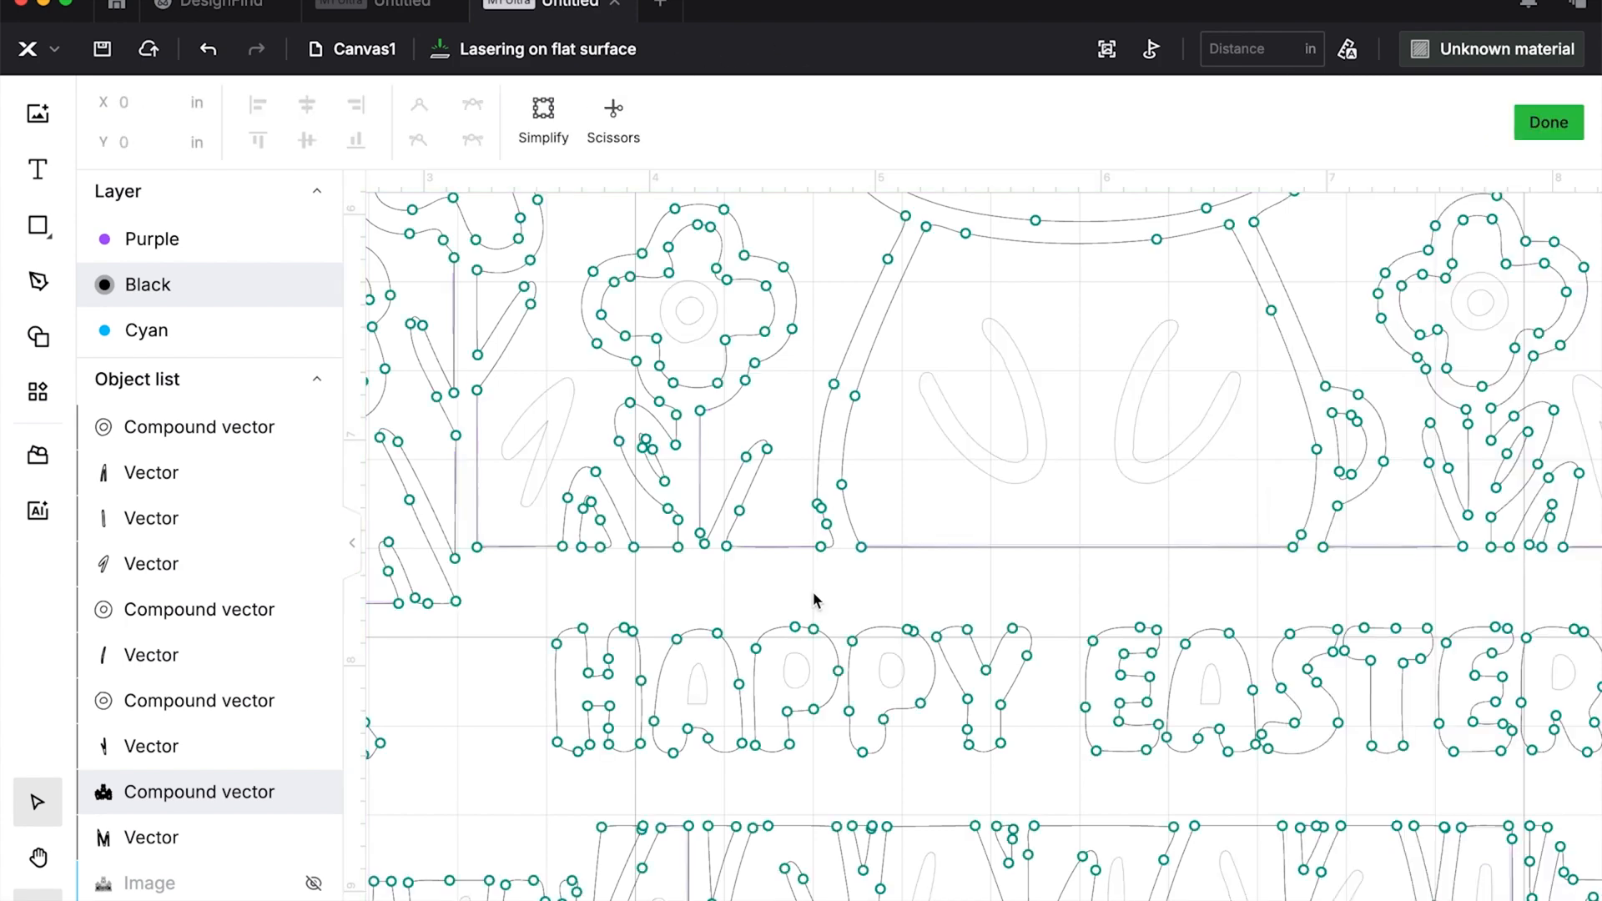
# Re-enter node editing on the bunny's outline and finish it.
pyautogui.click(818, 504)
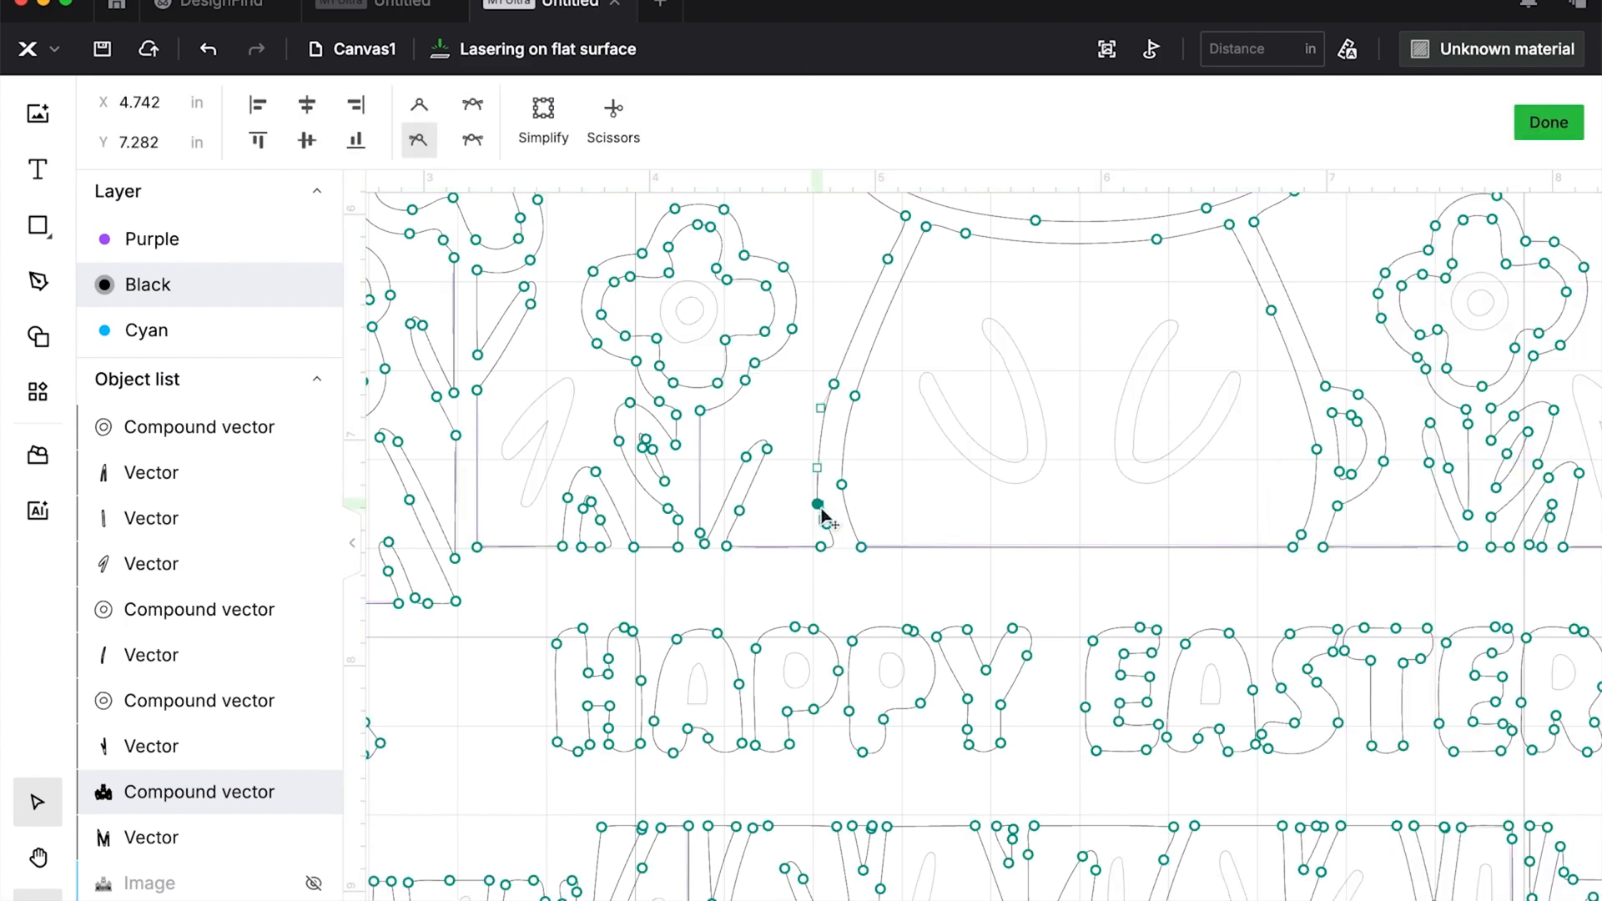
pyautogui.click(1547, 122)
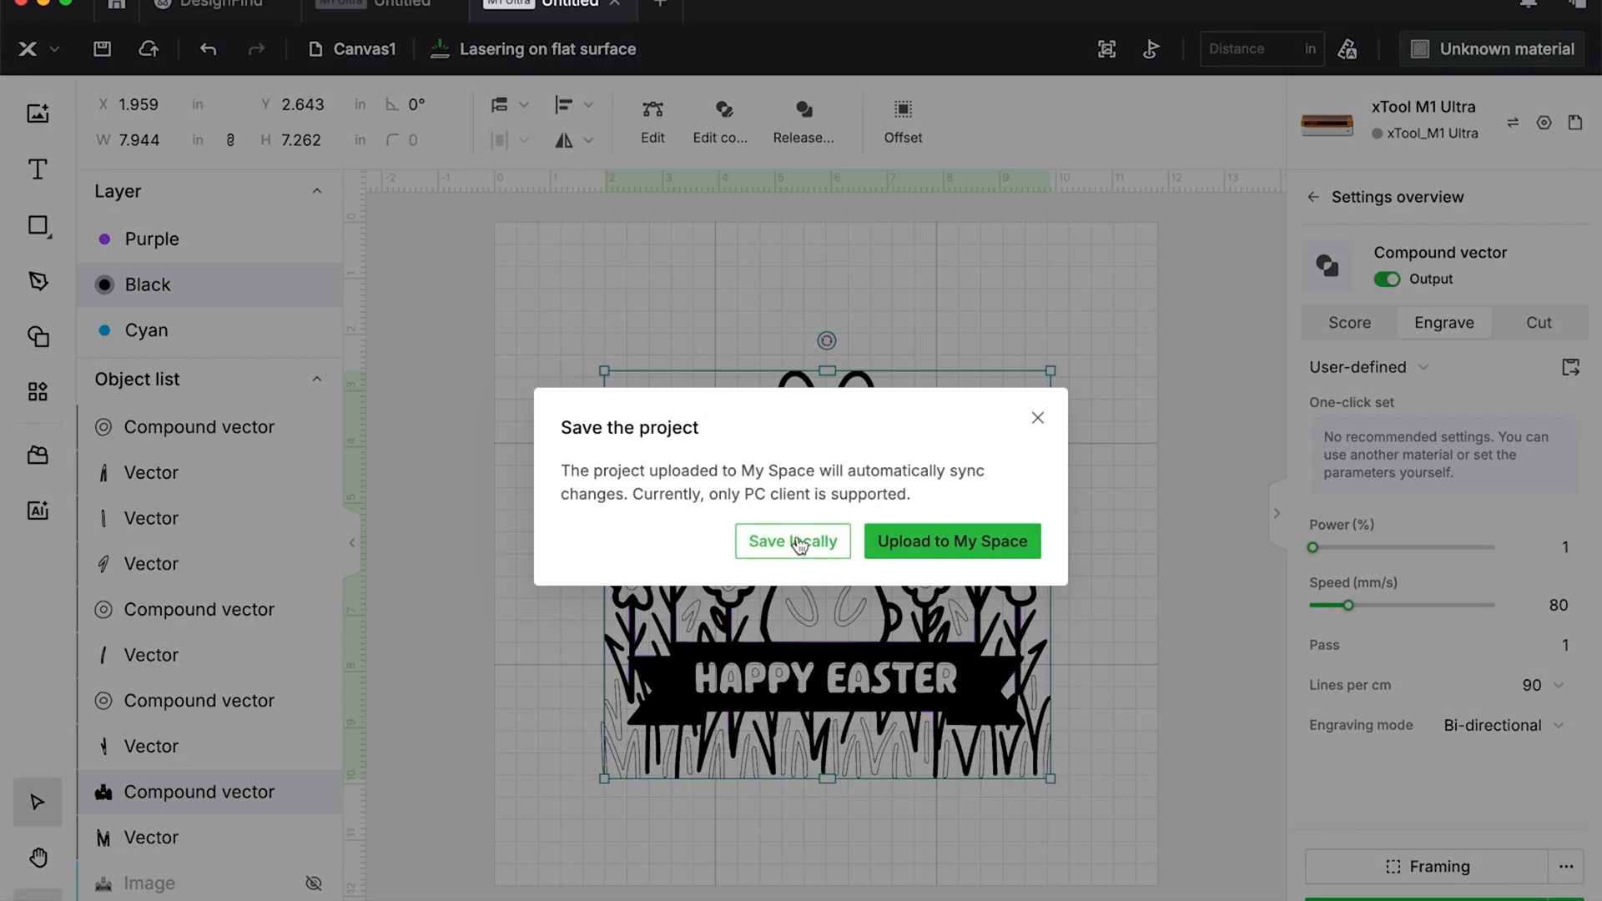
# Save the project locally as RRB Bunny in the coloring book pages folder.
pyautogui.click(791, 541)
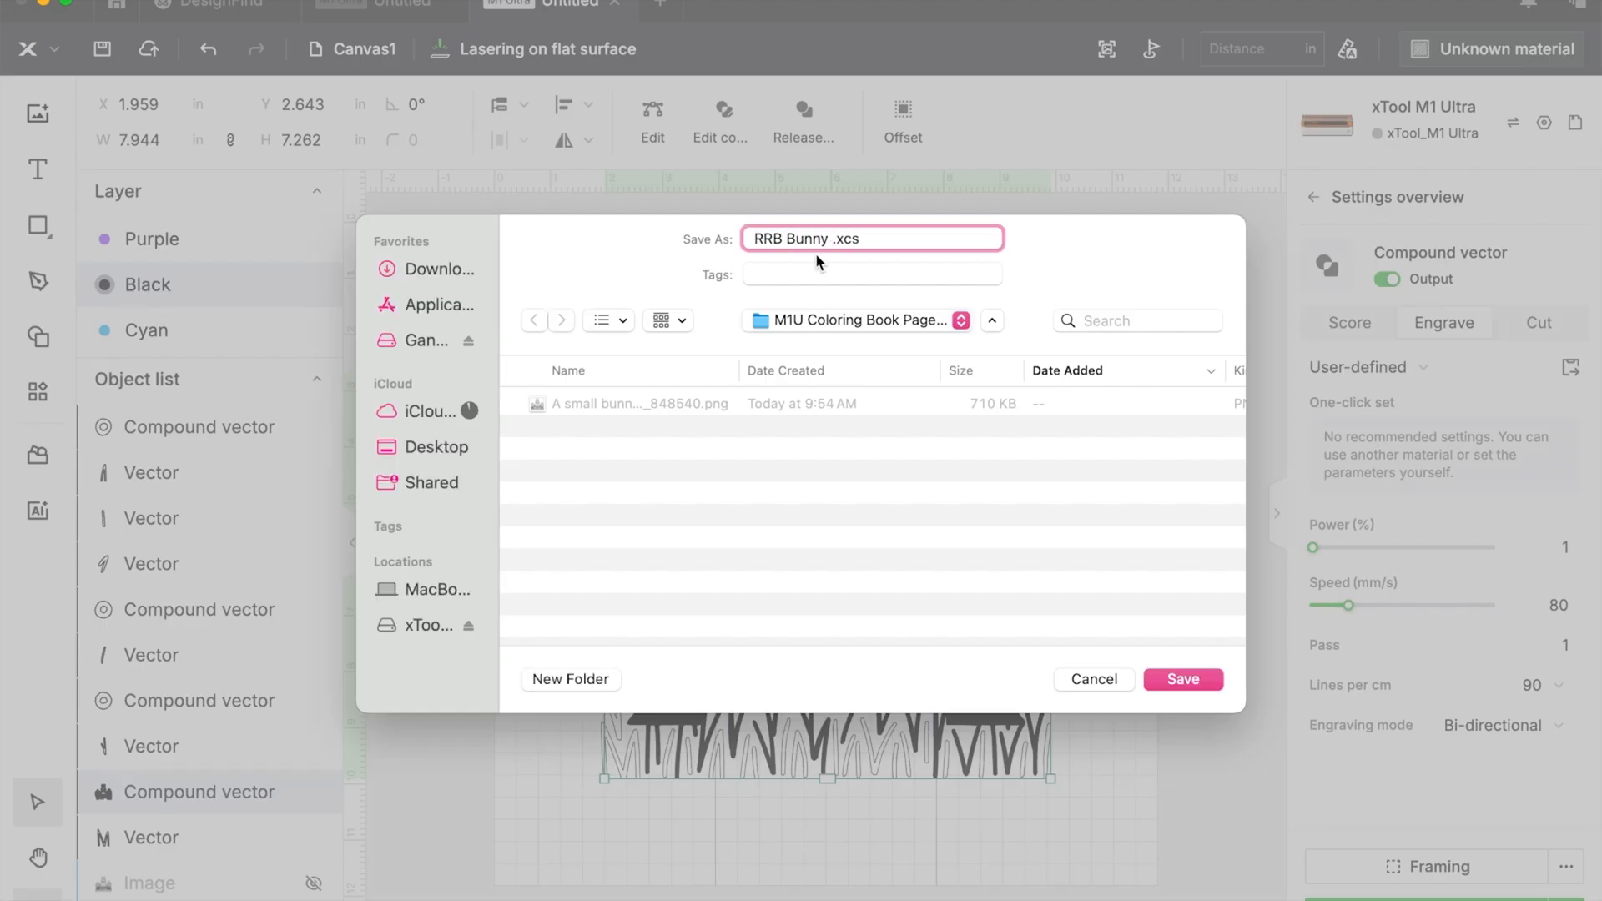
pyautogui.click(1182, 679)
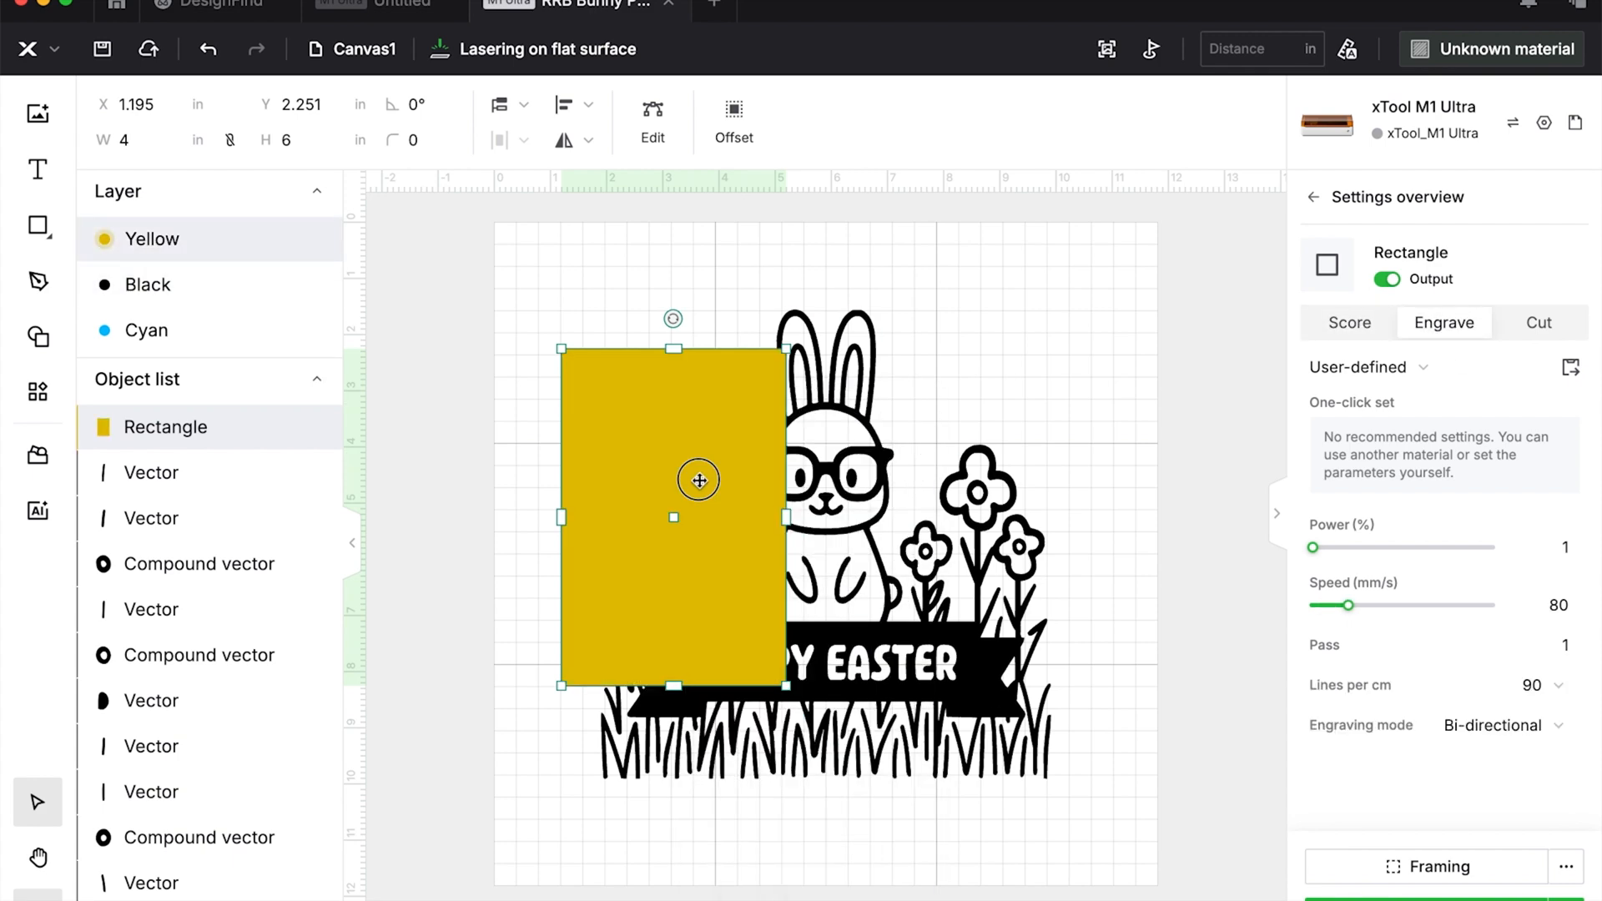
# Move the 4x6 yellow rectangle behind the bunny design as its background.
pyautogui.moveTo(698, 481); pyautogui.dragTo(713, 477)
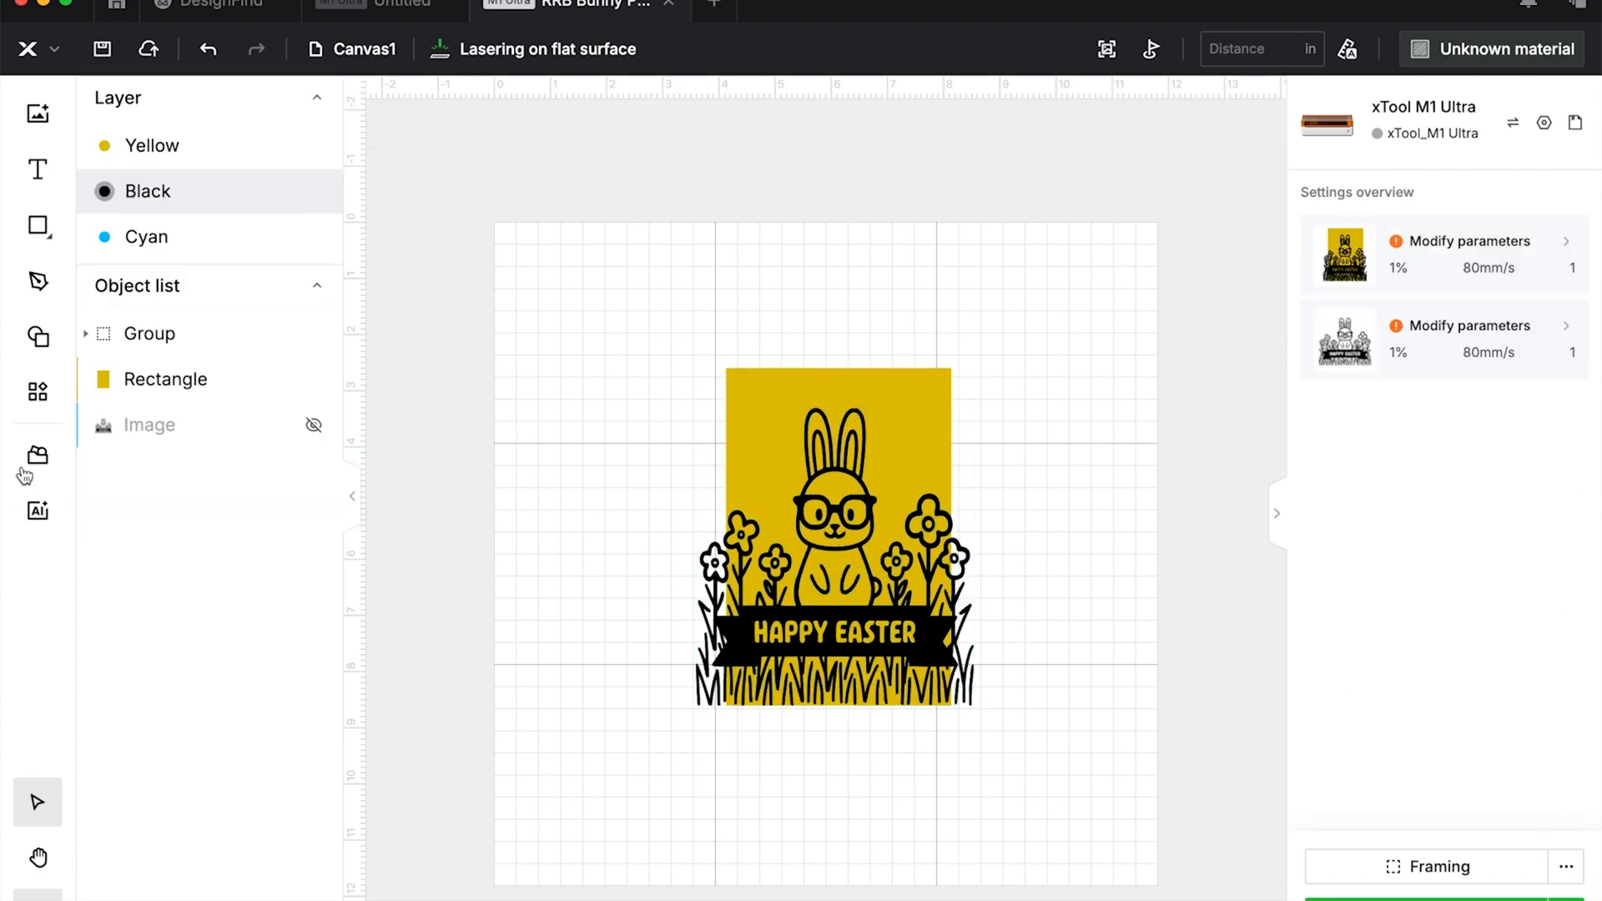
# Insert a butterfly from the Animal shapes and make it a single compound vector.
pyautogui.click(37, 337)
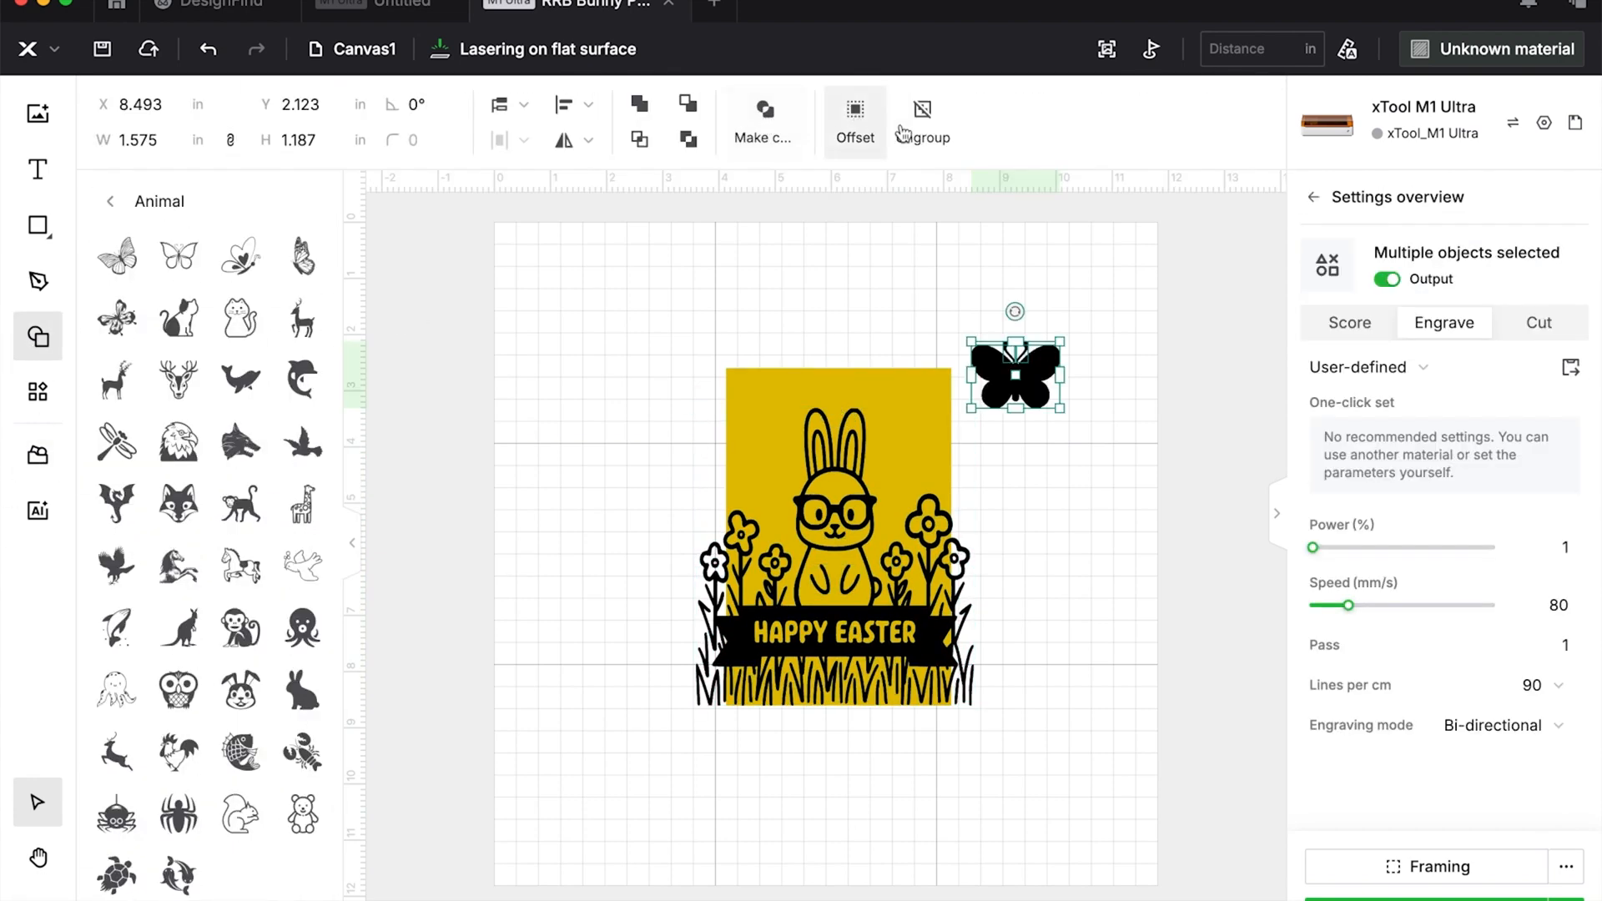
pyautogui.click(854, 112)
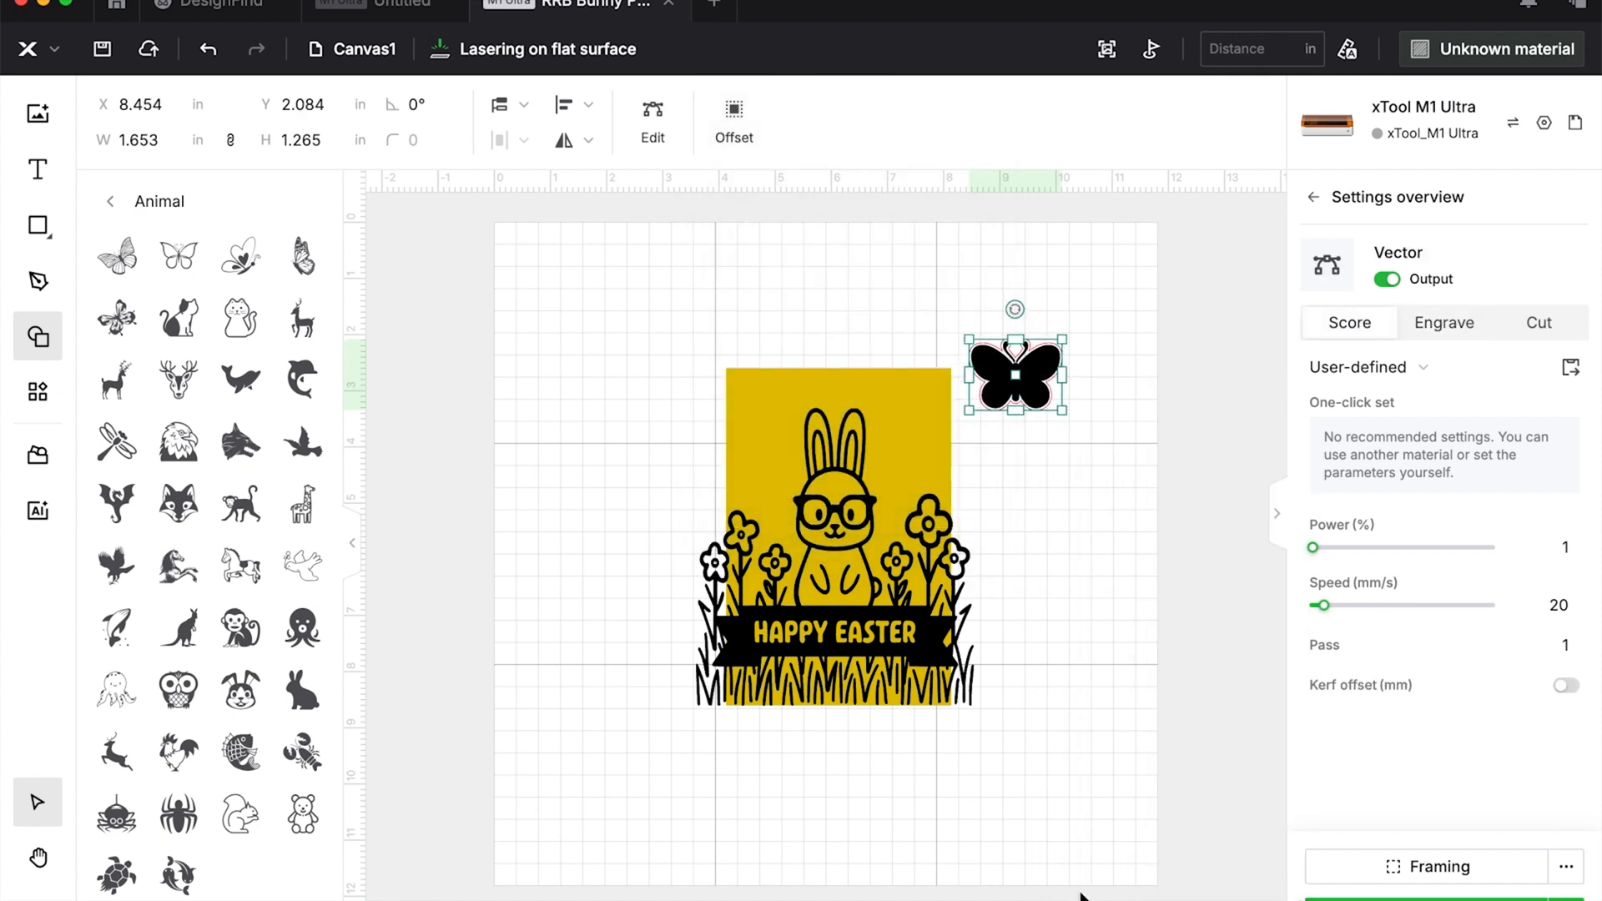
pyautogui.click(1444, 323)
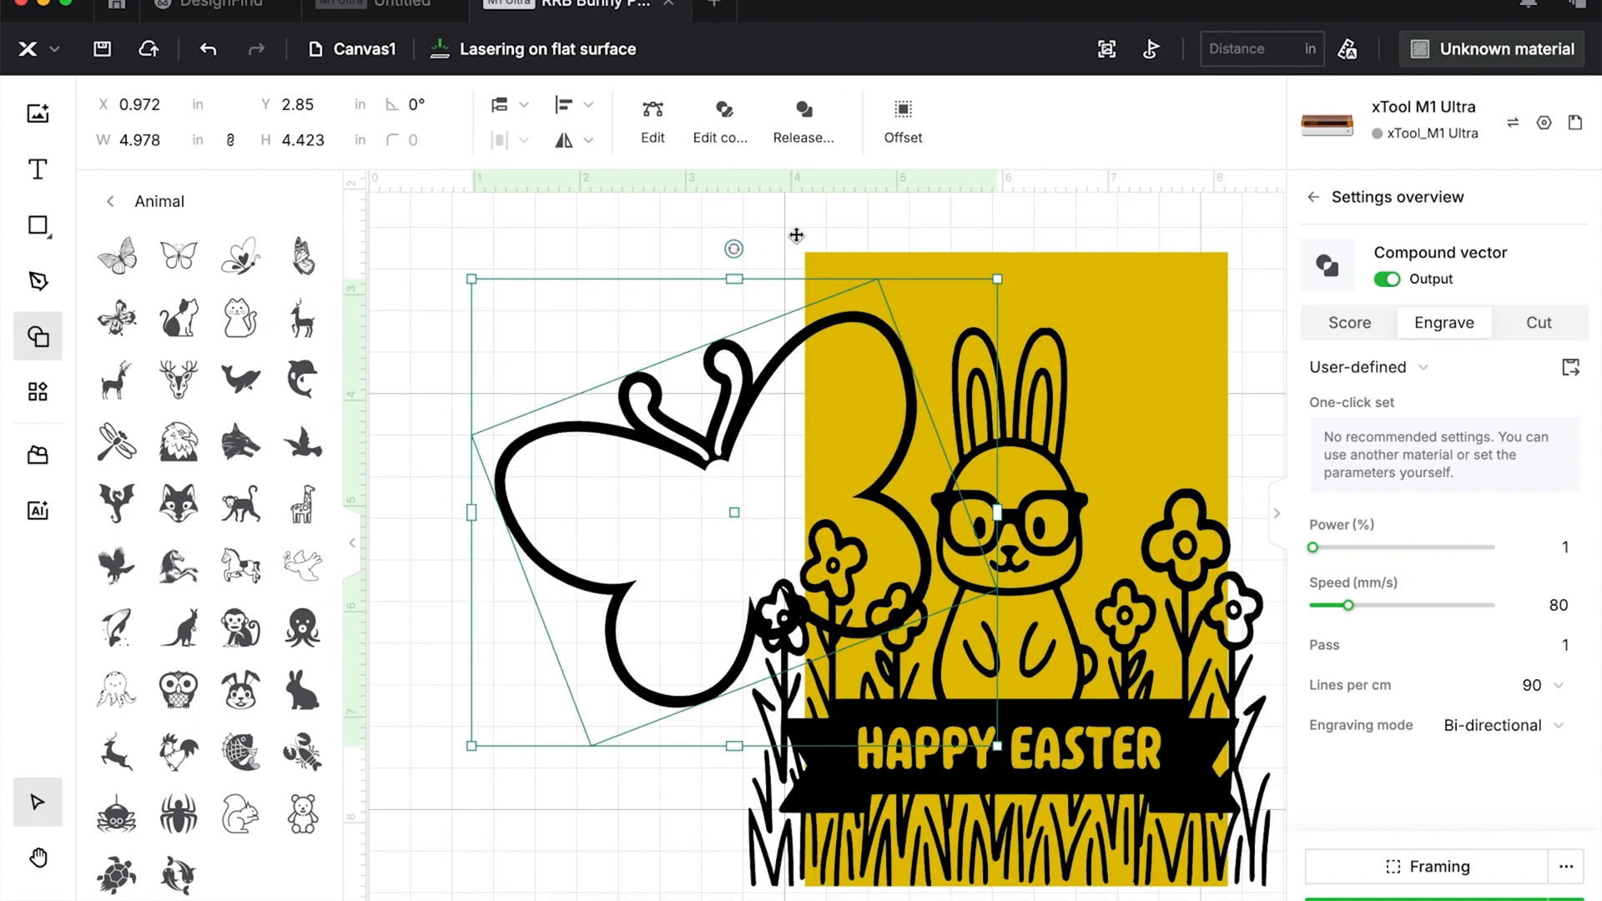
# Give the butterfly a 0.039 in external offset outline and move it to the page's upper left.
pyautogui.click(901, 112)
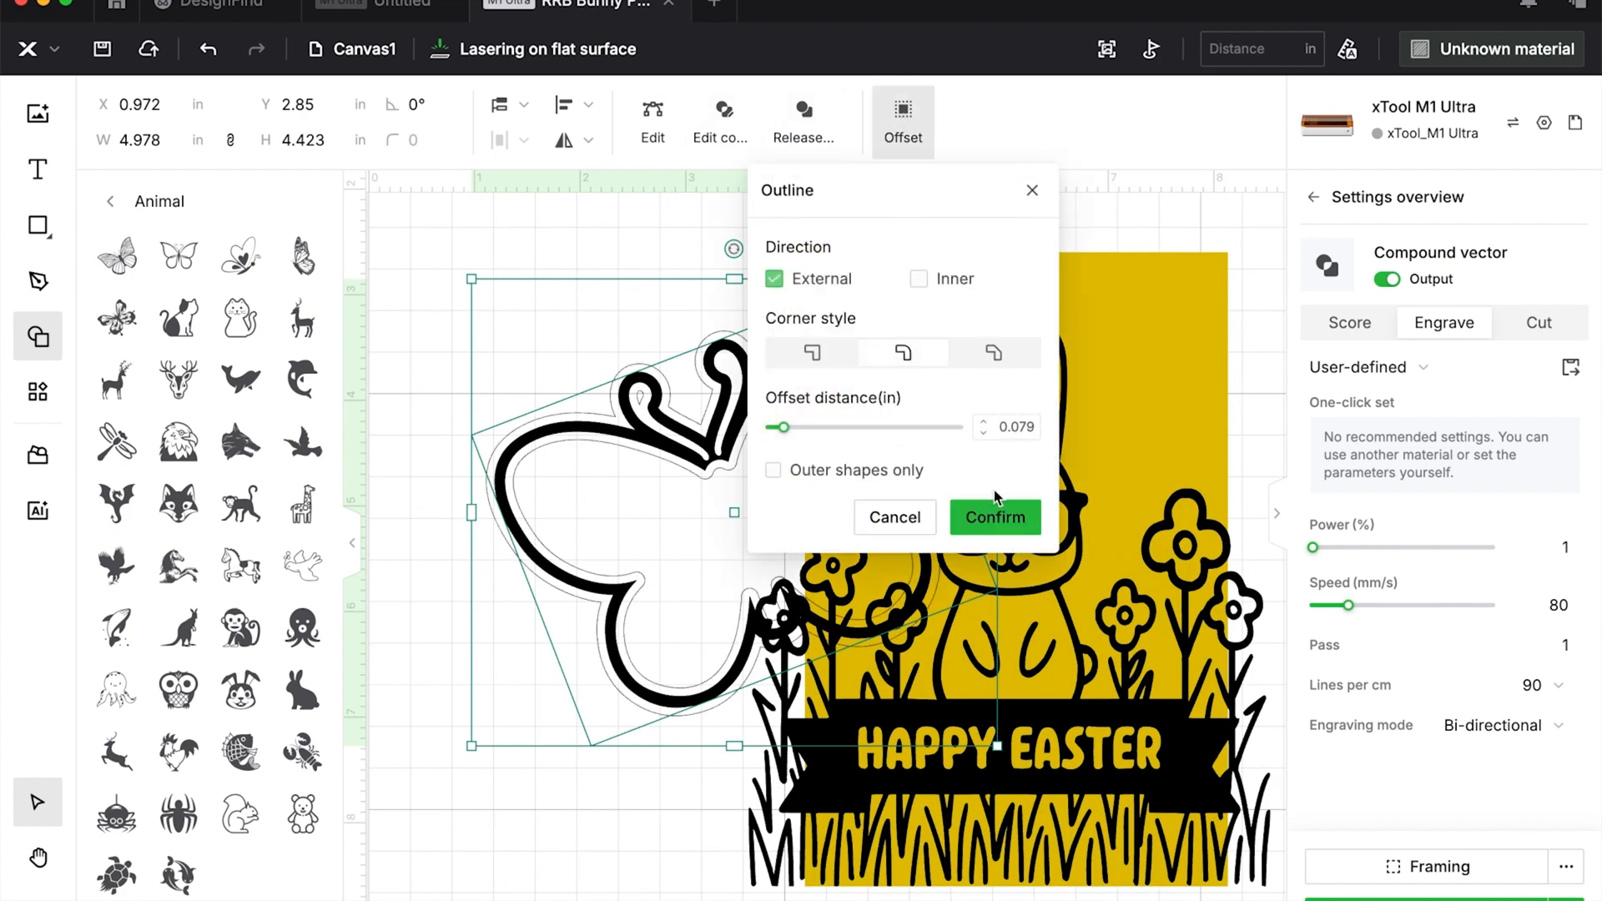
pyautogui.click(982, 434)
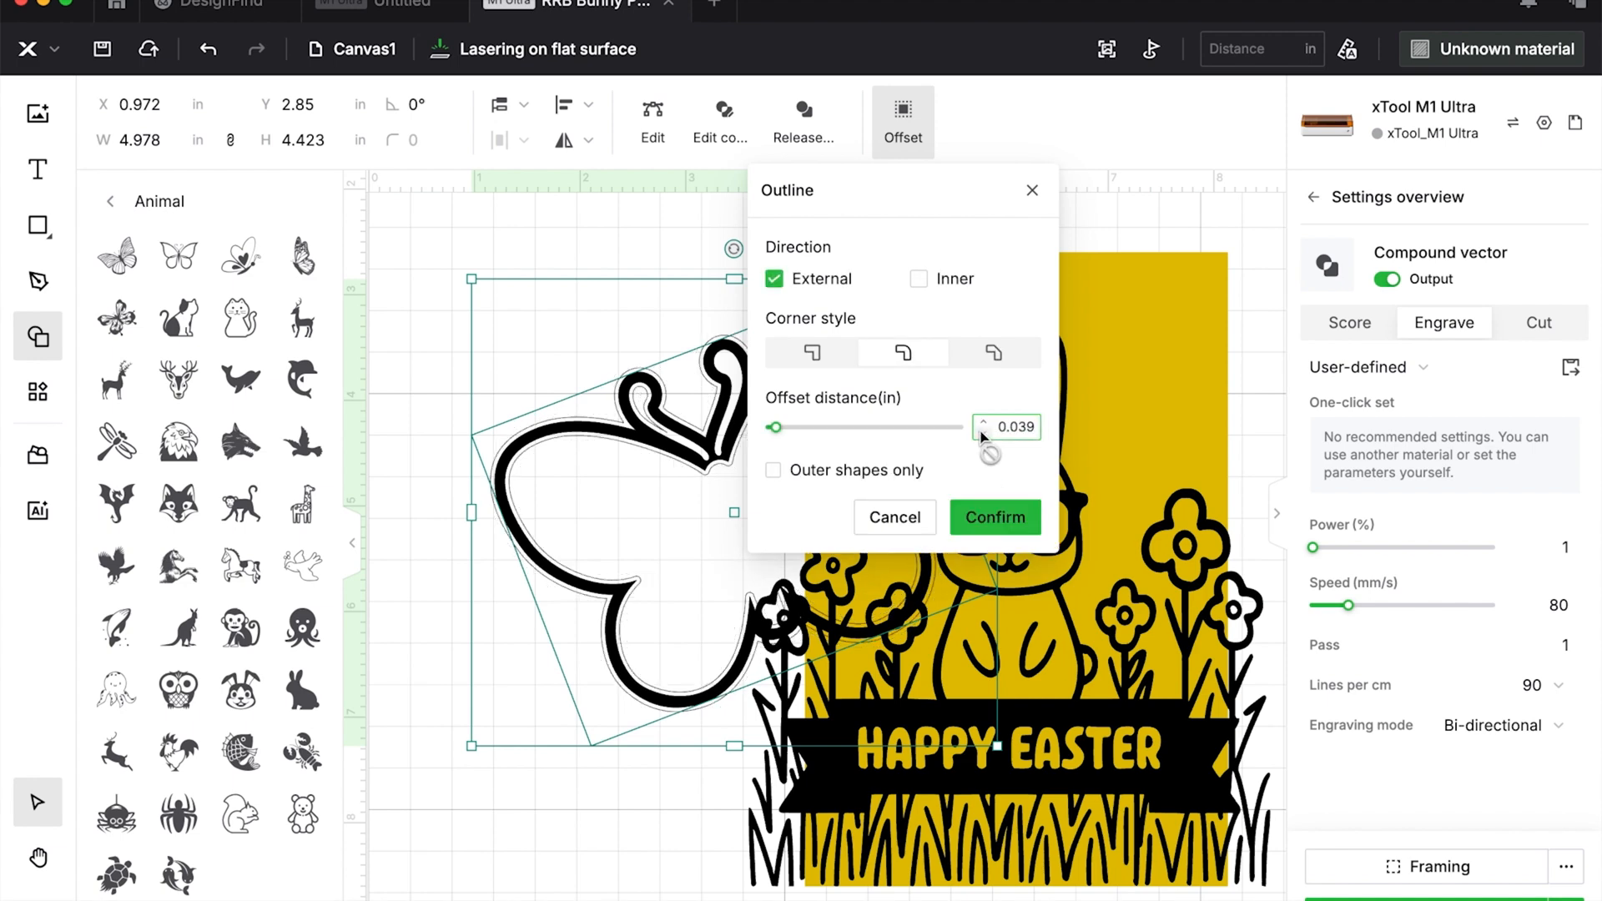
pyautogui.click(992, 518)
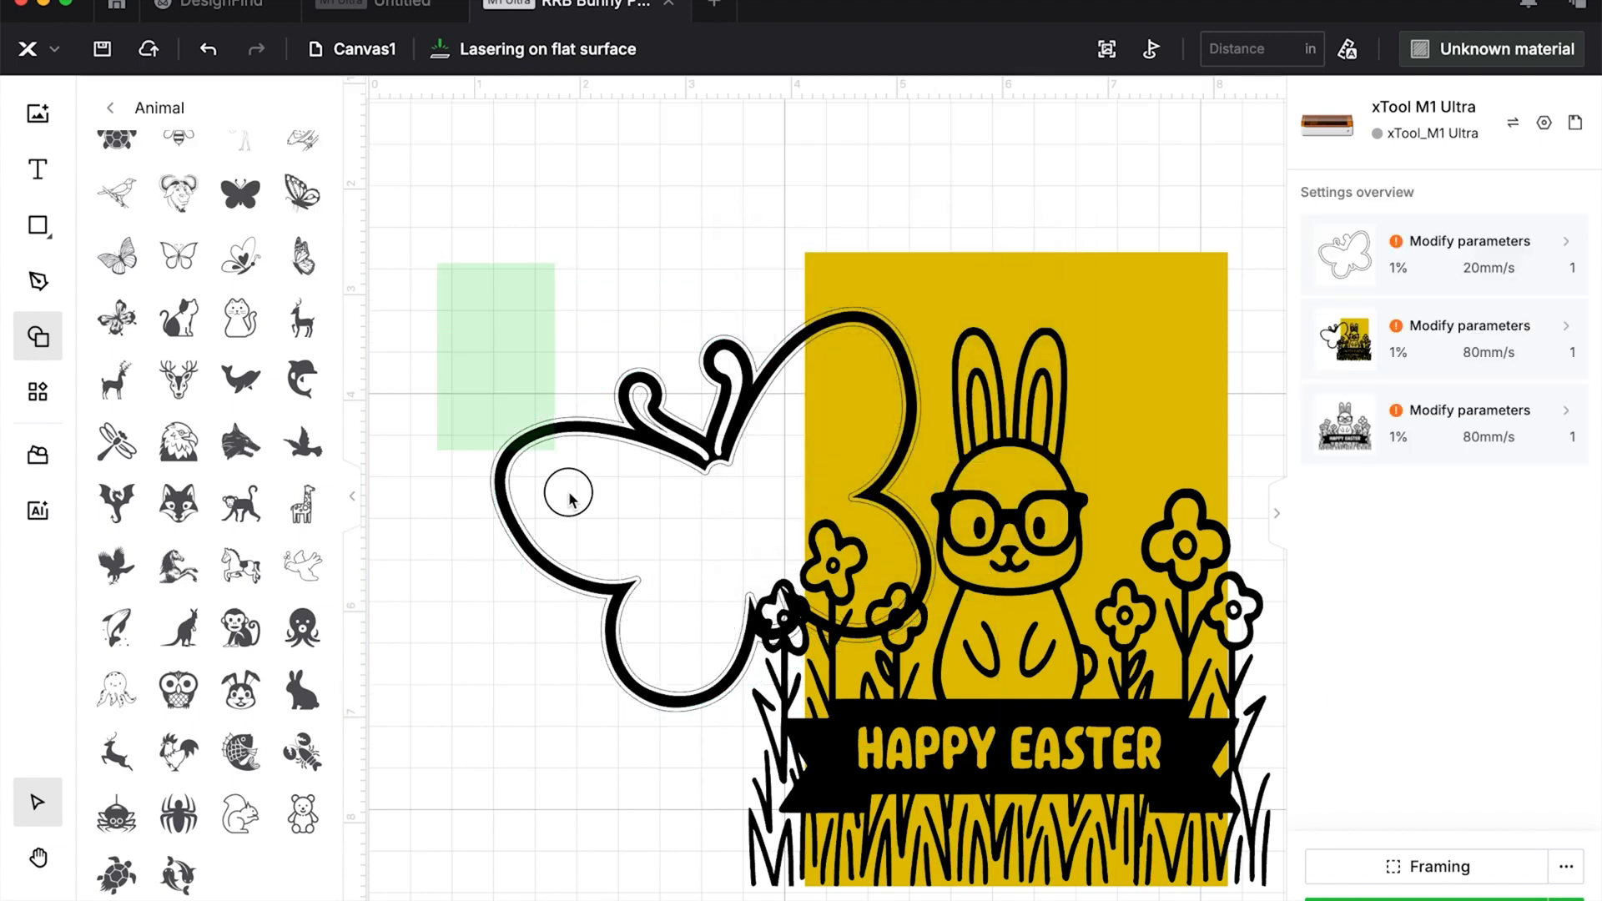
pyautogui.click(572, 496)
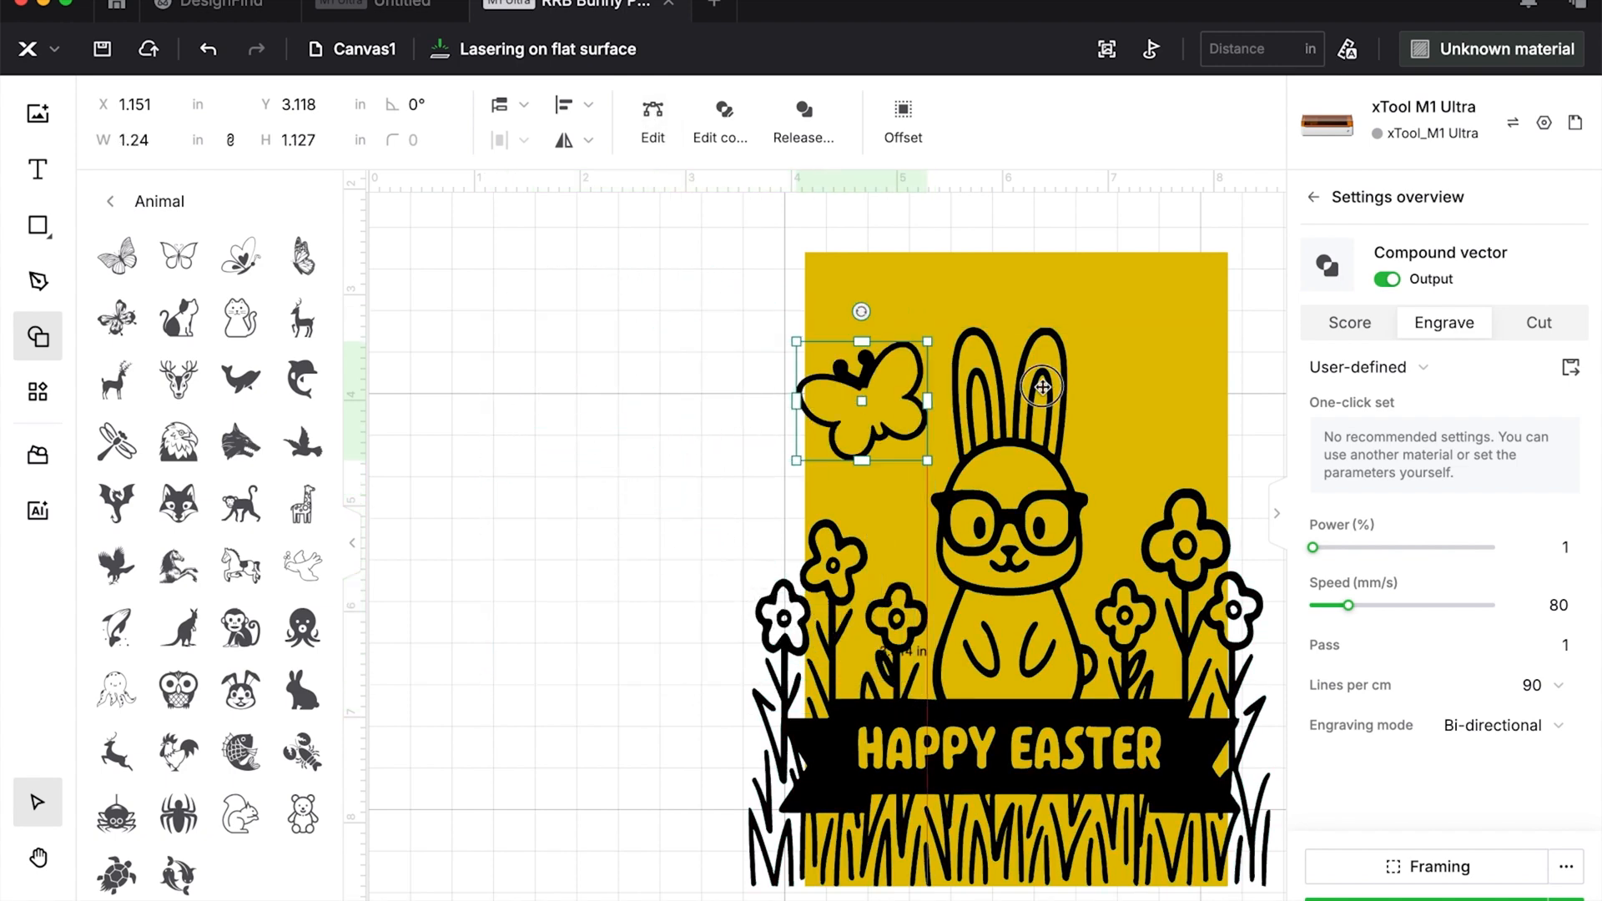
pyautogui.moveTo(861, 399); pyautogui.dragTo(1145, 327)
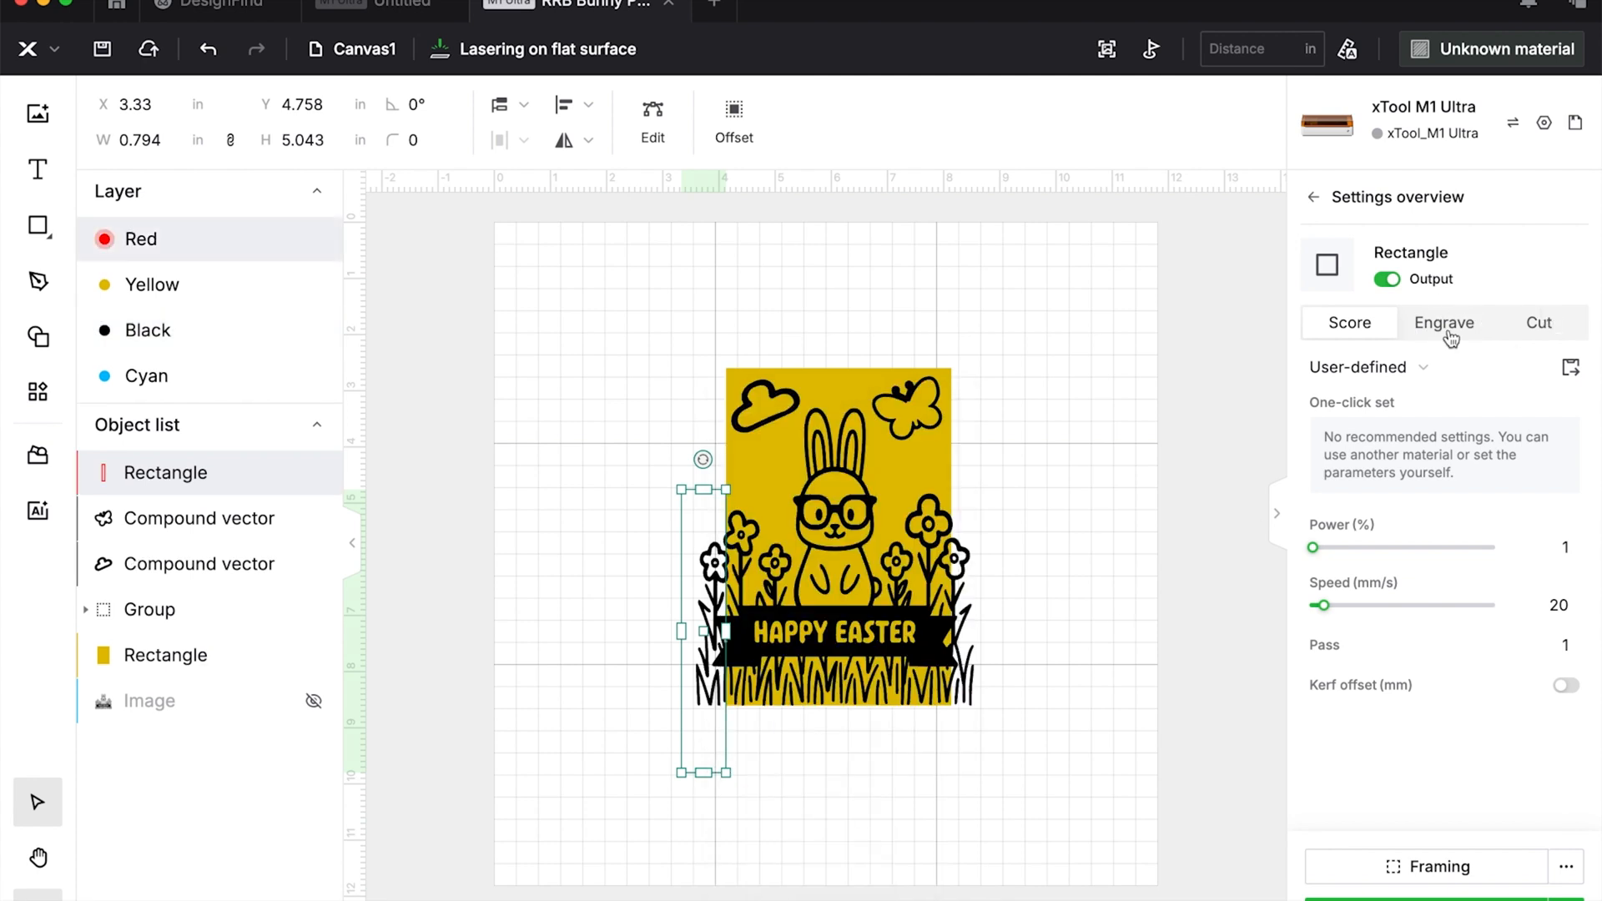
# Set the red strip to engrave, duplicate it, and place one rotated 90° at the page edge.
pyautogui.click(1444, 322)
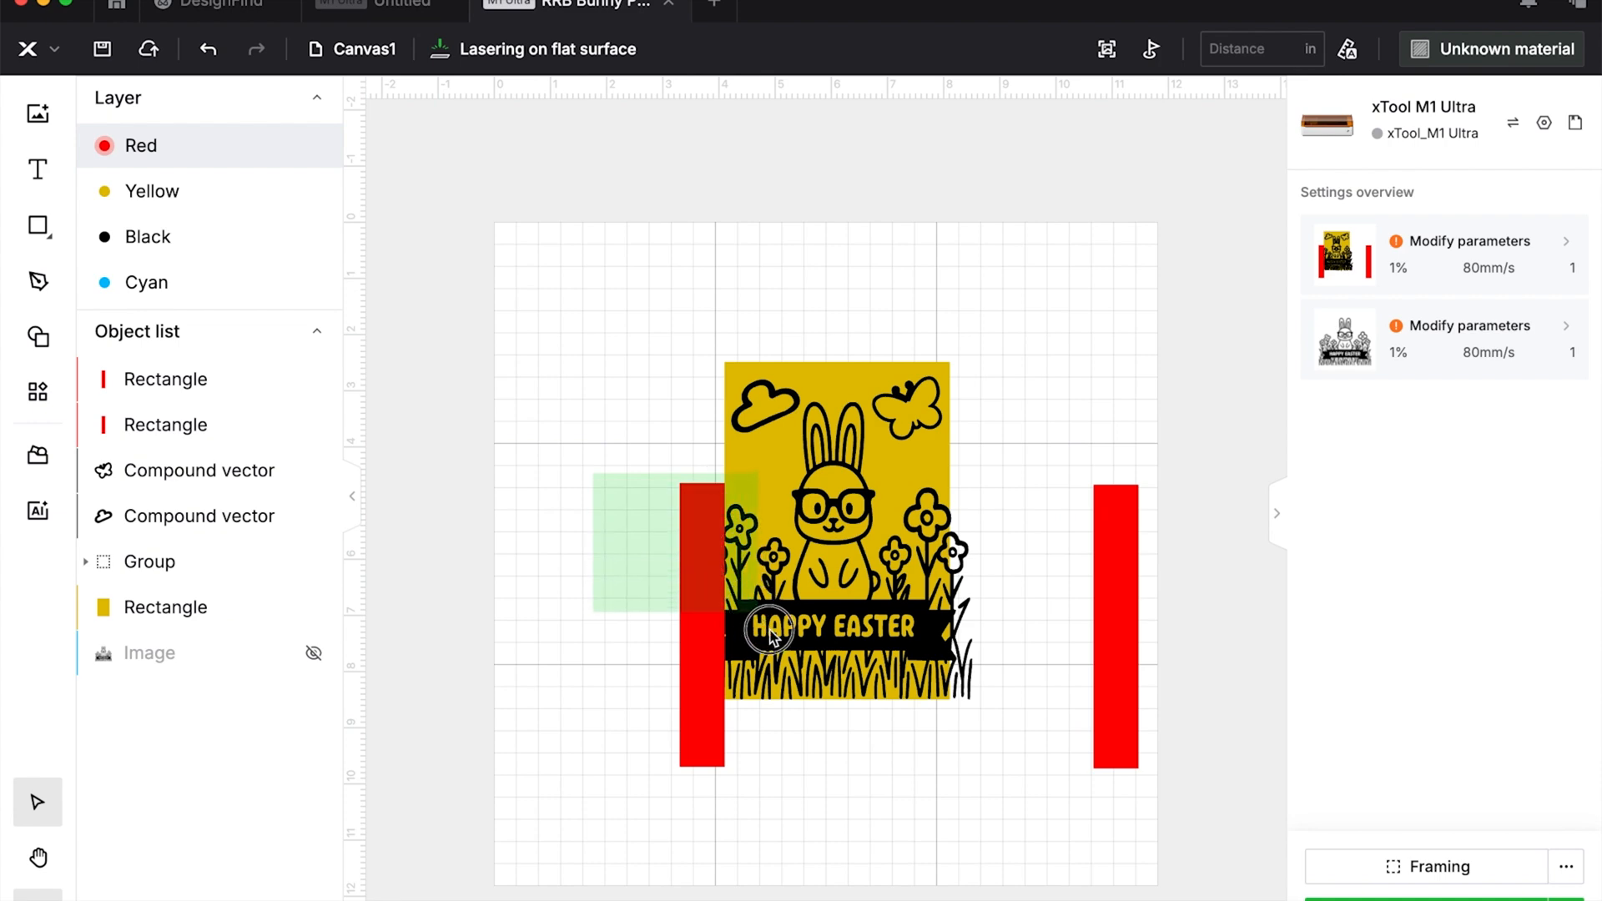
pyautogui.click(771, 635)
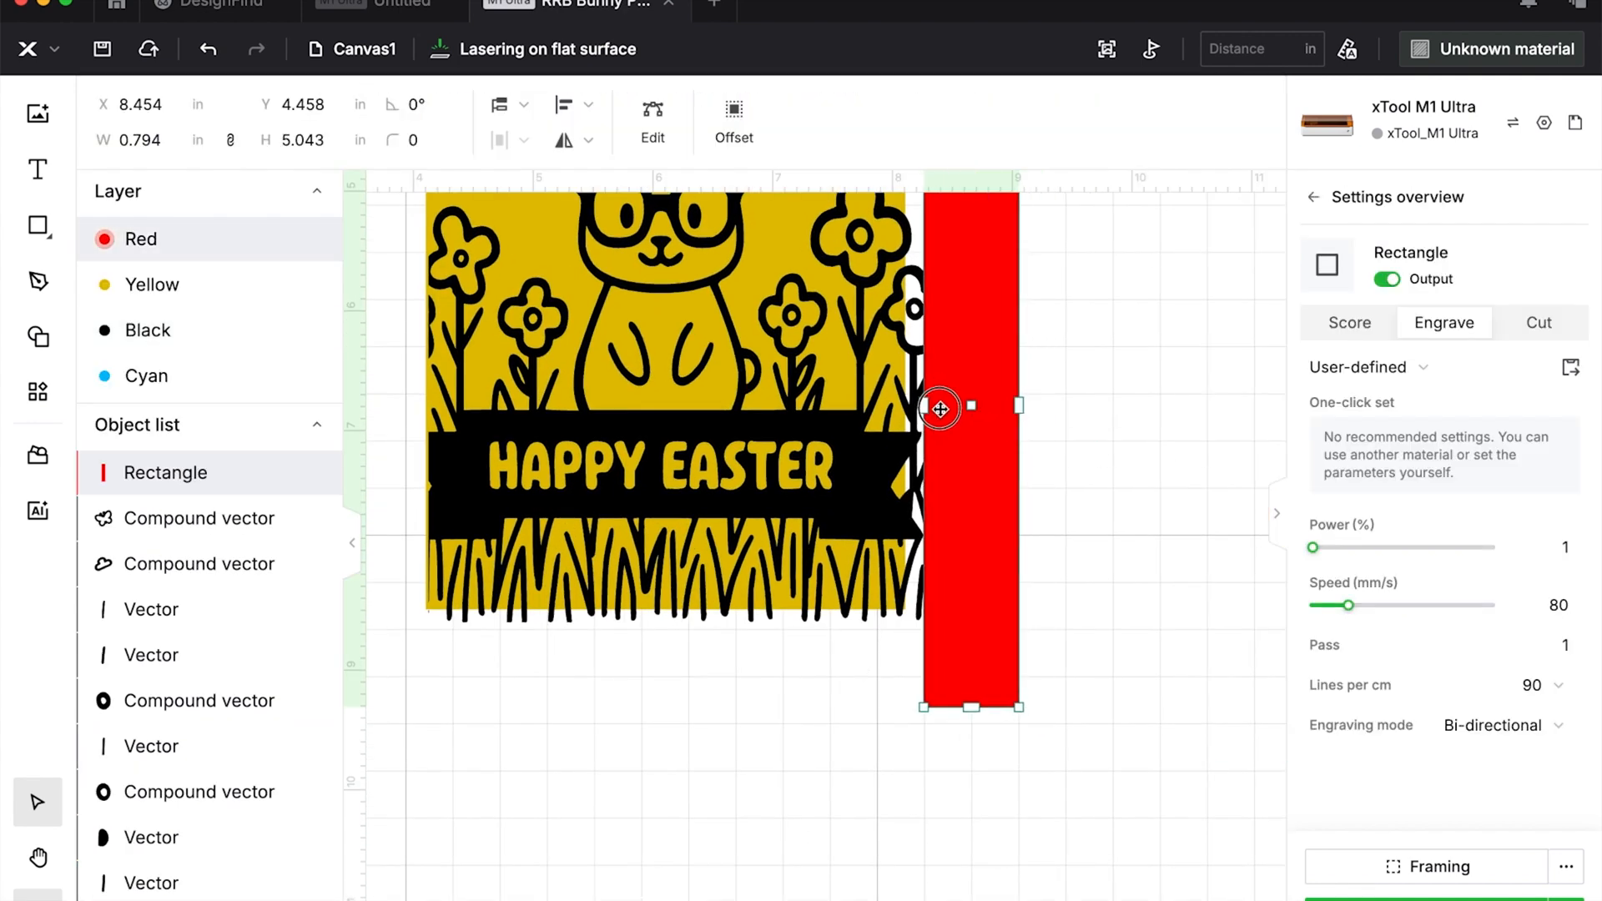
pyautogui.moveTo(938, 407); pyautogui.dragTo(925, 412)
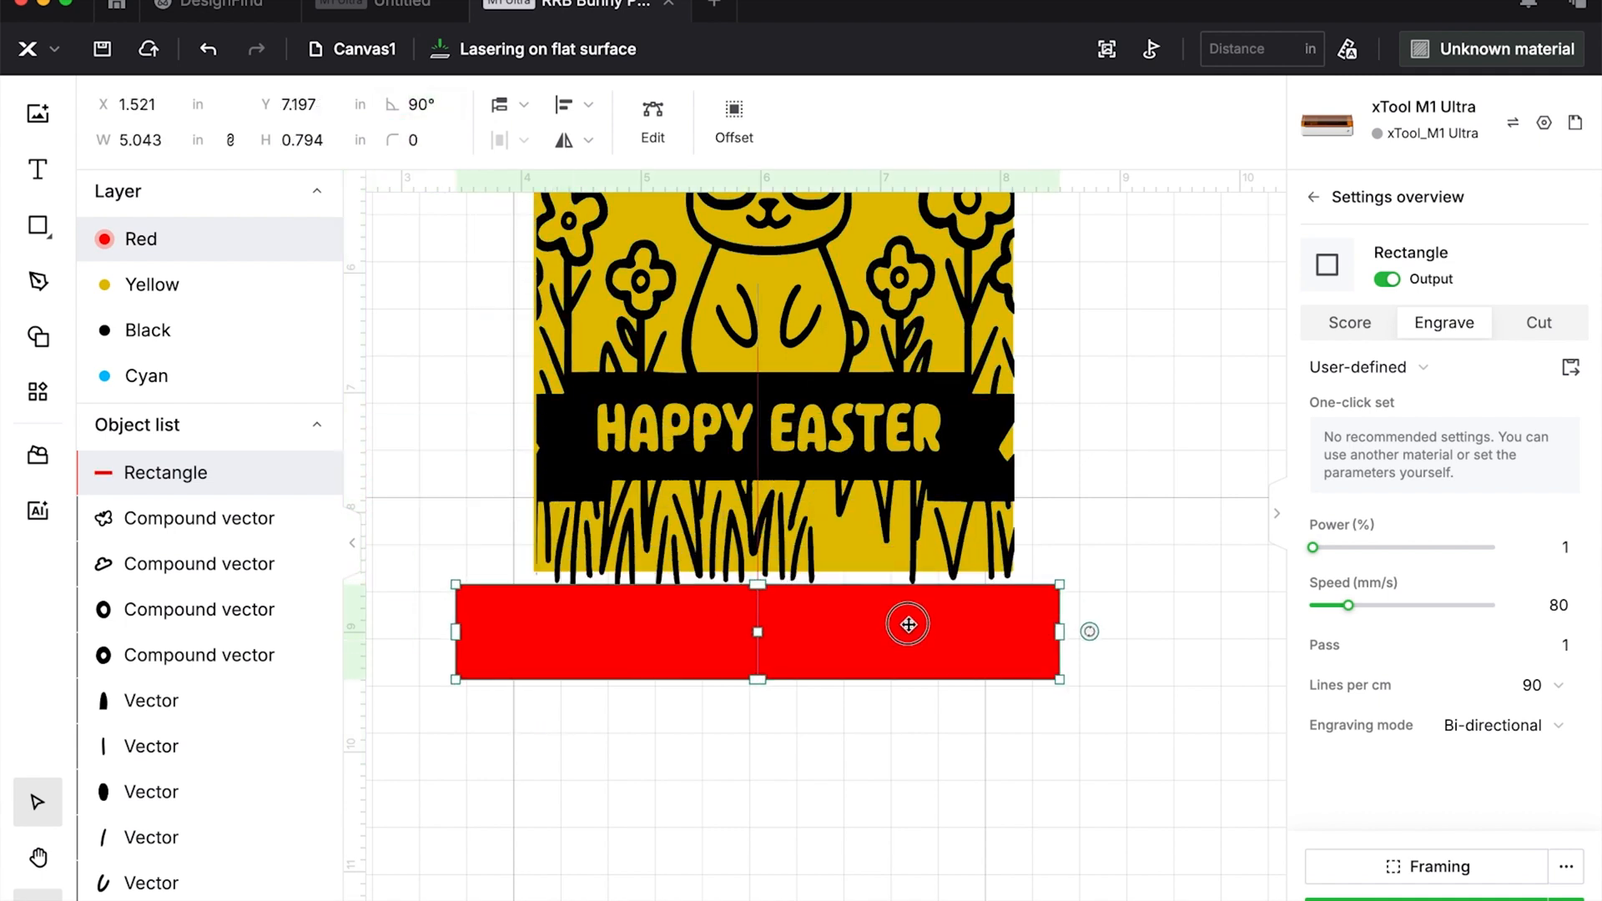
# Slide the sideways red strip along the bottom of the yellow page.
pyautogui.moveTo(908, 624); pyautogui.dragTo(905, 611)
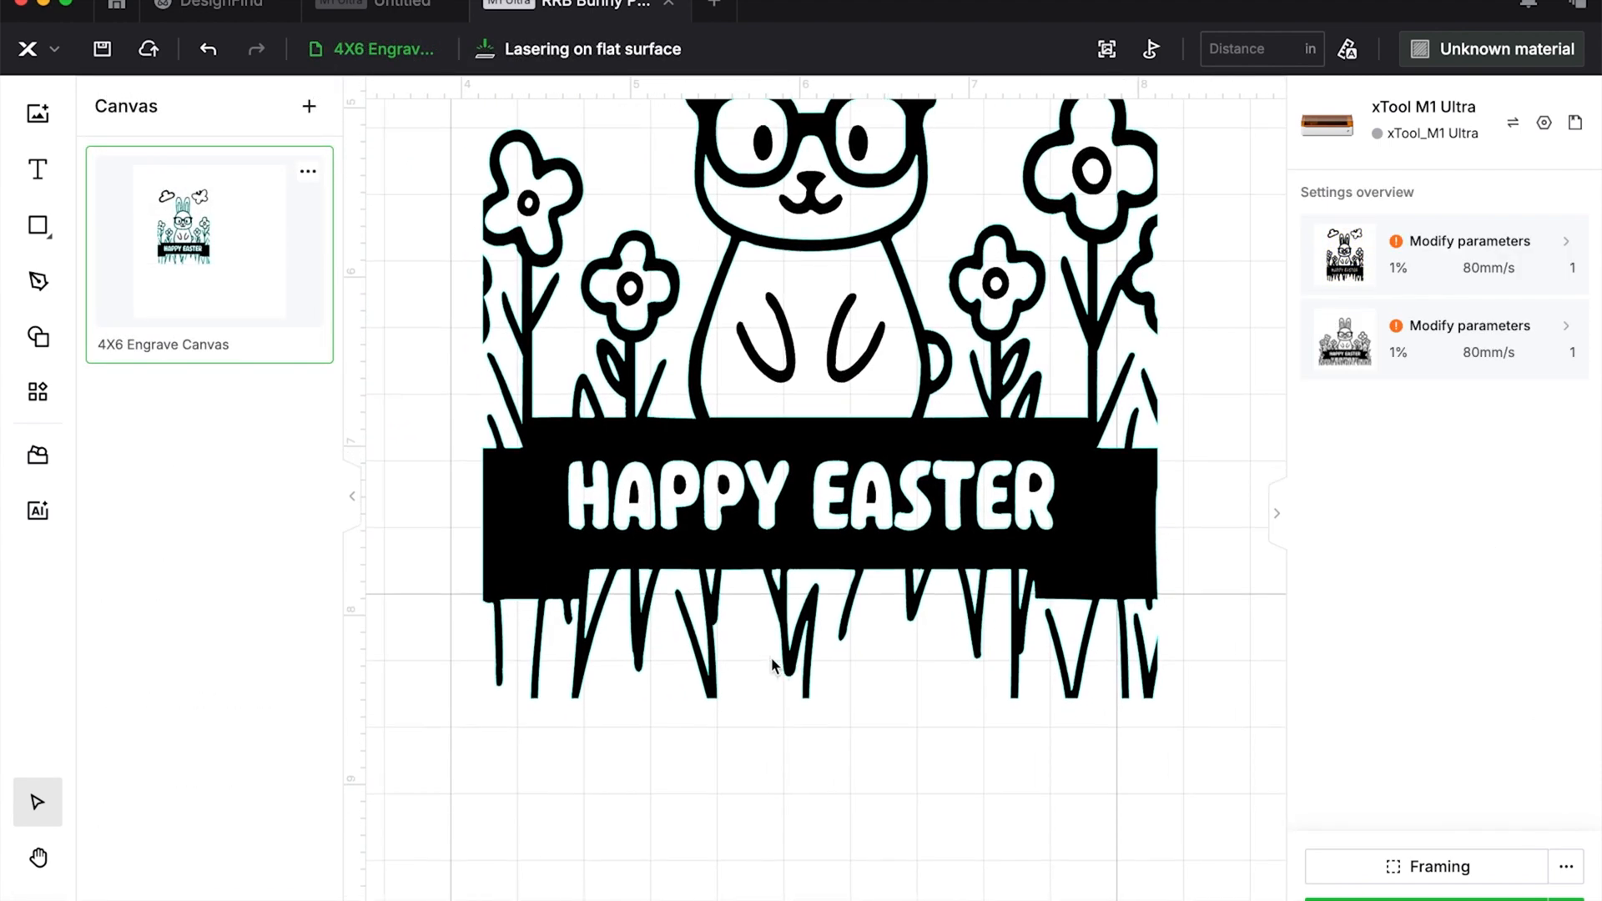
# On Canvas2, delete the HAPPY EASTER banner nodes from the bunny linework.
pyautogui.click(309, 105)
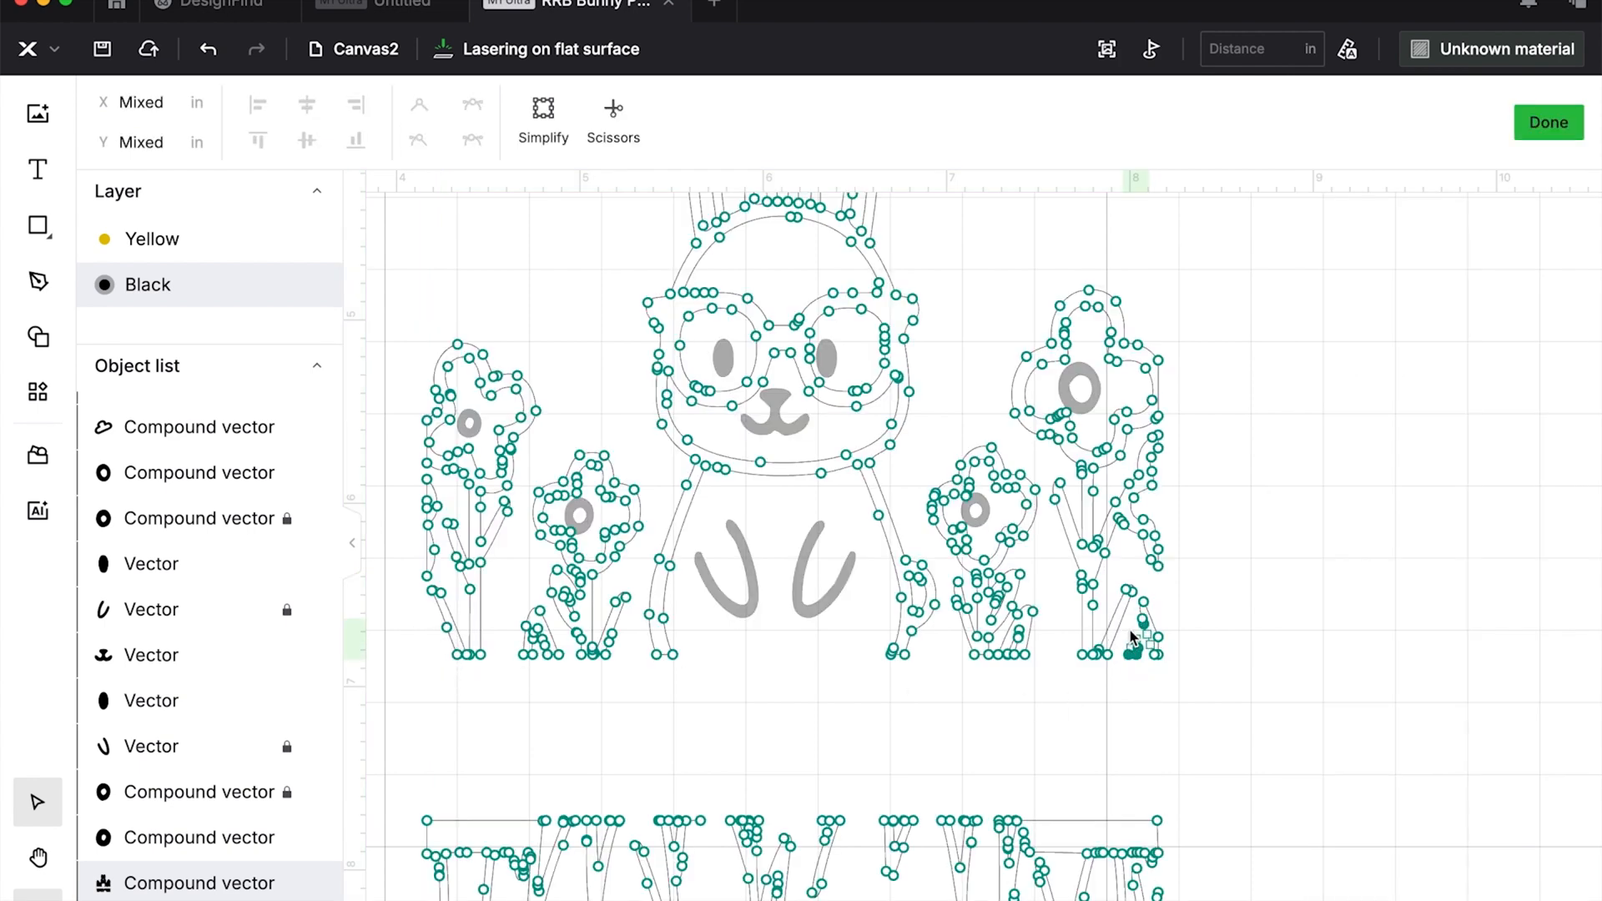
pyautogui.click(1549, 122)
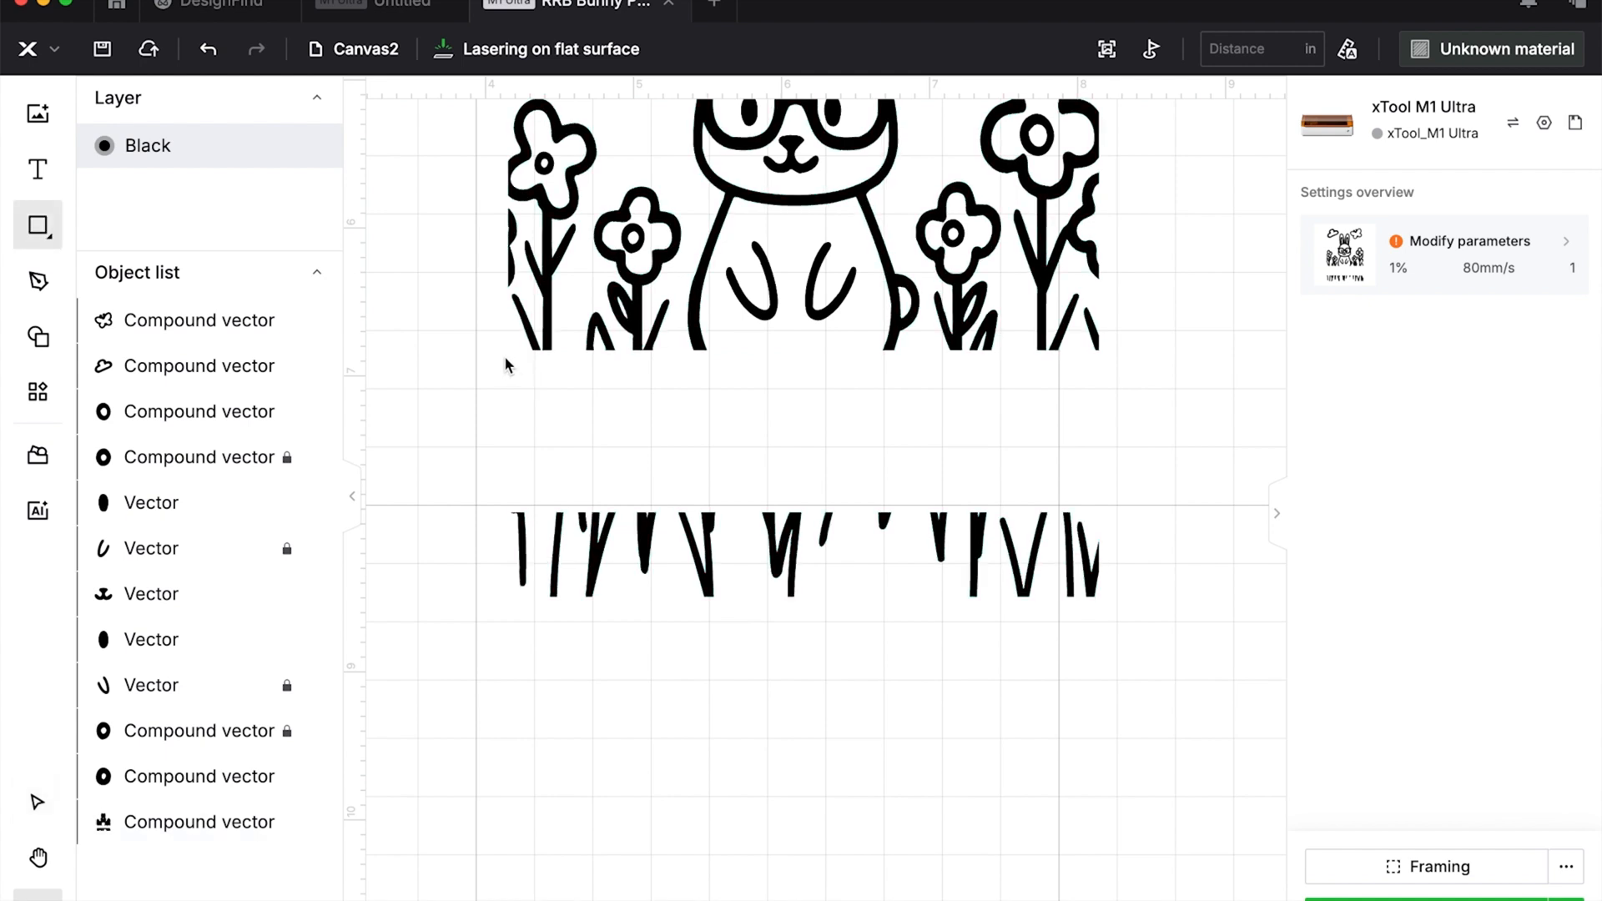
# Draw the yellow background rectangle behind the banner-less bunny.
pyautogui.moveTo(506, 358); pyautogui.dragTo(1102, 357)
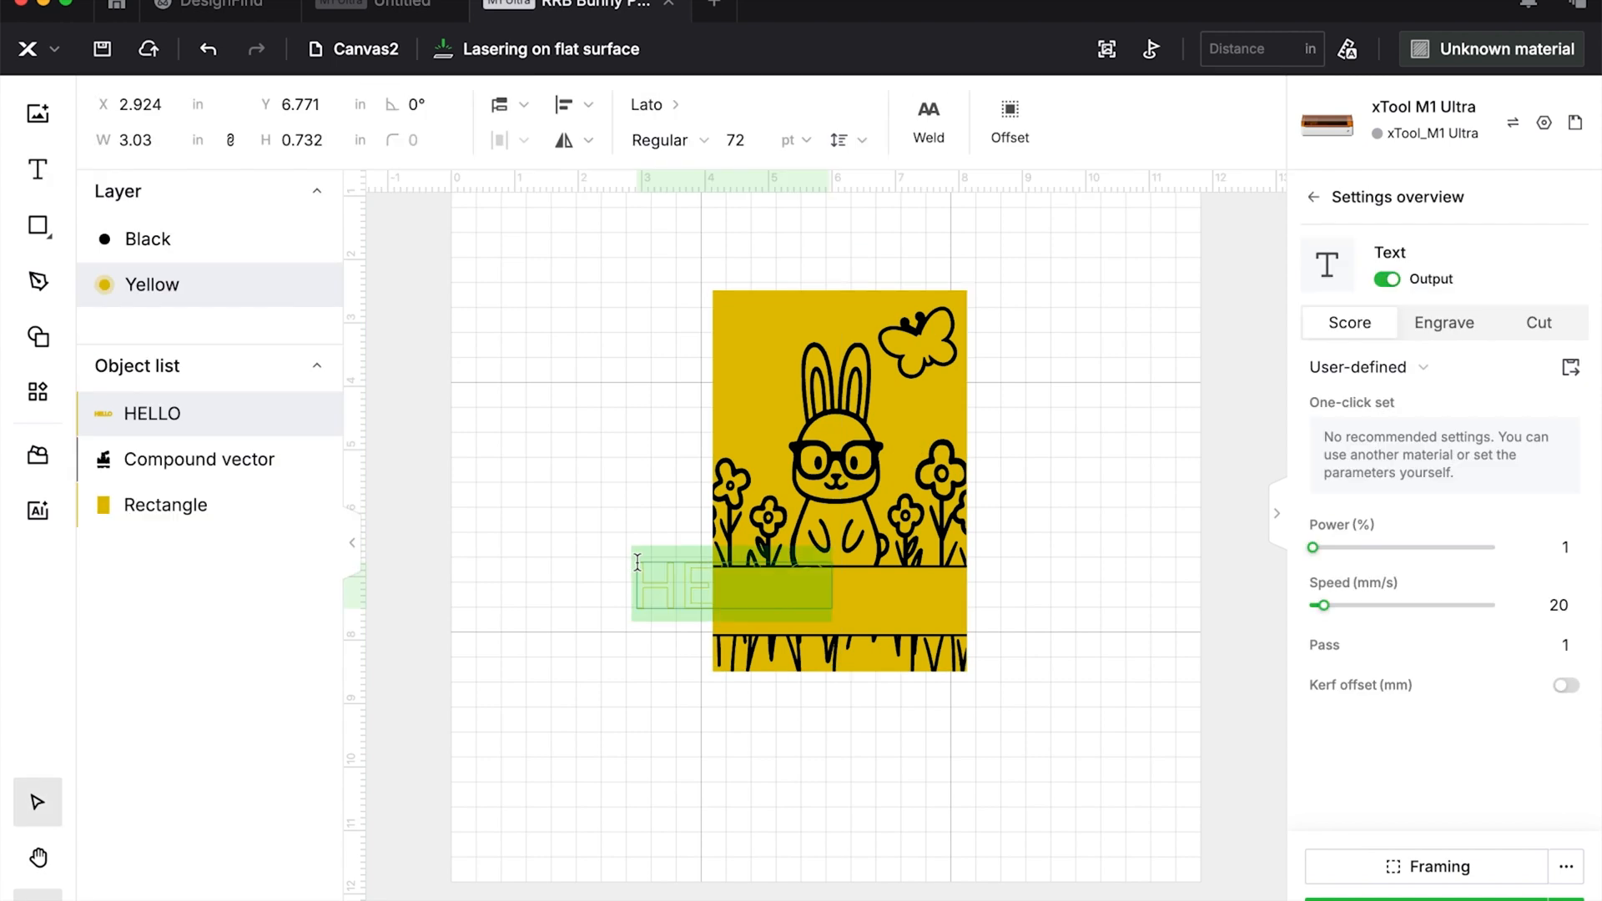
# Add HAPPY EASTER text sized to the banner gap and convert it to a path.
pyautogui.write('HAPPY EASTER')
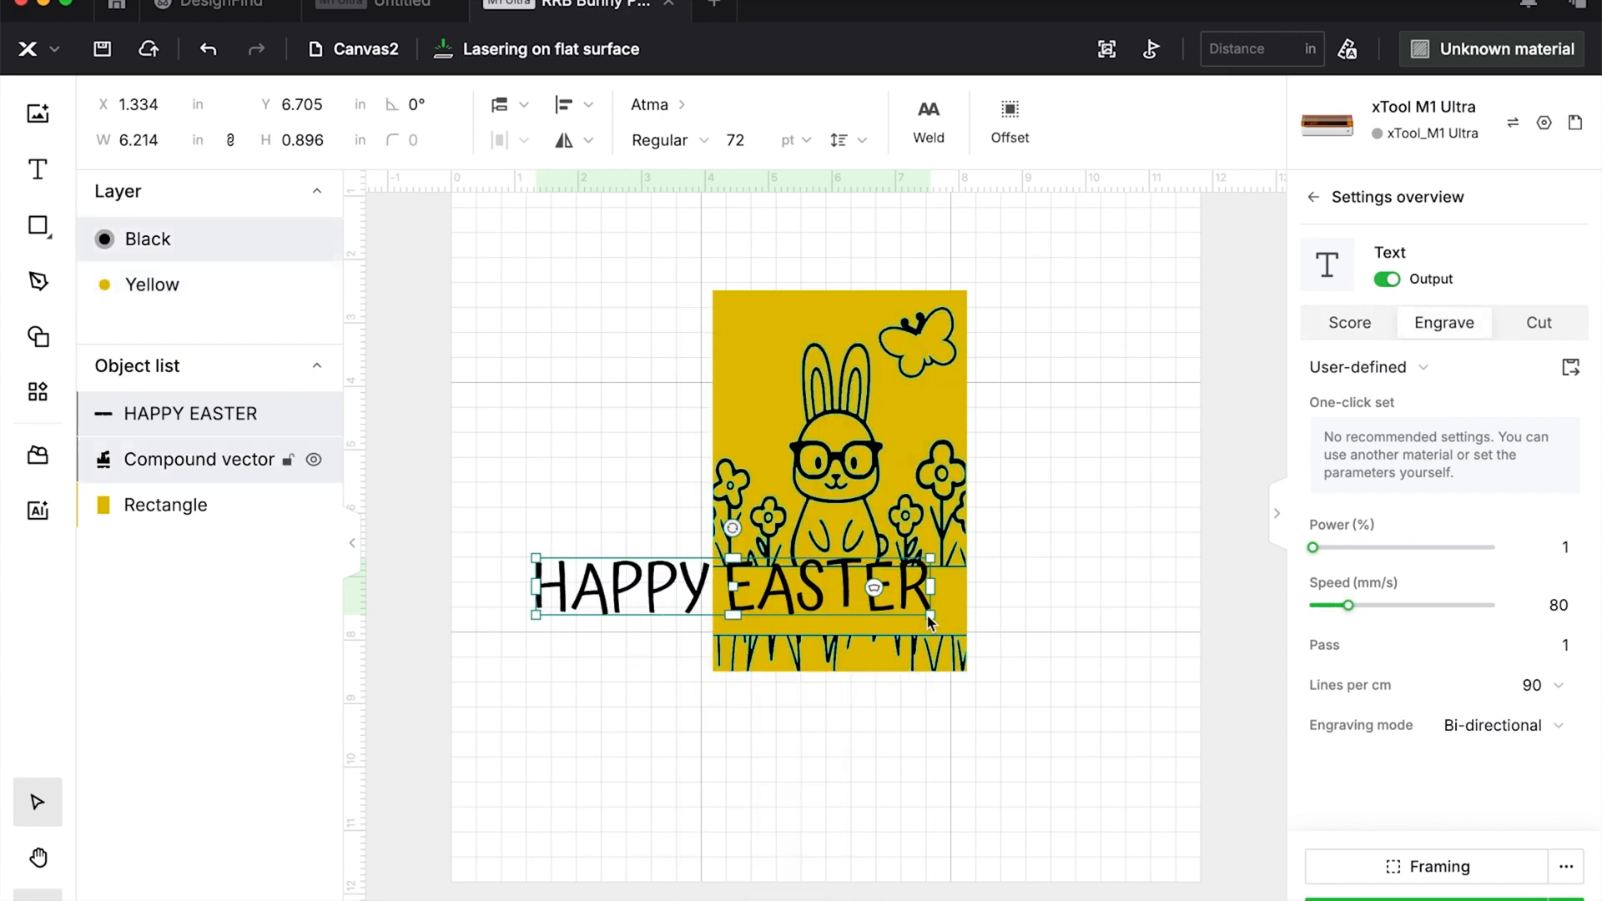
pyautogui.moveTo(934, 614); pyautogui.dragTo(808, 585)
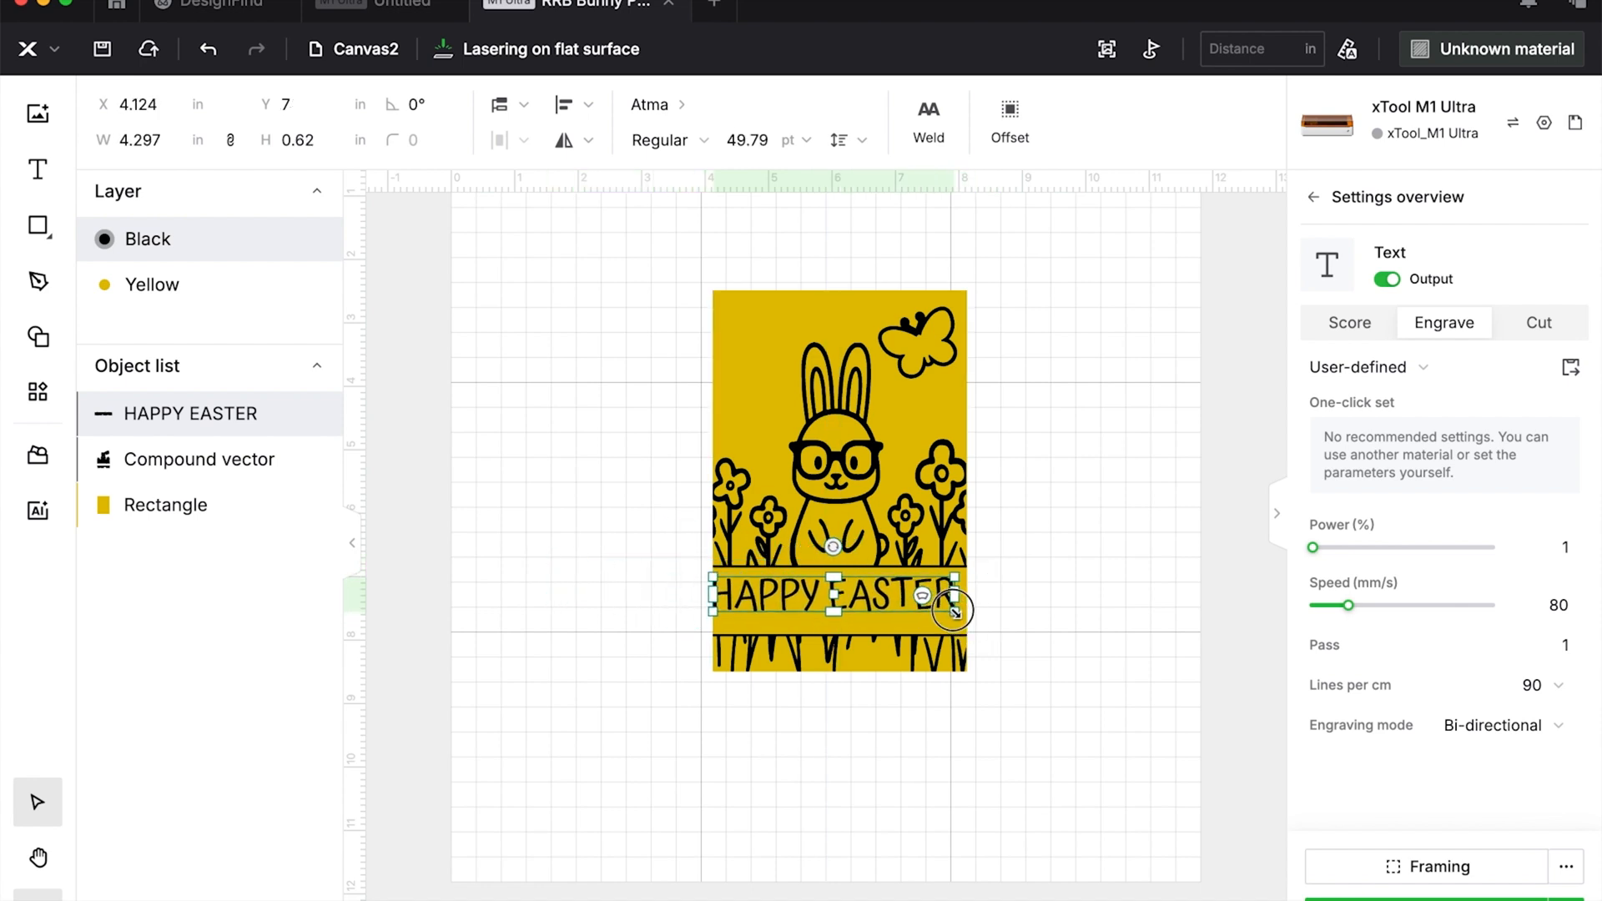
pyautogui.moveTo(950, 611); pyautogui.dragTo(873, 604)
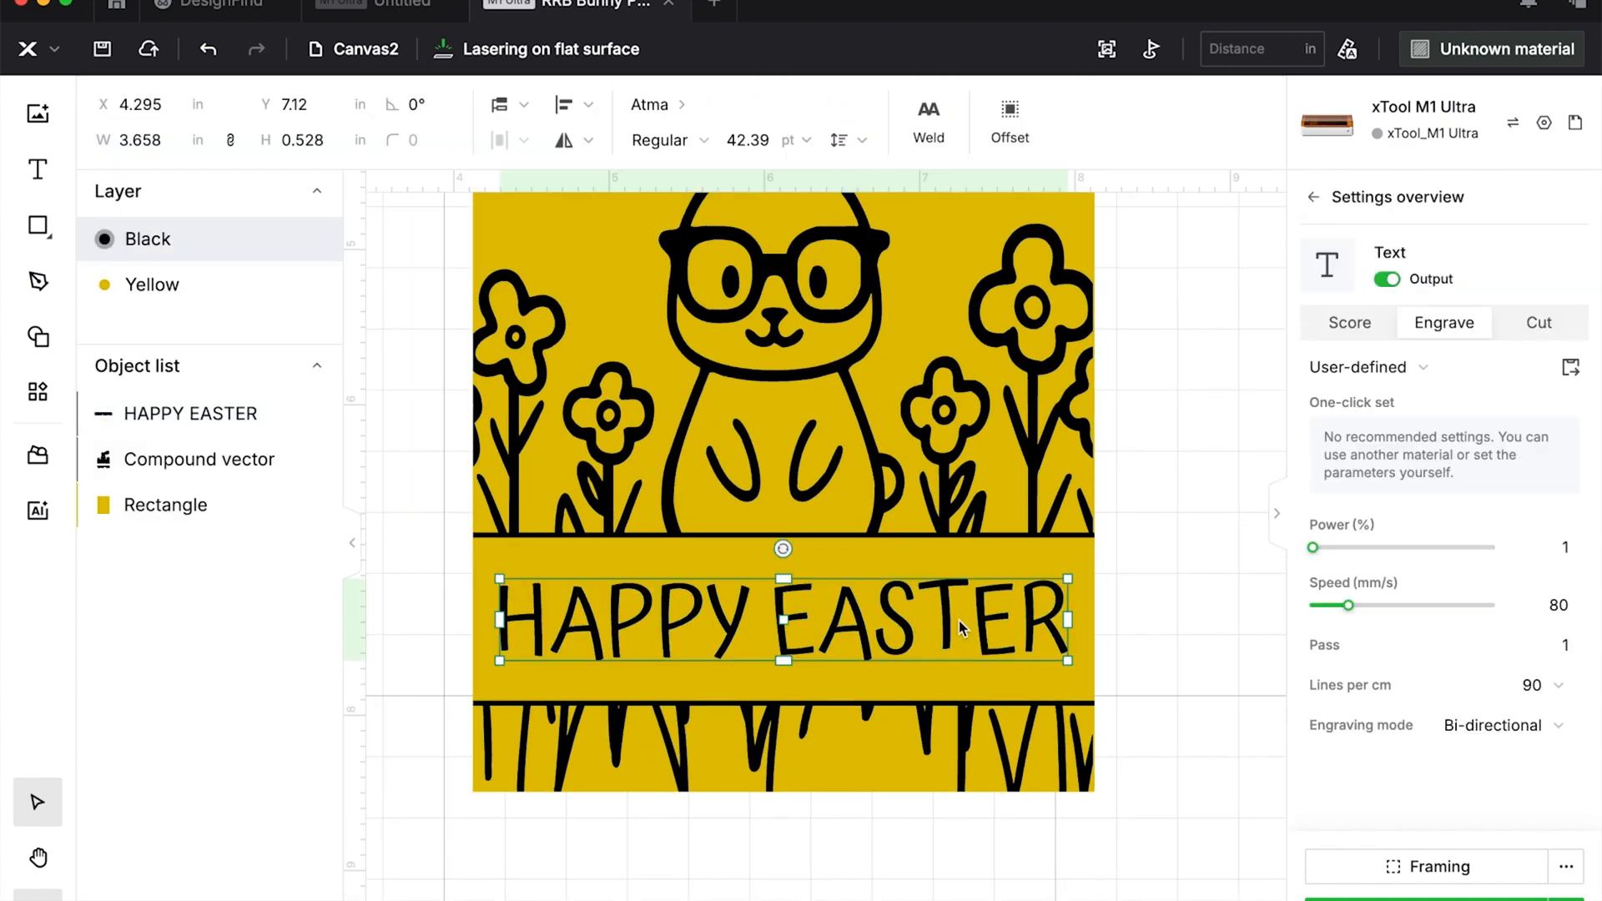
pyautogui.rightClick(961, 622)
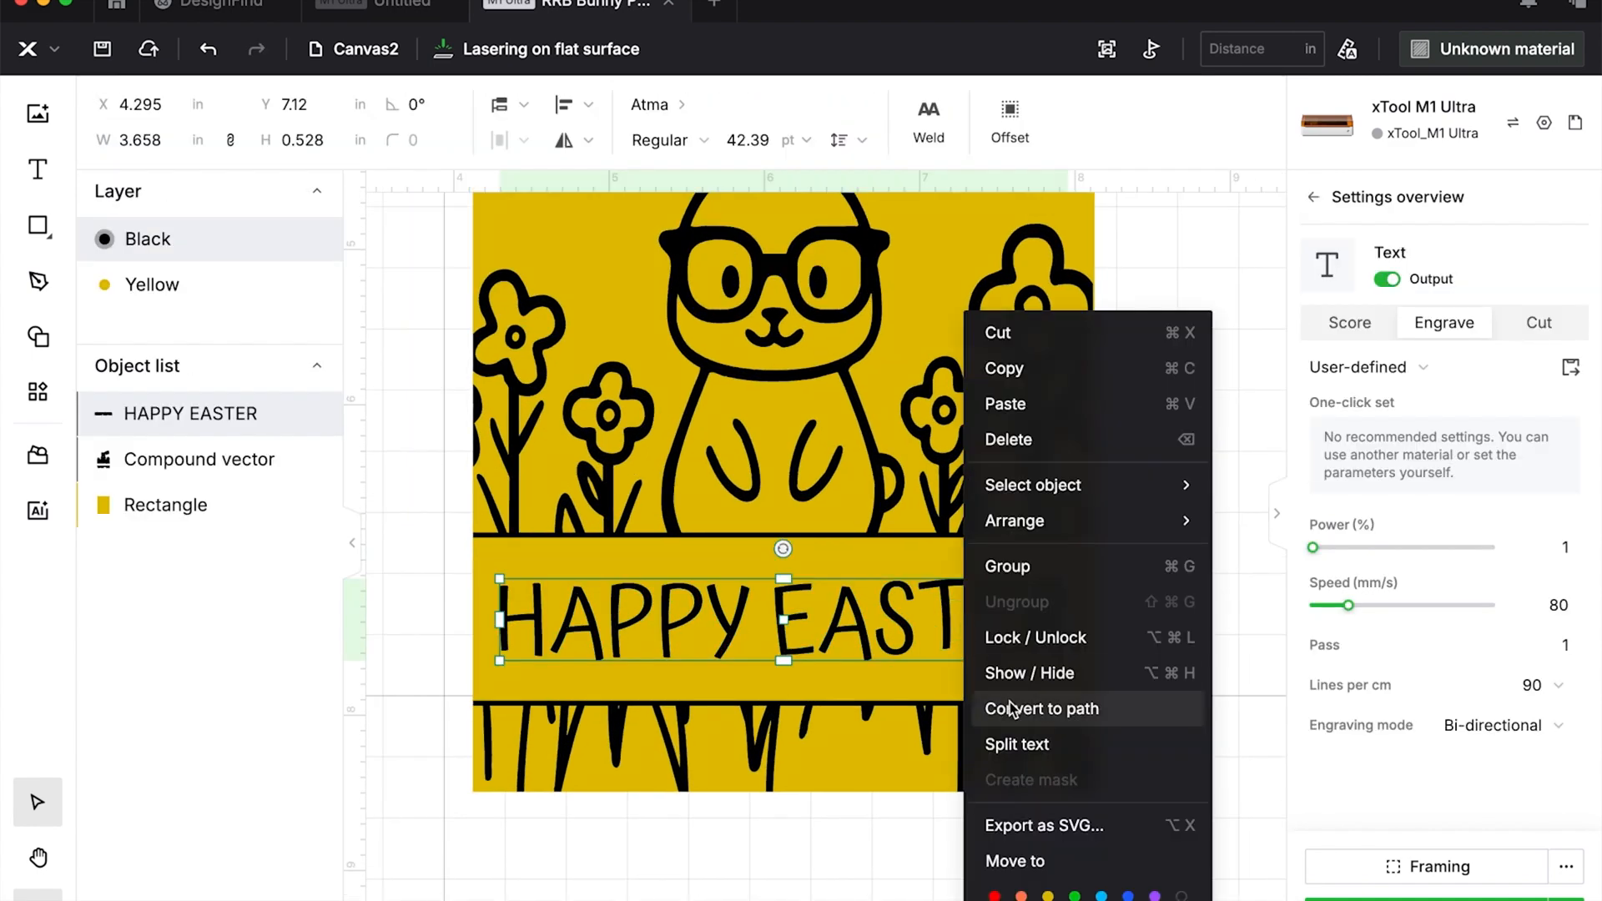
pyautogui.click(1041, 709)
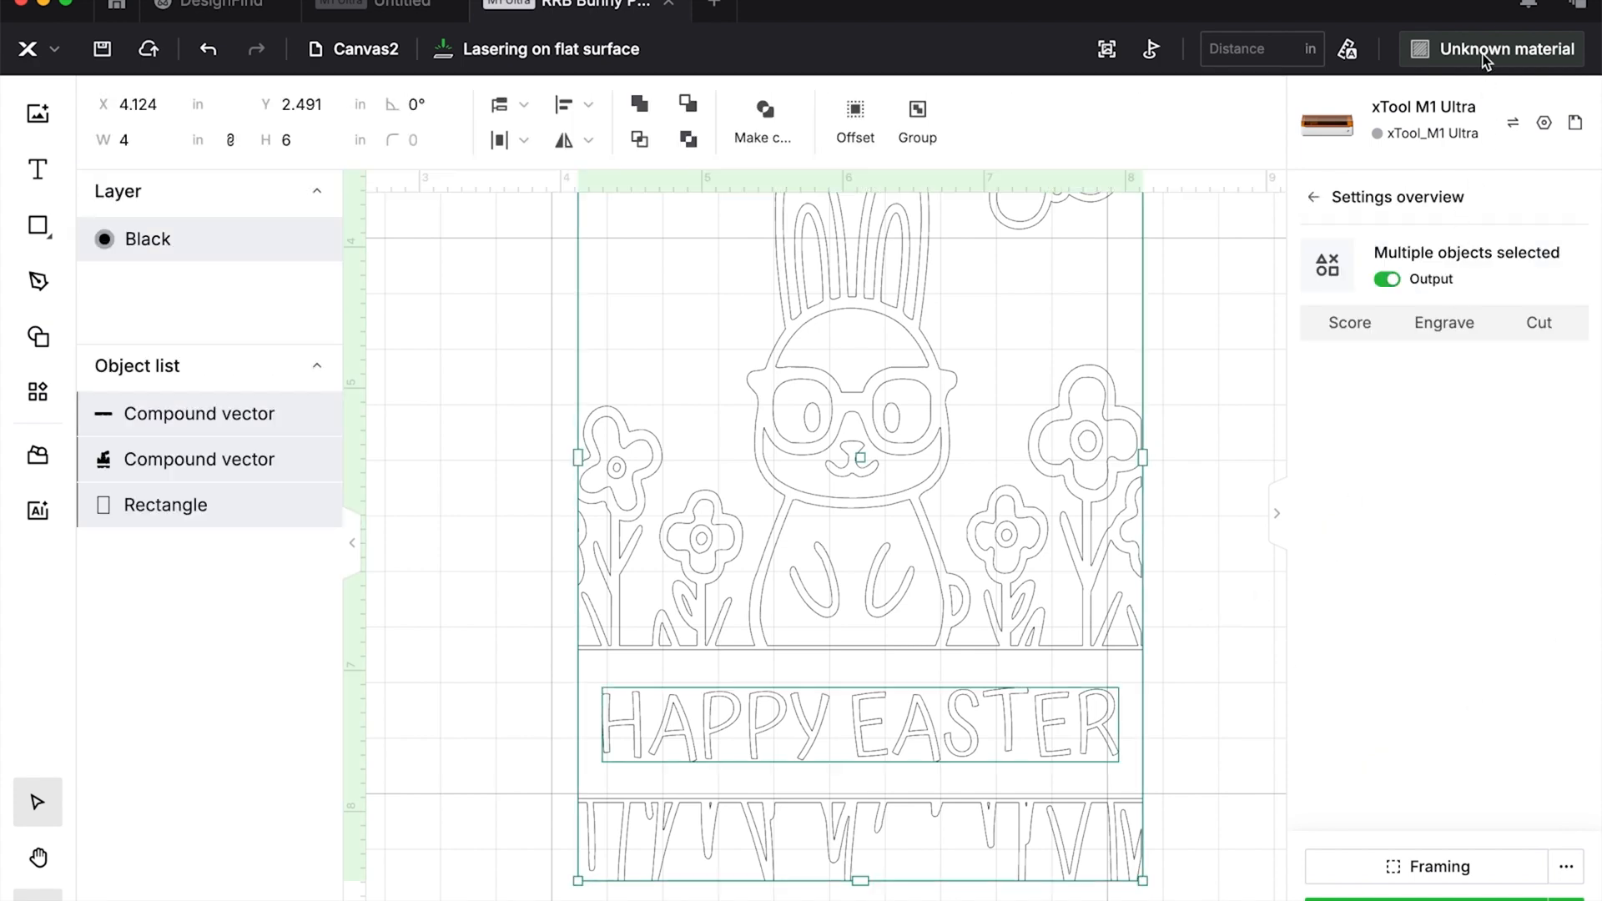
# Choose 3mm Basswood Plywood and the 70% / 50 mm/s score setting from the test grid.
pyautogui.click(1505, 48)
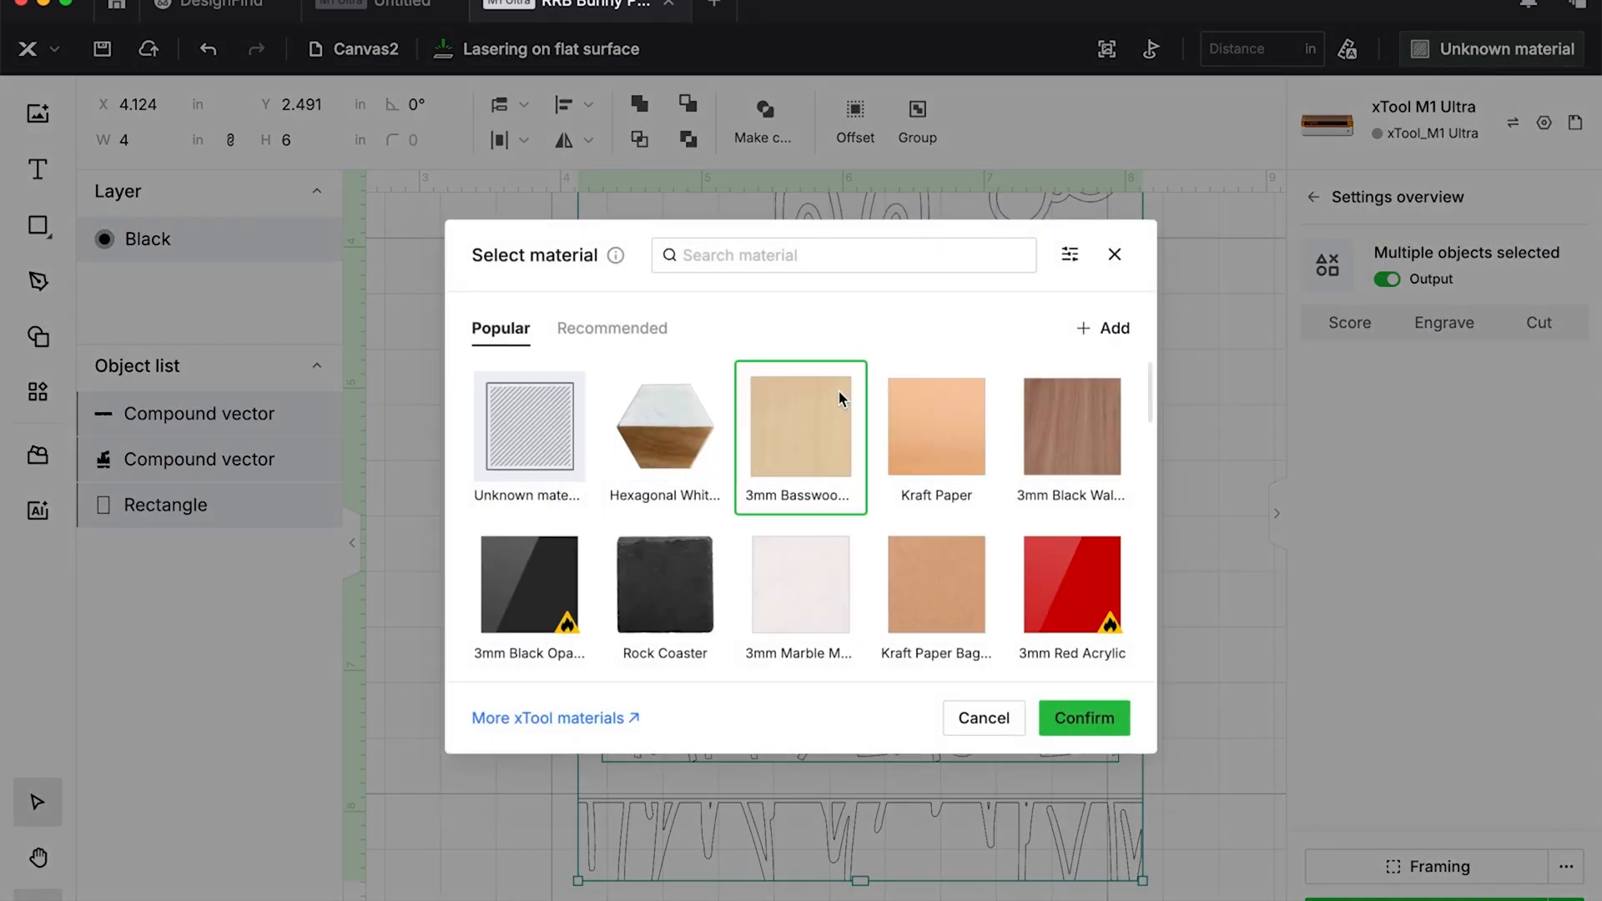
pyautogui.click(1084, 718)
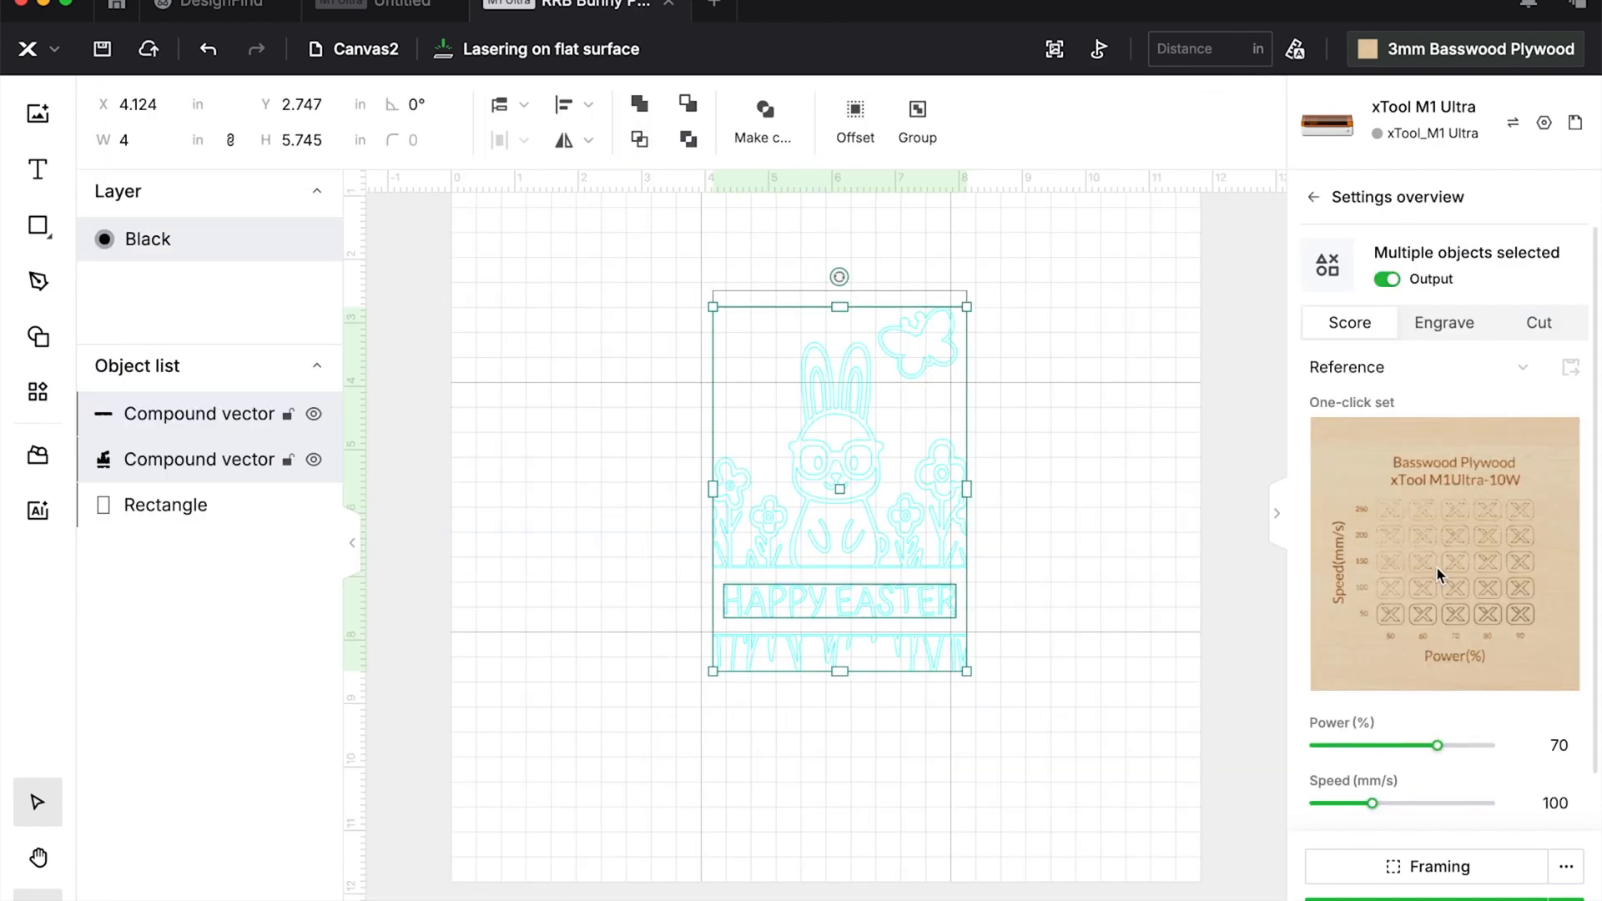
pyautogui.click(1444, 554)
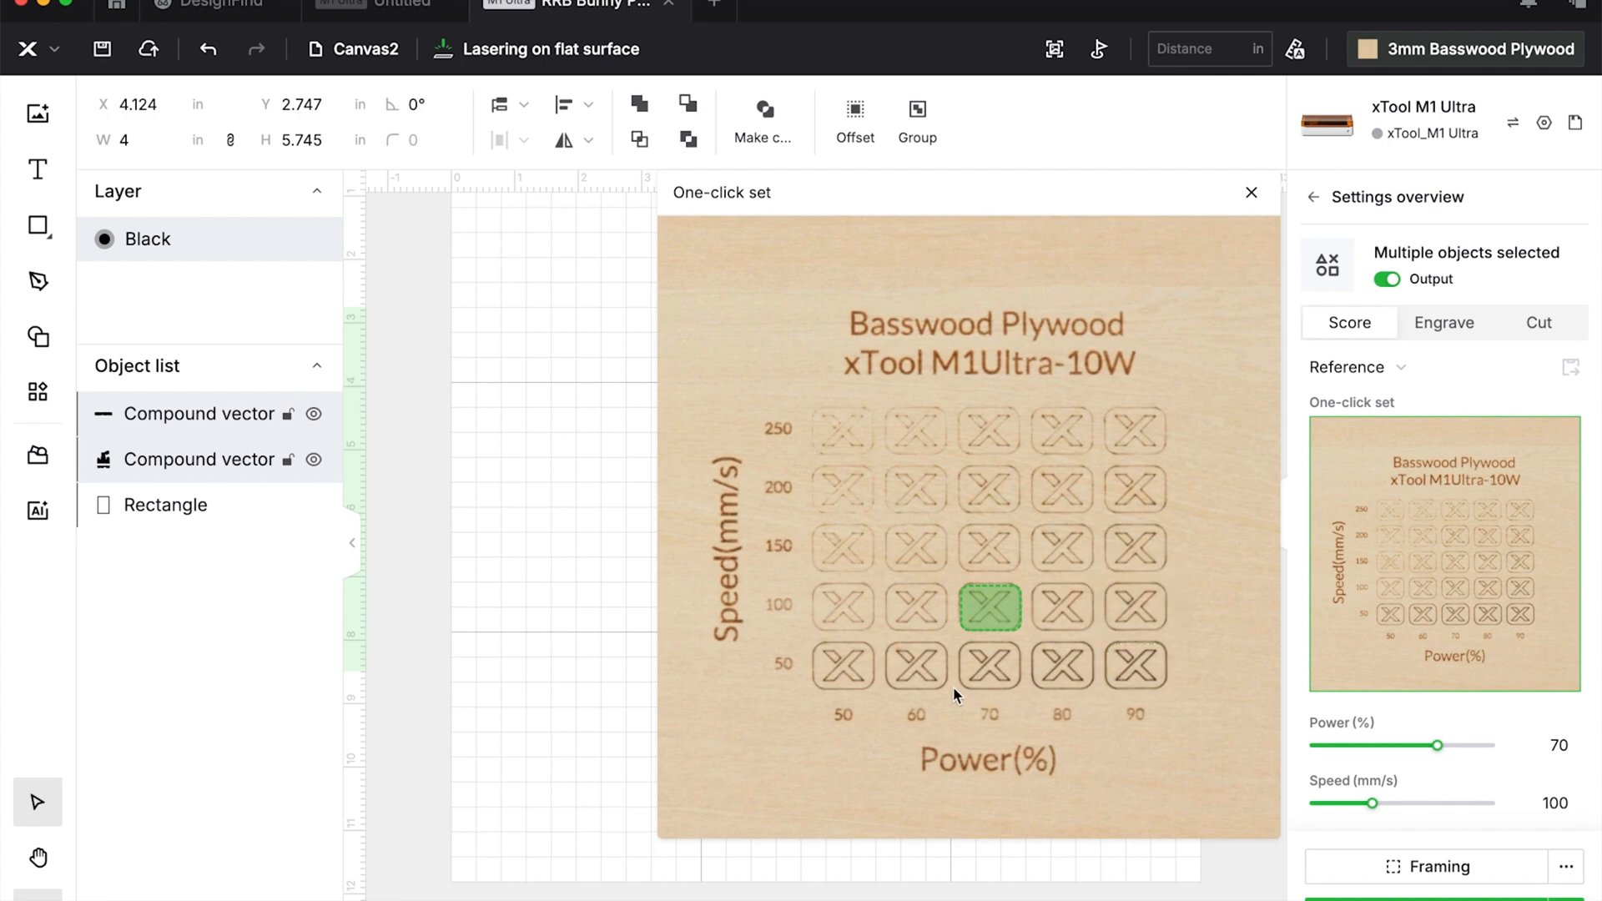
pyautogui.moveTo(990, 838)
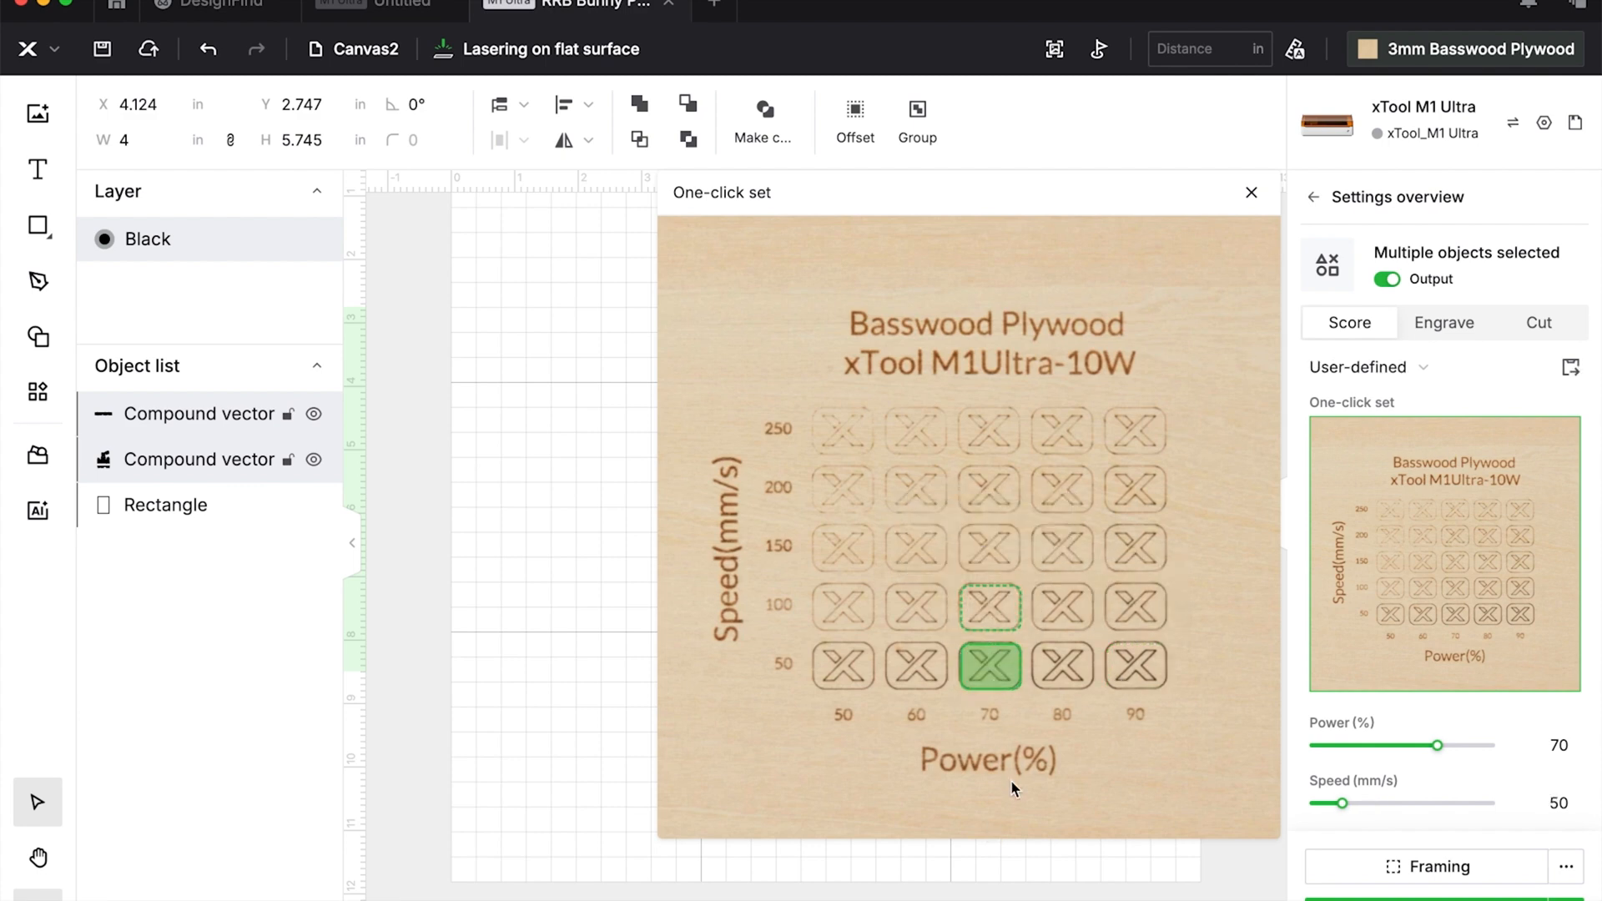
pyautogui.click(1250, 192)
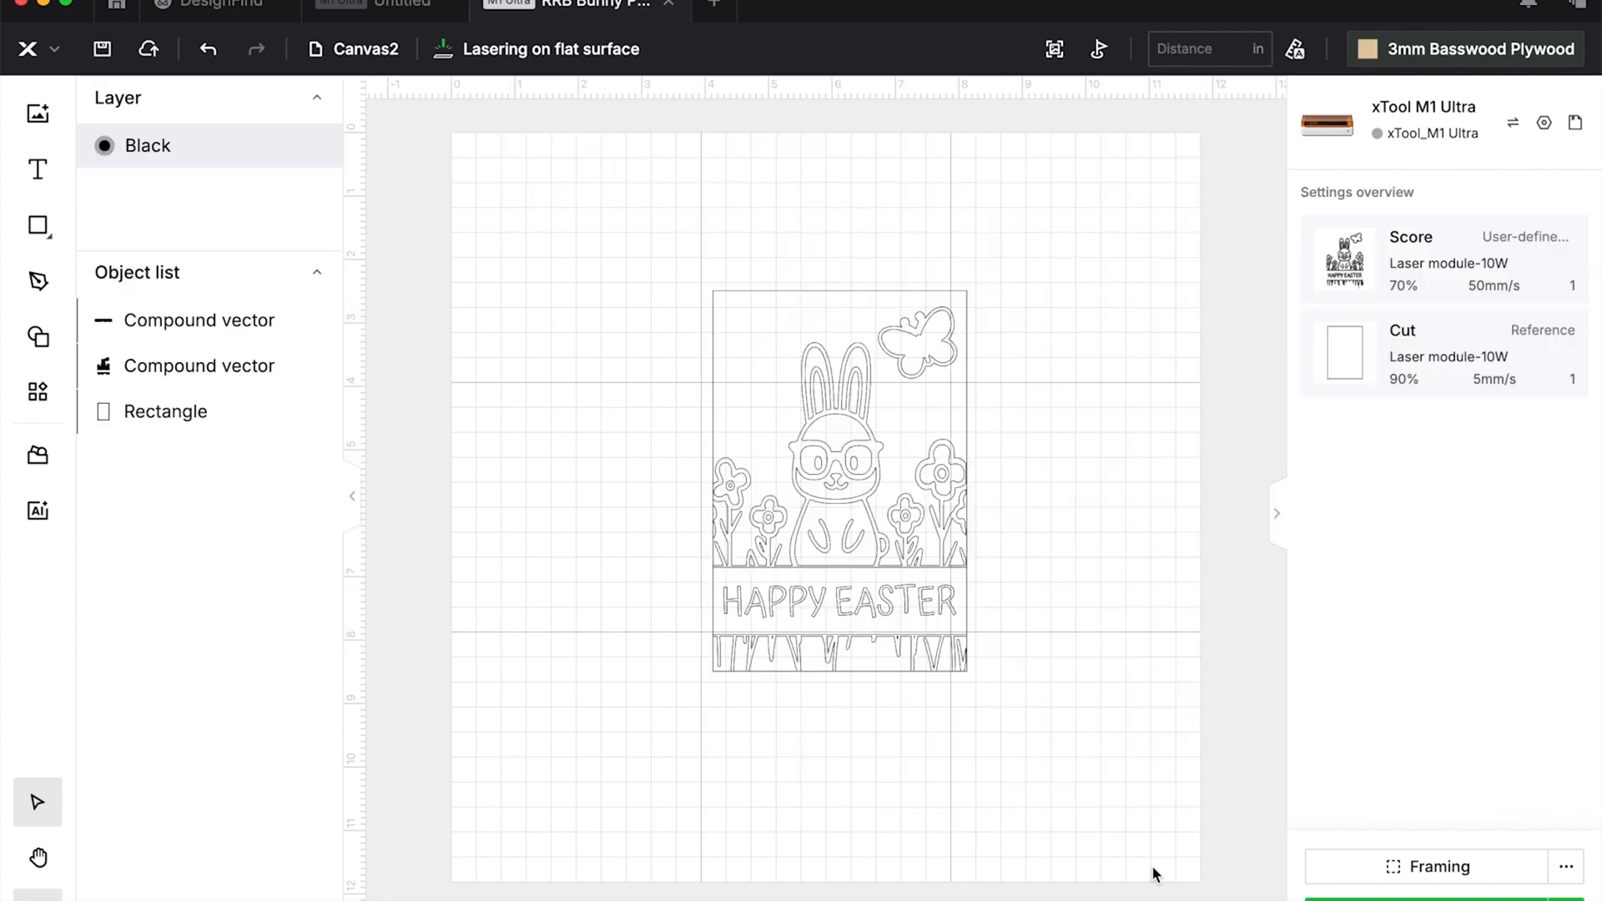
pyautogui.moveTo(1254, 652)
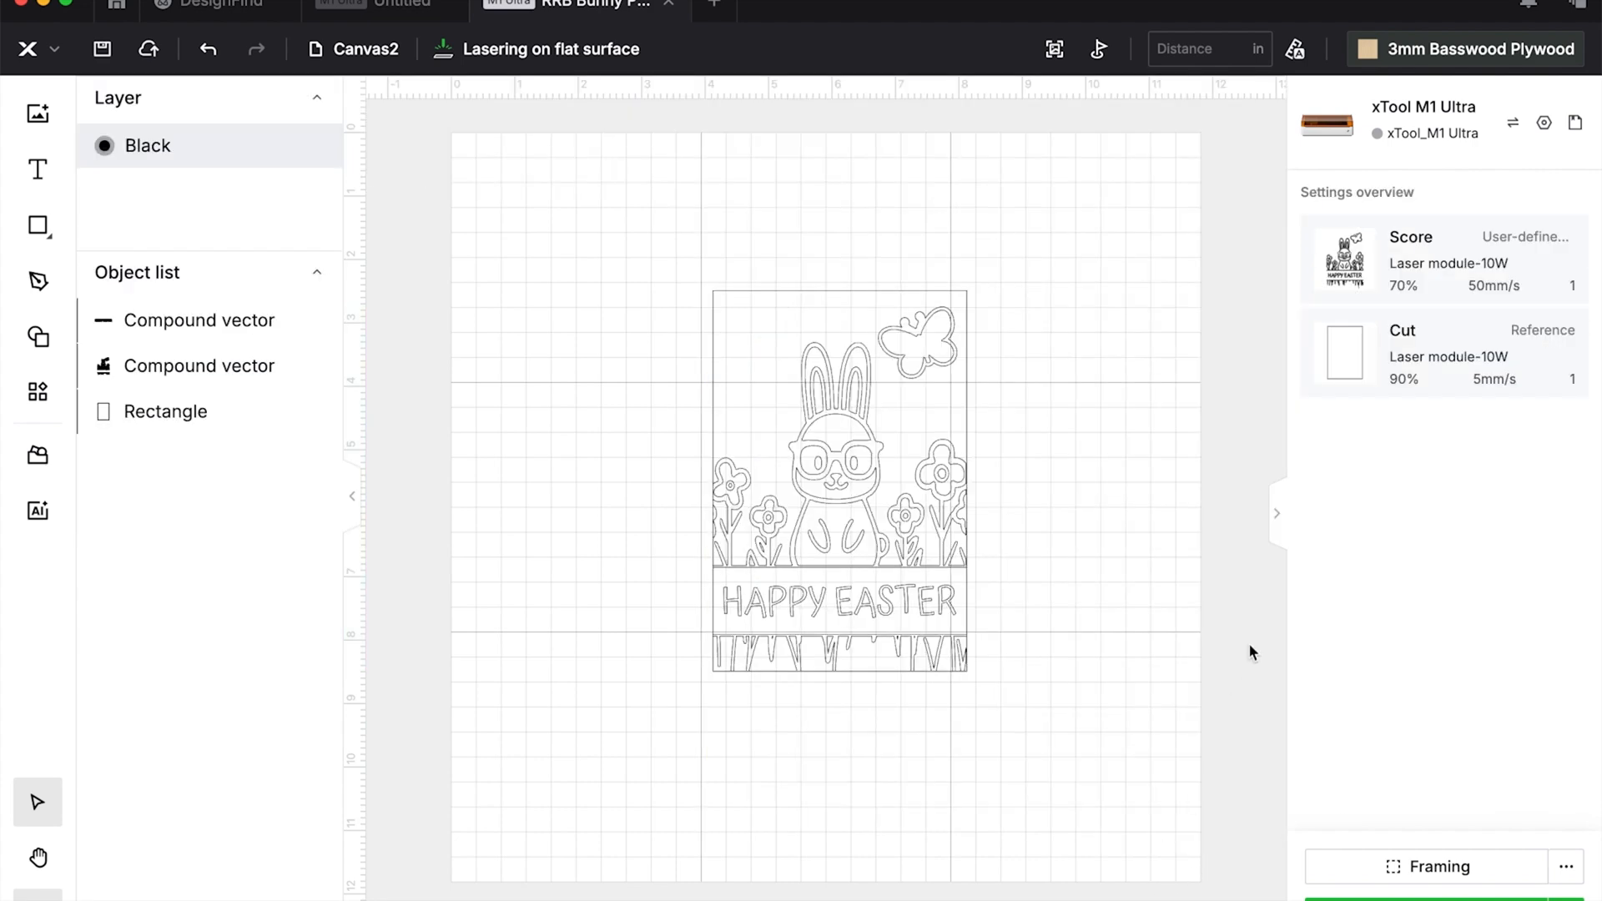
pyautogui.click(102, 48)
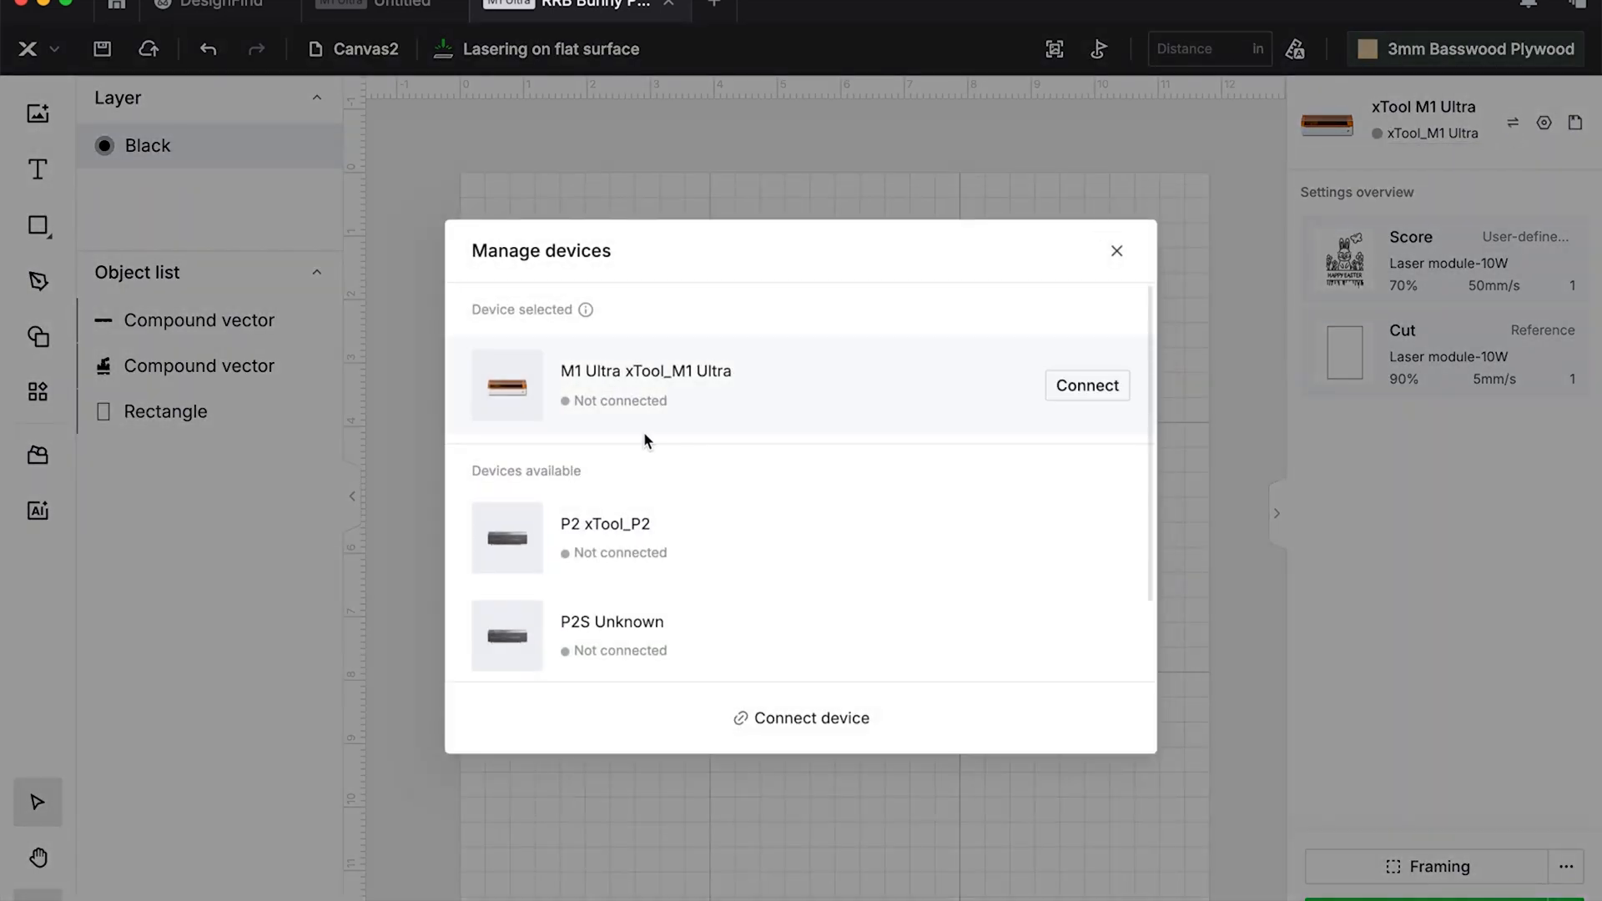
# Connect the M1 Ultra from Manage devices and choose its connection method.
pyautogui.click(812, 718)
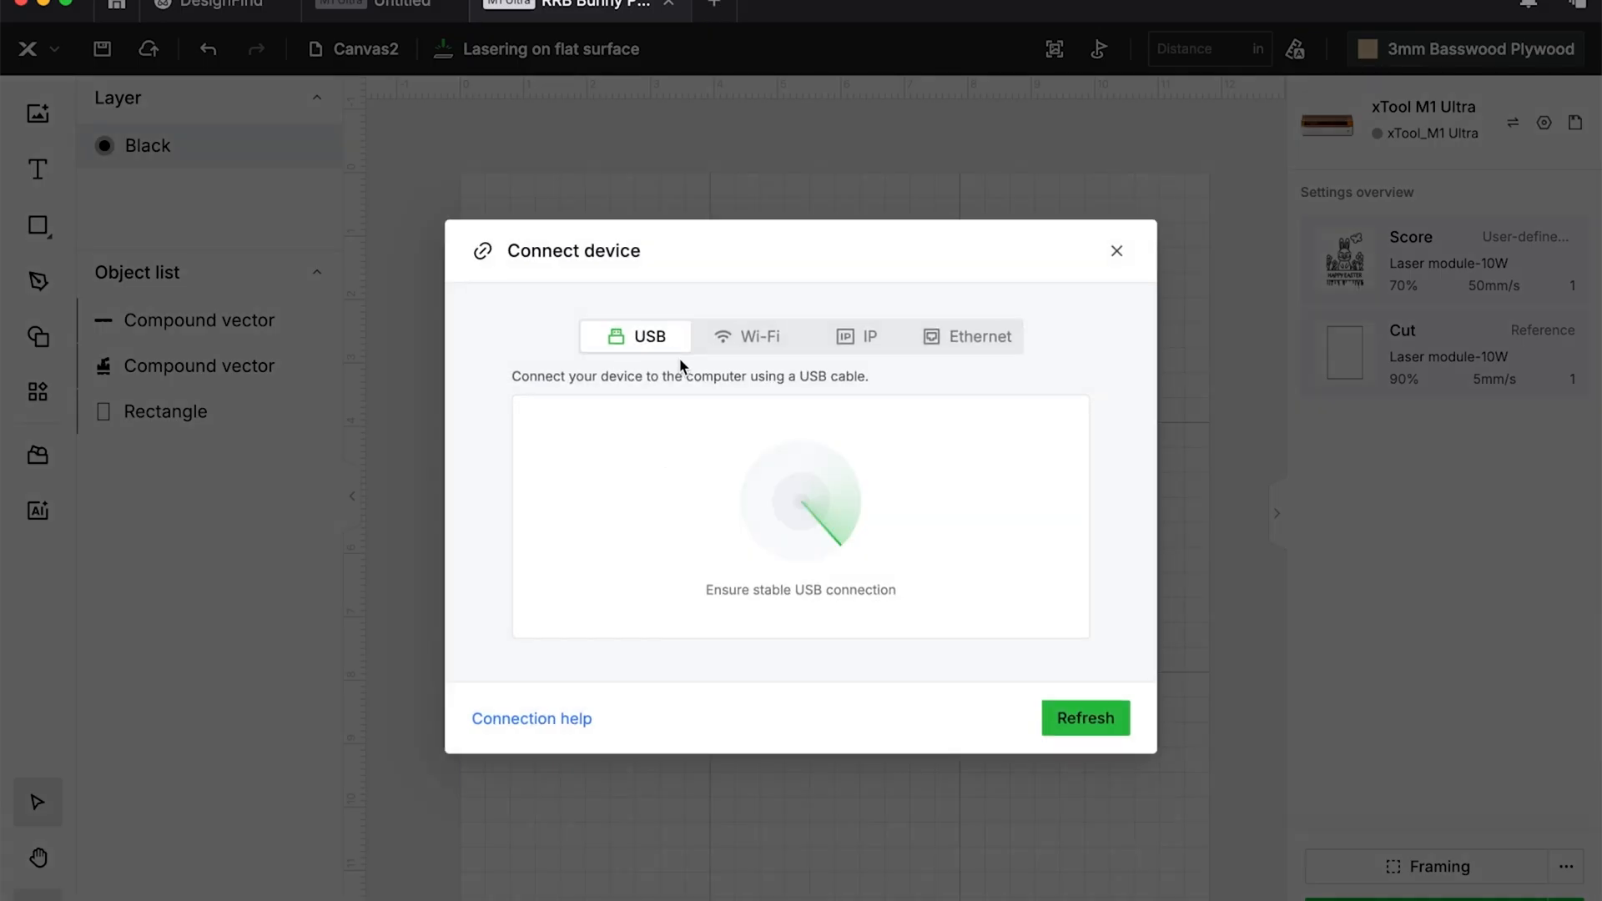
pyautogui.click(746, 336)
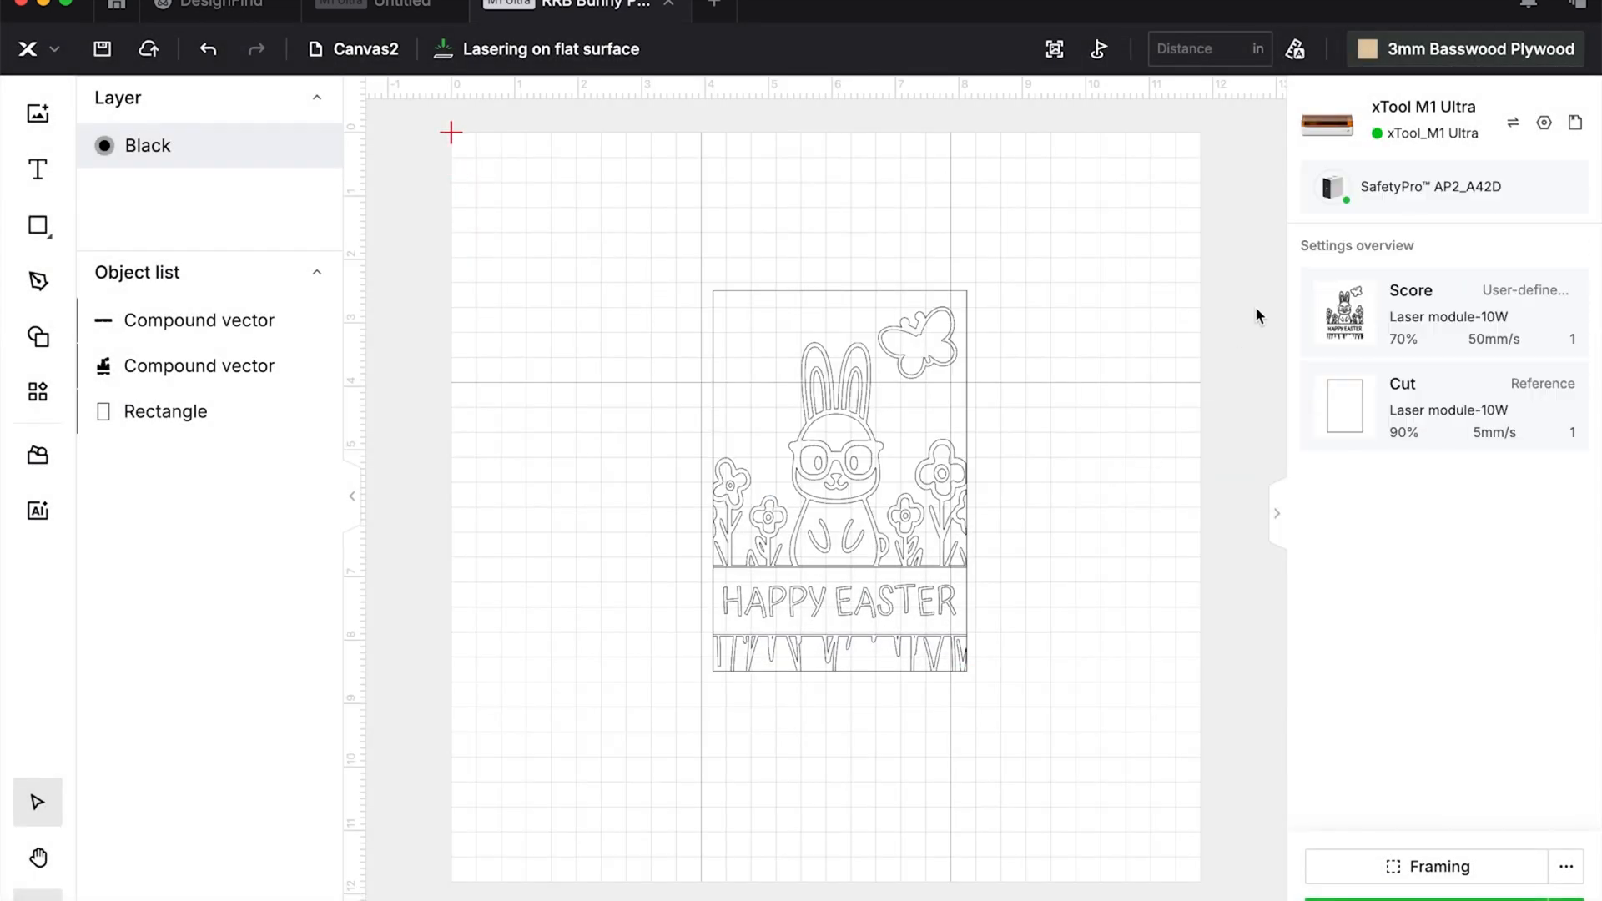
pyautogui.moveTo(1295, 48)
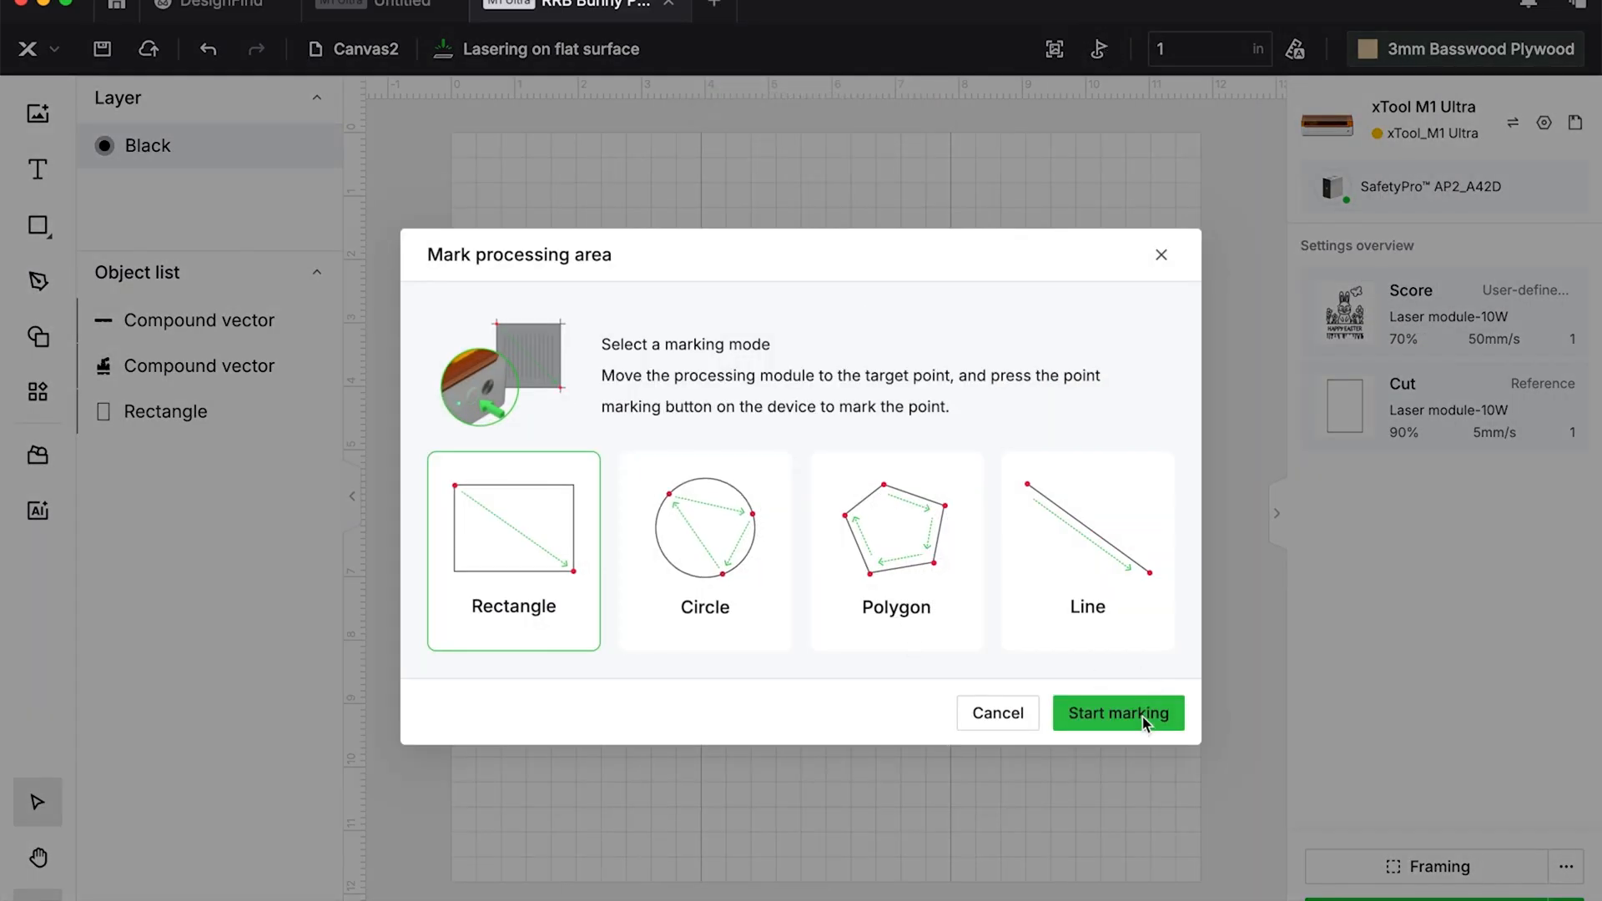
# Mark a rectangular processing area on the M1 Ultra and move the selected bunny page inside it.
pyautogui.click(1117, 713)
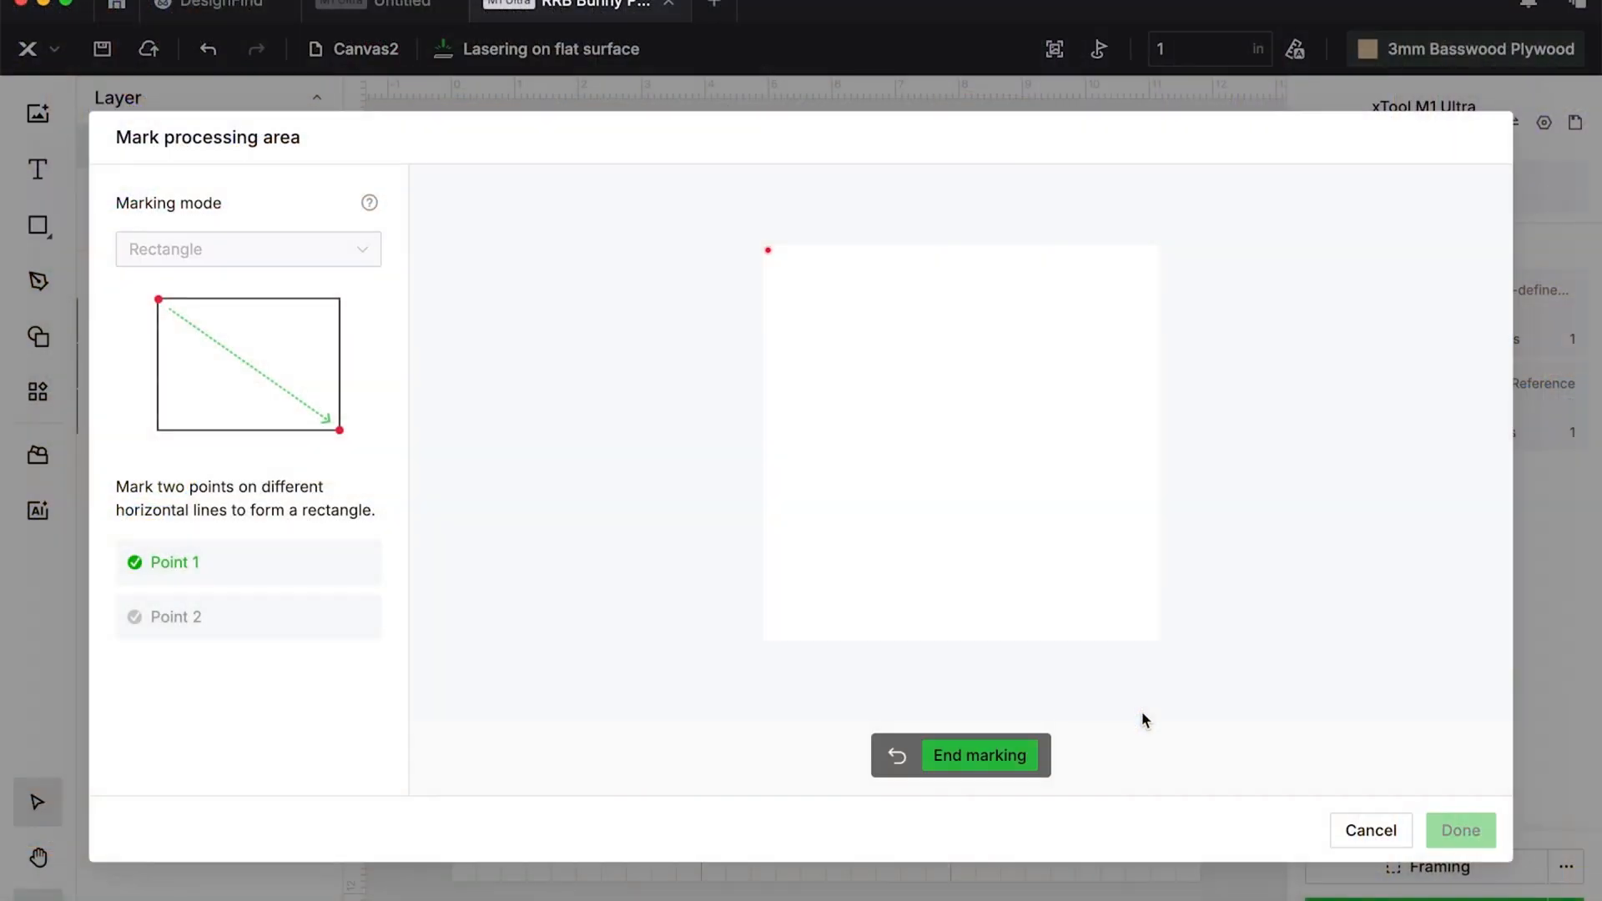
pyautogui.click(945, 474)
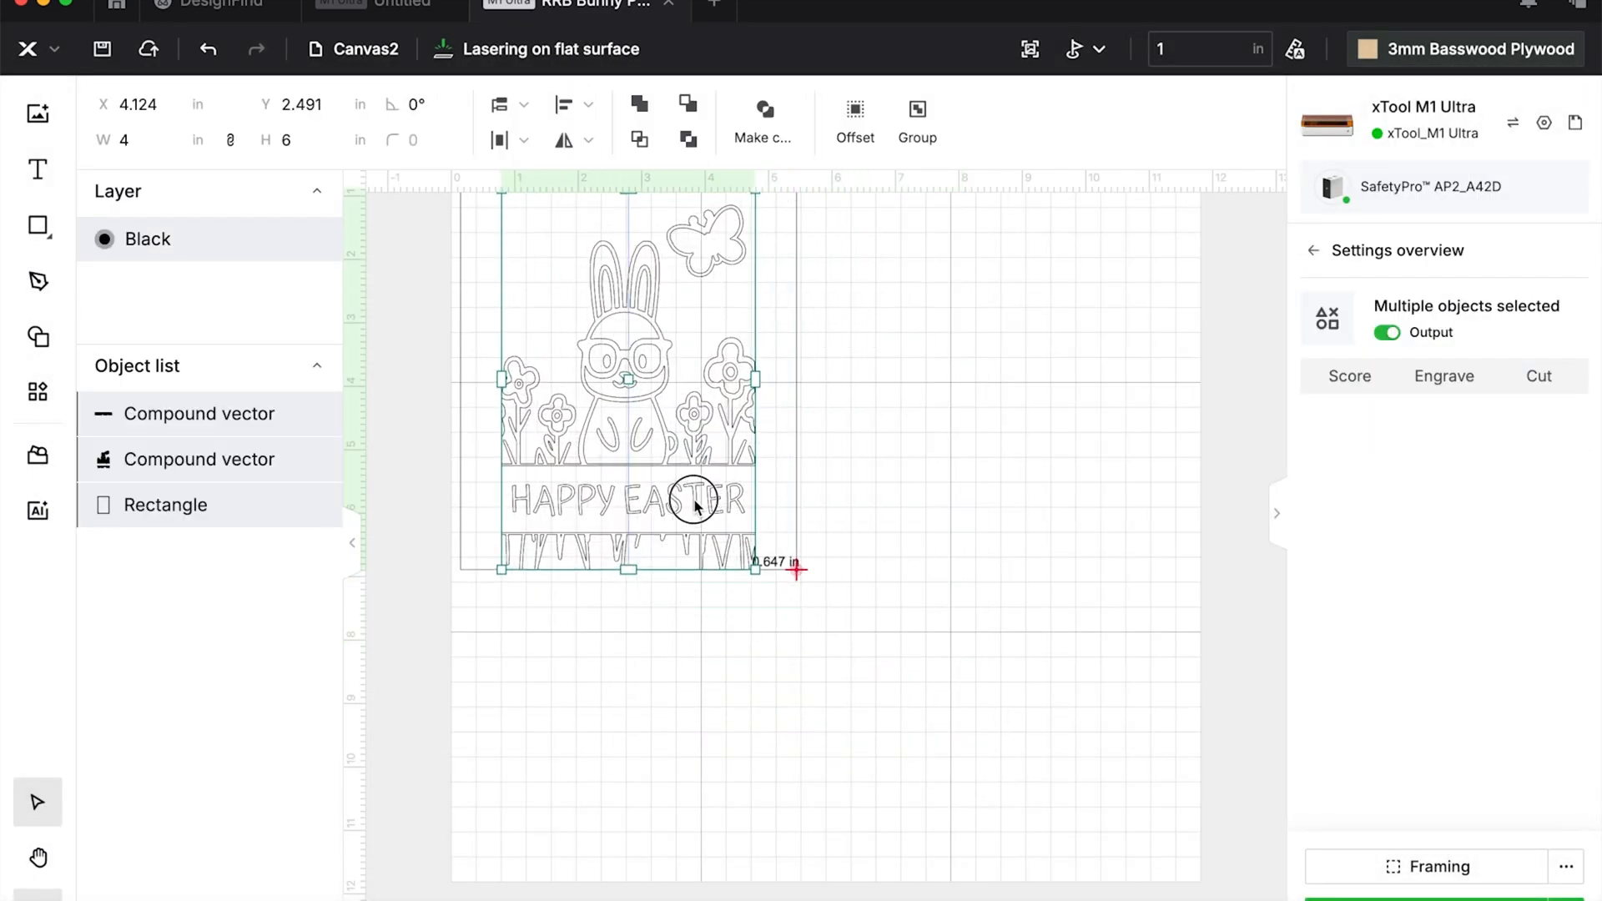
pyautogui.moveTo(692, 507); pyautogui.dragTo(663, 457)
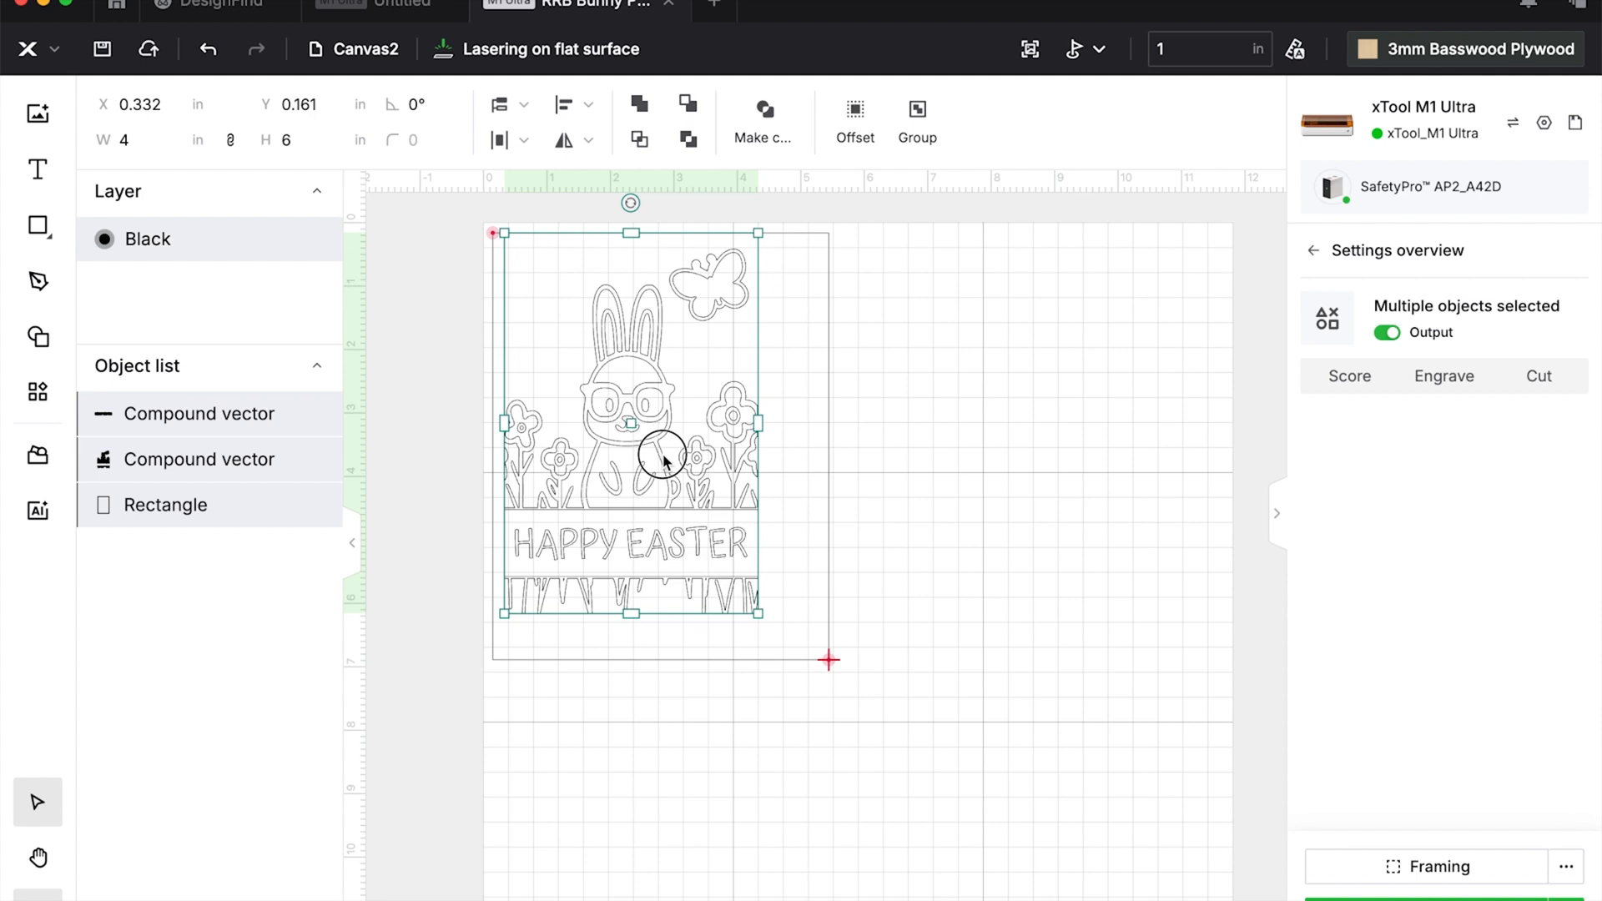
pyautogui.click(1349, 376)
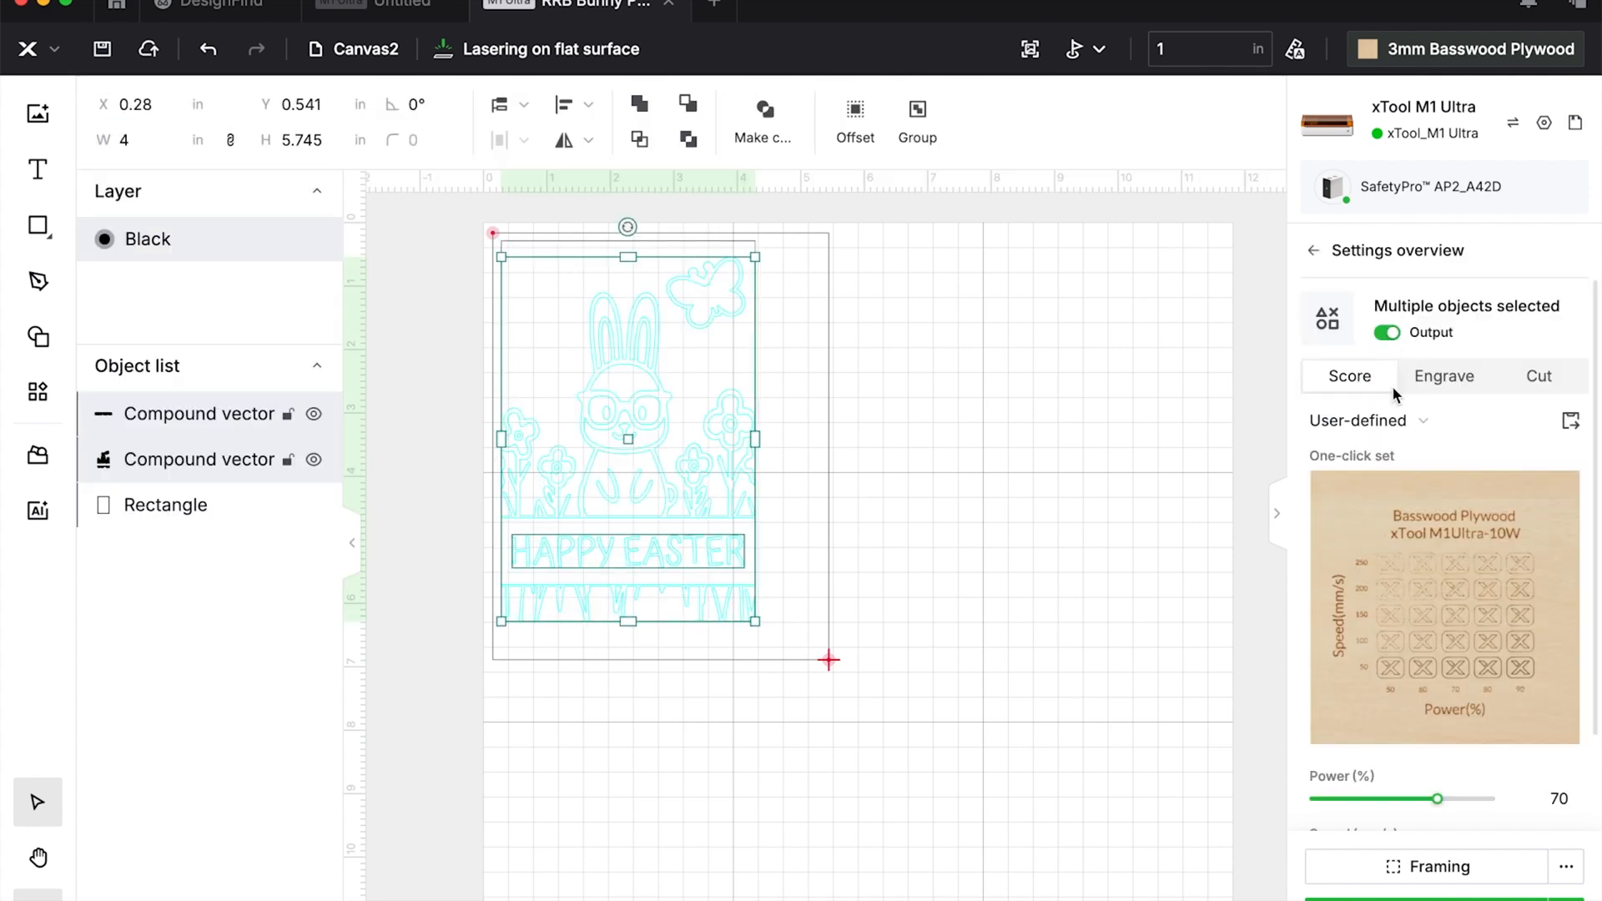
# Apply the 90% power test-grid result, set Speed to 65 mm/s, and start framing.
pyautogui.click(1442, 606)
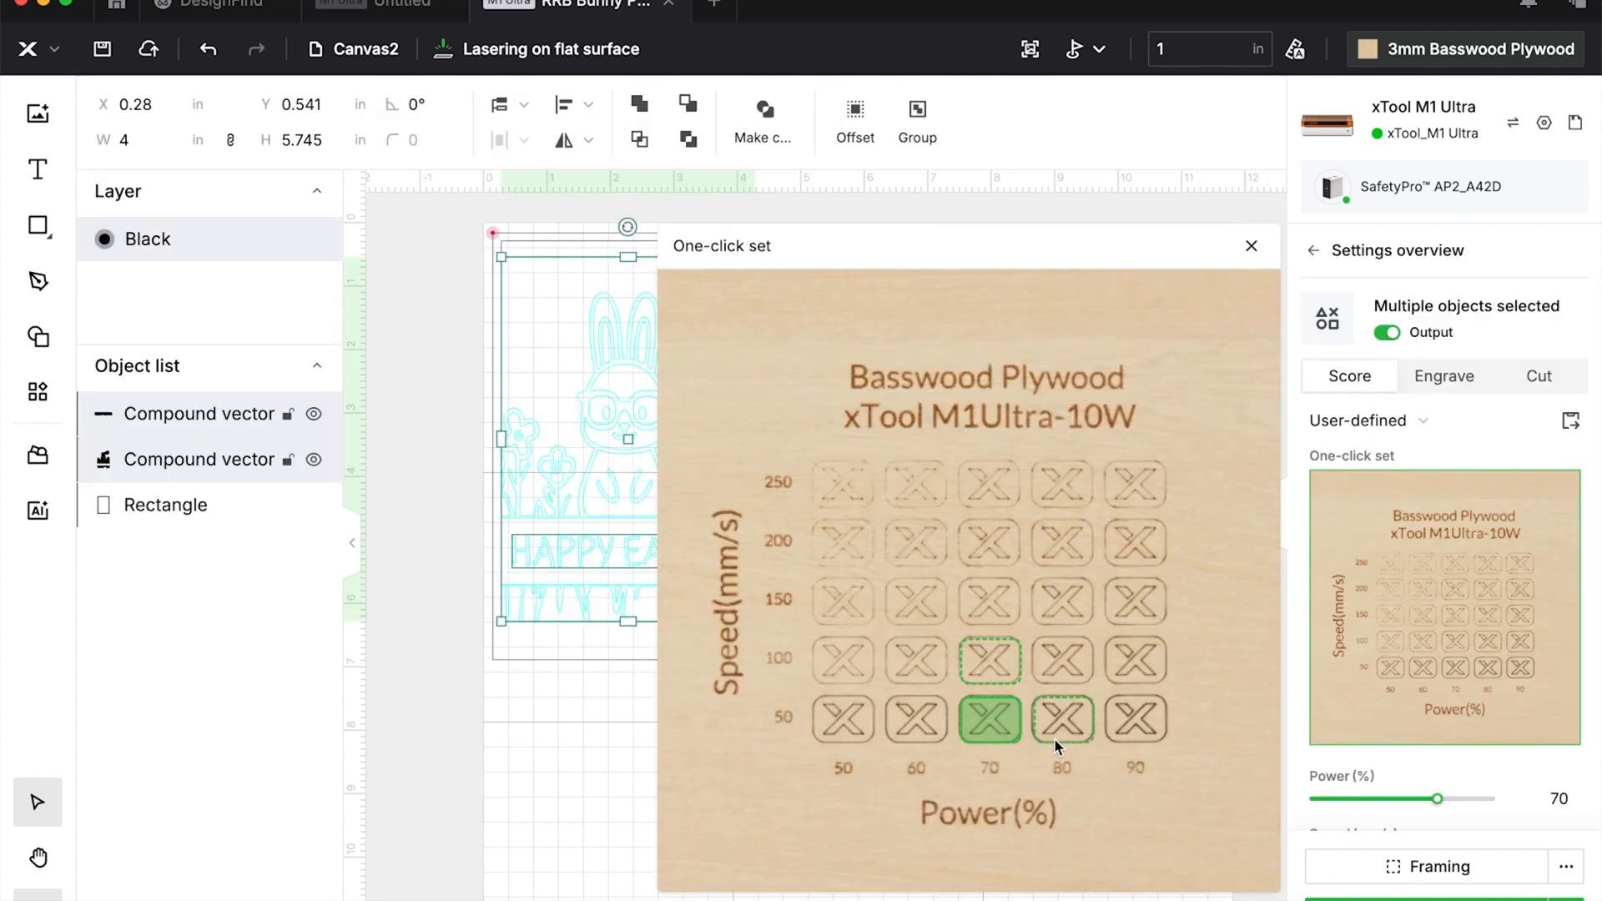
pyautogui.click(1135, 718)
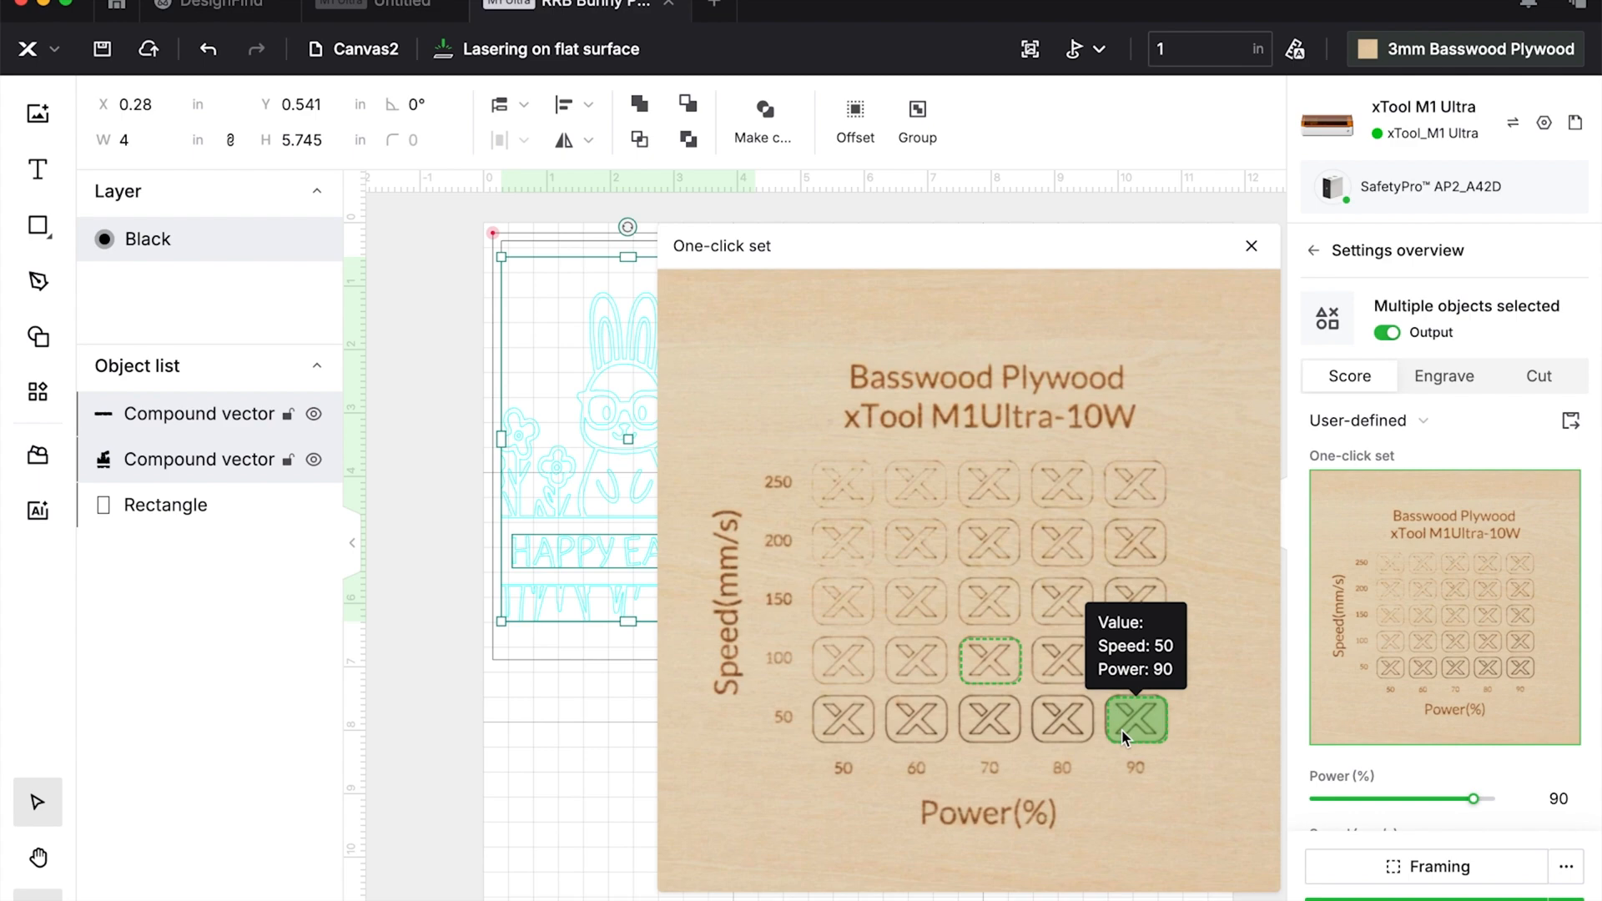
pyautogui.click(1135, 718)
pyautogui.write('65')
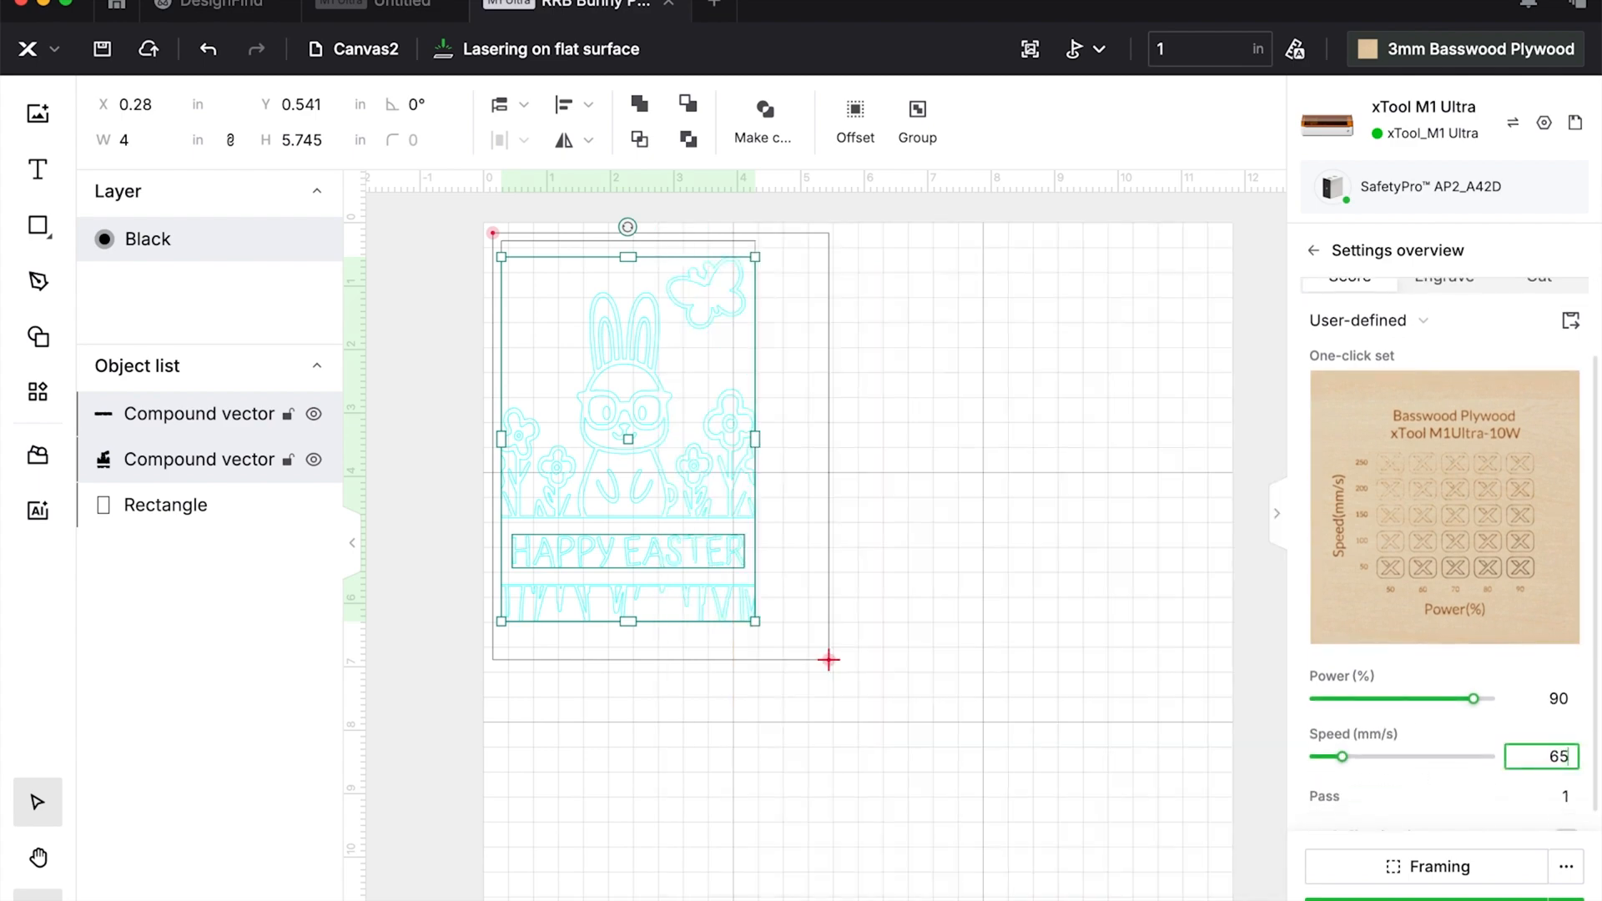
pyautogui.click(1431, 867)
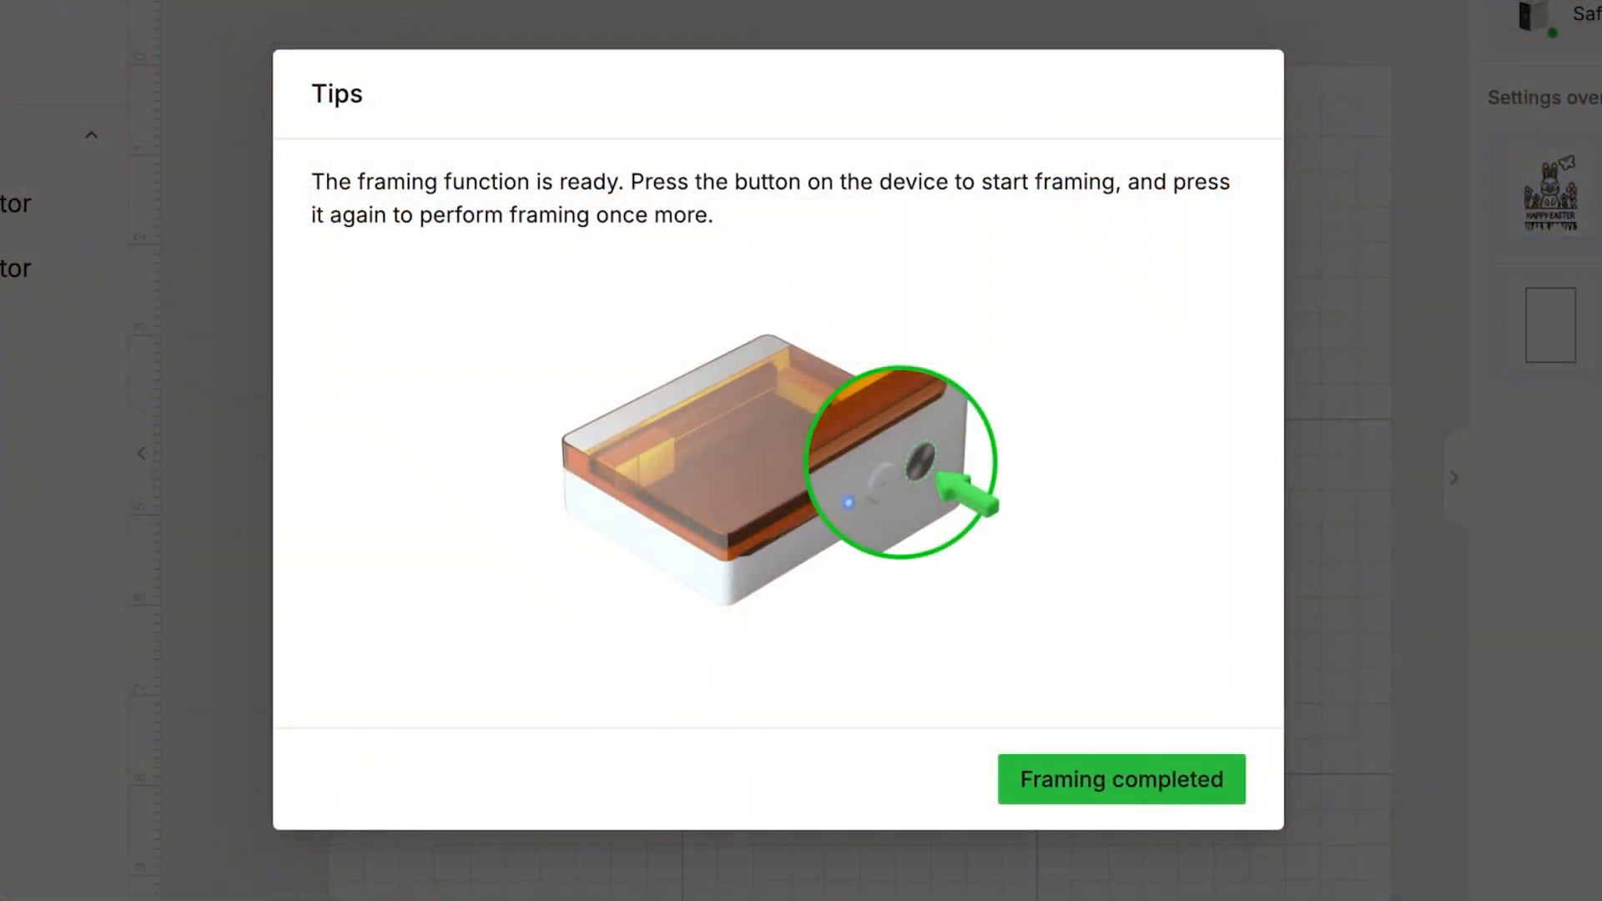
# Confirm framing completed, process the job, and start it from the preview window.
pyautogui.click(1121, 780)
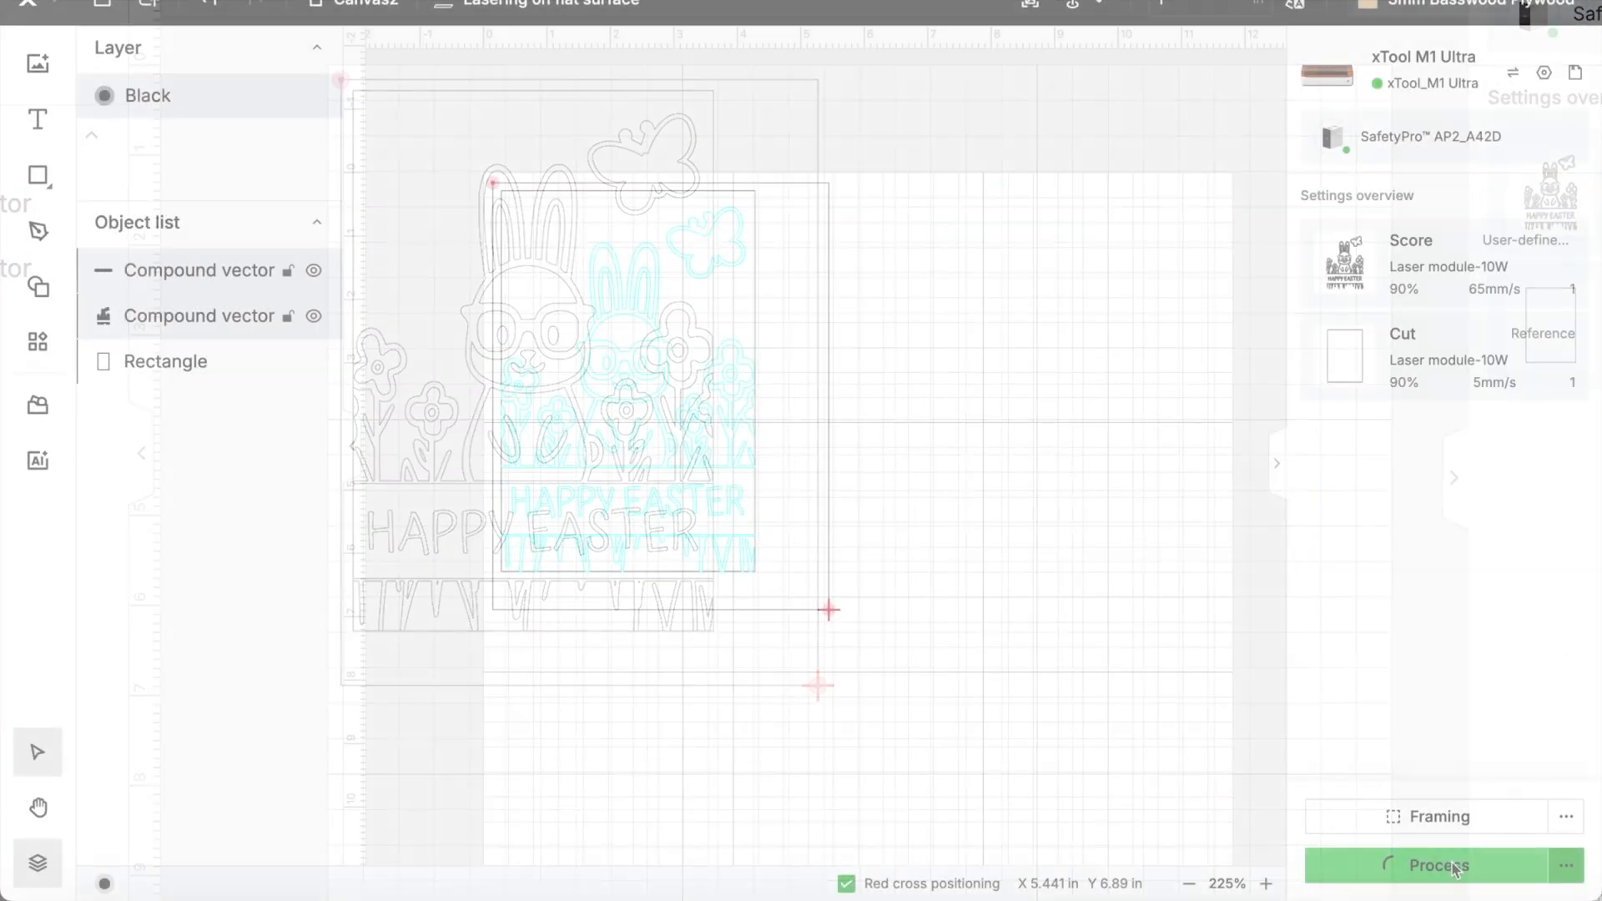
pyautogui.click(1437, 866)
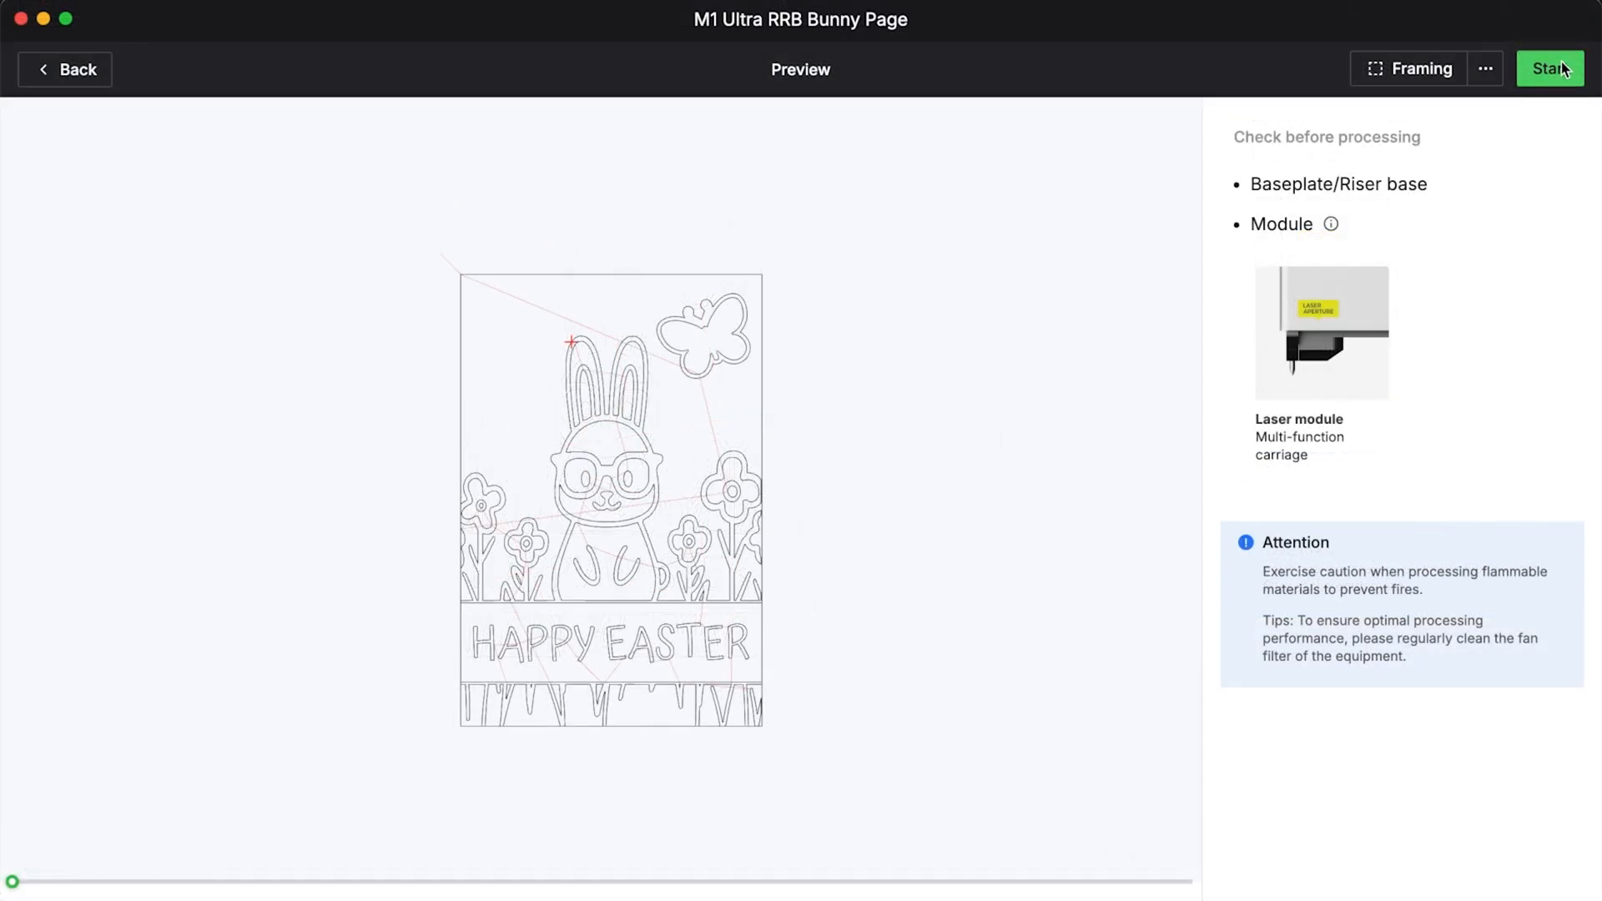
pyautogui.click(1549, 68)
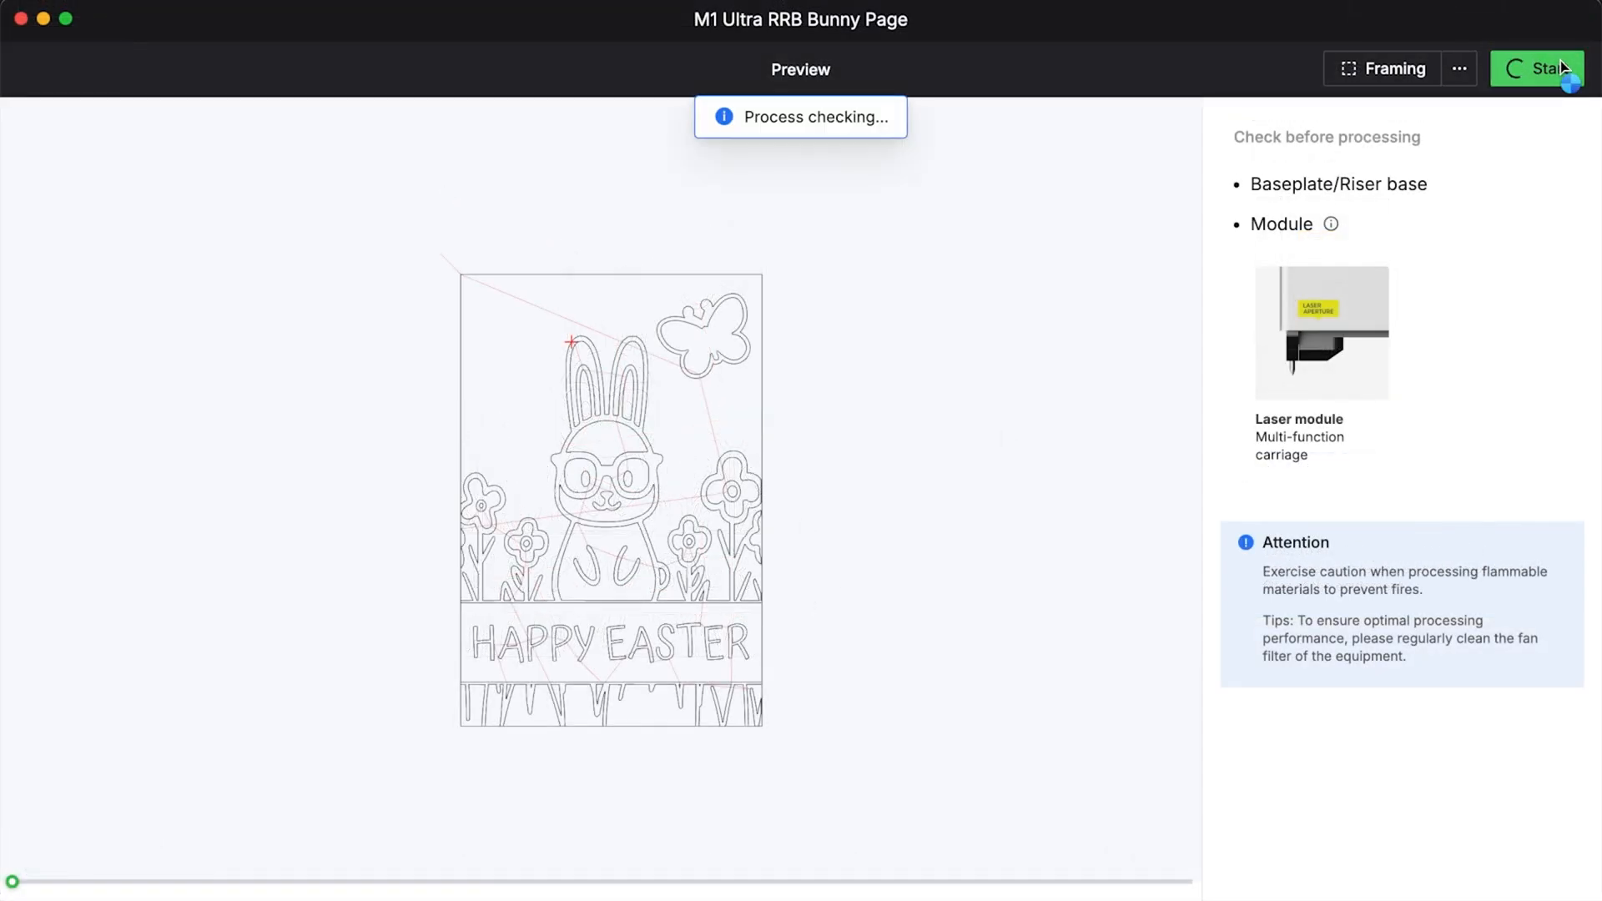
pyautogui.click(1538, 68)
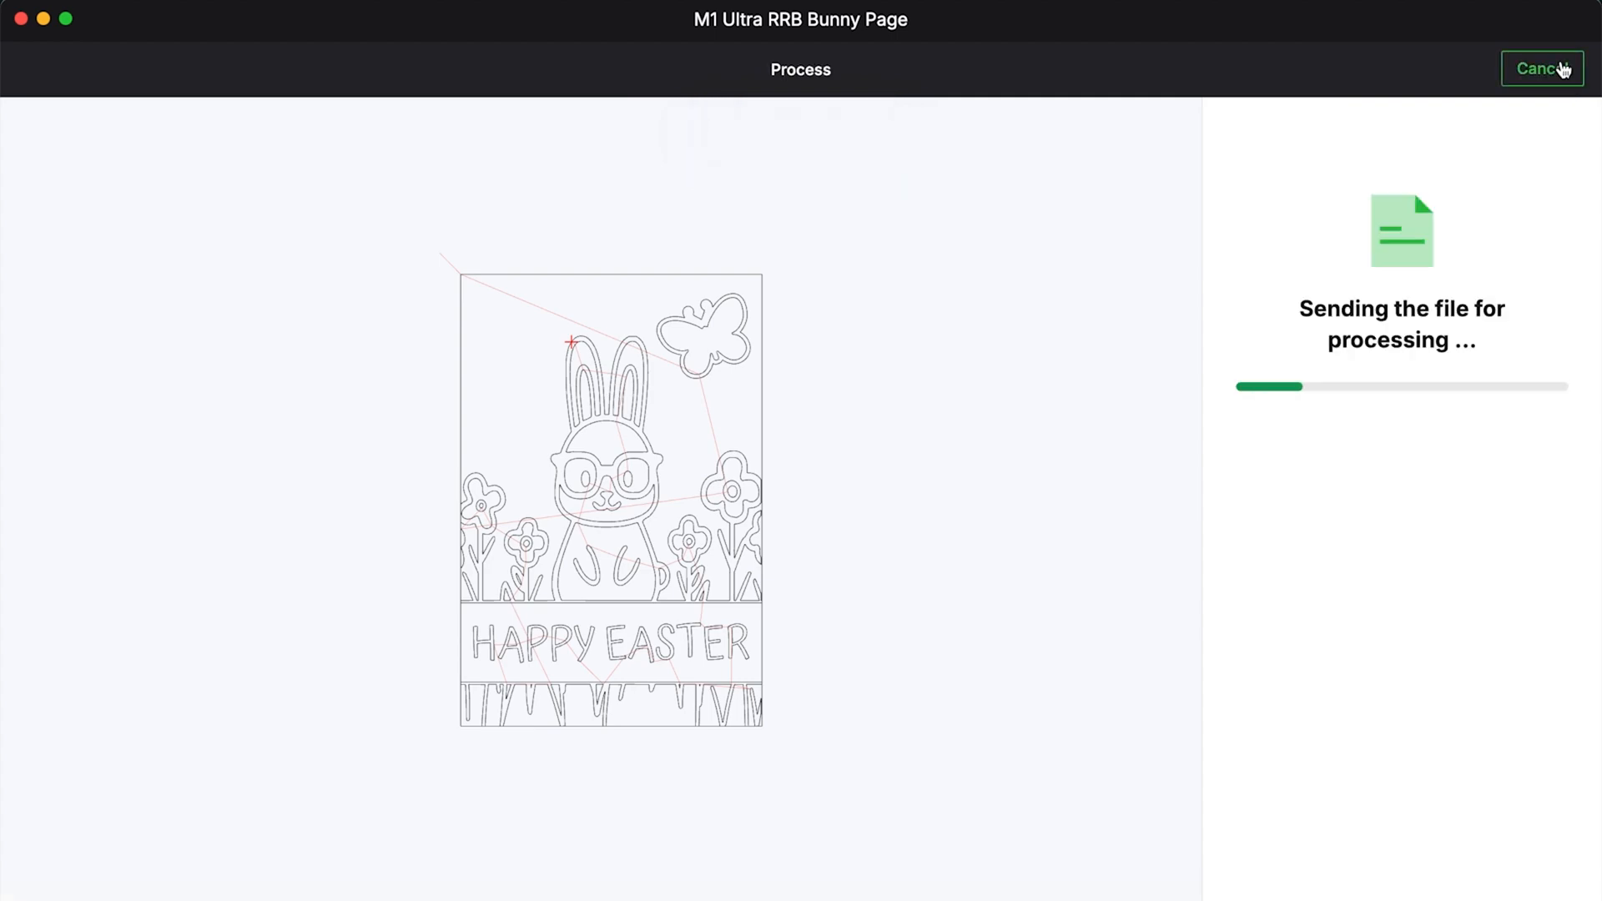